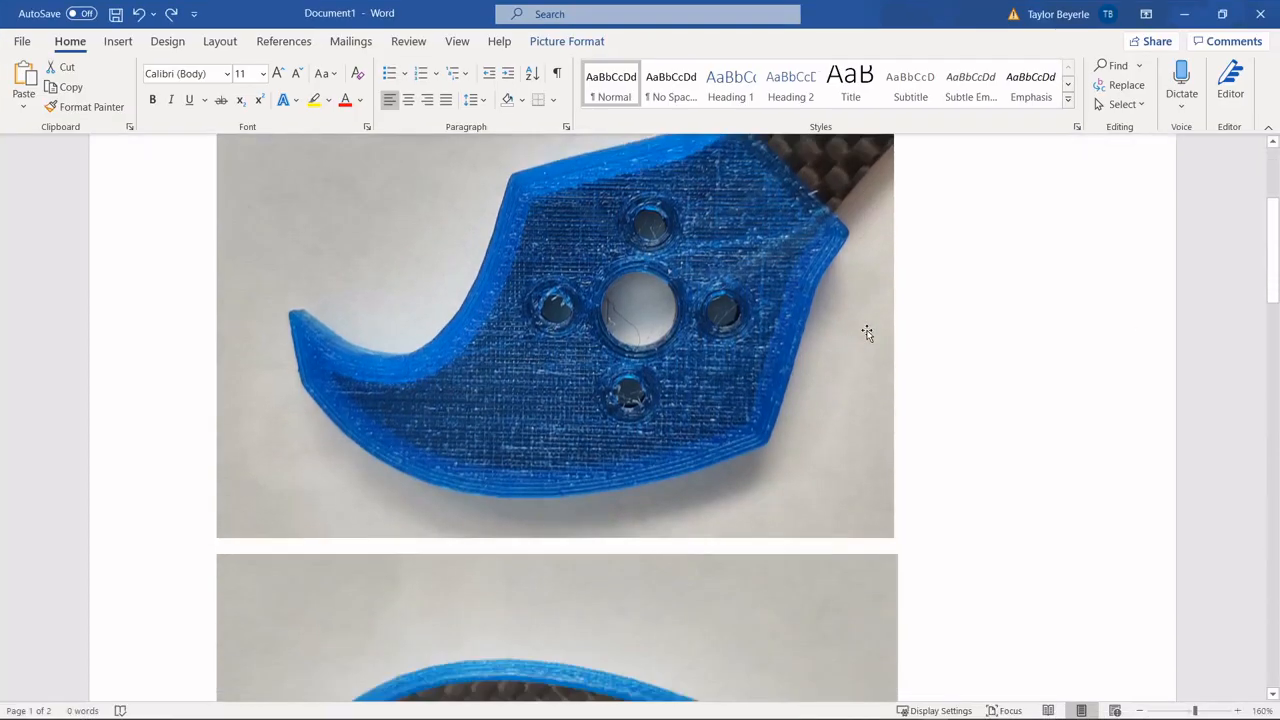
- Start a new empty document and switch to the Image workbench
scroll(down, 3)
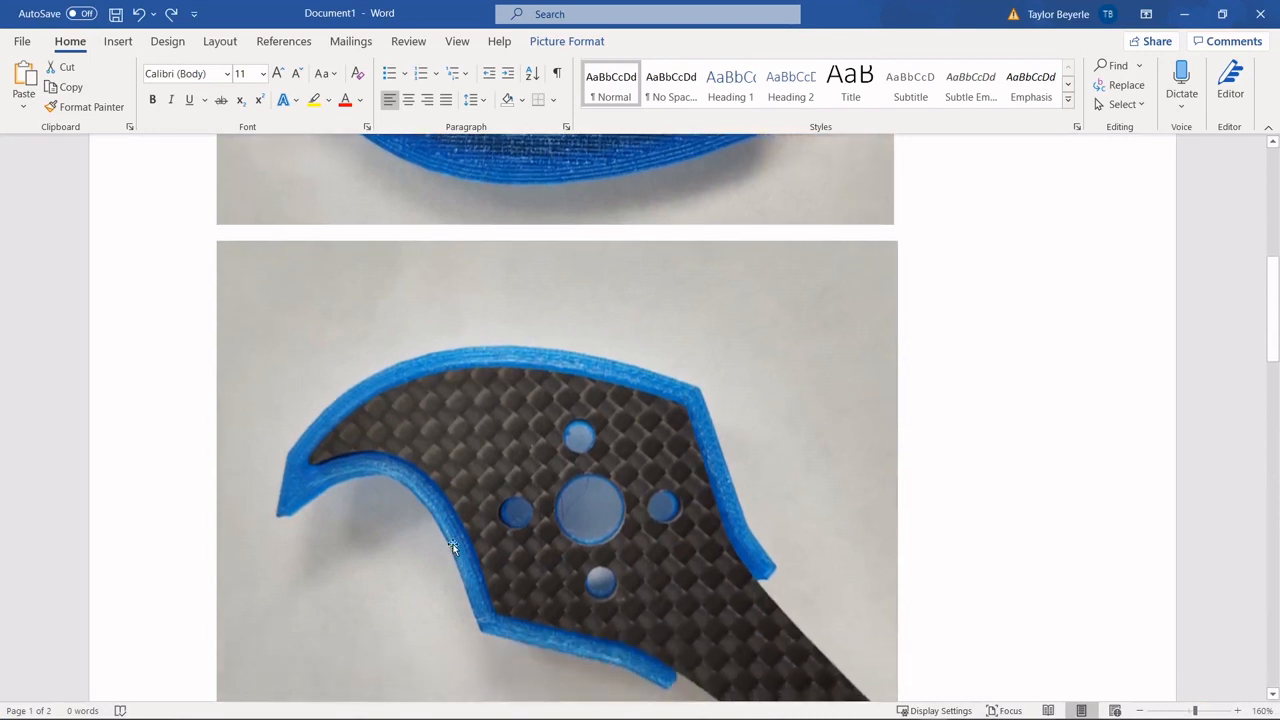
mouse_move(324, 456)
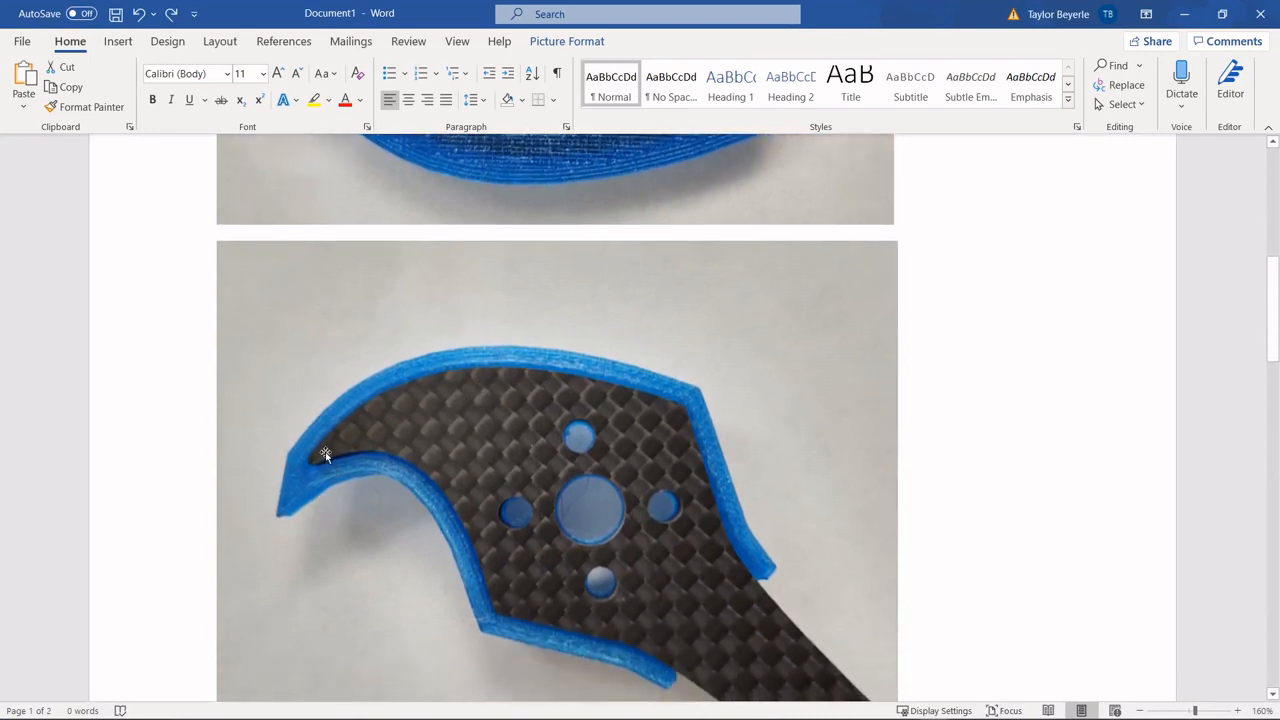
scroll(down, 3)
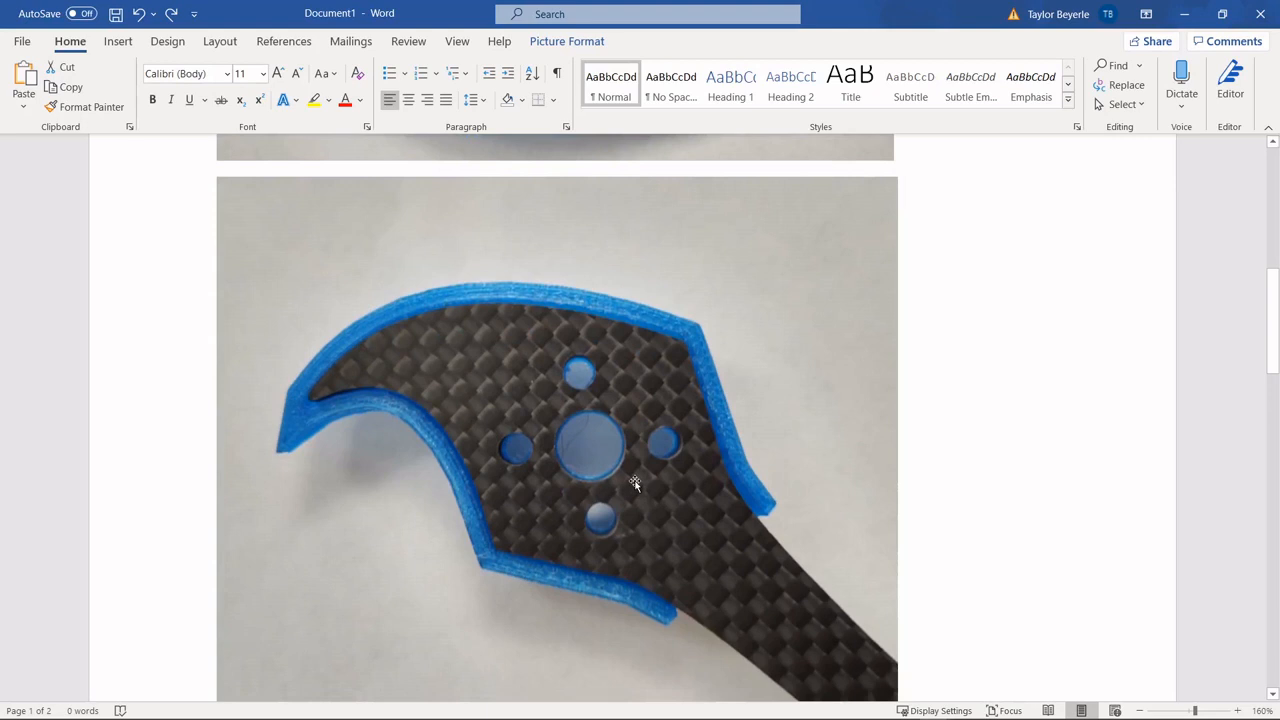
mouse_move(568, 448)
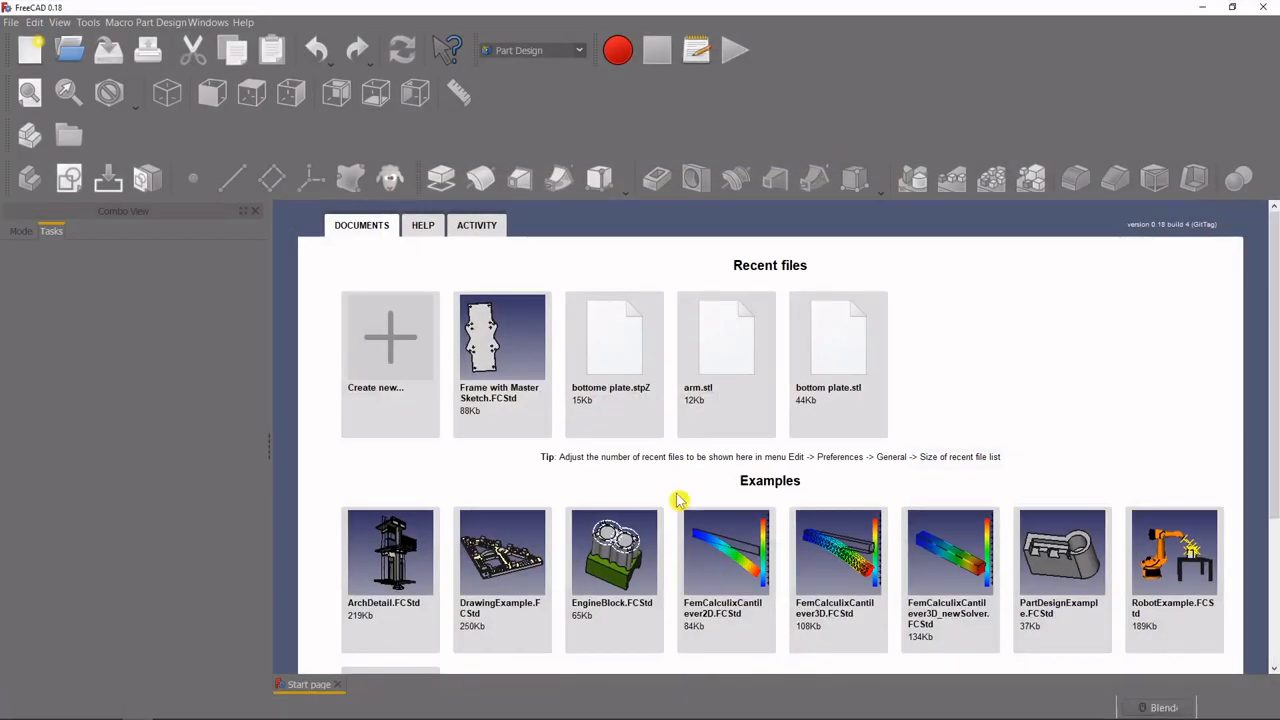
mouse_move(640, 470)
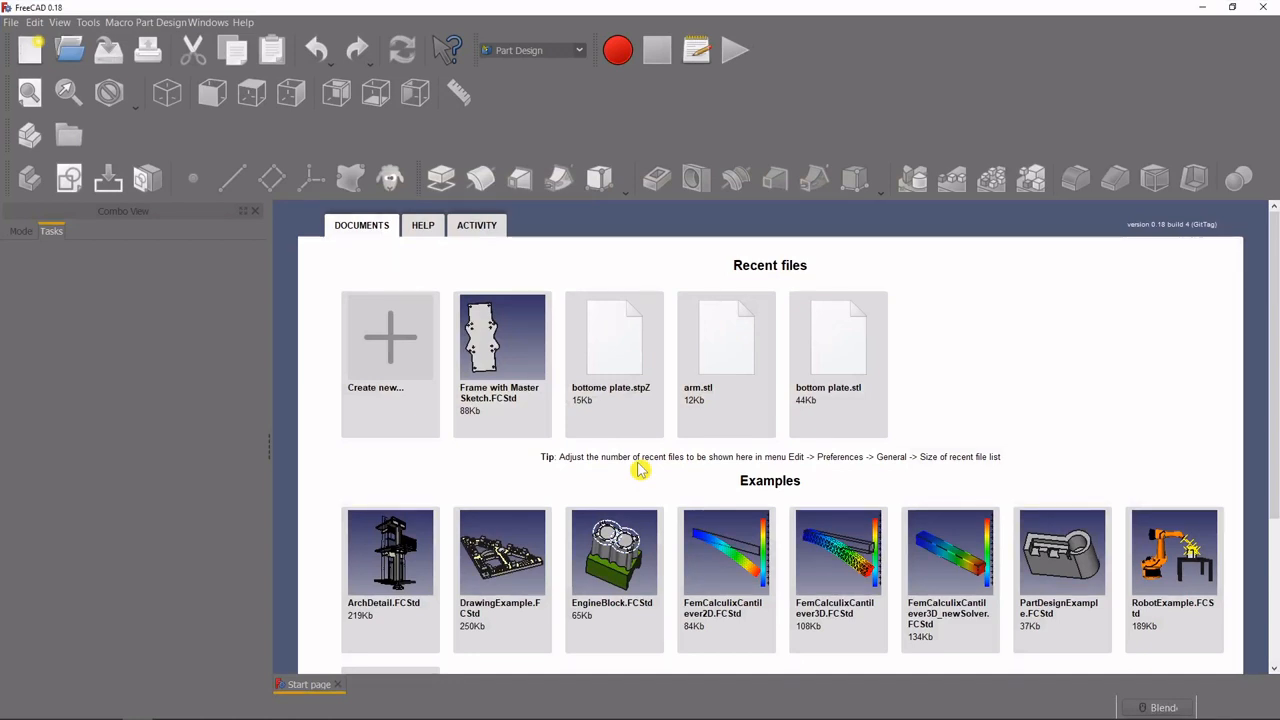
mouse_move(590, 458)
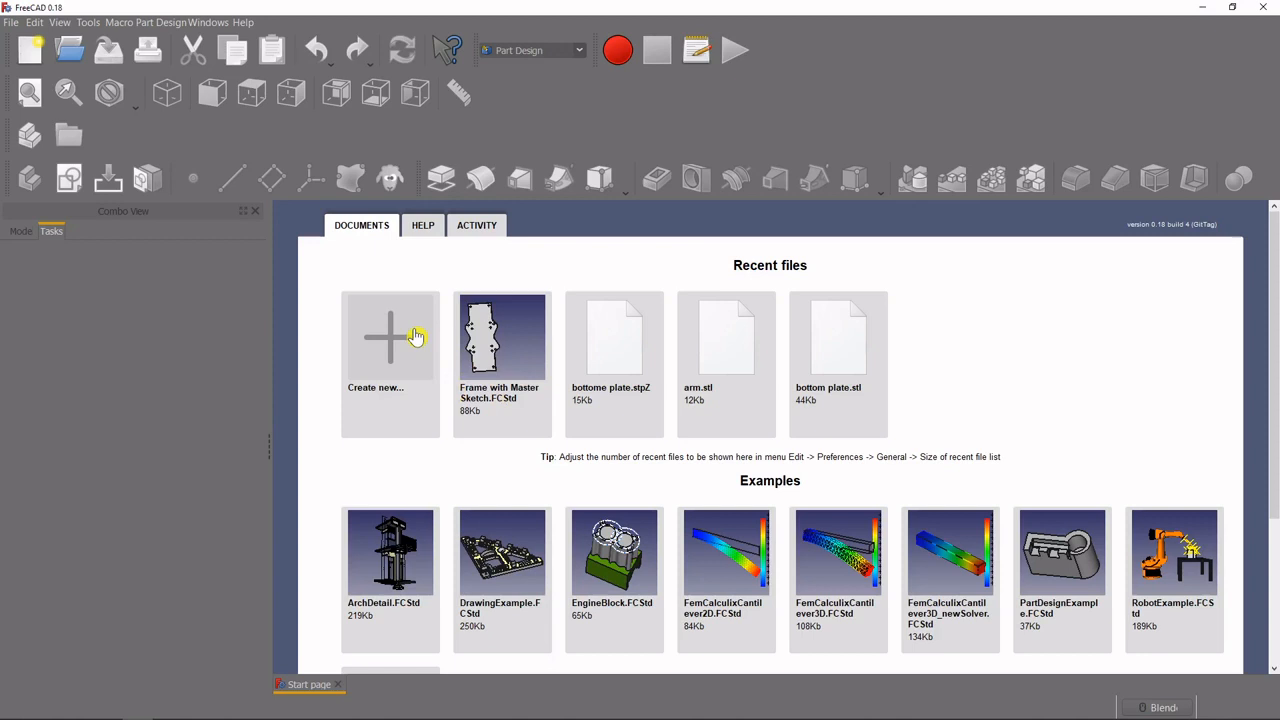
mouse_move(380, 356)
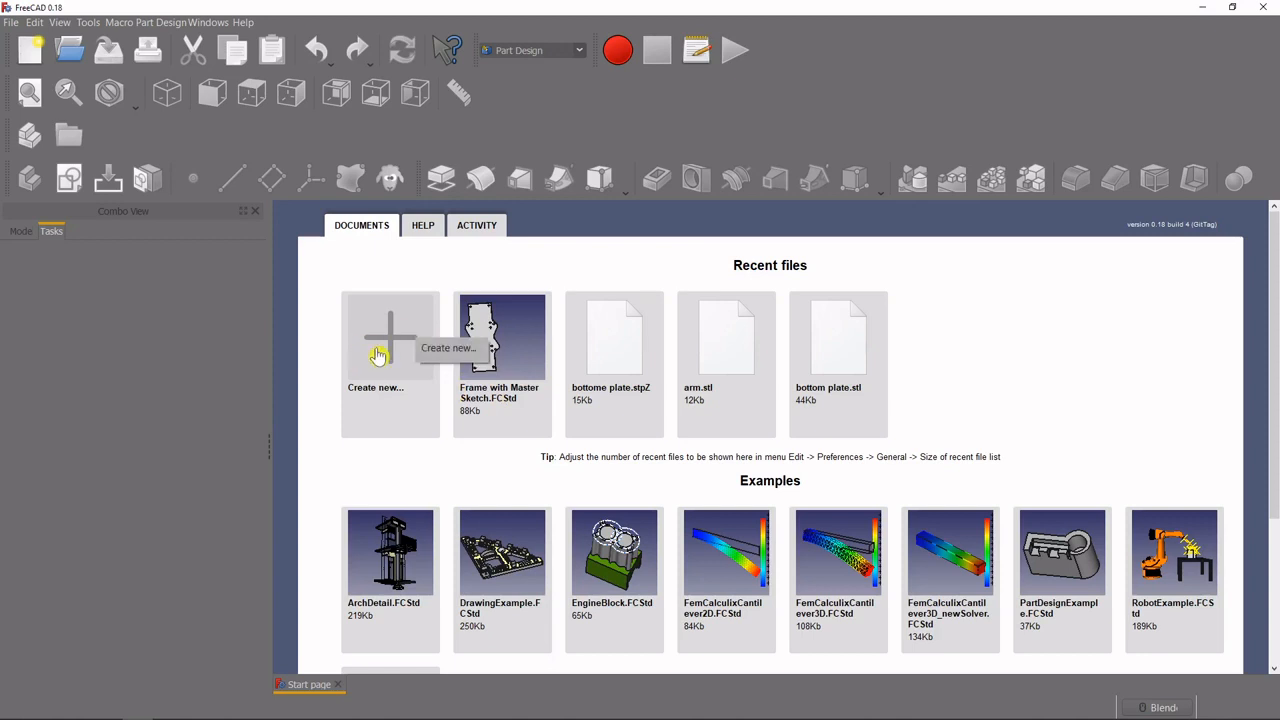
mouse_move(456, 340)
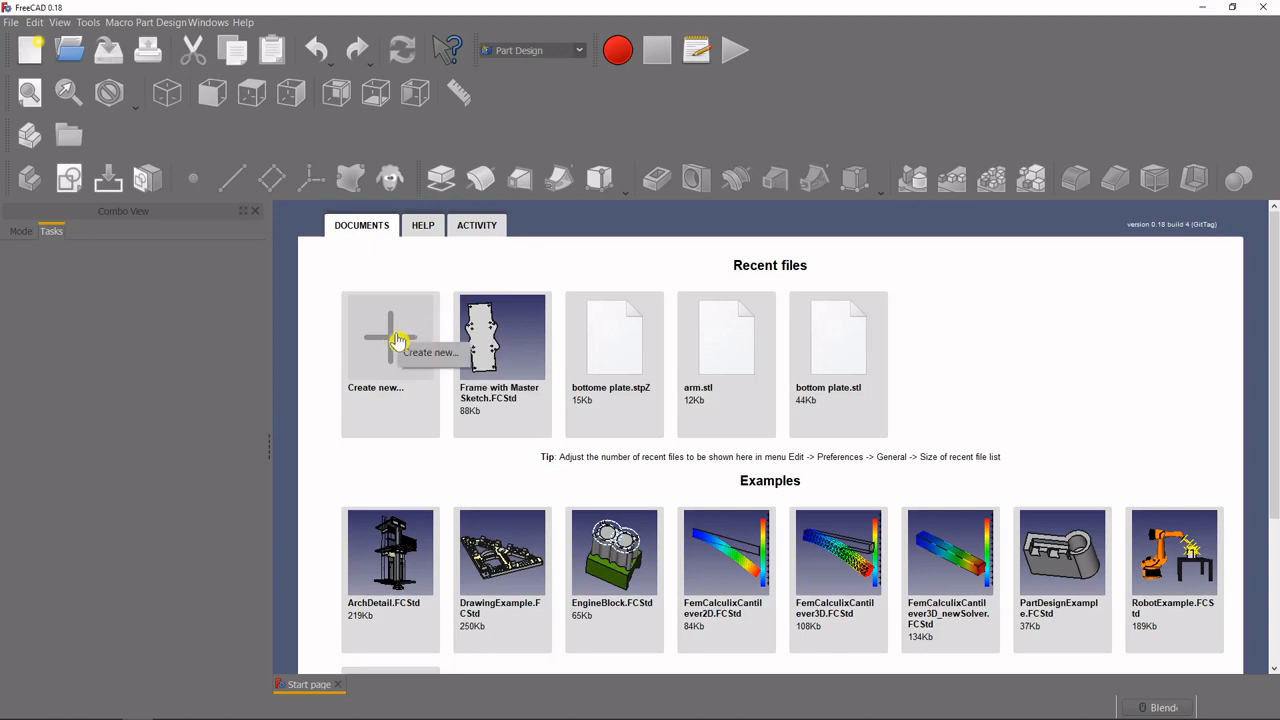
click(390, 340)
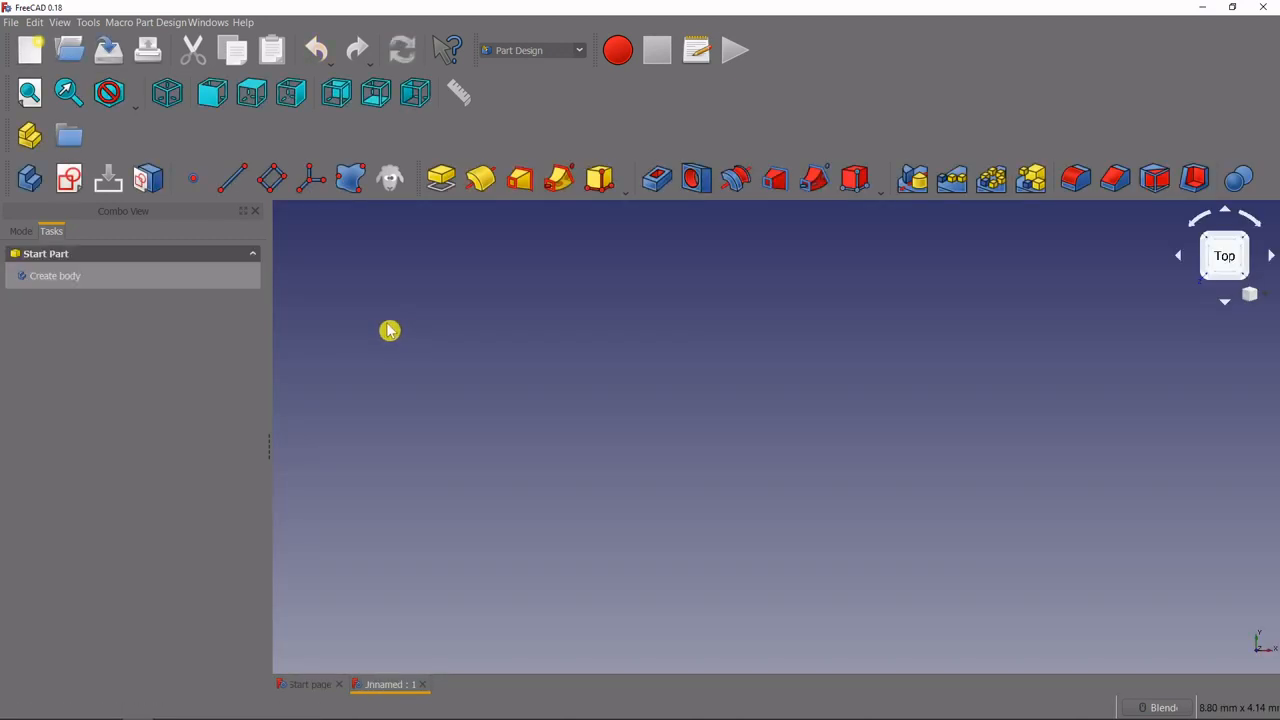
mouse_move(614, 296)
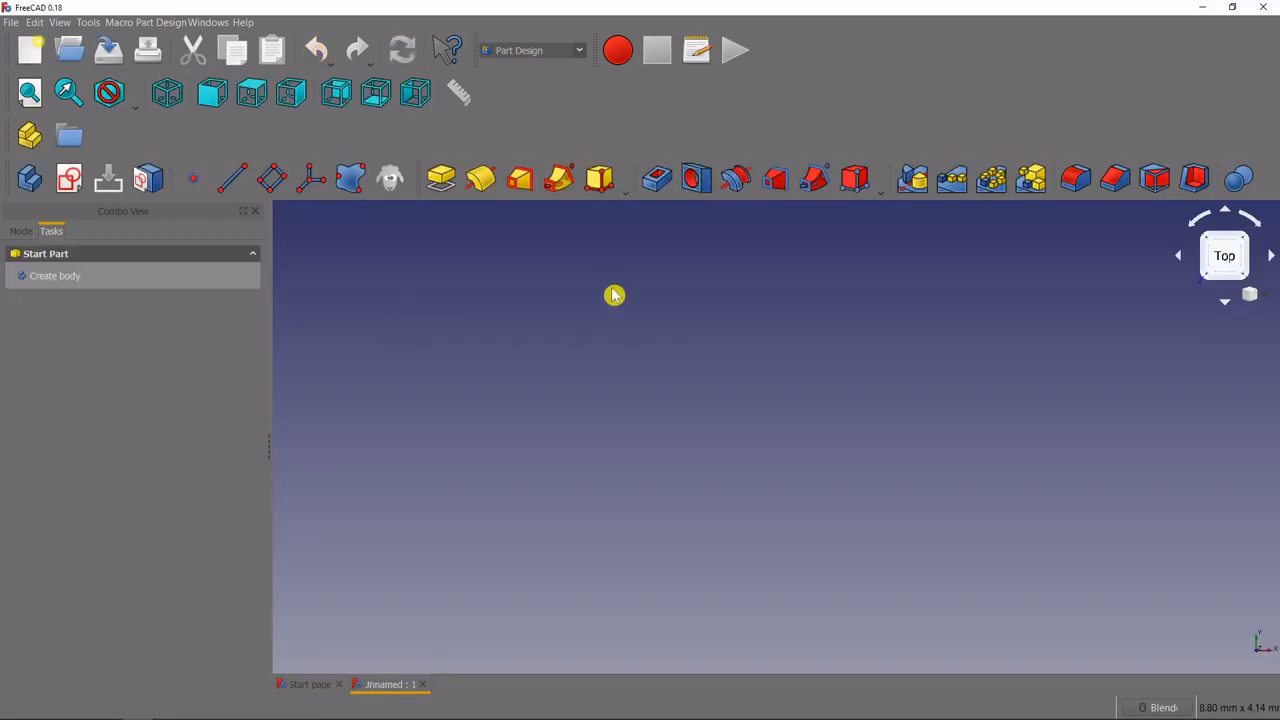
mouse_move(790, 448)
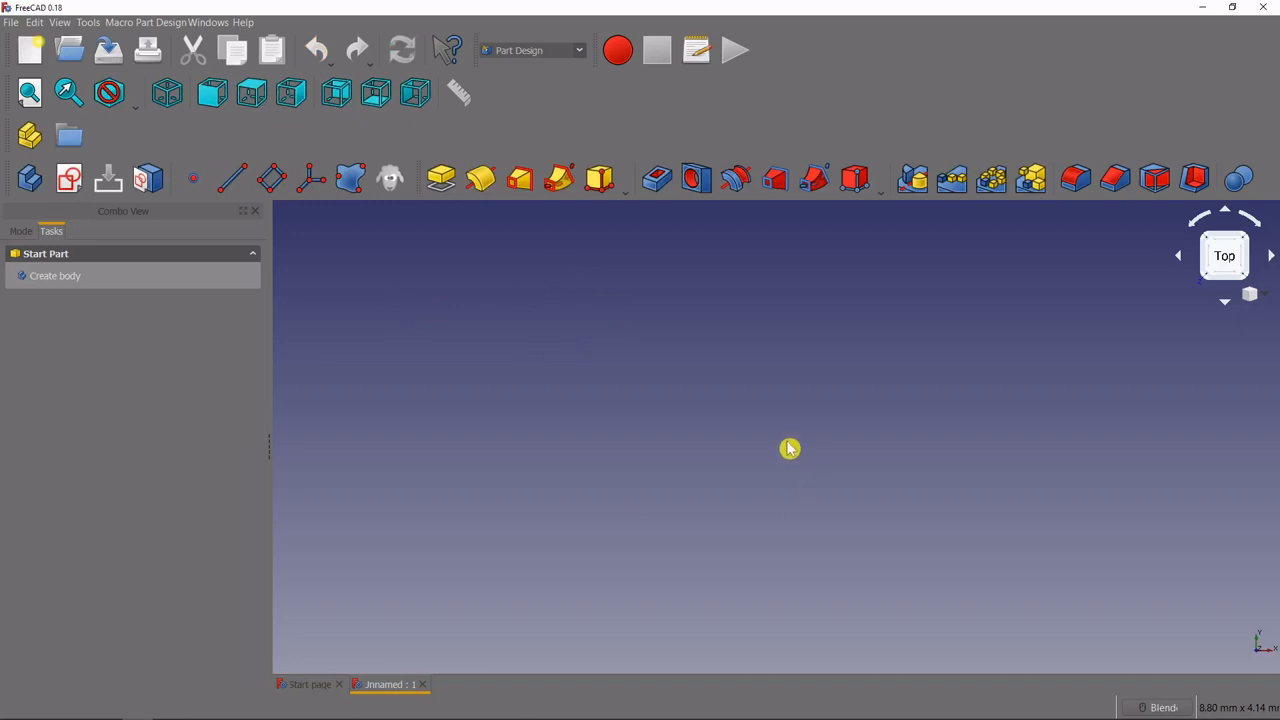
mouse_move(588, 200)
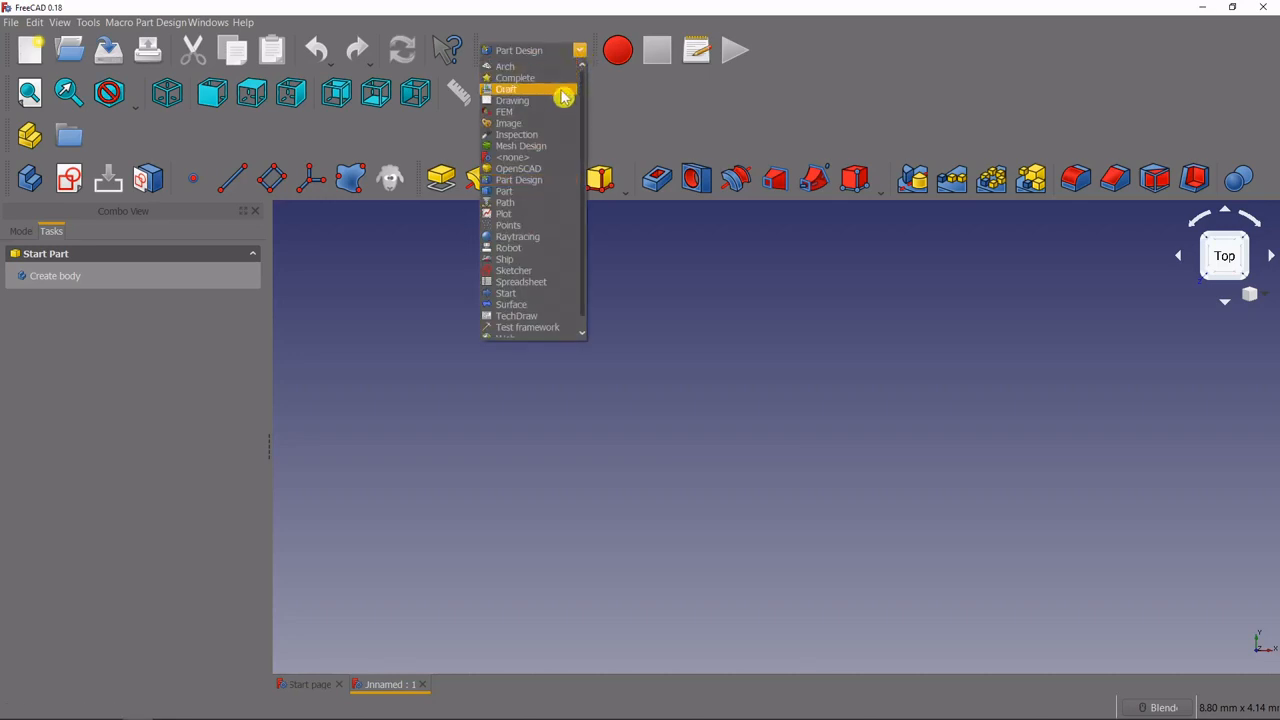
mouse_move(508, 124)
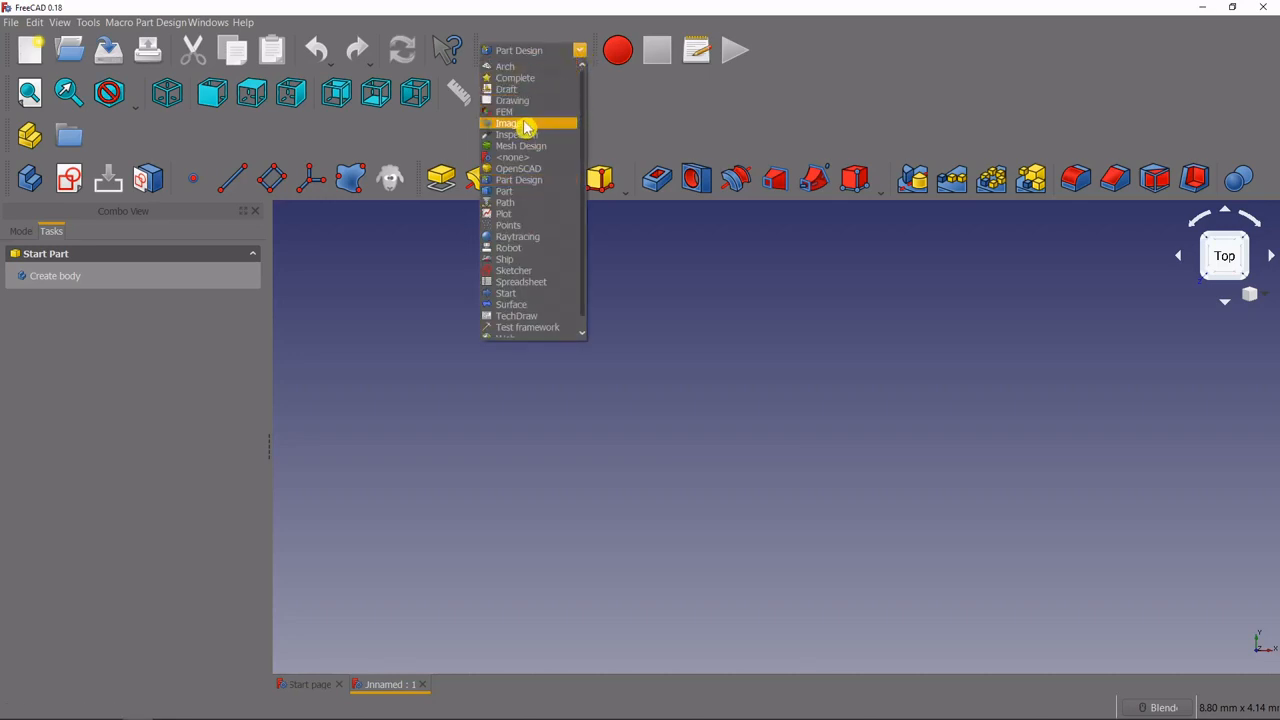
click(508, 124)
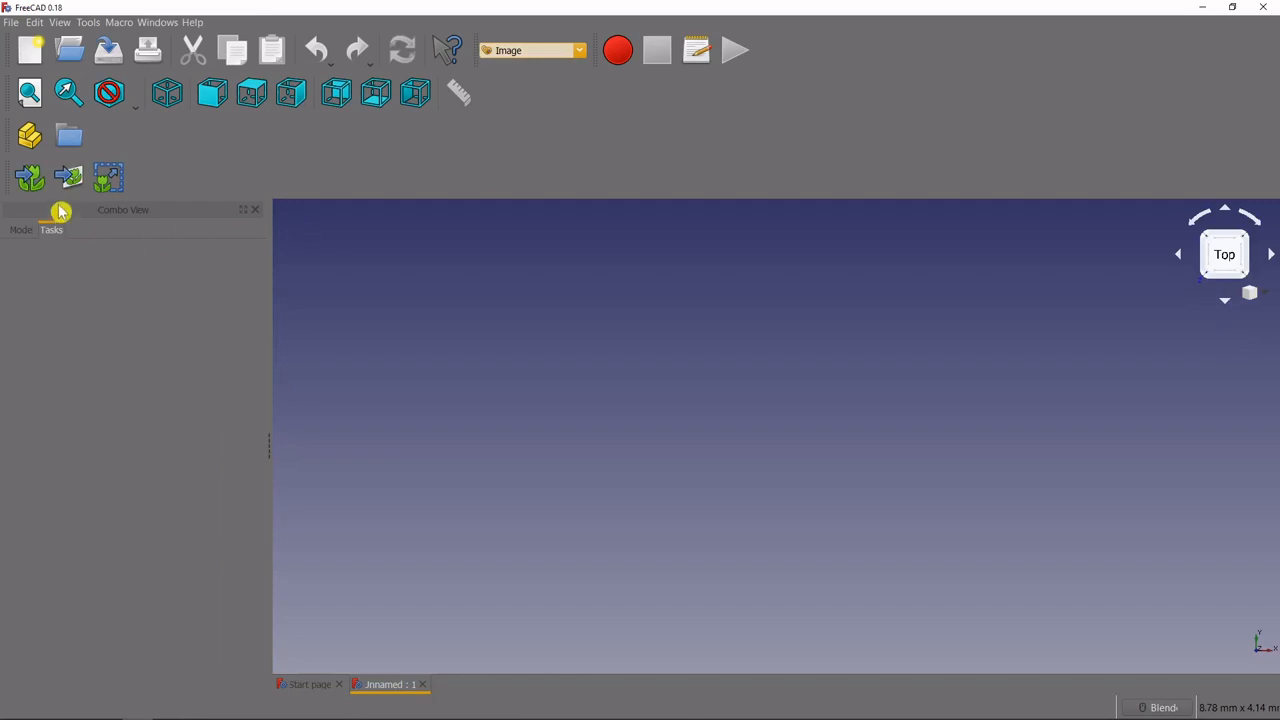
mouse_move(70, 178)
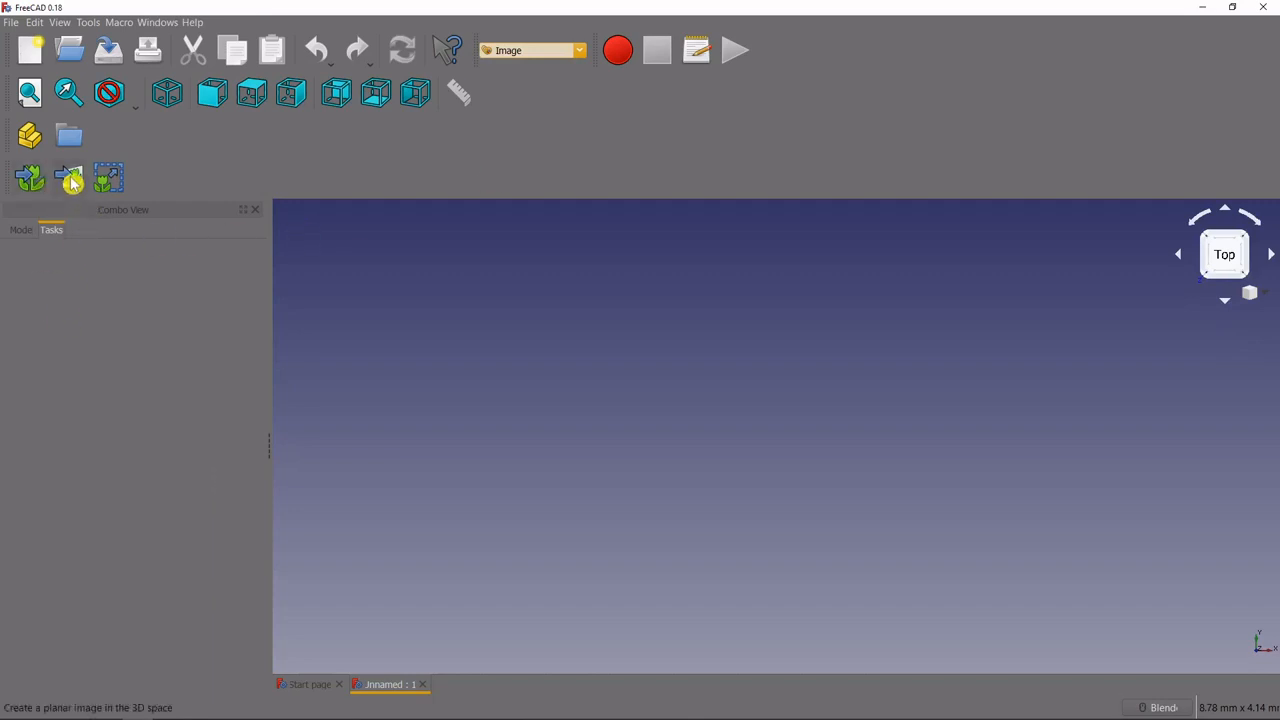
- Begin a planar image and choose the Drone Arm photo for placement
click(68, 178)
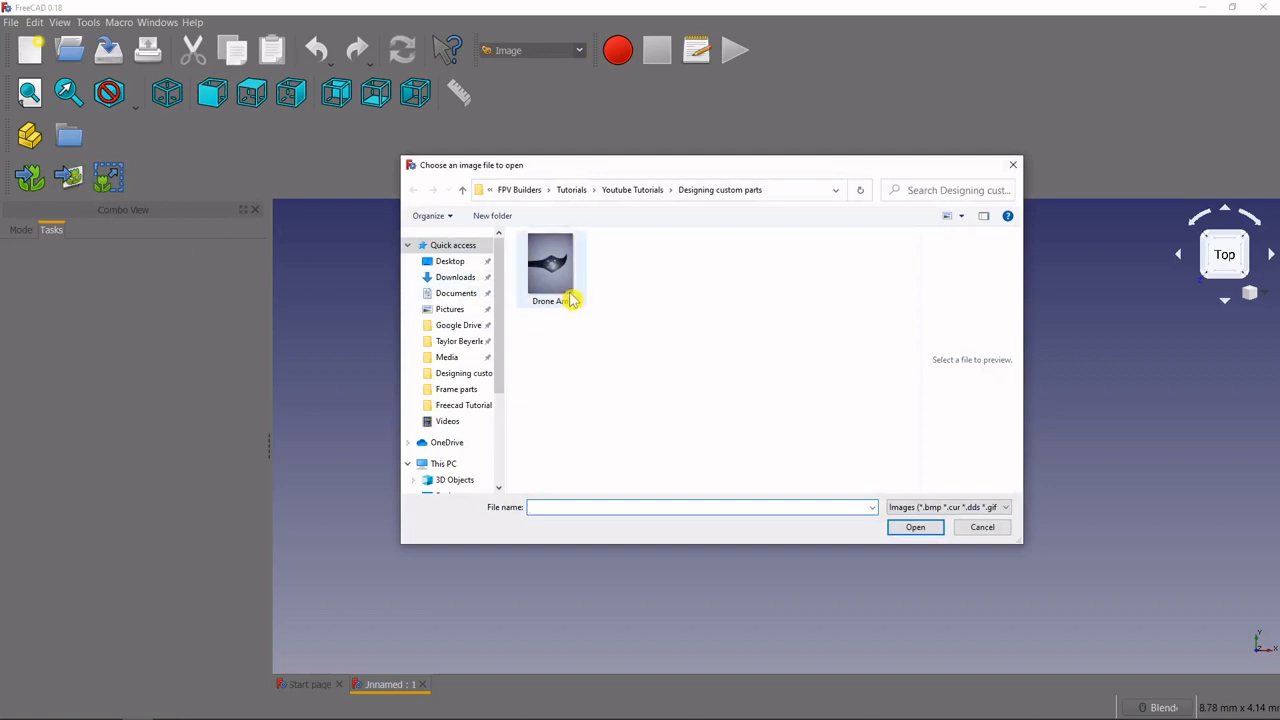
click(552, 264)
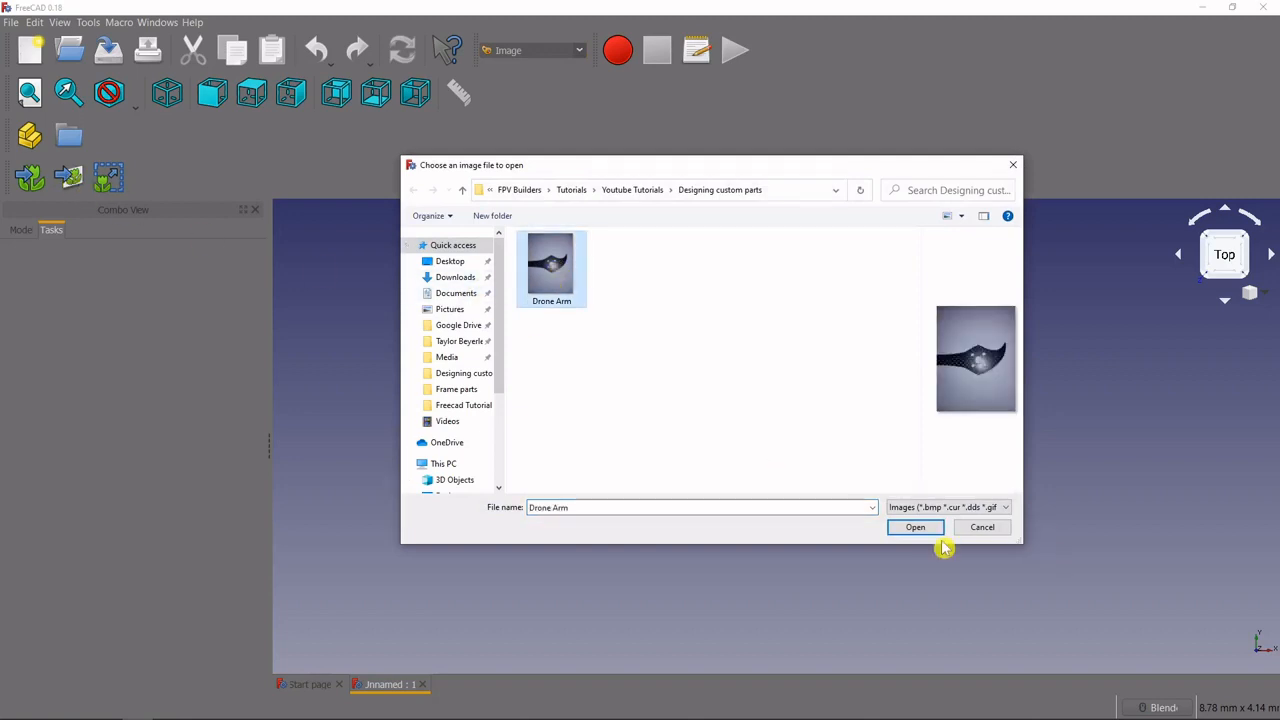
click(916, 528)
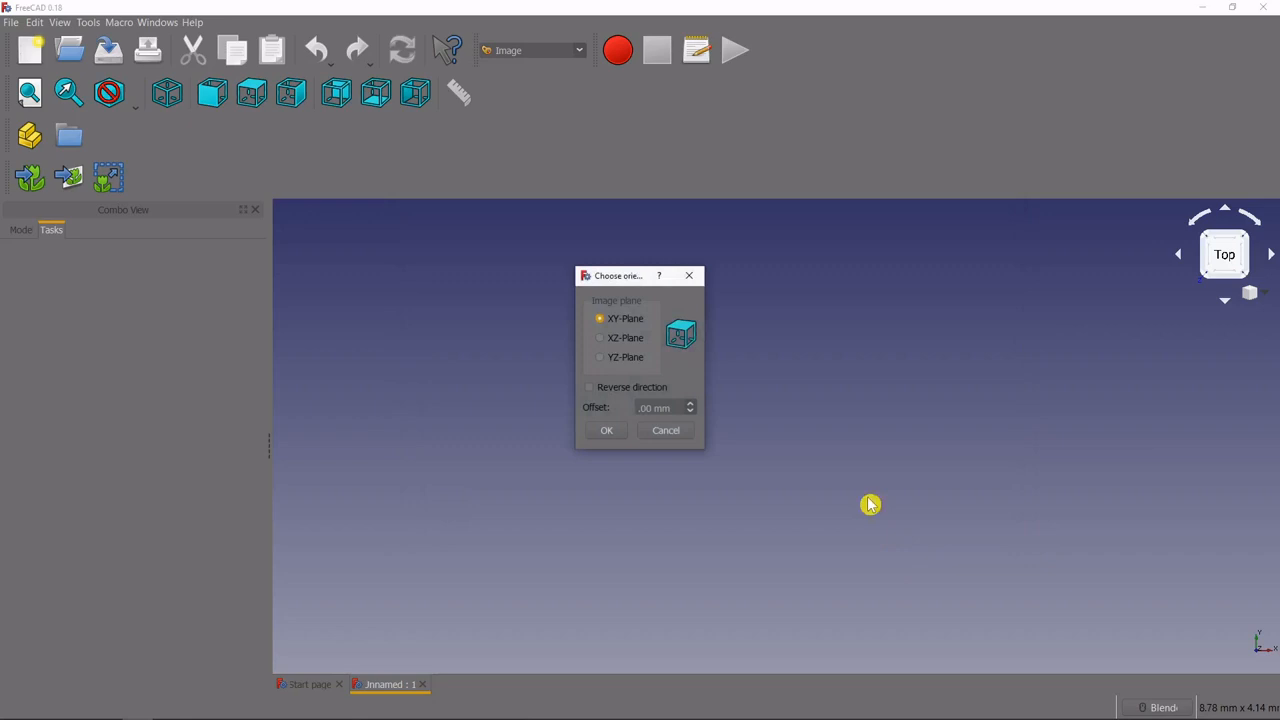
mouse_move(624, 316)
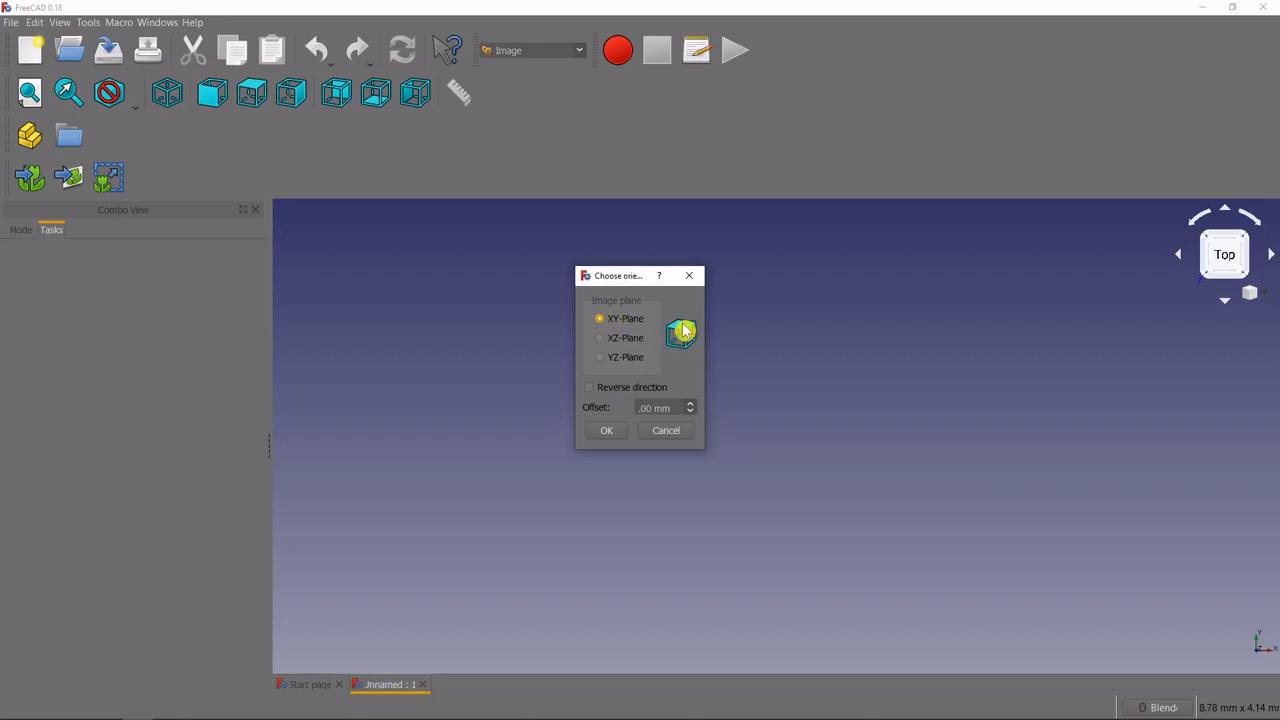
- Place the photo on the XY plane with a -3 mm offset
click(600, 356)
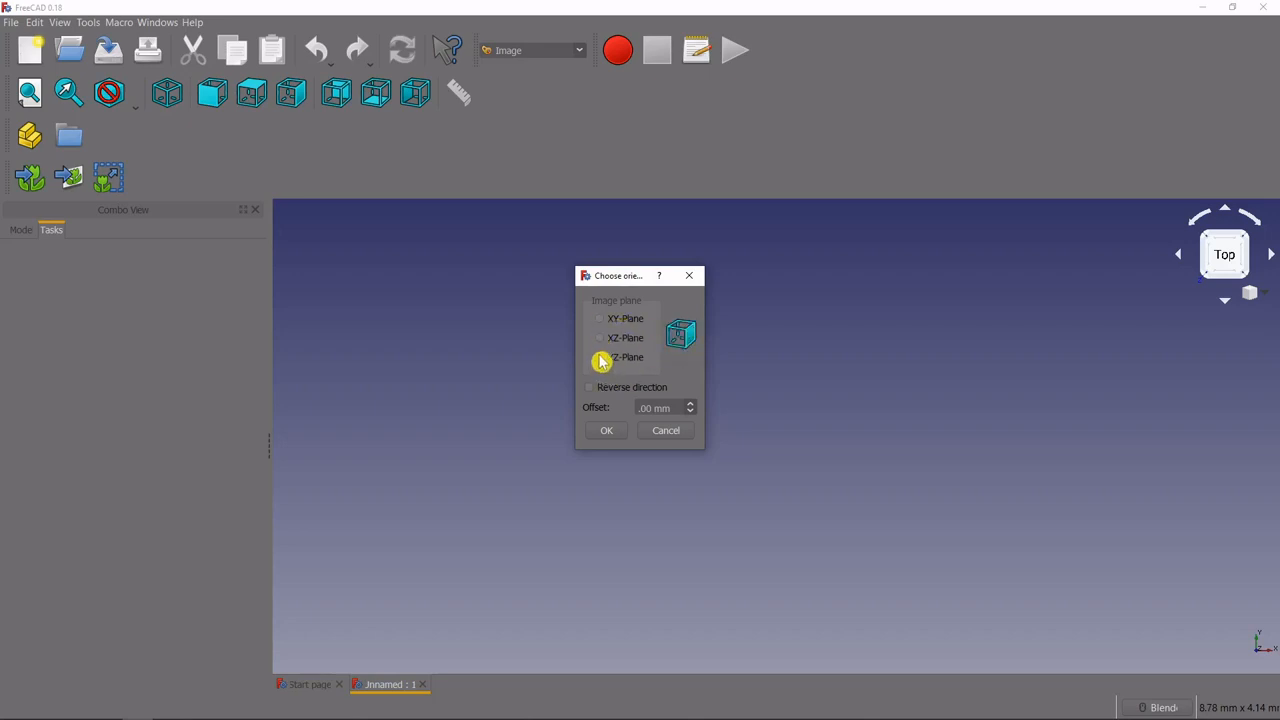
click(600, 336)
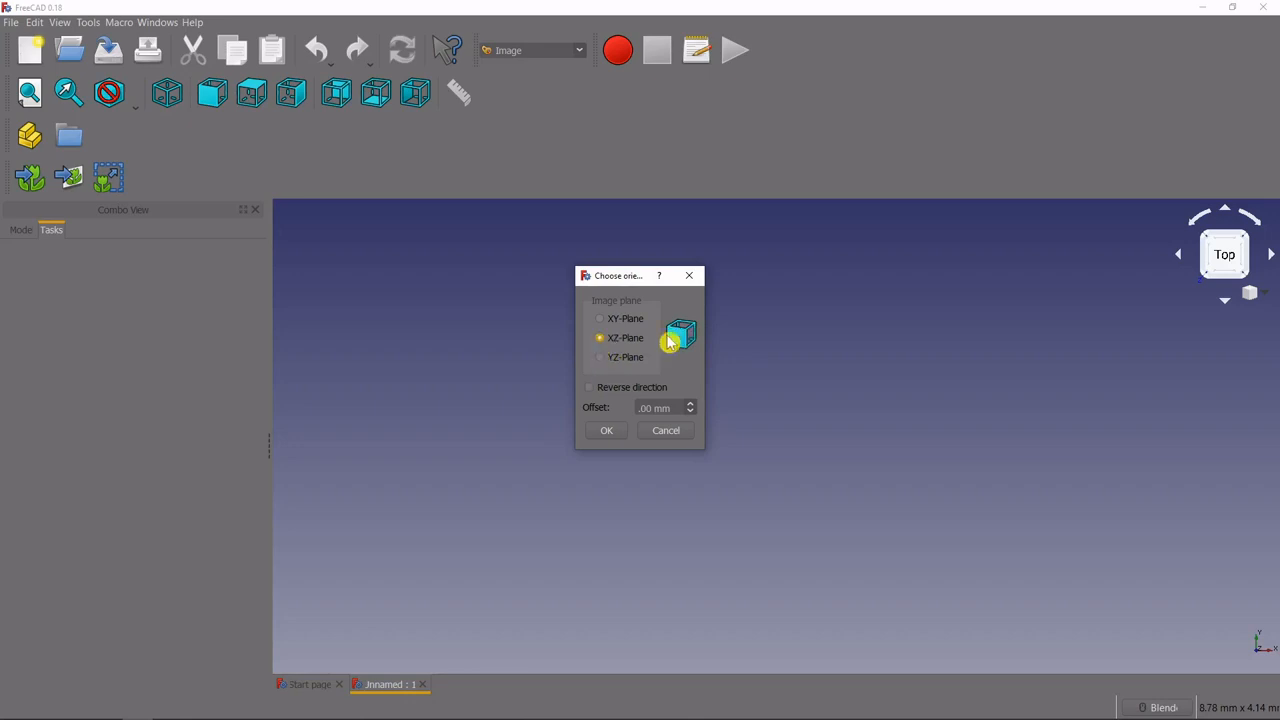
click(600, 318)
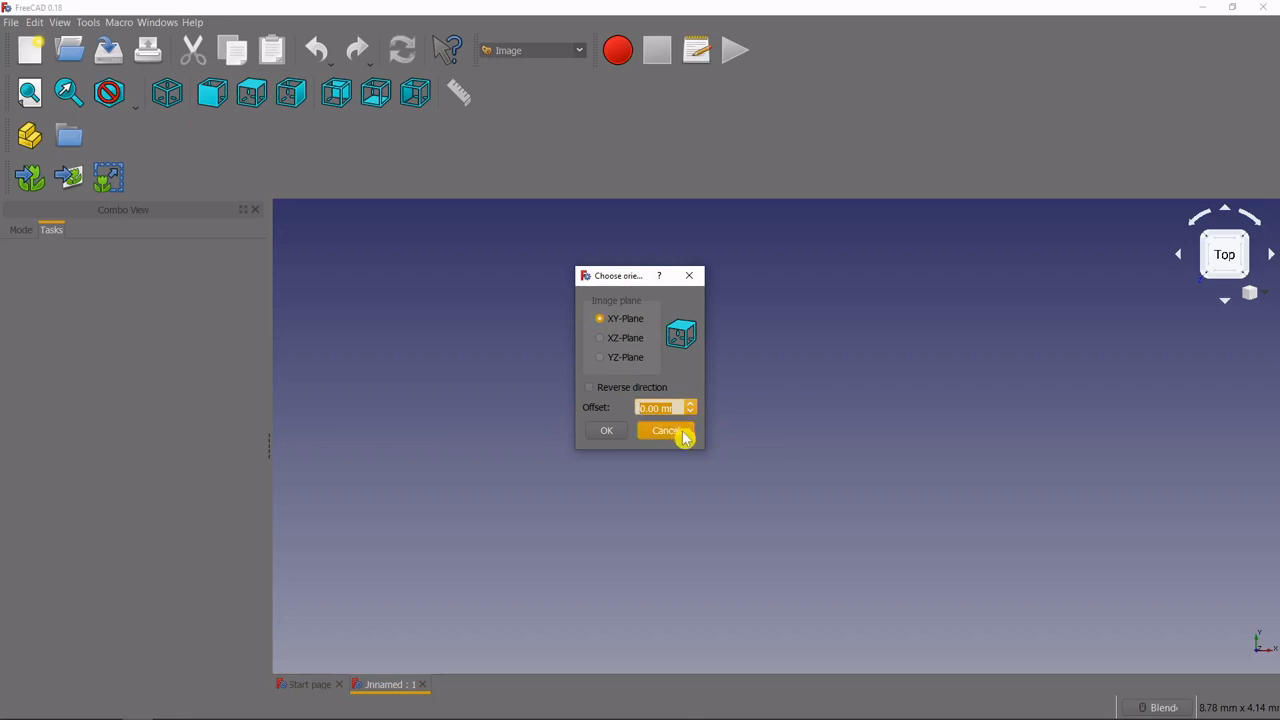
mouse_move(732, 450)
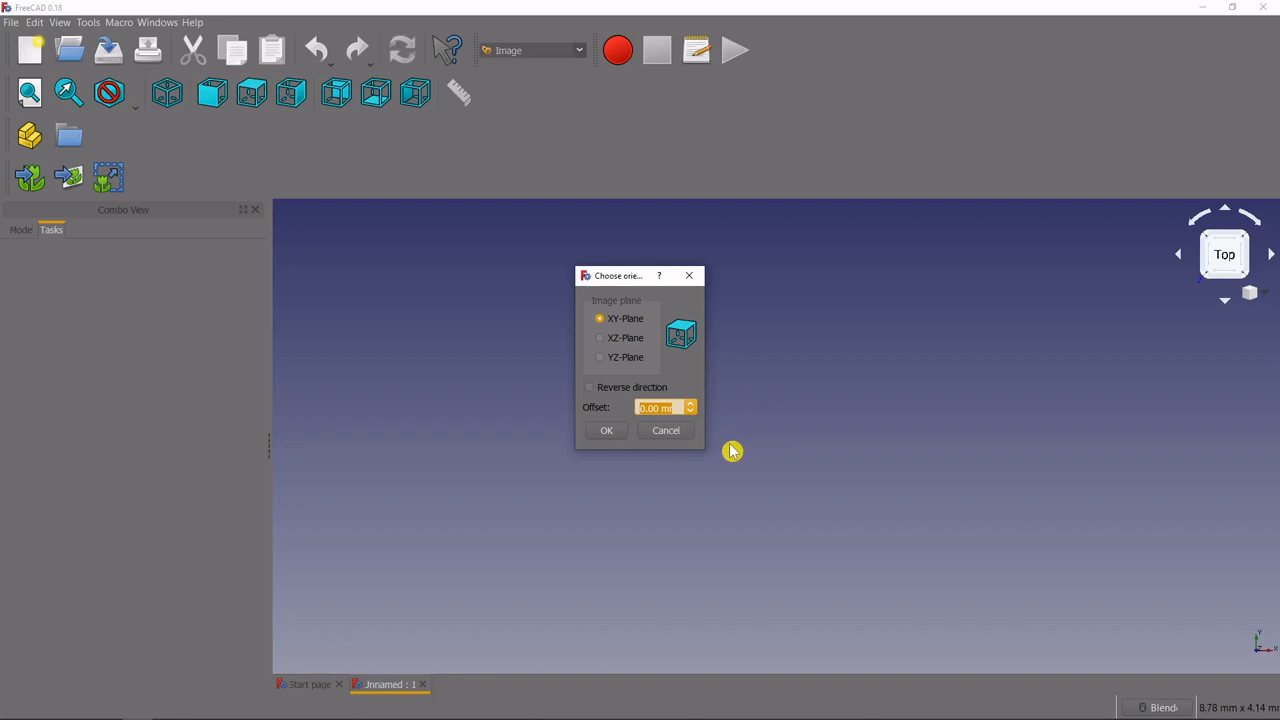
text(-3mm)
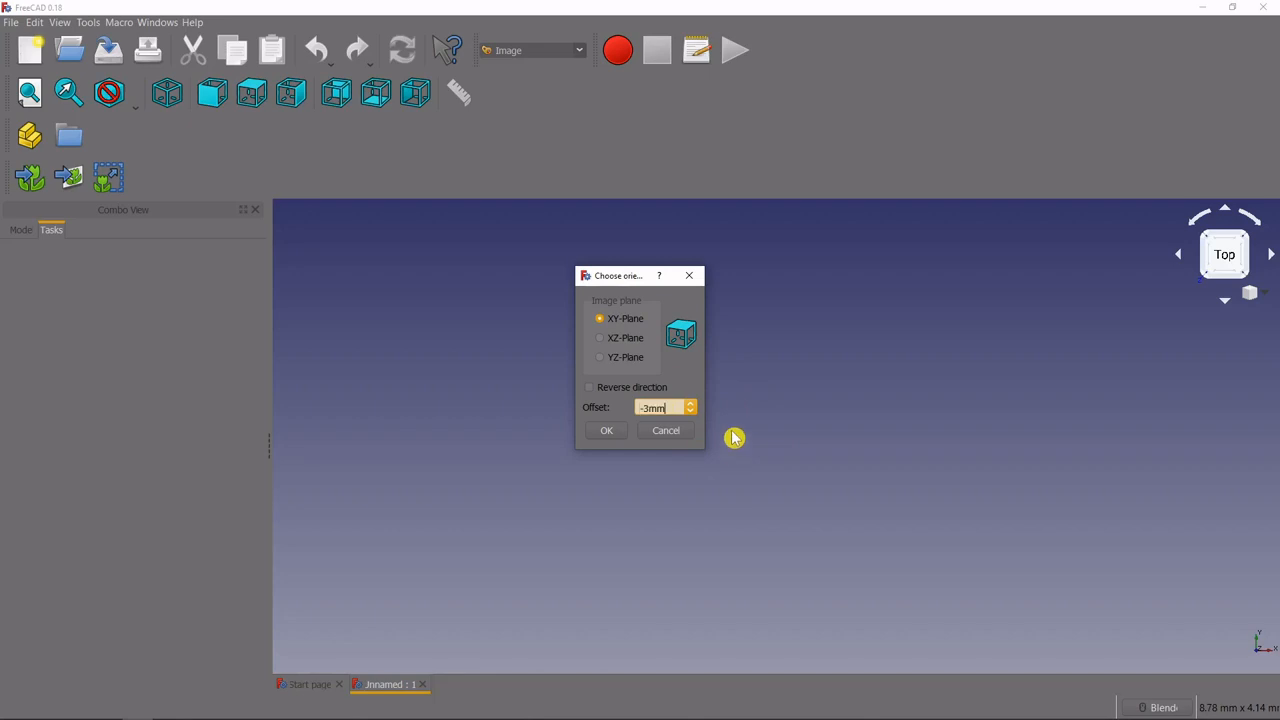
click(606, 430)
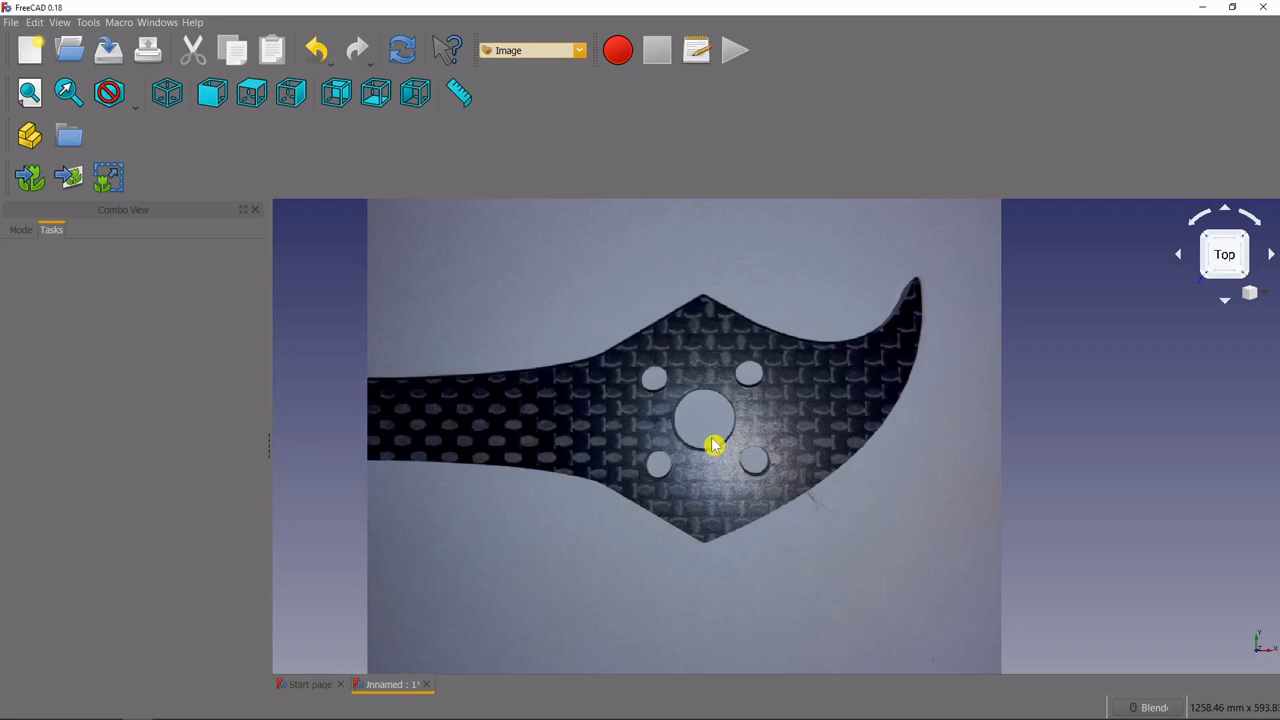
mouse_move(744, 460)
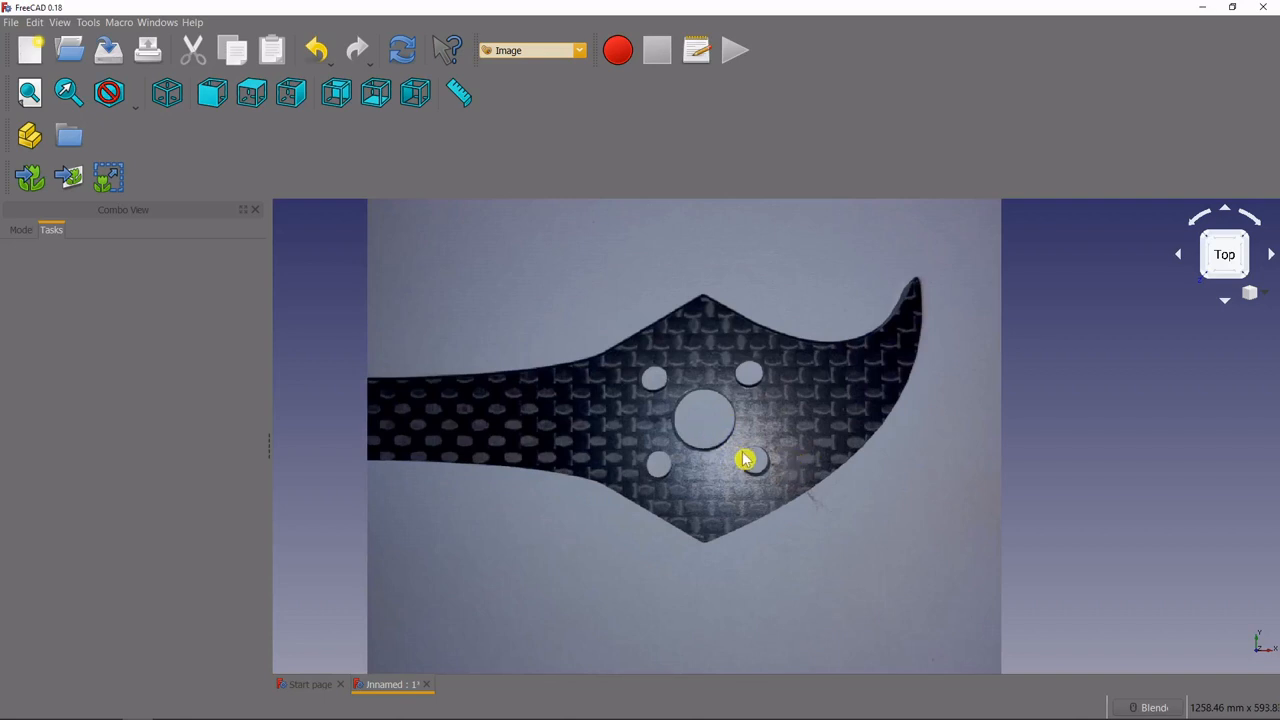
mouse_move(710, 404)
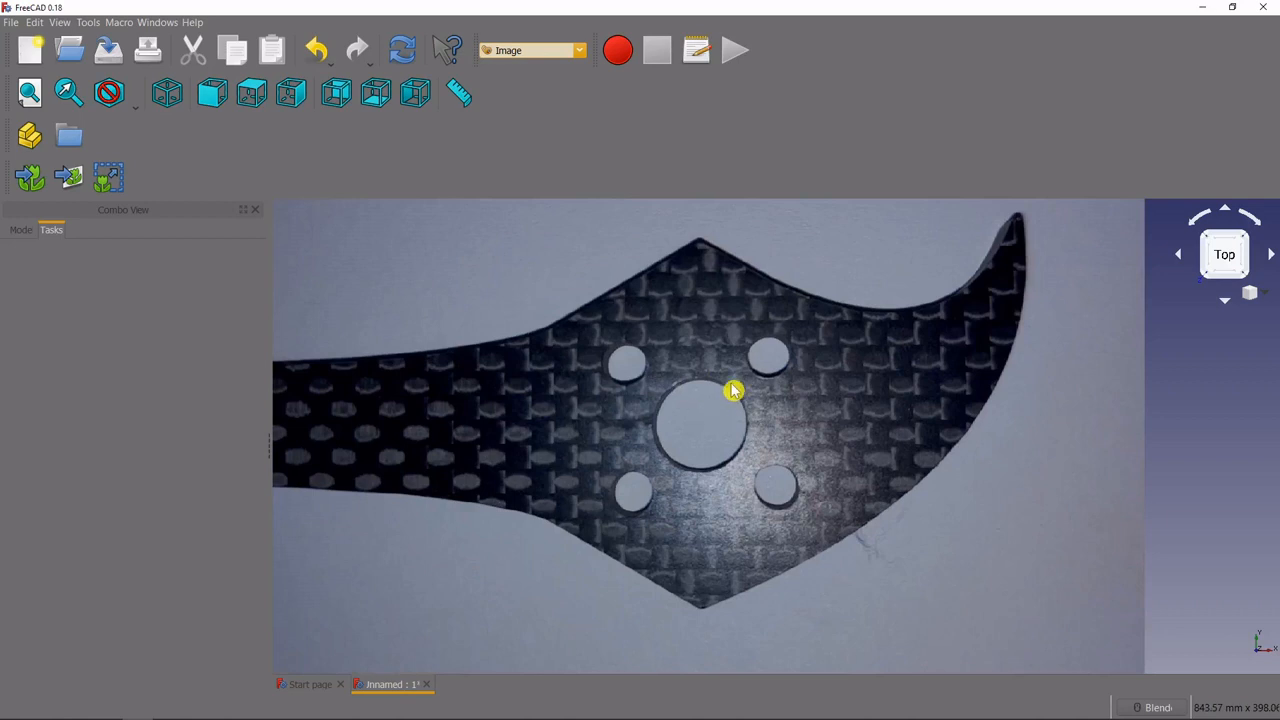
mouse_move(724, 388)
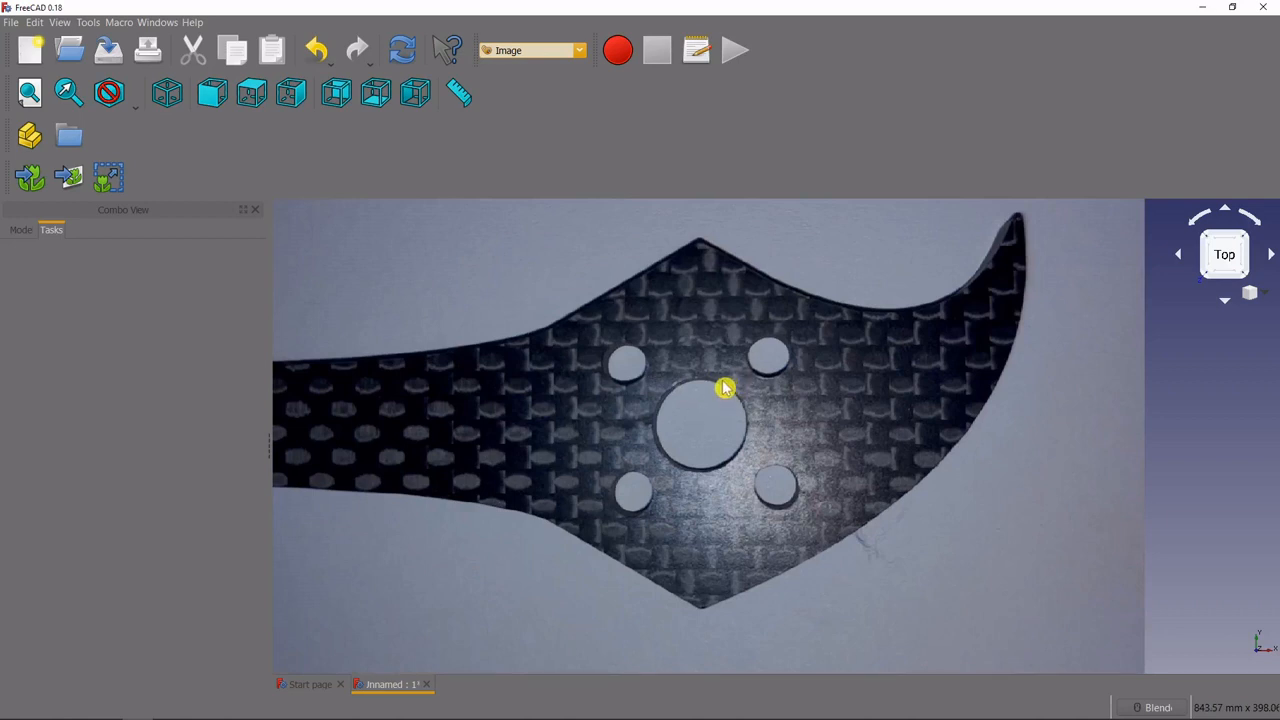
mouse_move(690, 476)
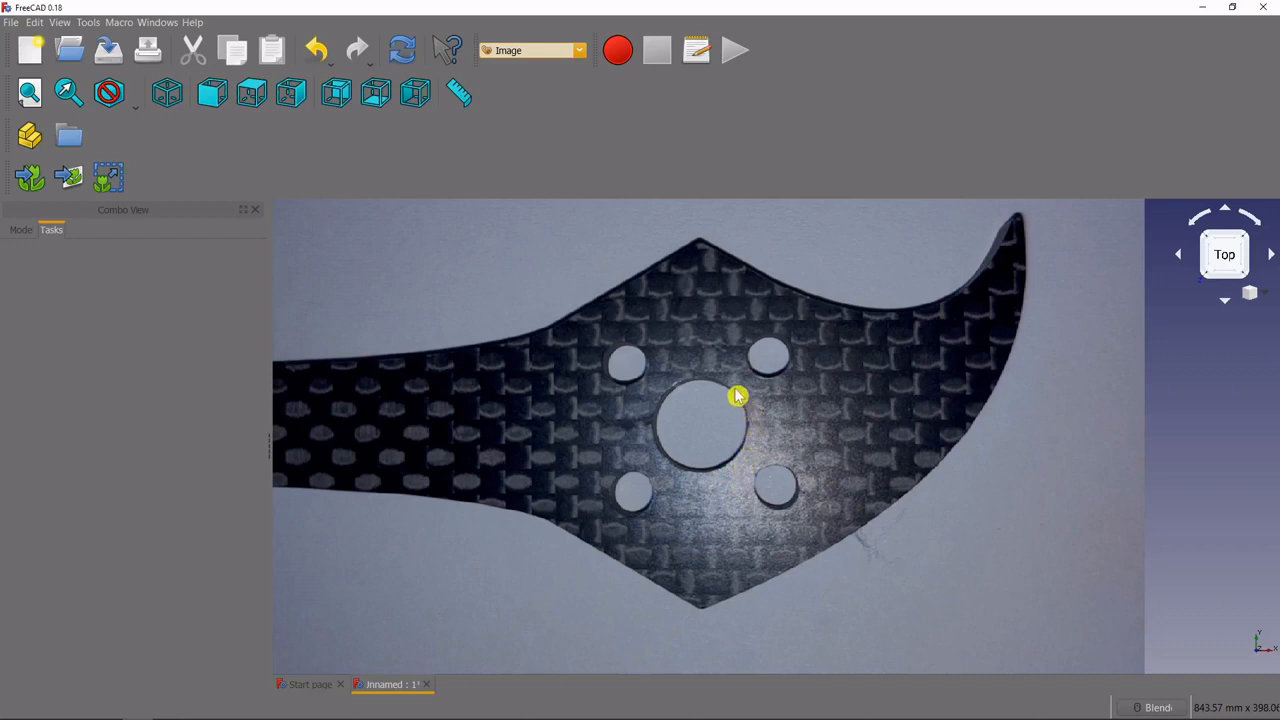
mouse_move(700, 470)
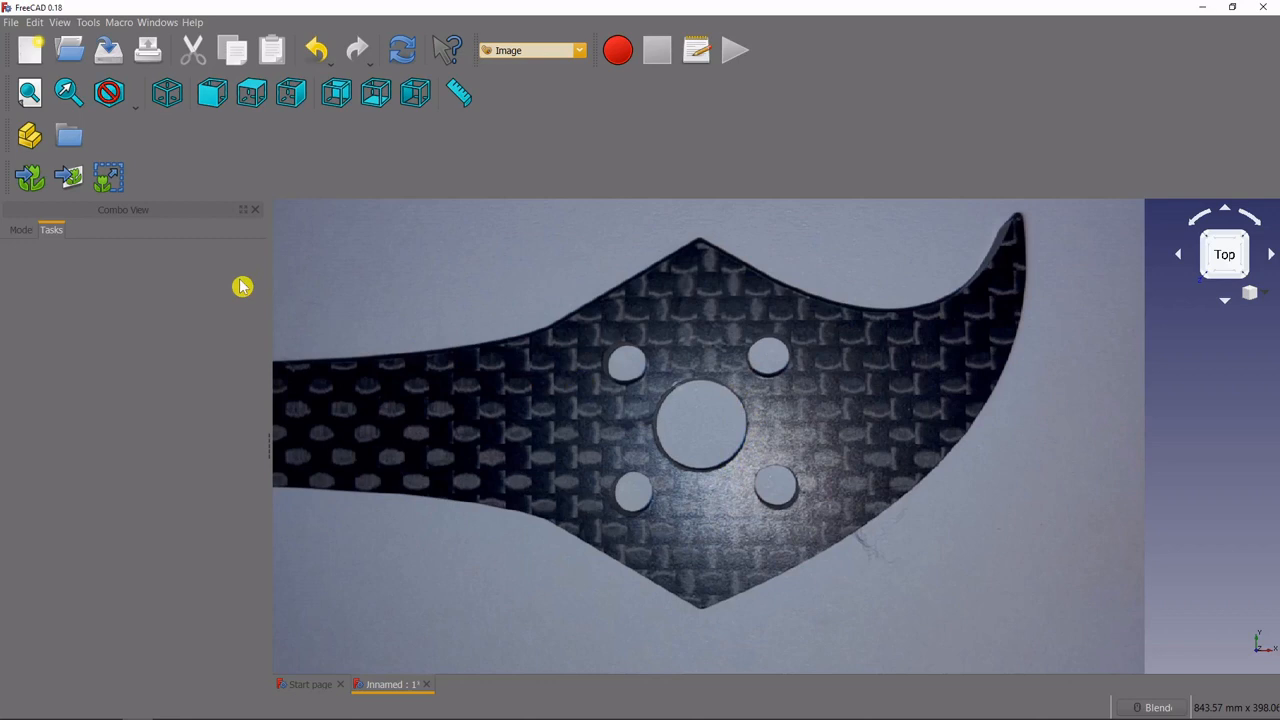
mouse_move(168, 196)
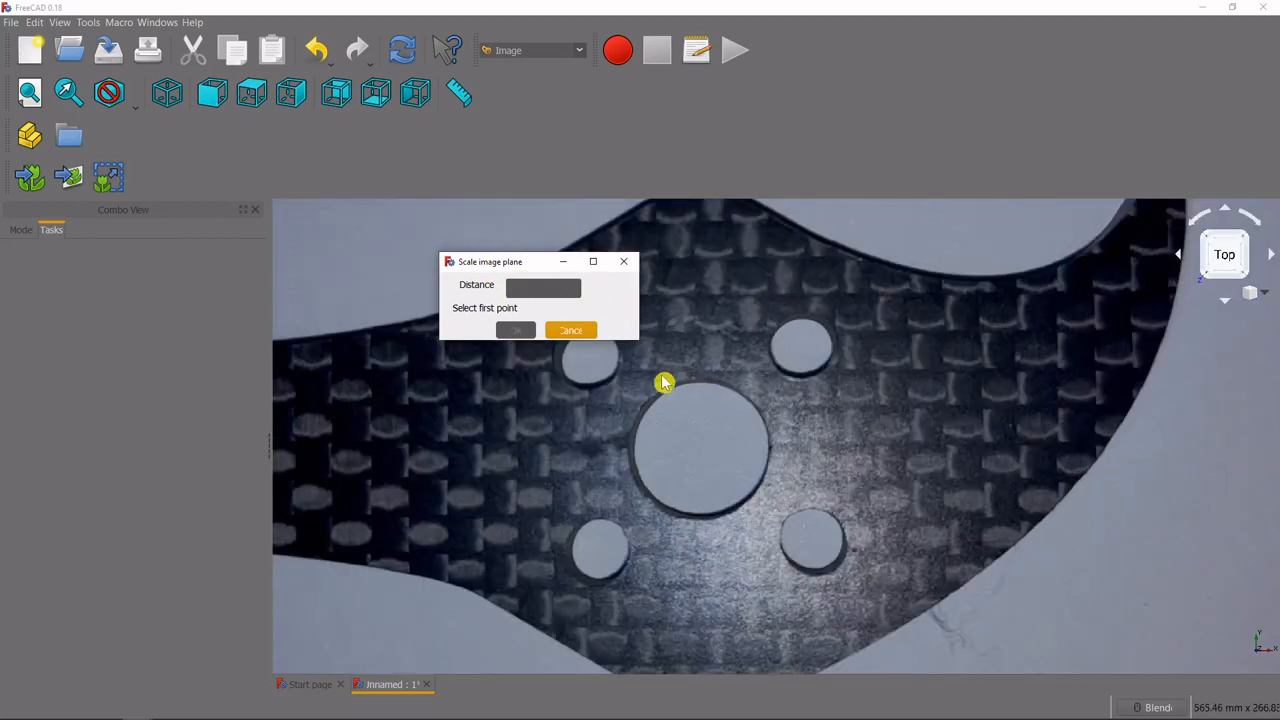
mouse_move(630, 456)
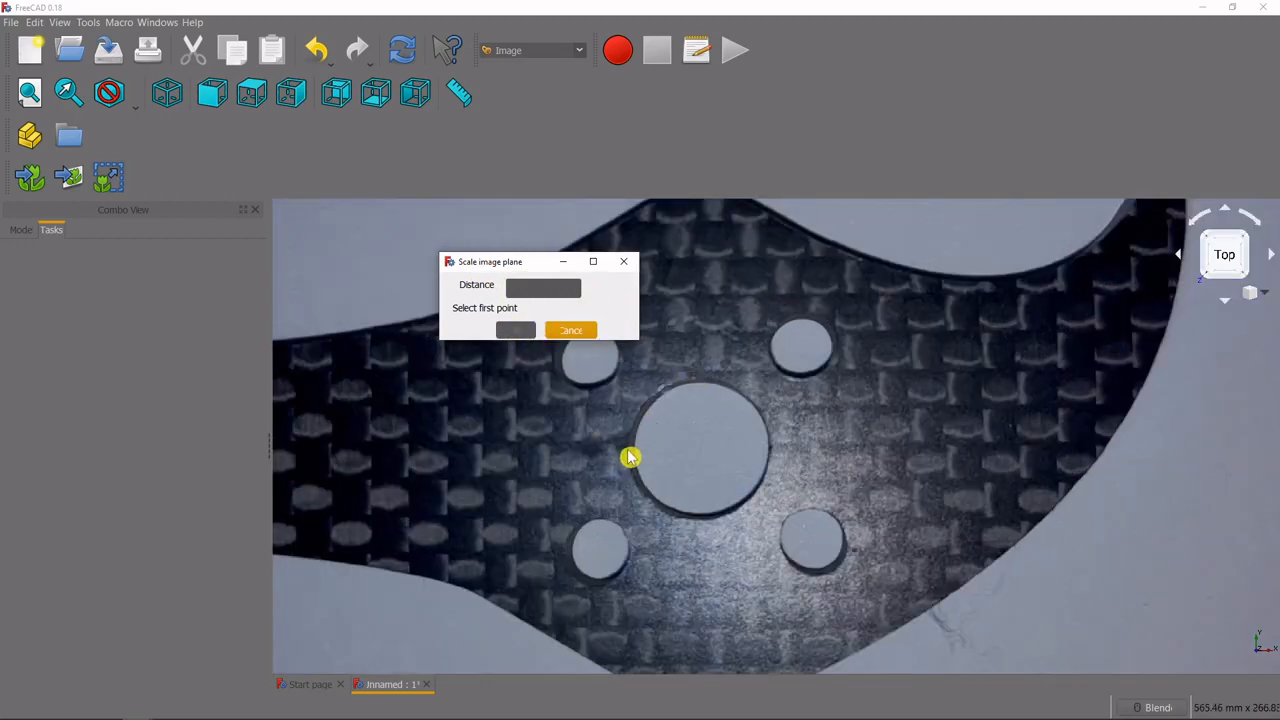
- Measure across the central motor hole, enter its real distance, and select ImagePlane in the tree
click(632, 456)
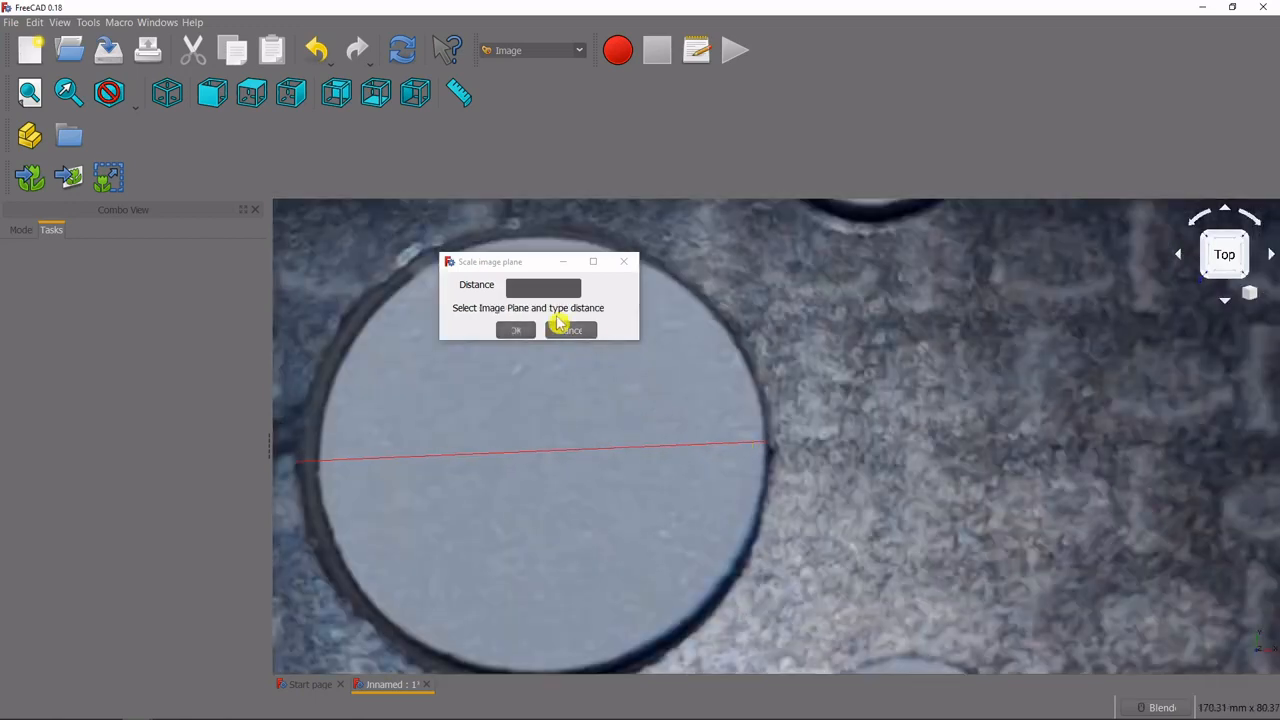
text(1)
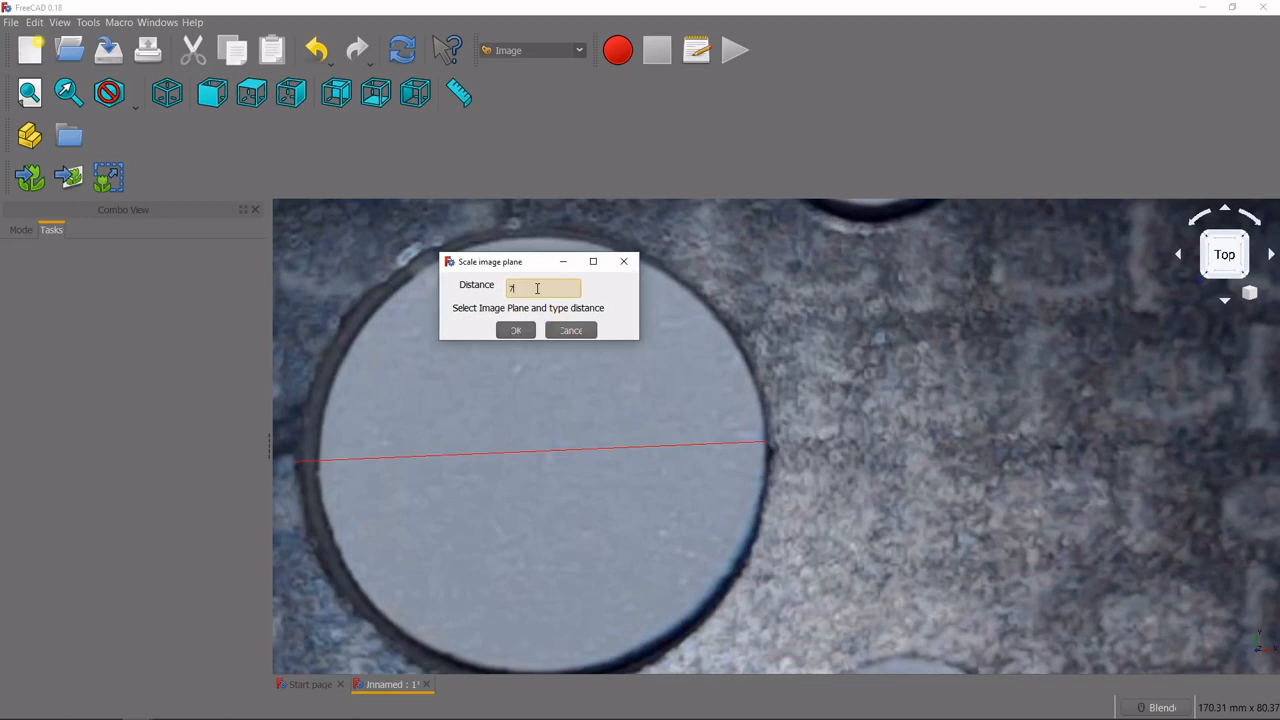
text(.6mm)
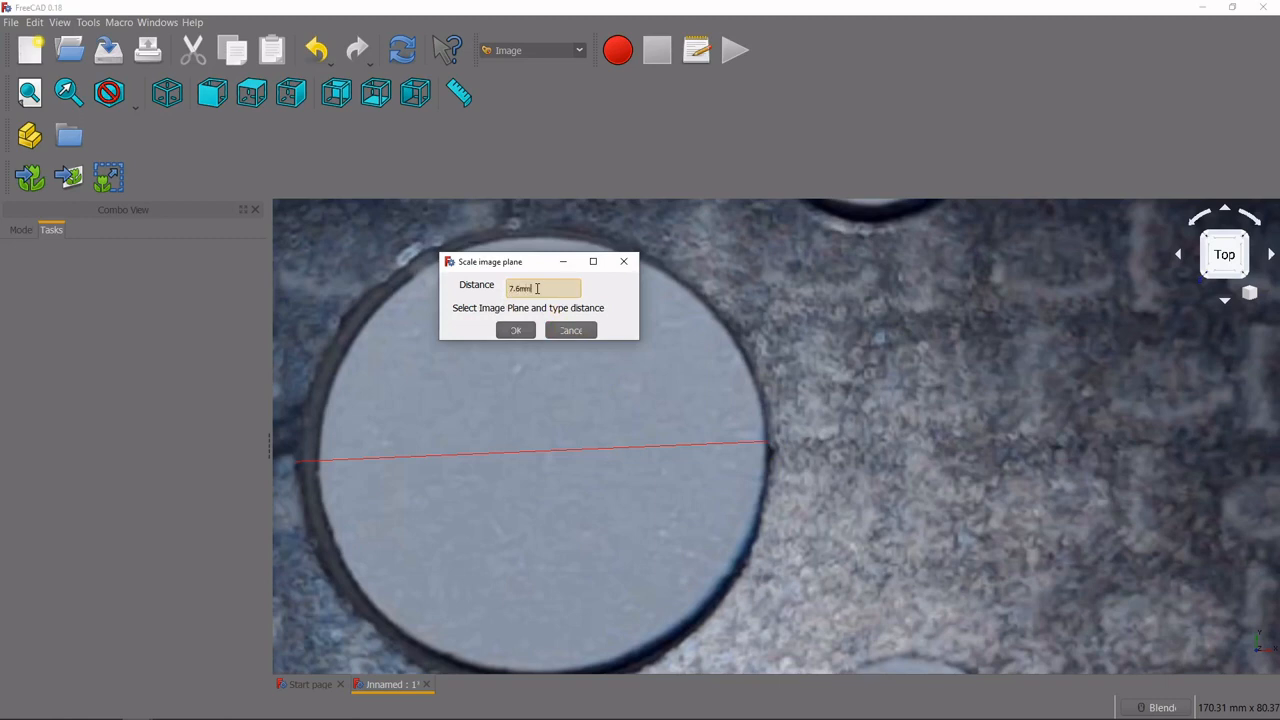
mouse_move(204, 280)
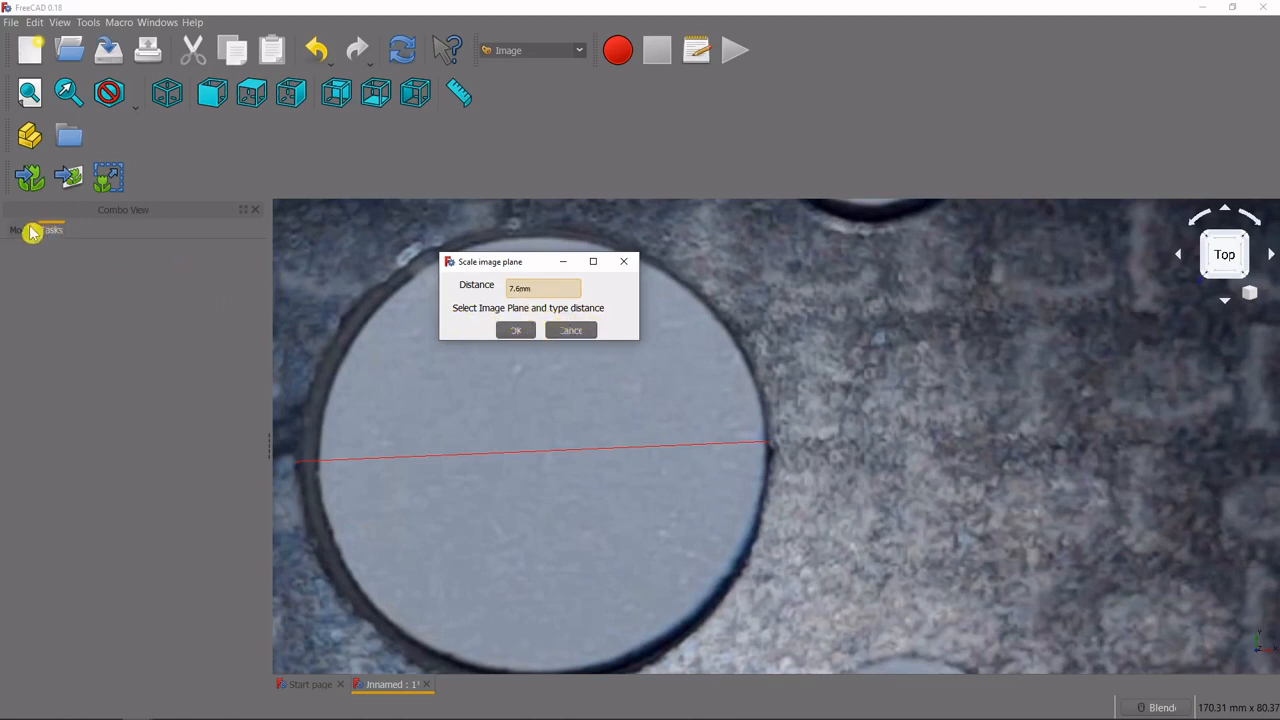
click(20, 228)
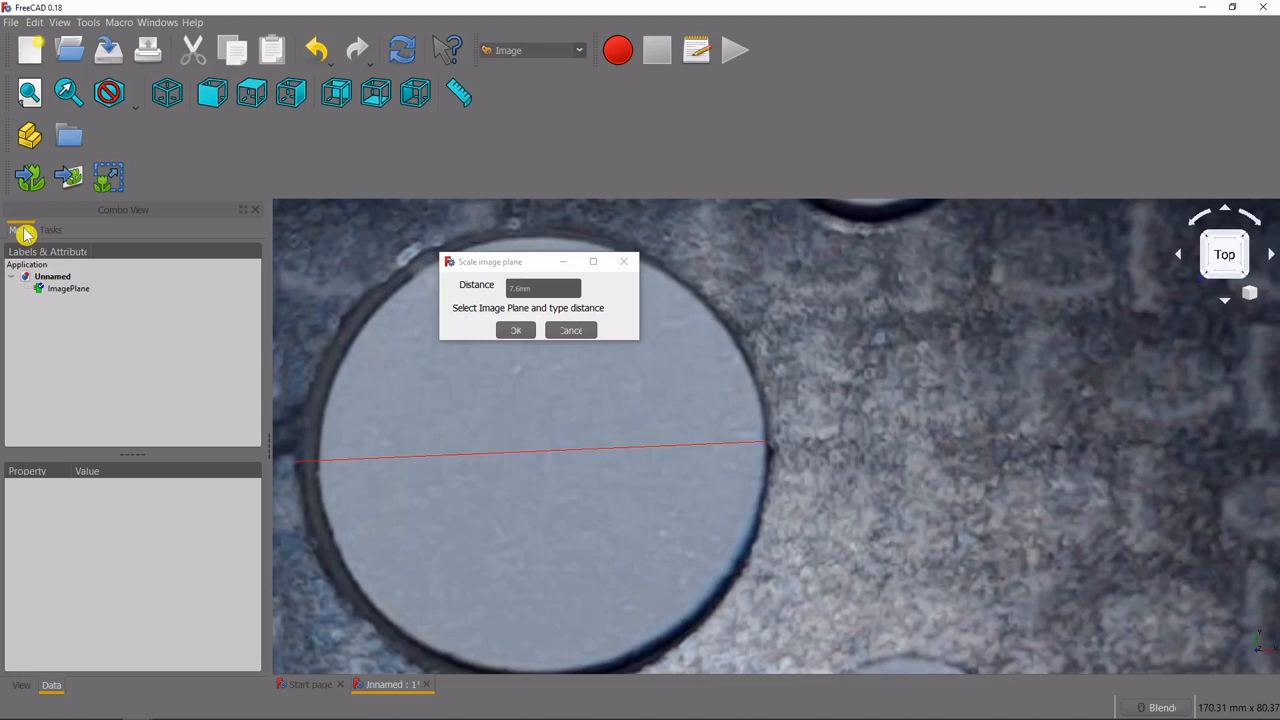
click(68, 288)
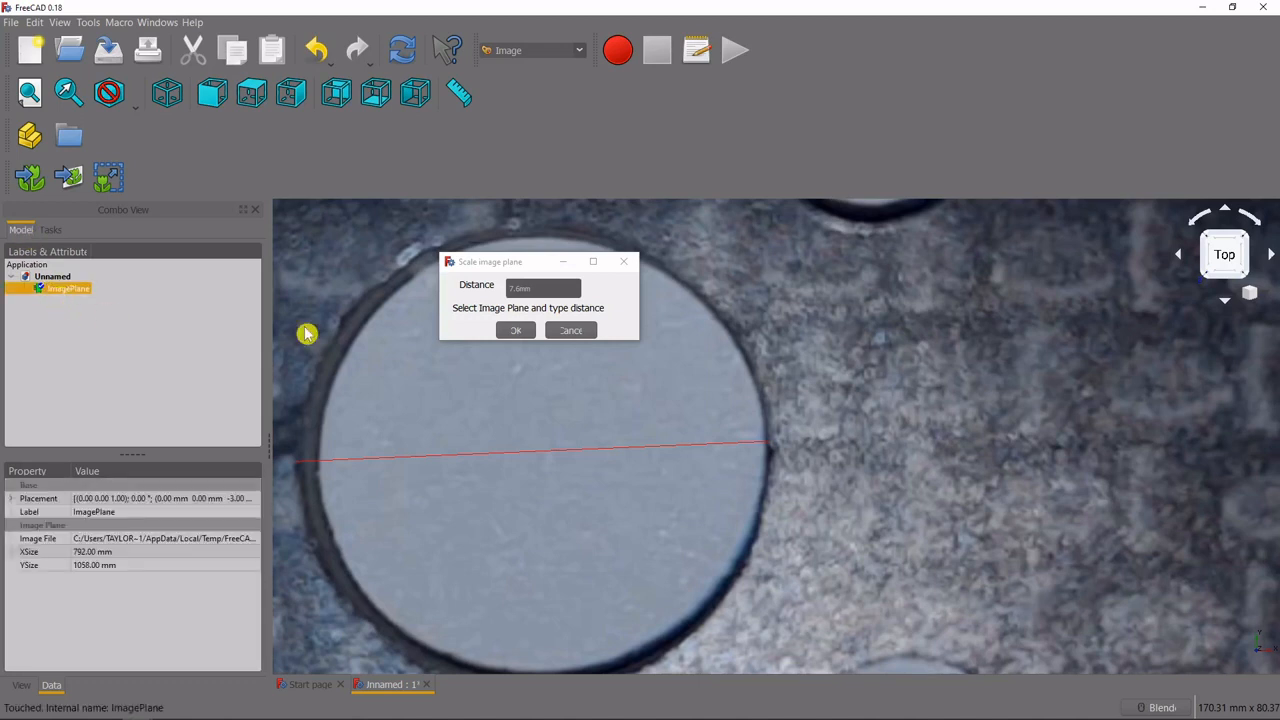
- Apply the scale so the photo measures about 75 by 100 mm
click(516, 330)
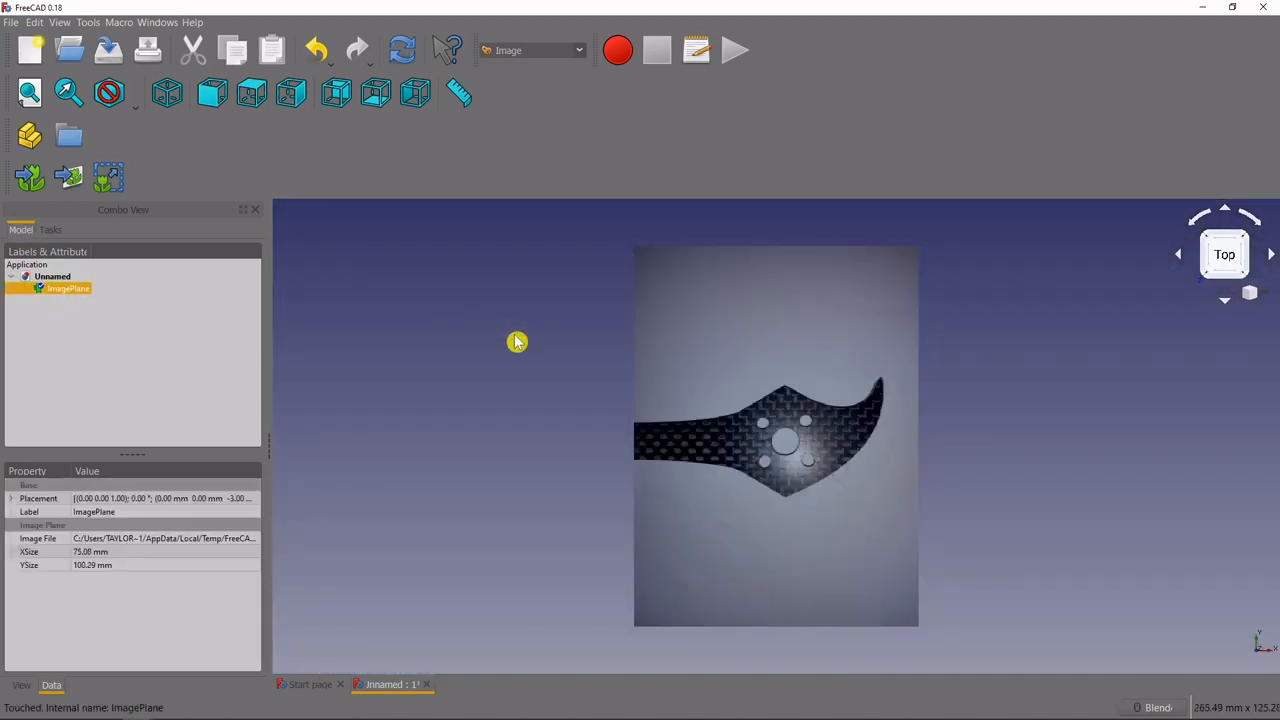
mouse_move(884, 492)
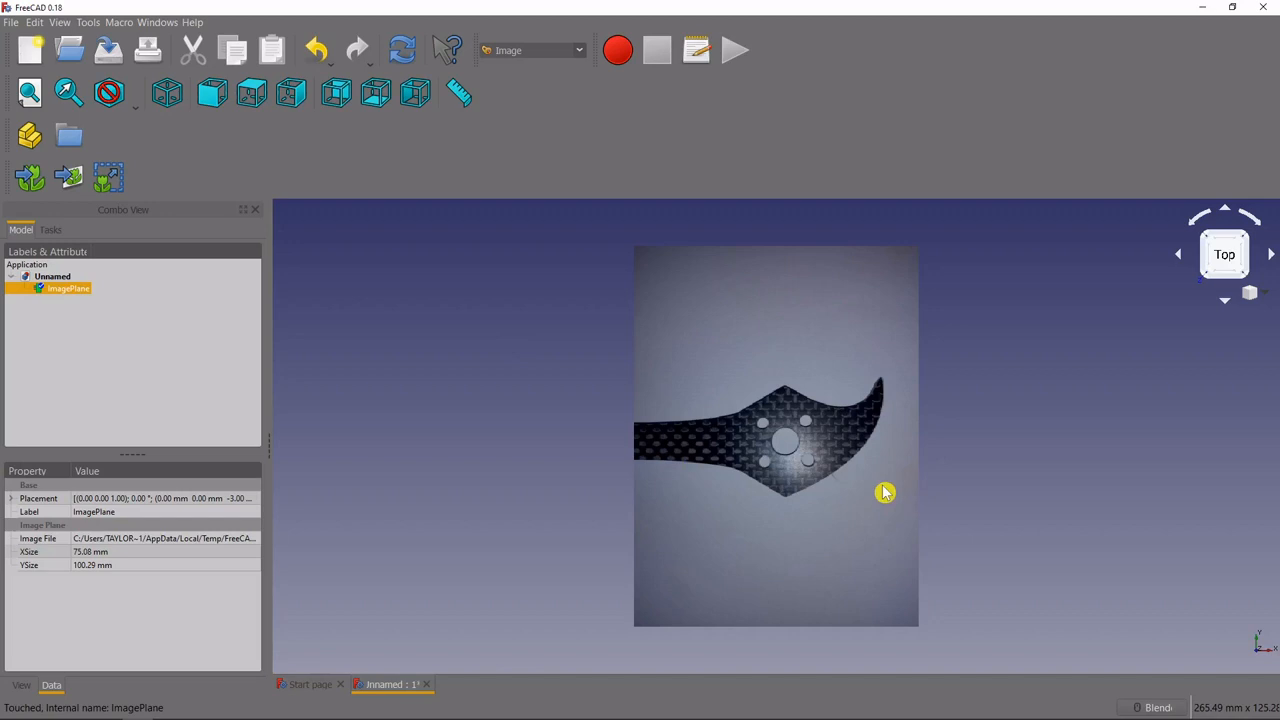
mouse_move(888, 480)
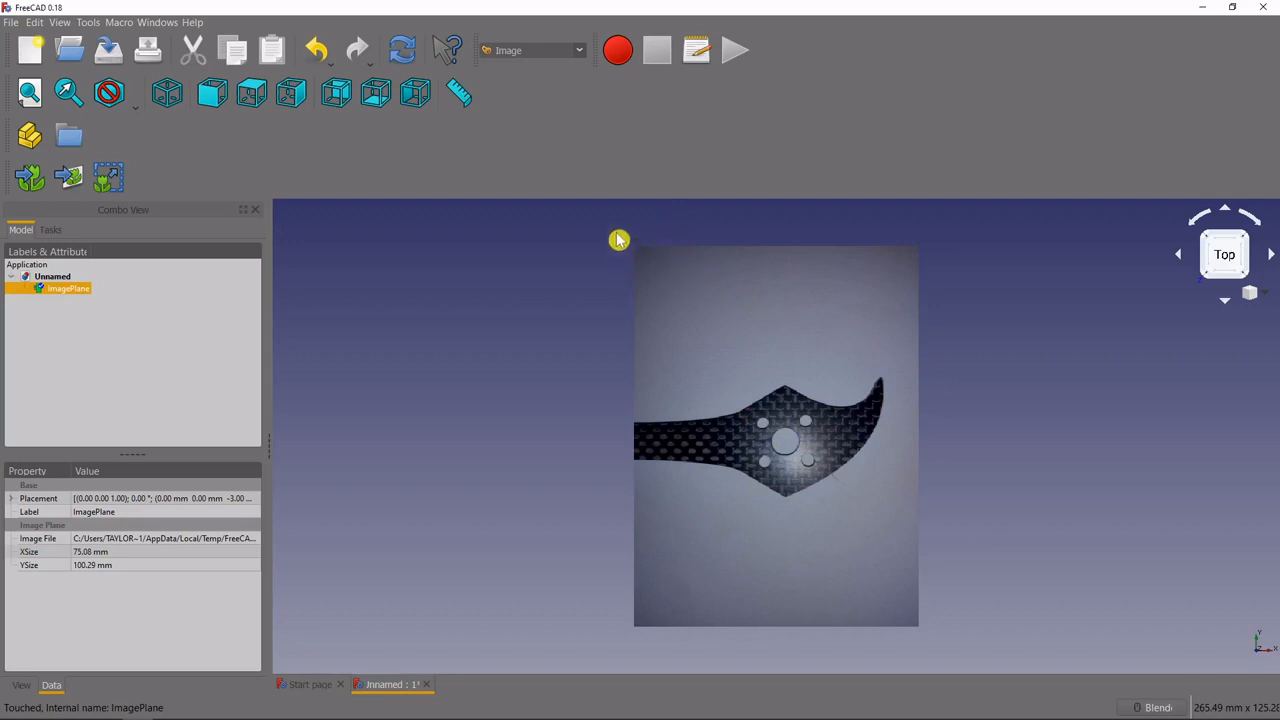
mouse_move(584, 58)
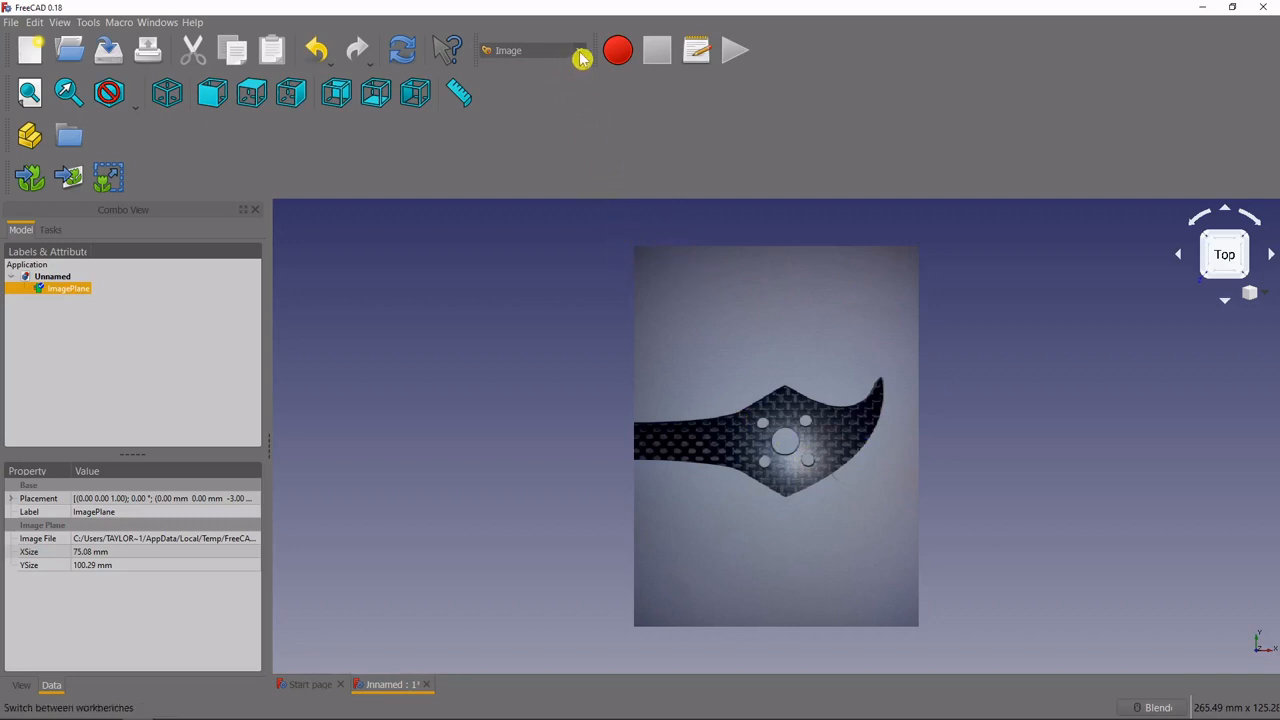
- In Part Design, create a new sketch on the XY plane over the photo
click(530, 50)
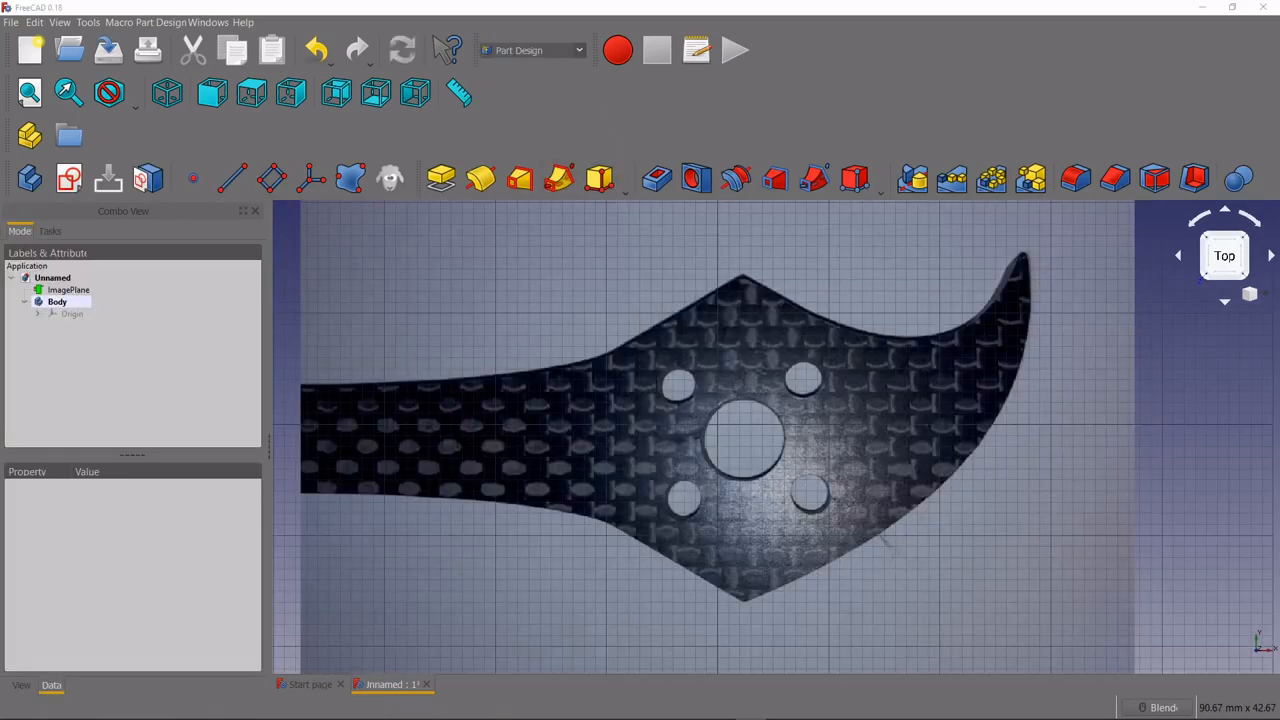
mouse_move(1188, 292)
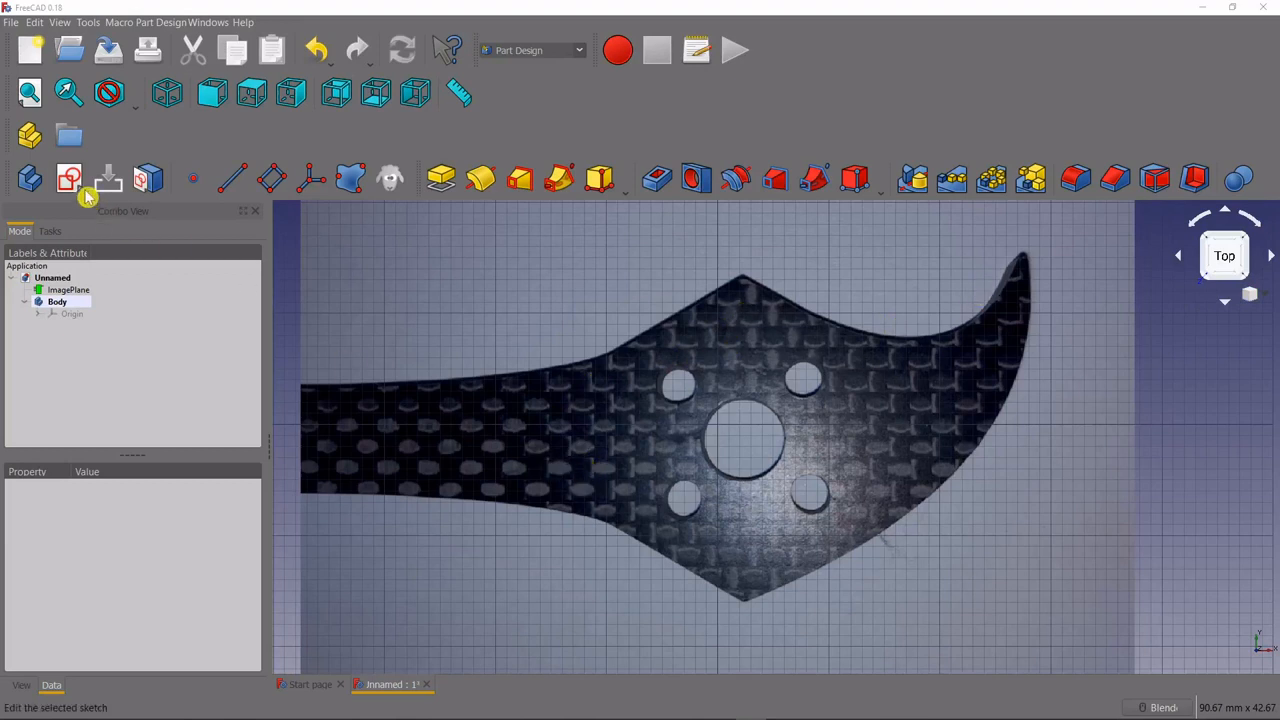
click(68, 178)
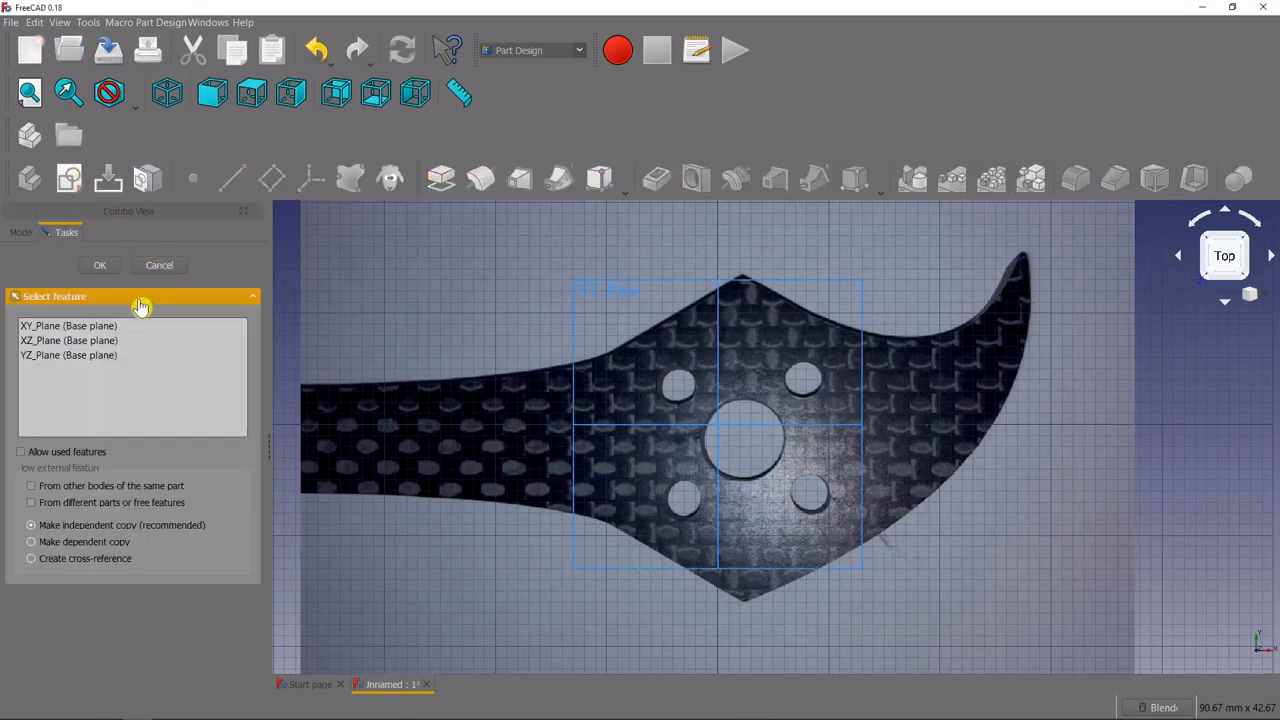
click(68, 324)
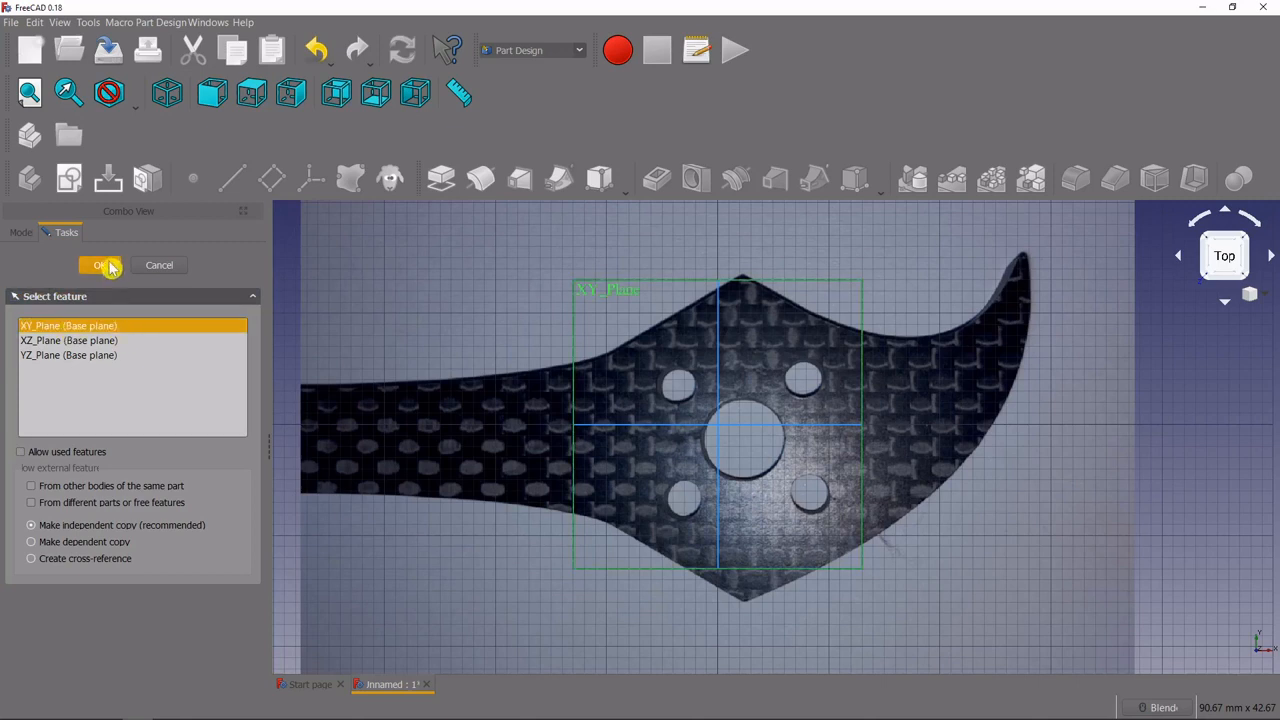
click(98, 264)
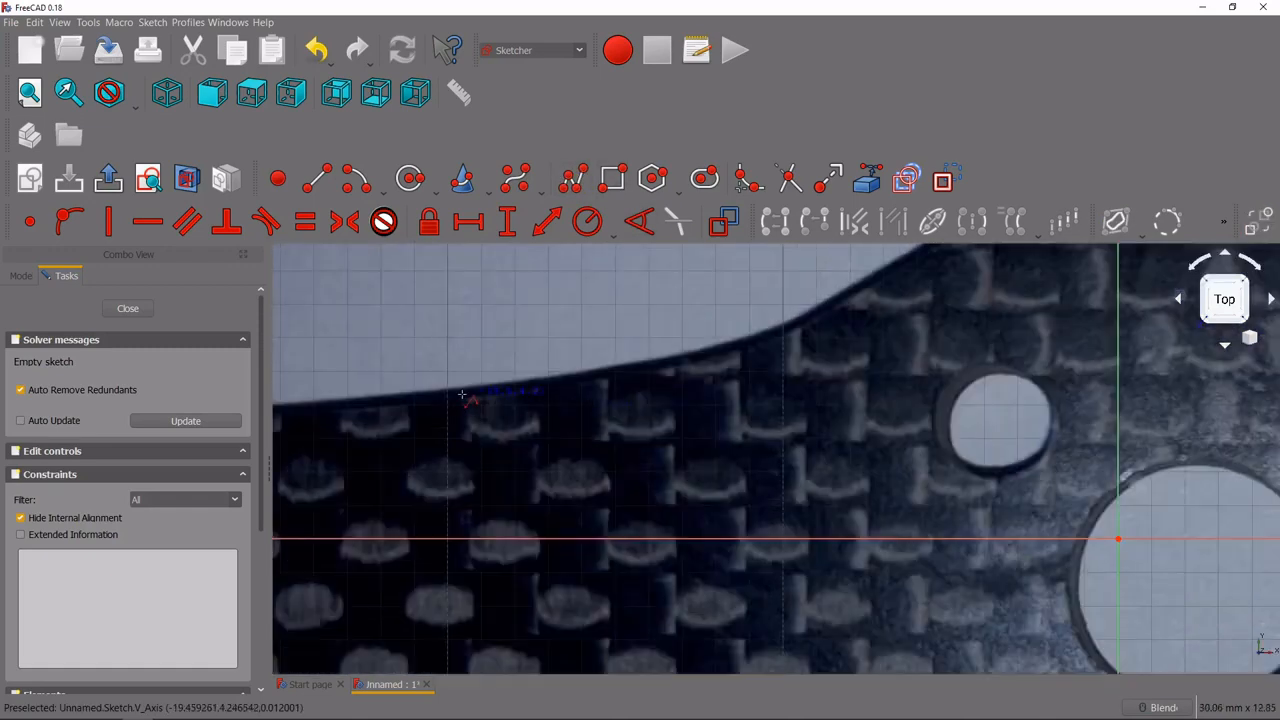
- Trace the arm's top edge over the peak, along the curve and up to the pointed tip with a polyline
drag(450, 400, 580, 384)
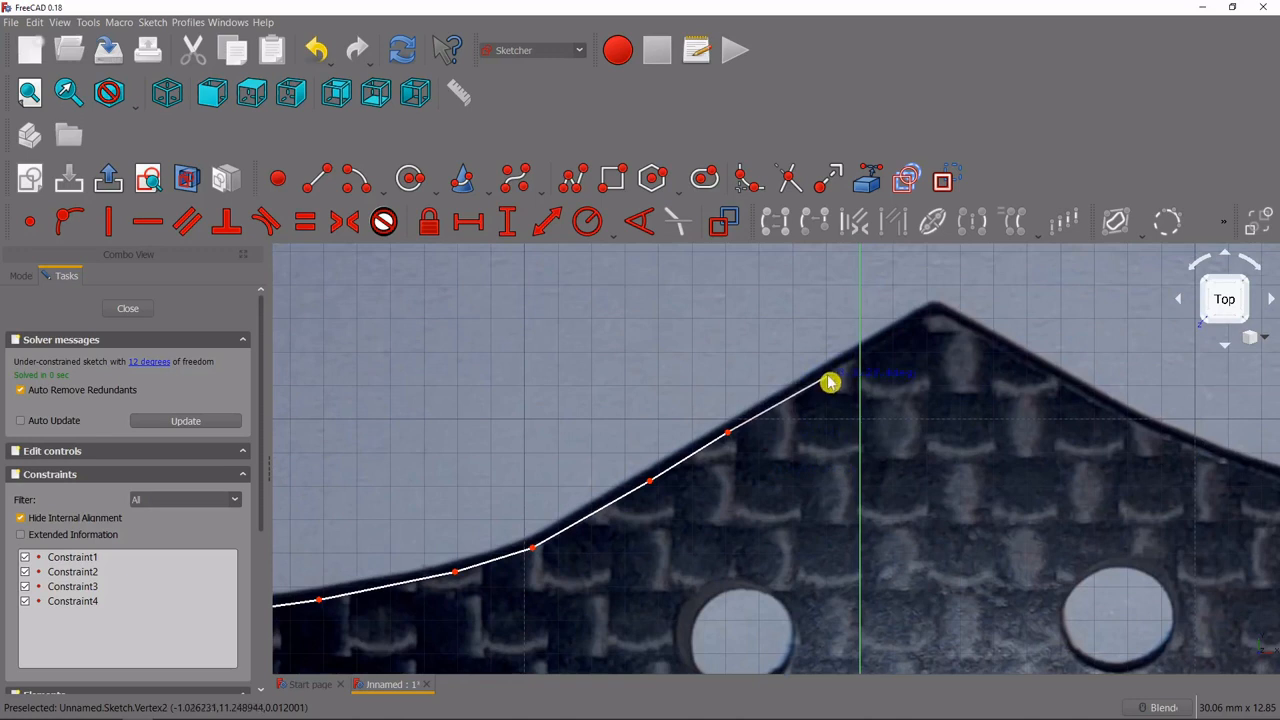
drag(830, 384, 936, 320)
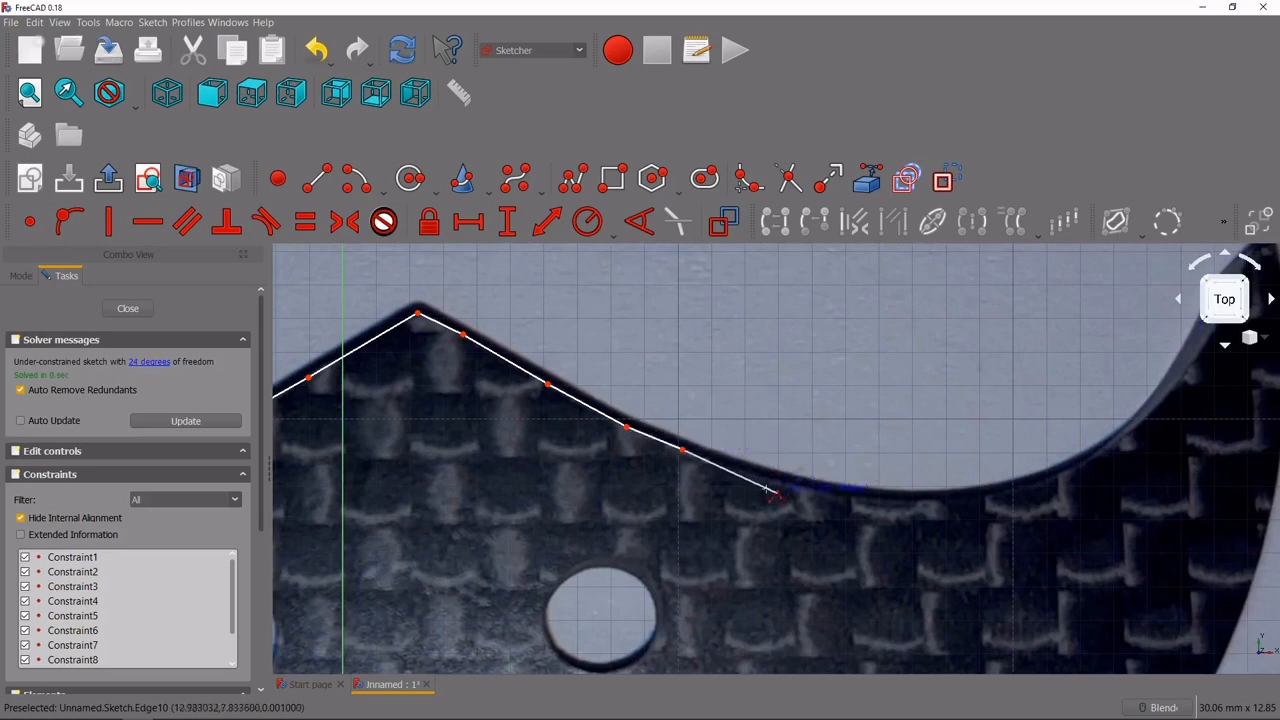
drag(776, 490, 844, 500)
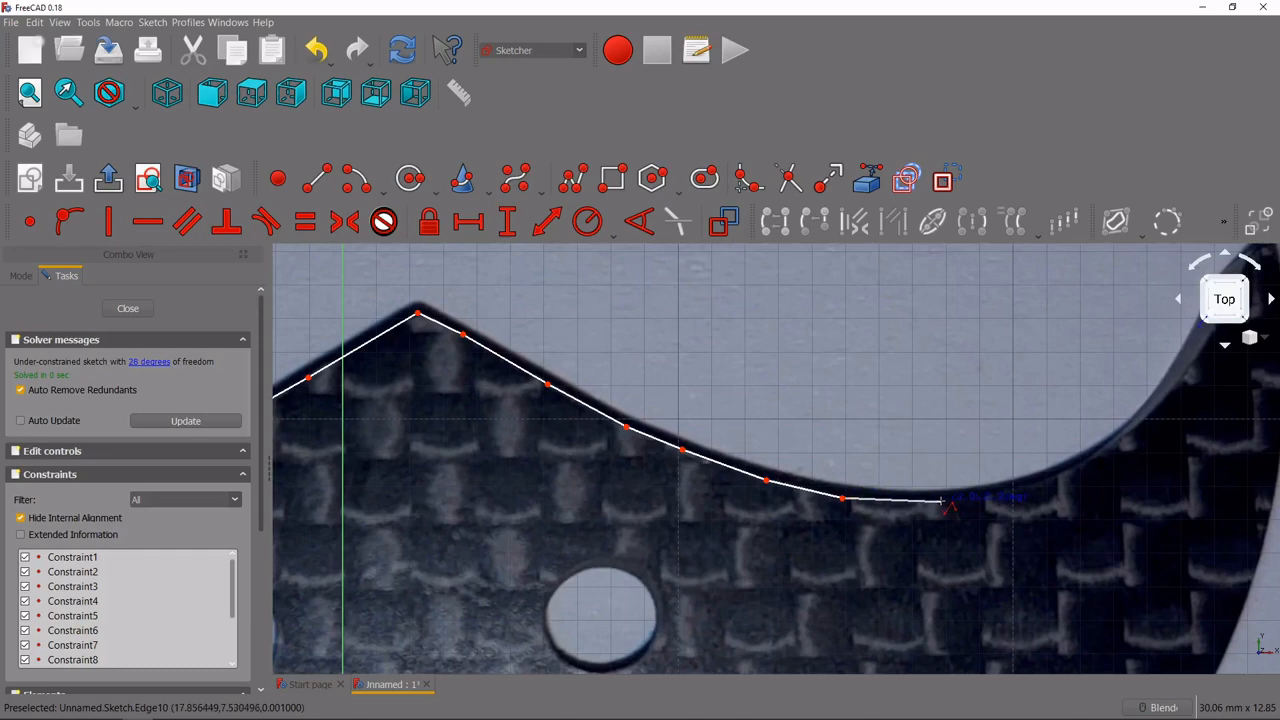
drag(940, 500, 1024, 490)
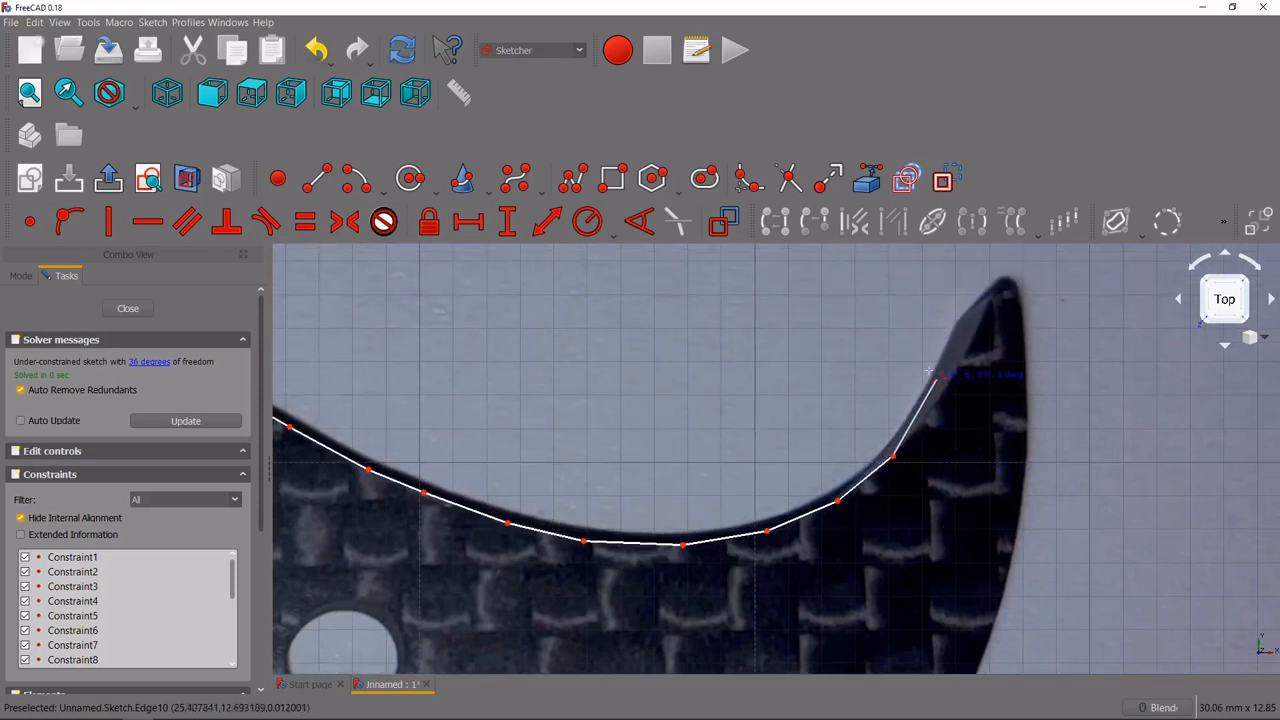
mouse_move(938, 378)
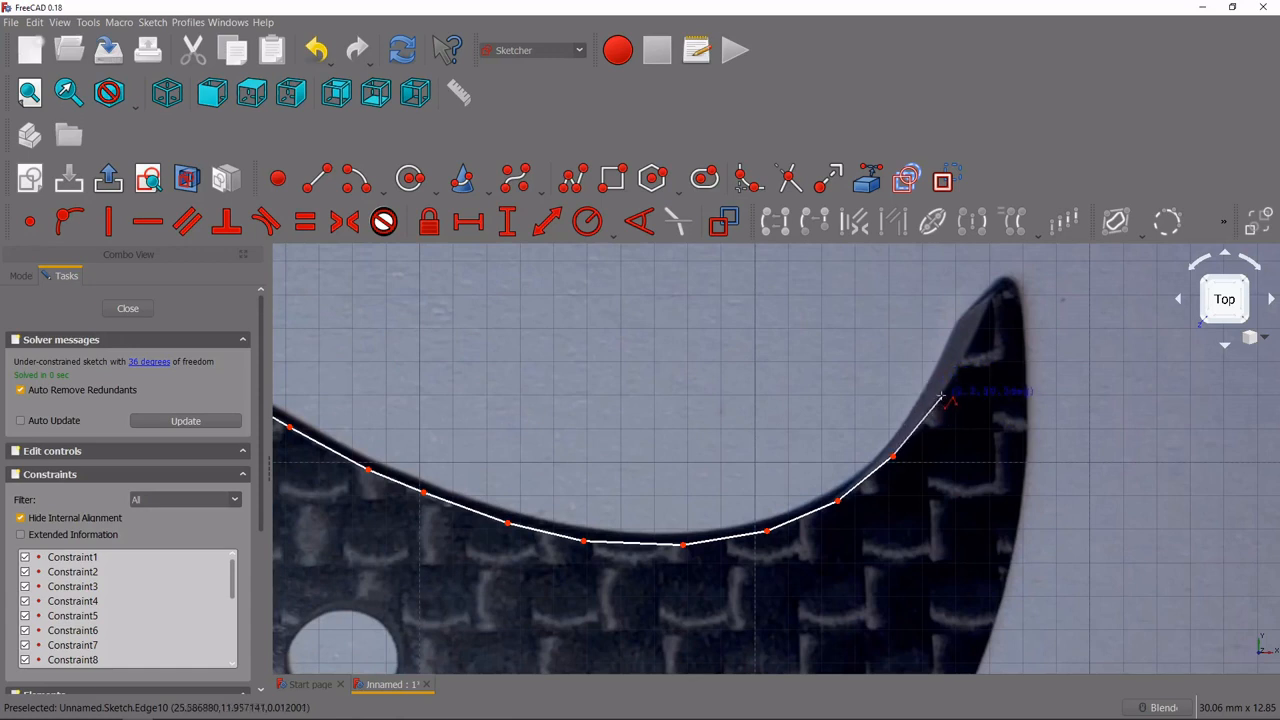
drag(940, 396, 980, 320)
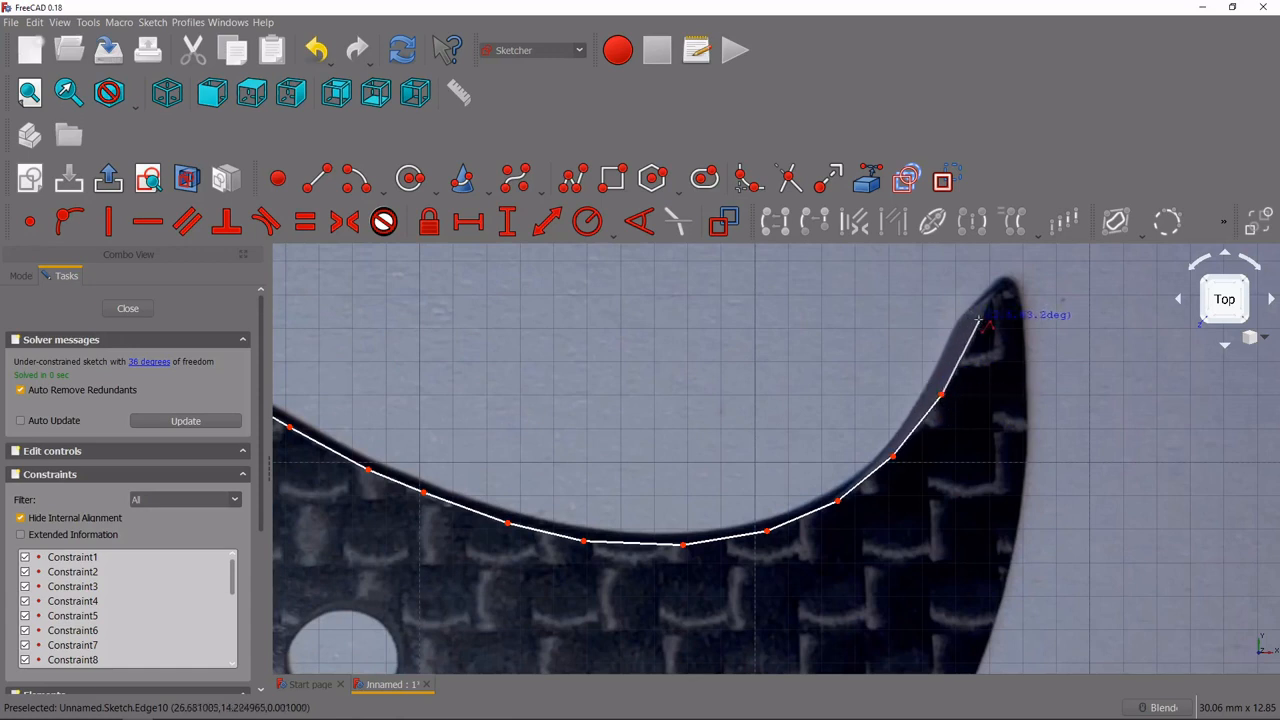
drag(980, 320, 996, 290)
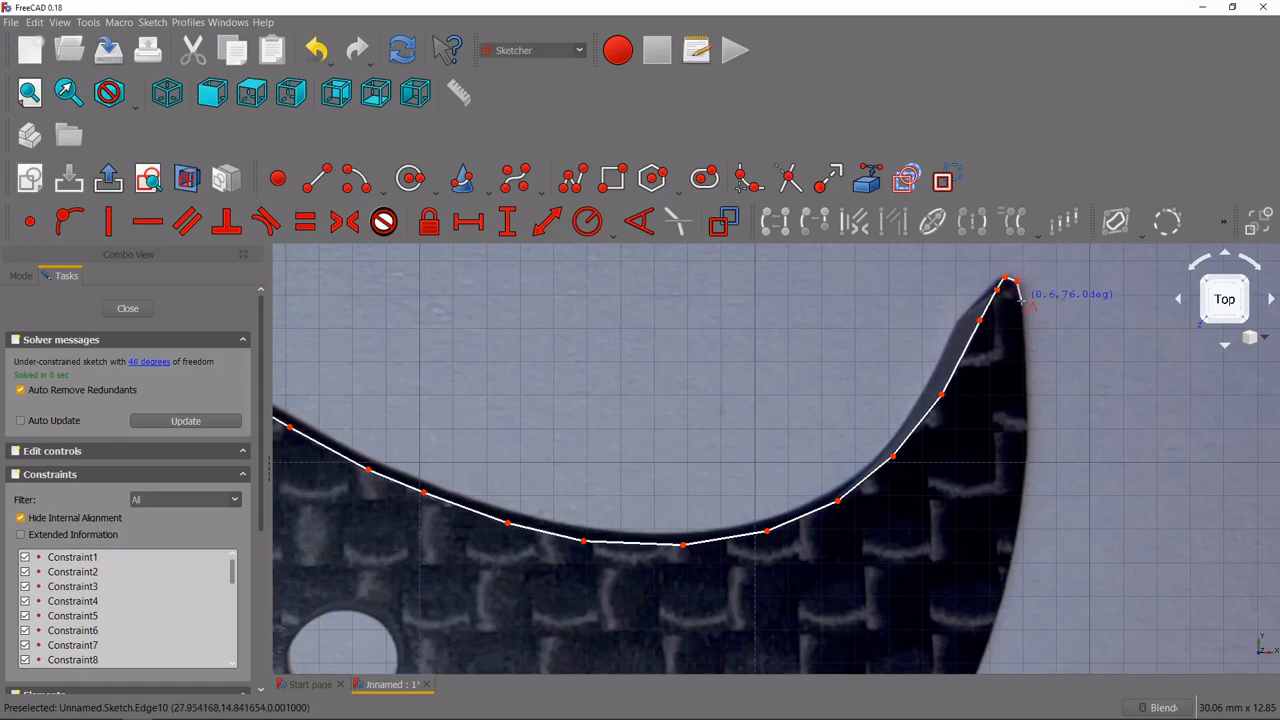
drag(1010, 290, 1024, 368)
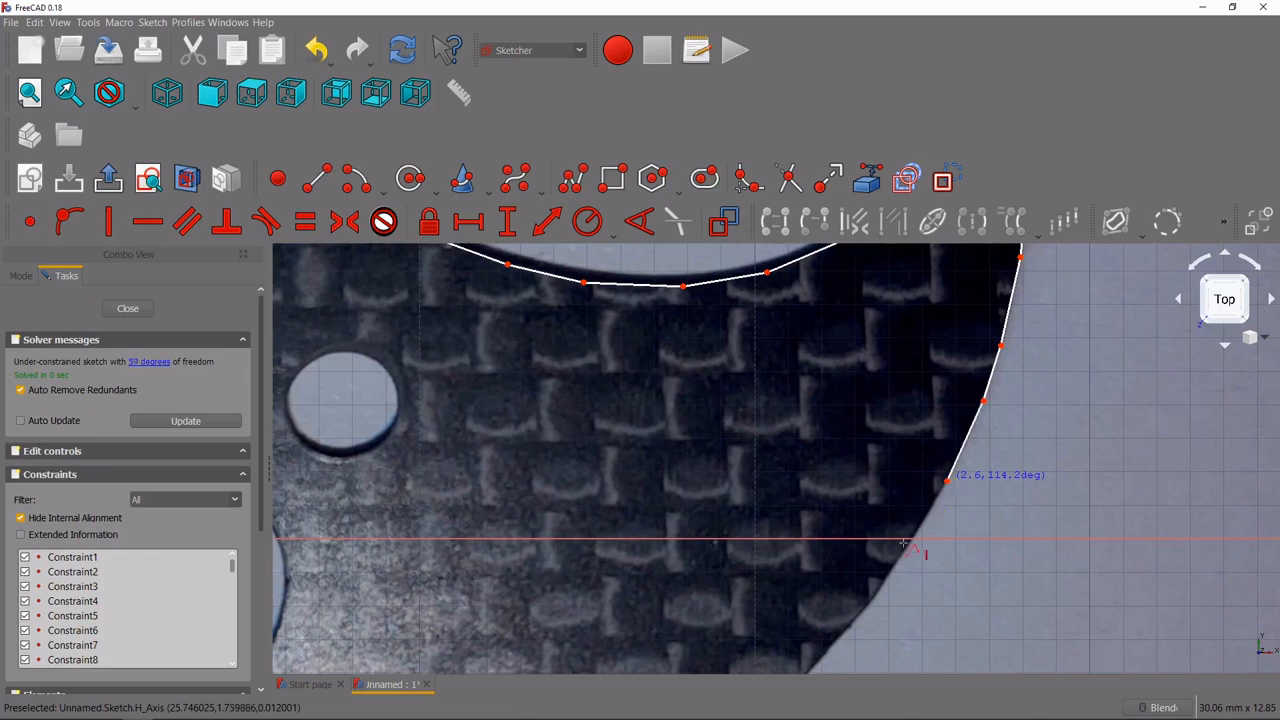
- Continue the polyline around the lower side and close the outline on the left
drag(904, 544, 856, 638)
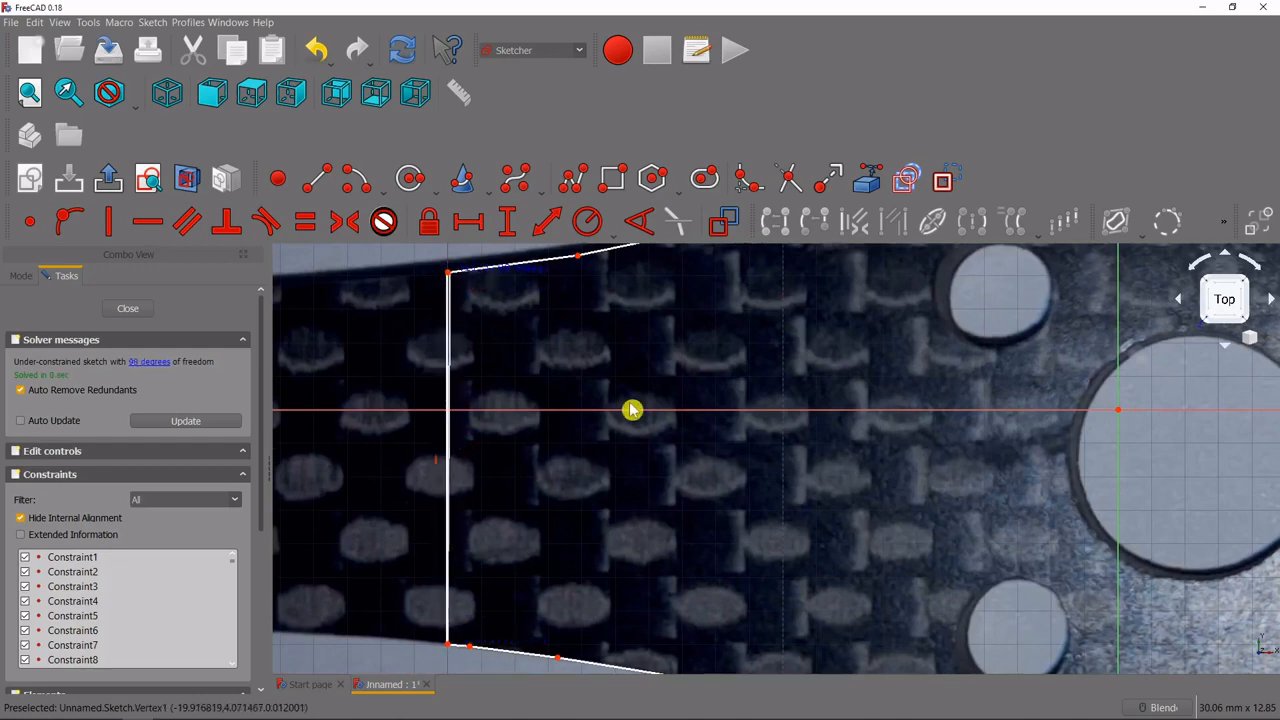
scroll(down, 3)
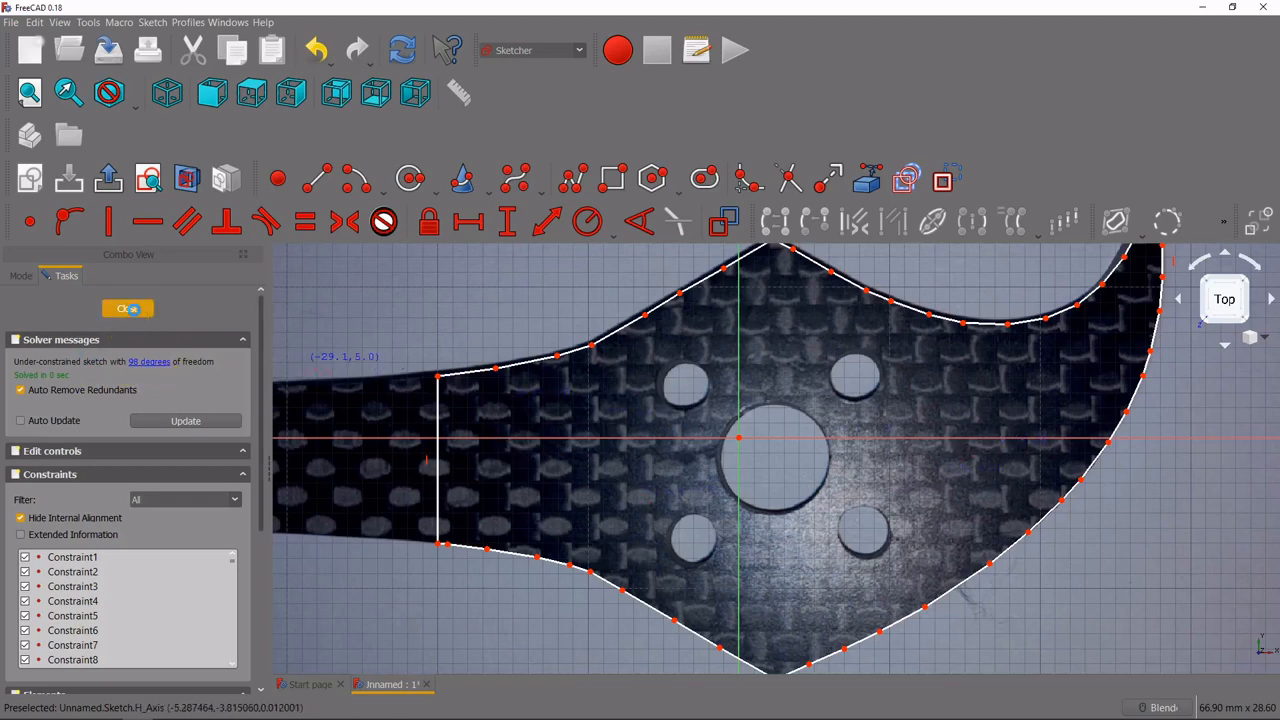
- Finish the sketch and show the workbench list
click(128, 308)
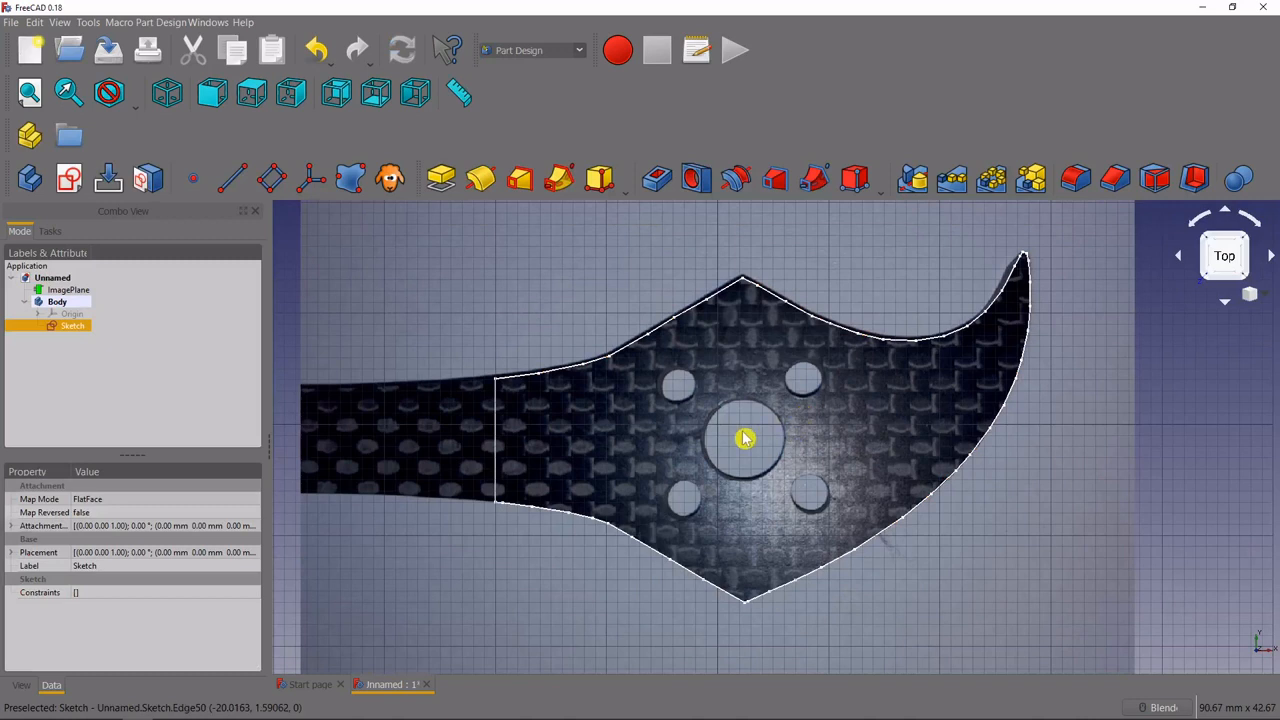
mouse_move(744, 388)
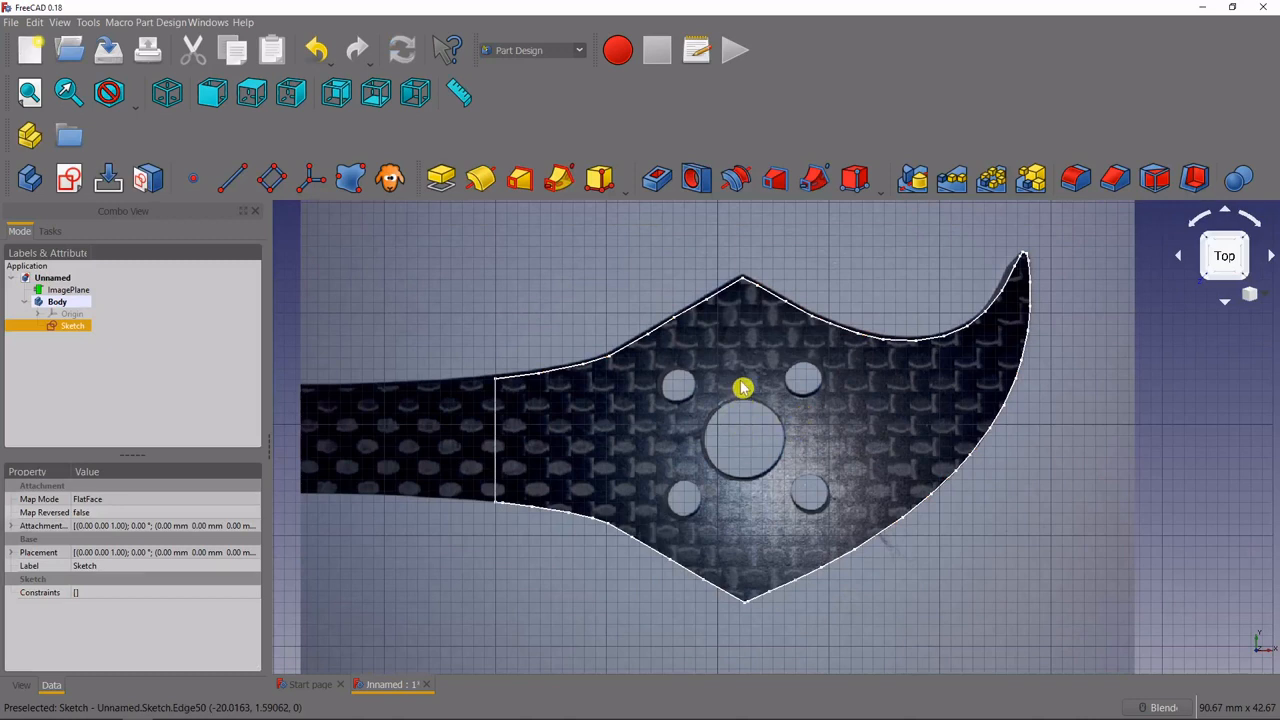
mouse_move(710, 332)
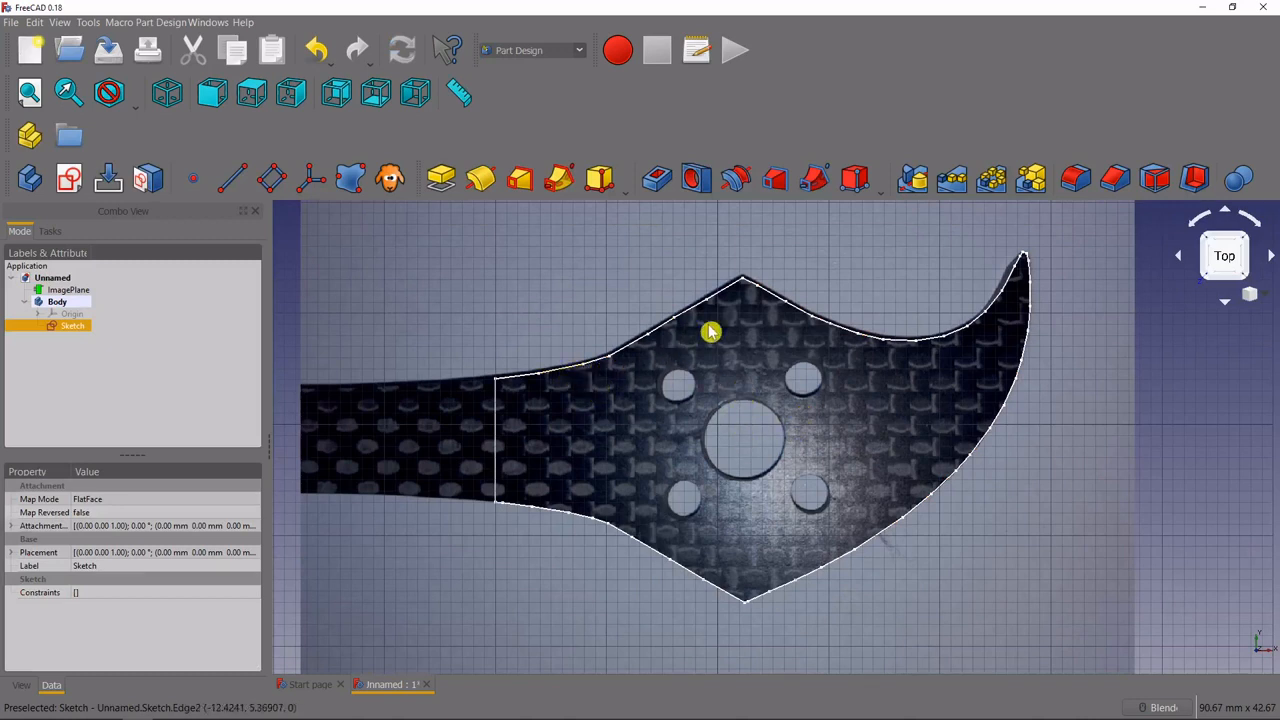
mouse_move(584, 348)
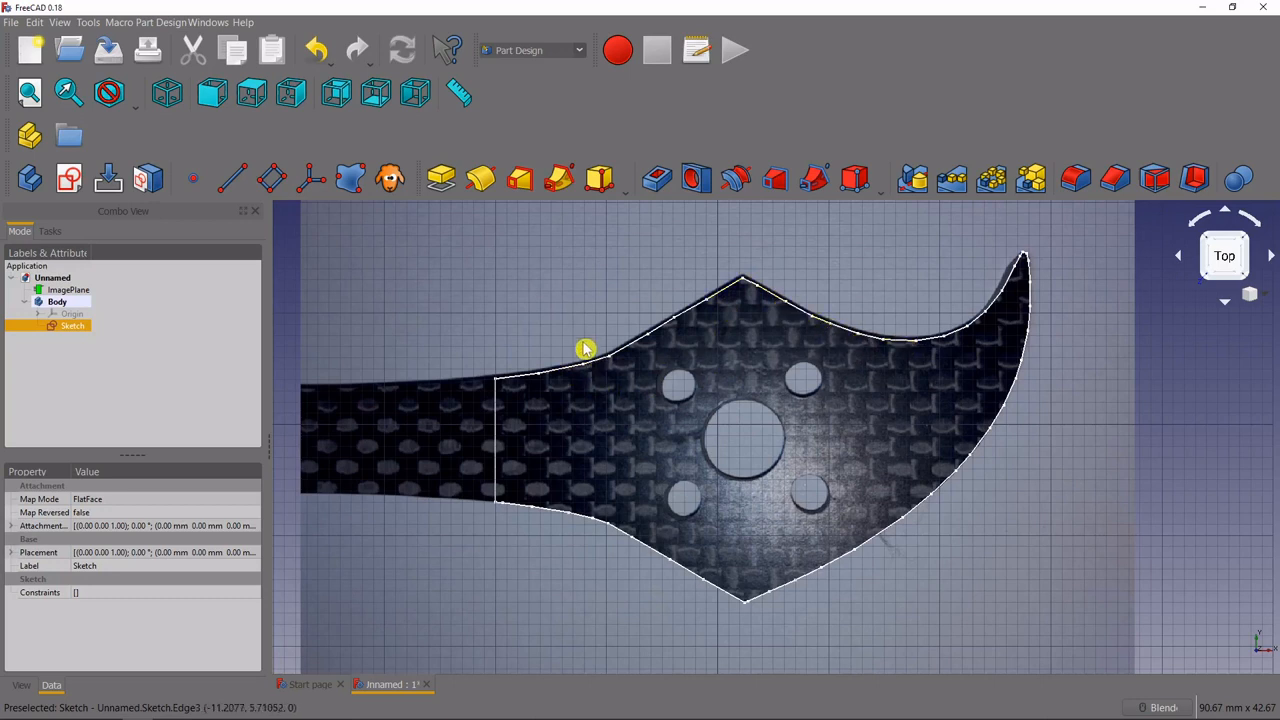
mouse_move(1078, 302)
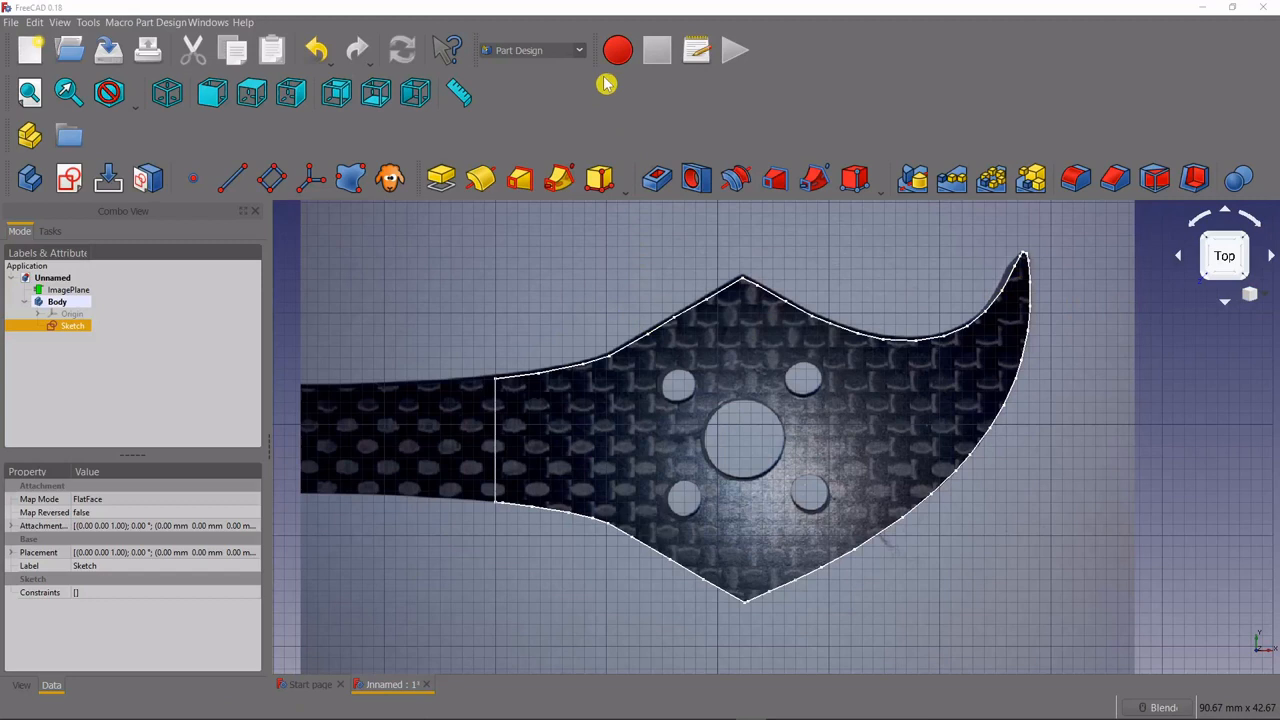
click(578, 50)
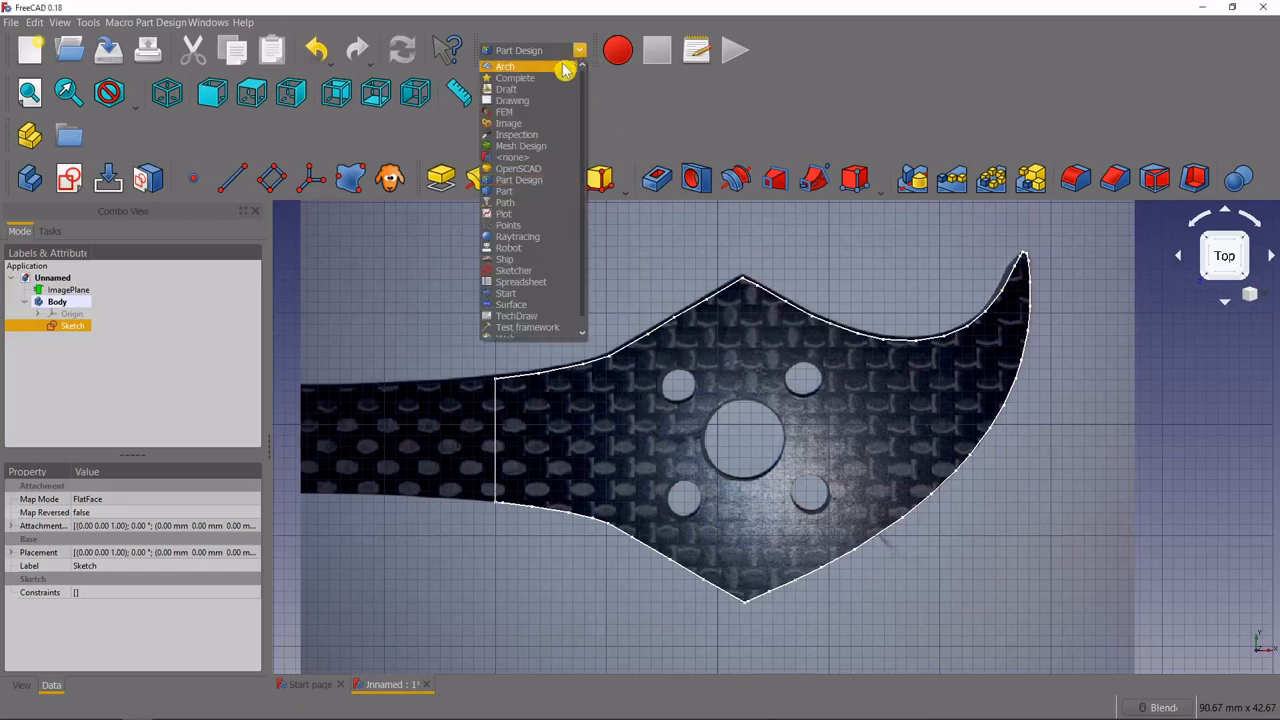
- In Draft, offset the arm sketch outline by 2 mm outward into a Wire
click(506, 88)
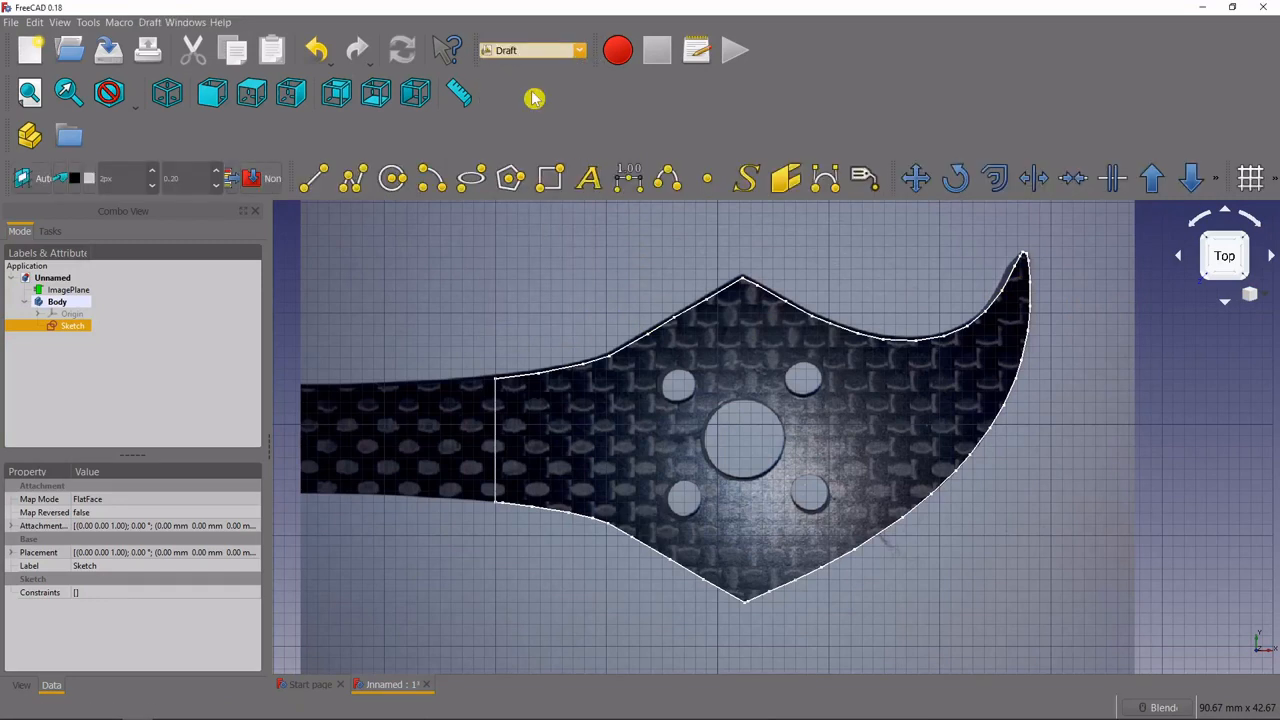
mouse_move(568, 248)
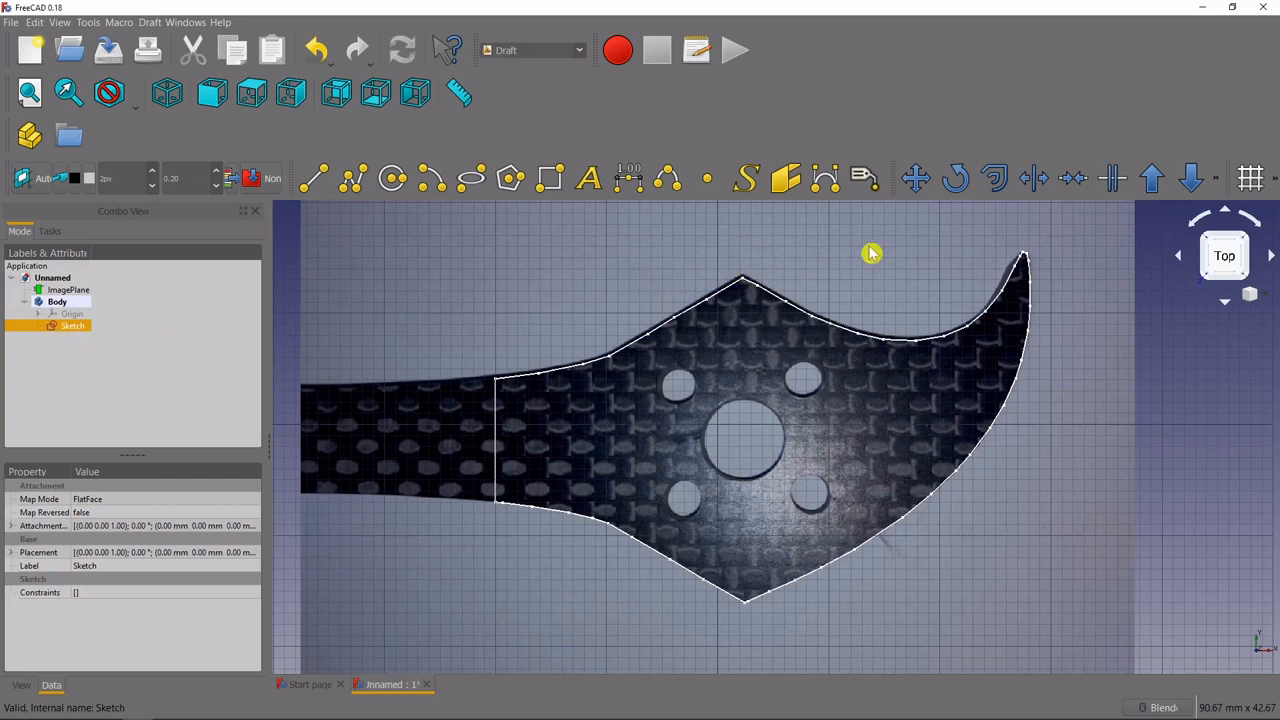
mouse_move(1004, 220)
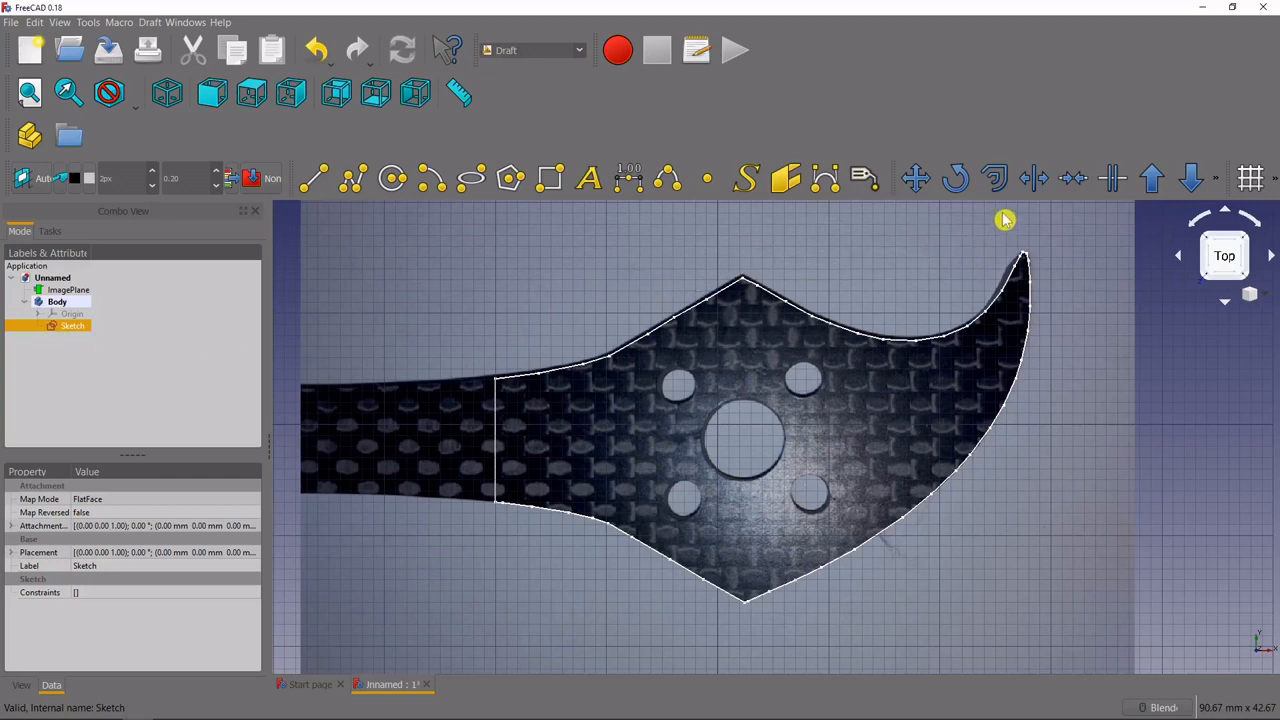
mouse_move(994, 178)
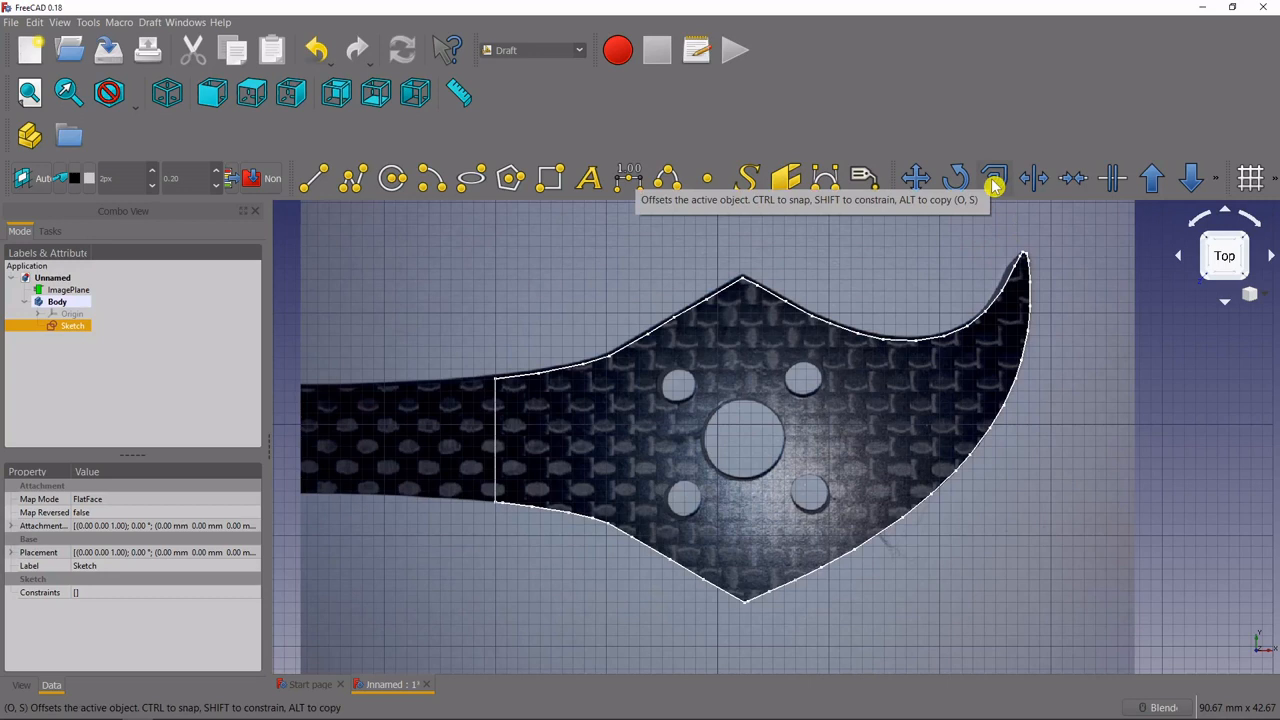
click(996, 178)
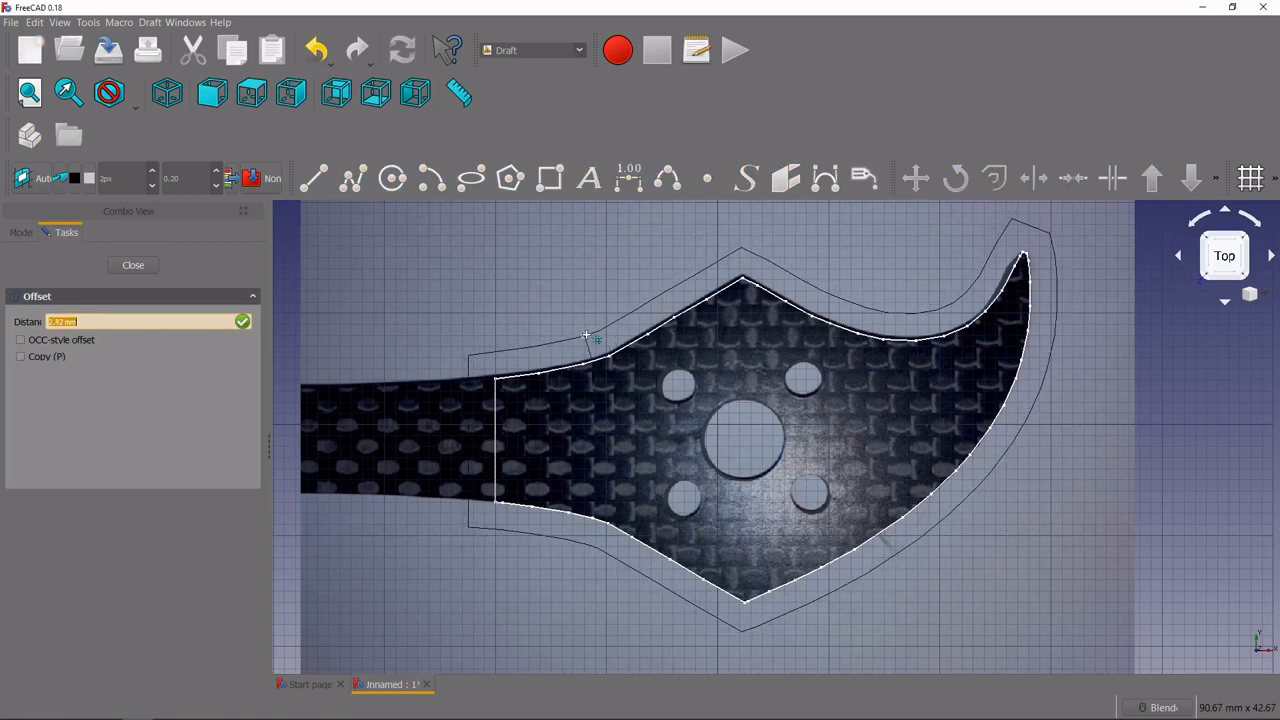
mouse_move(588, 338)
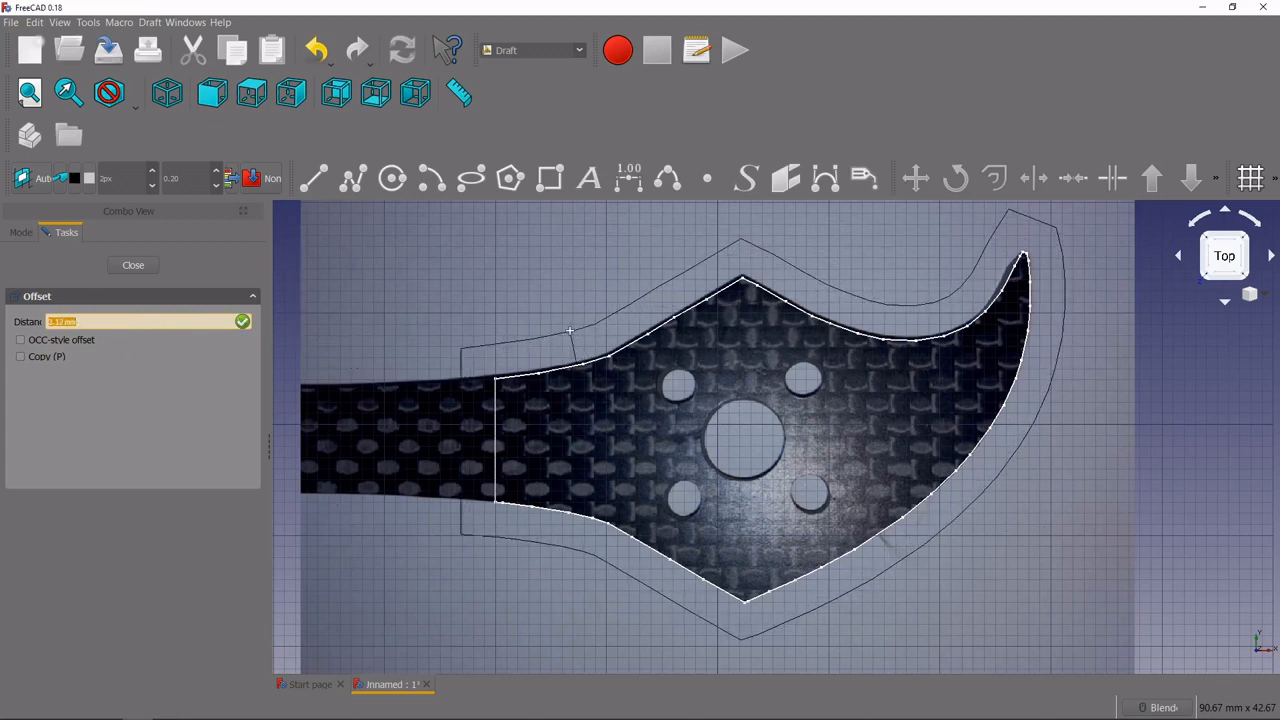
text(2)
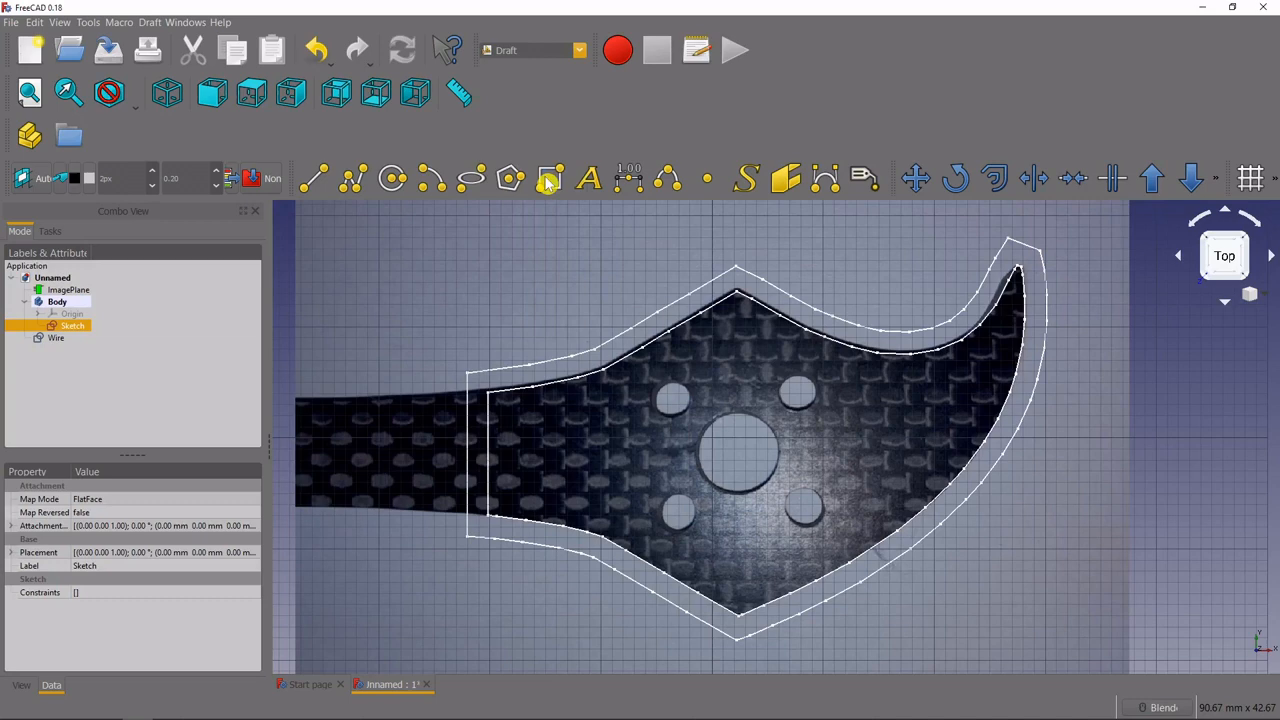
- Back in Part Design, select the offset Wire and start a Pad from it
click(530, 50)
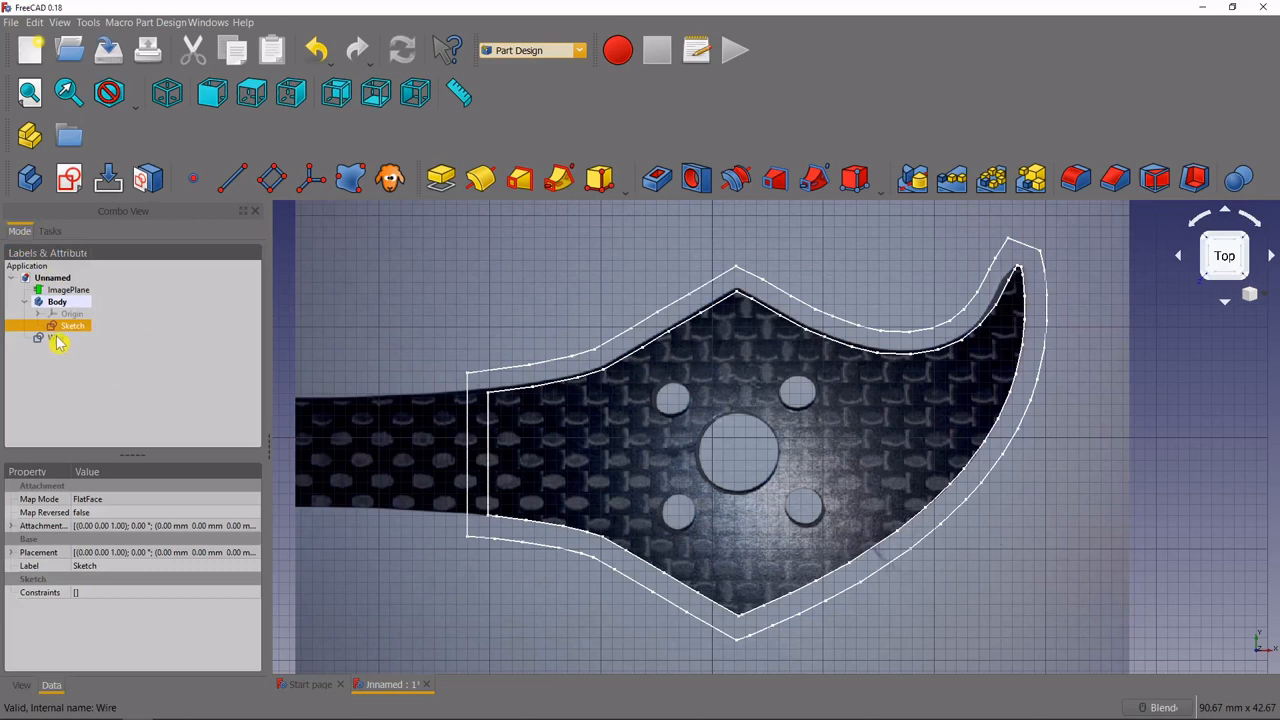
click(52, 338)
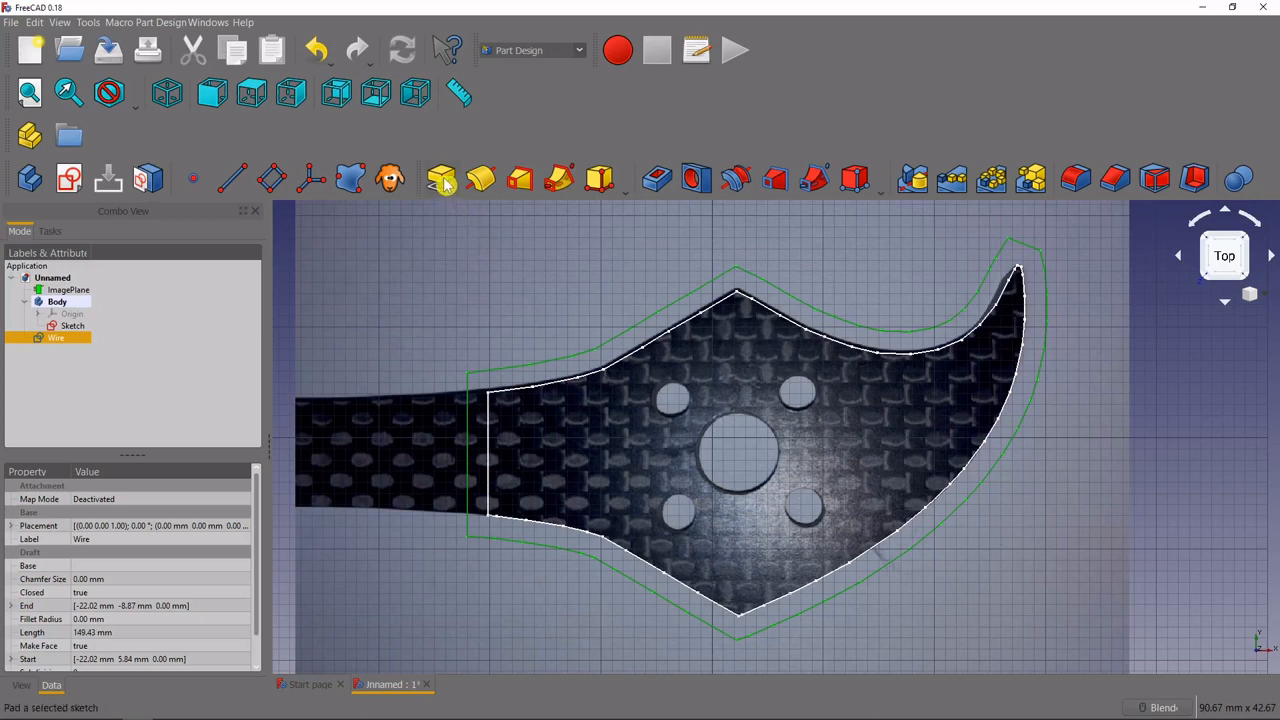
click(440, 180)
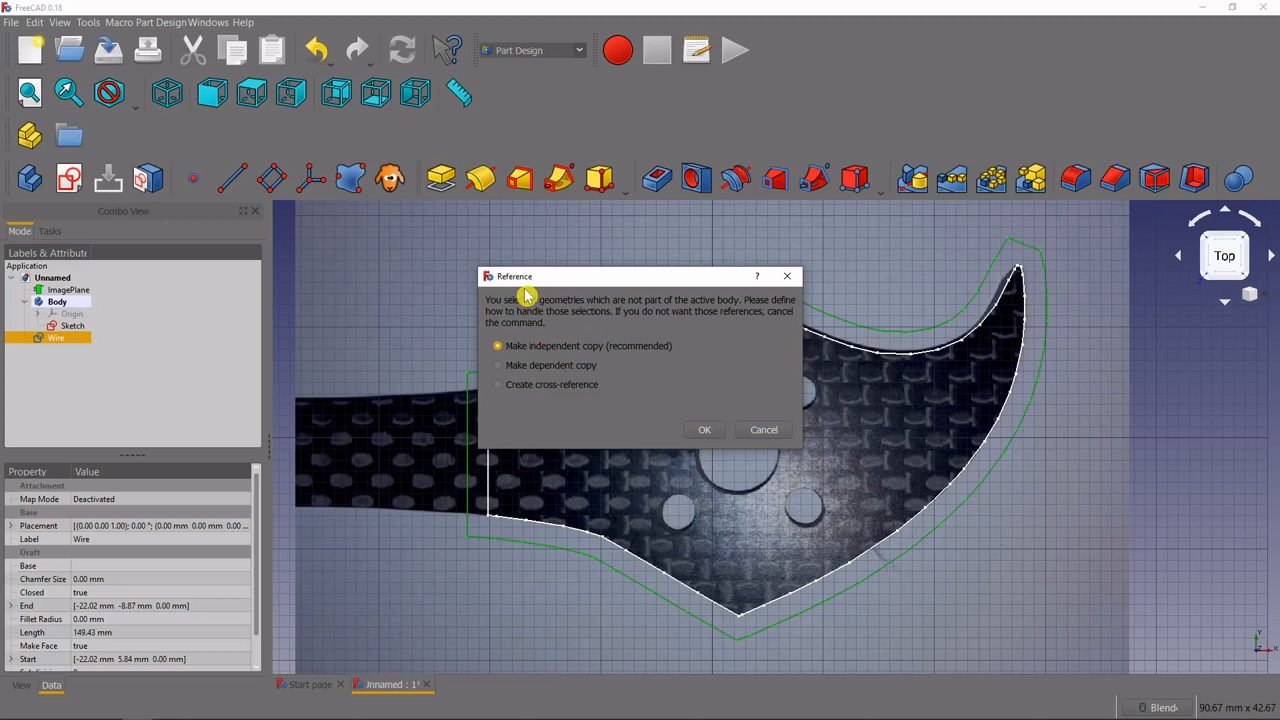
mouse_move(610, 364)
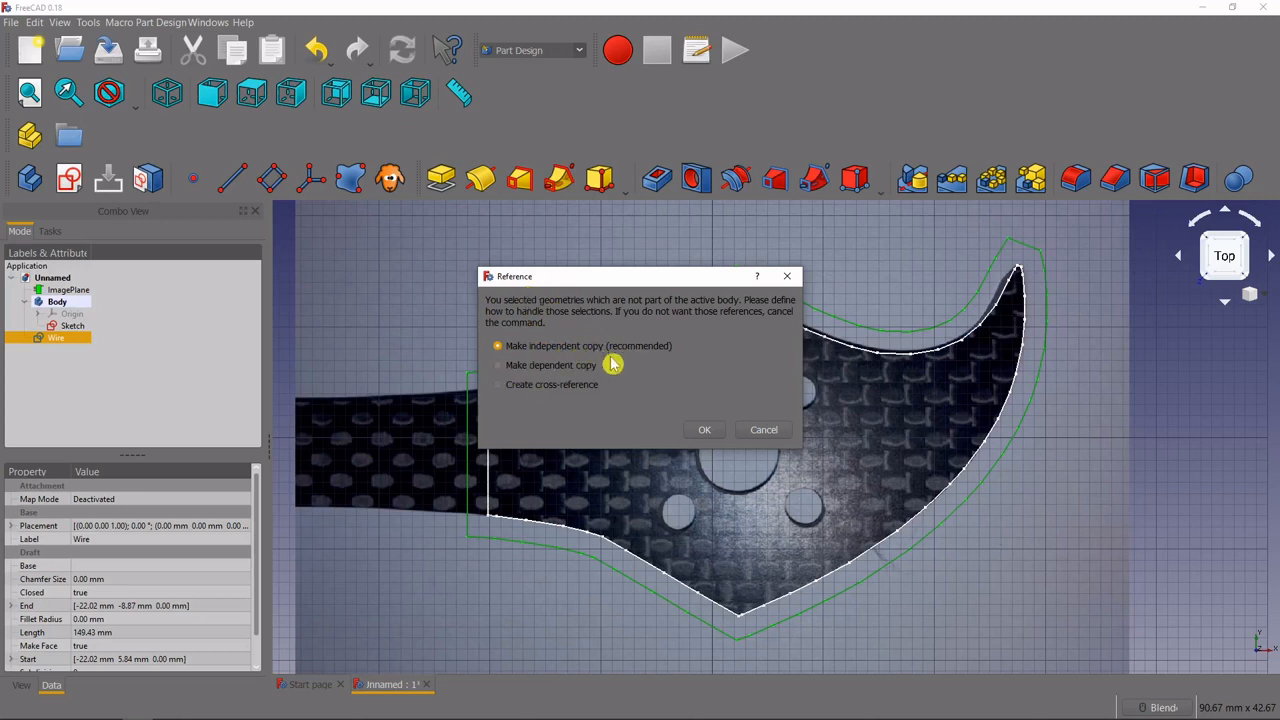
mouse_move(582, 382)
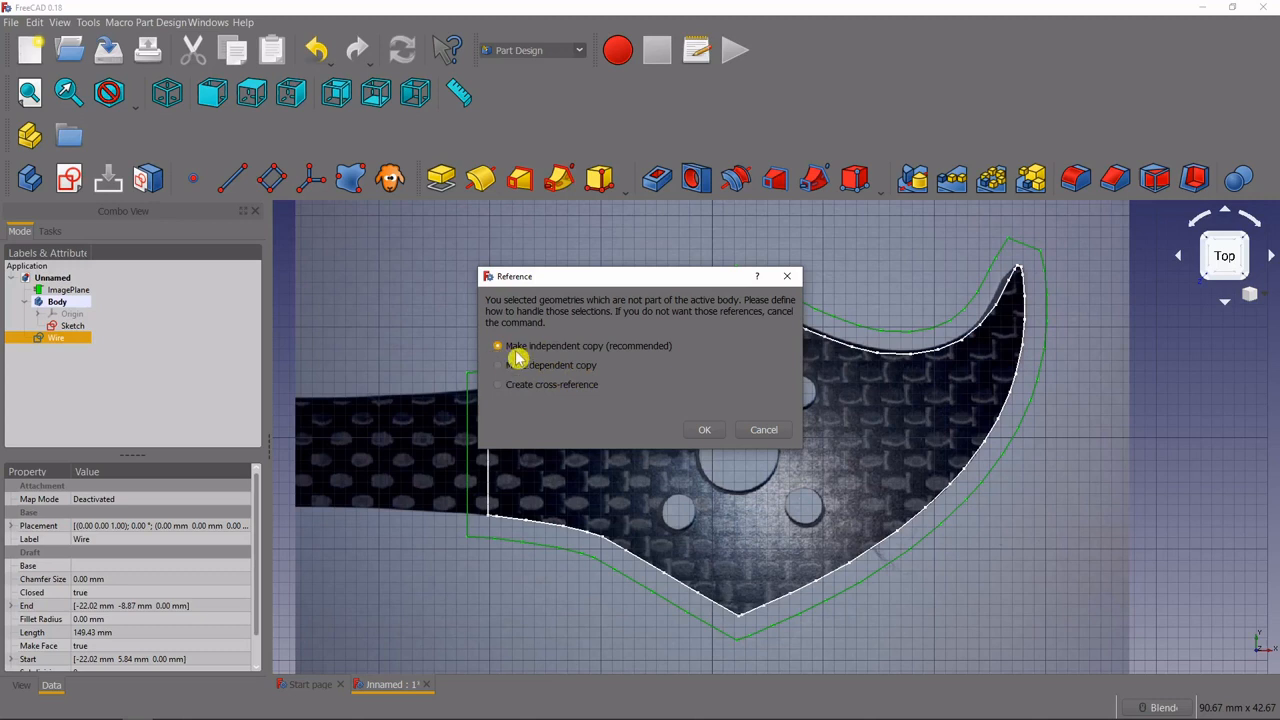
mouse_move(496, 396)
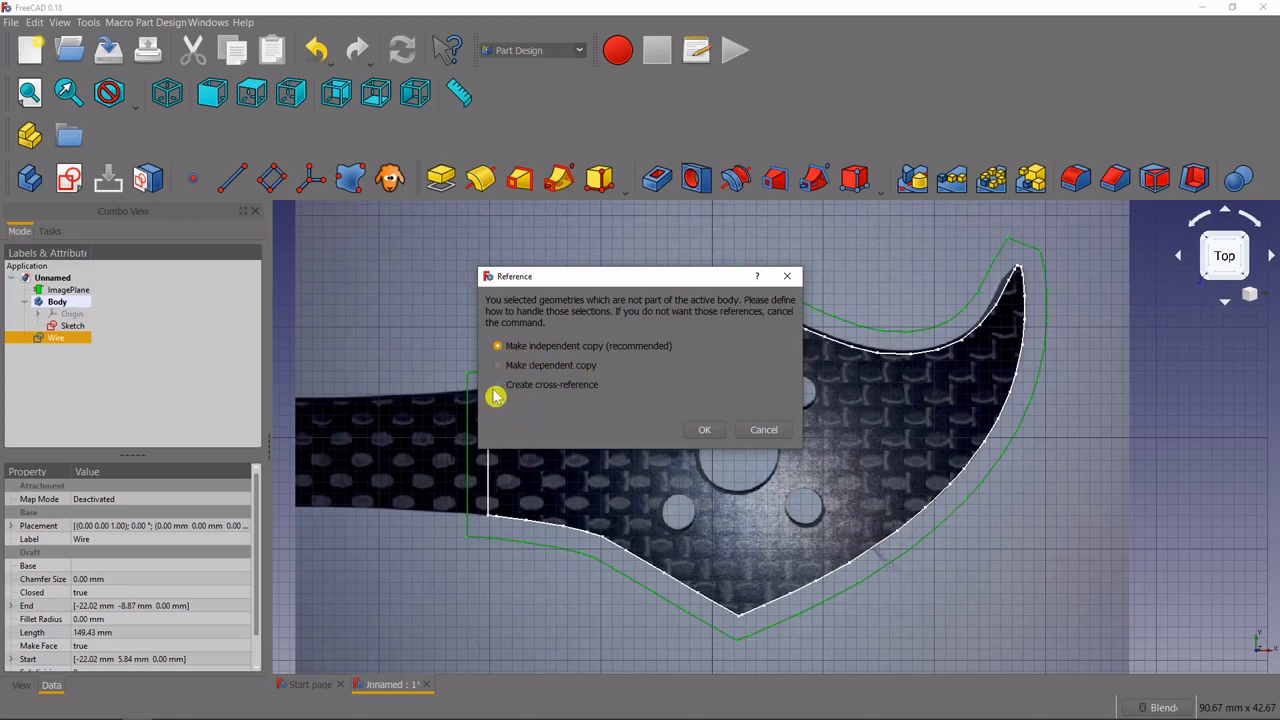
- Pad the Wire as a cross-reference, length 3, direction reversed, creating the Pad feature
click(496, 384)
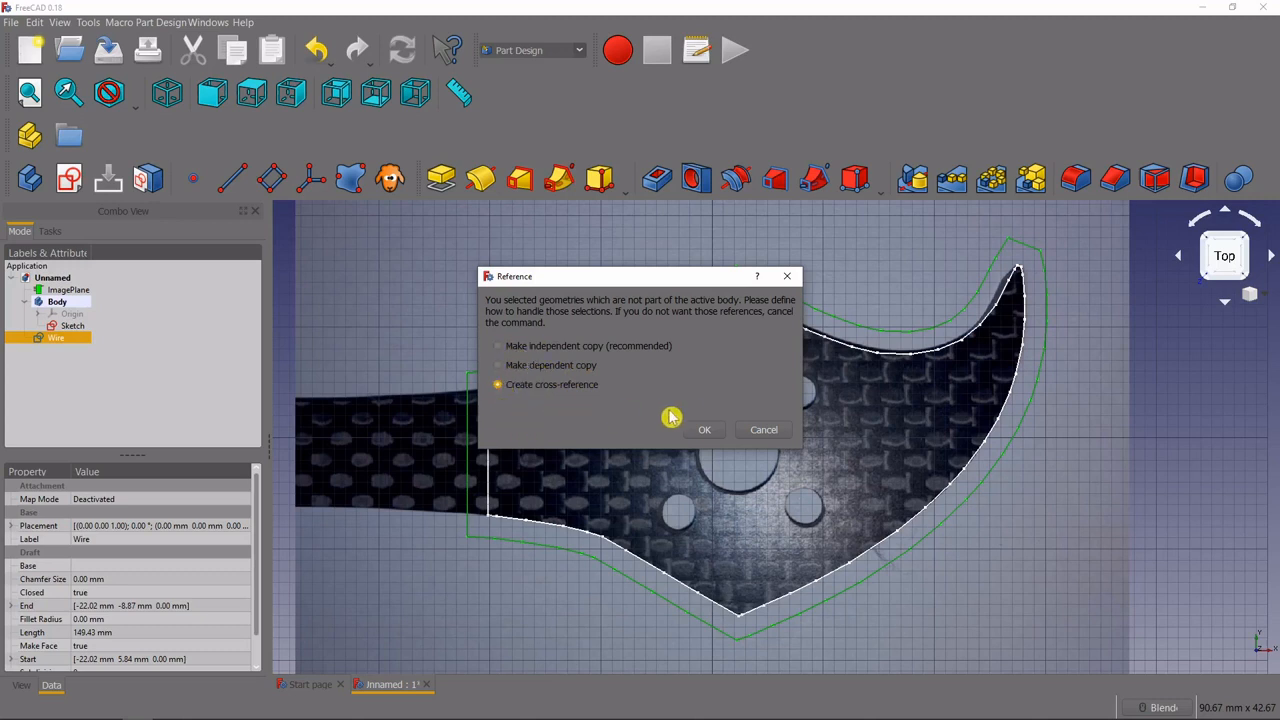
click(704, 428)
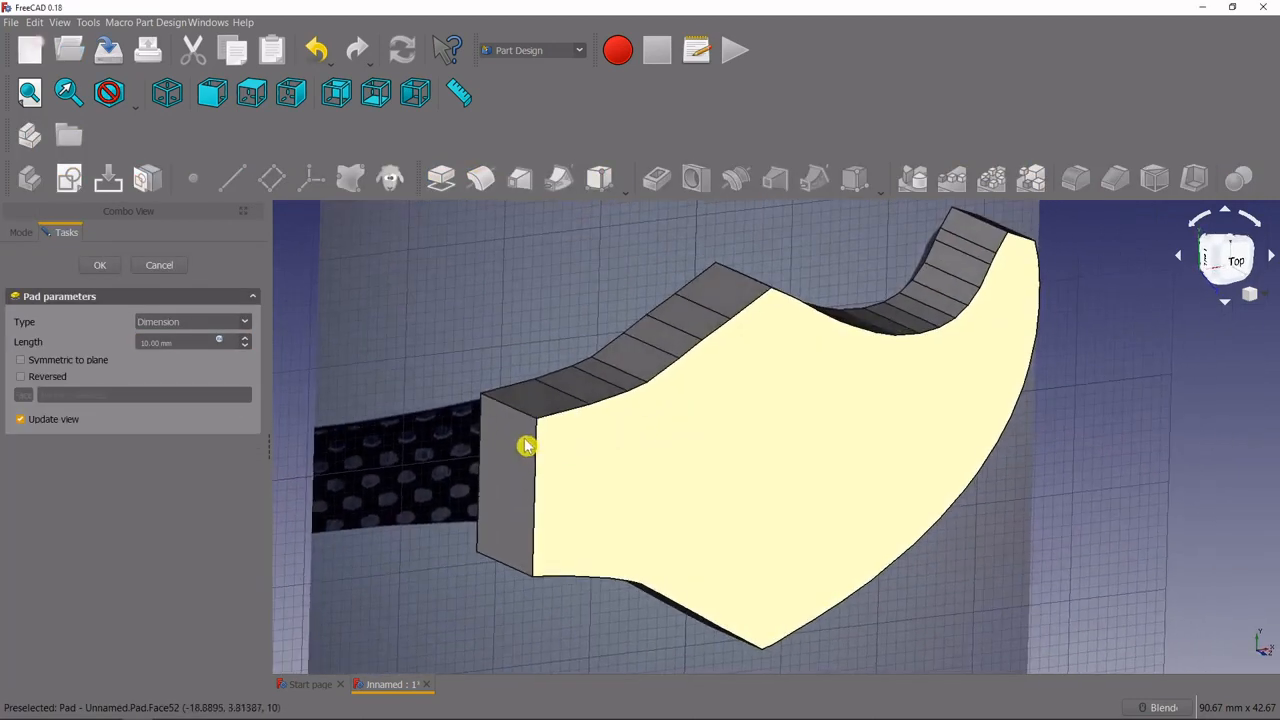
mouse_move(340, 432)
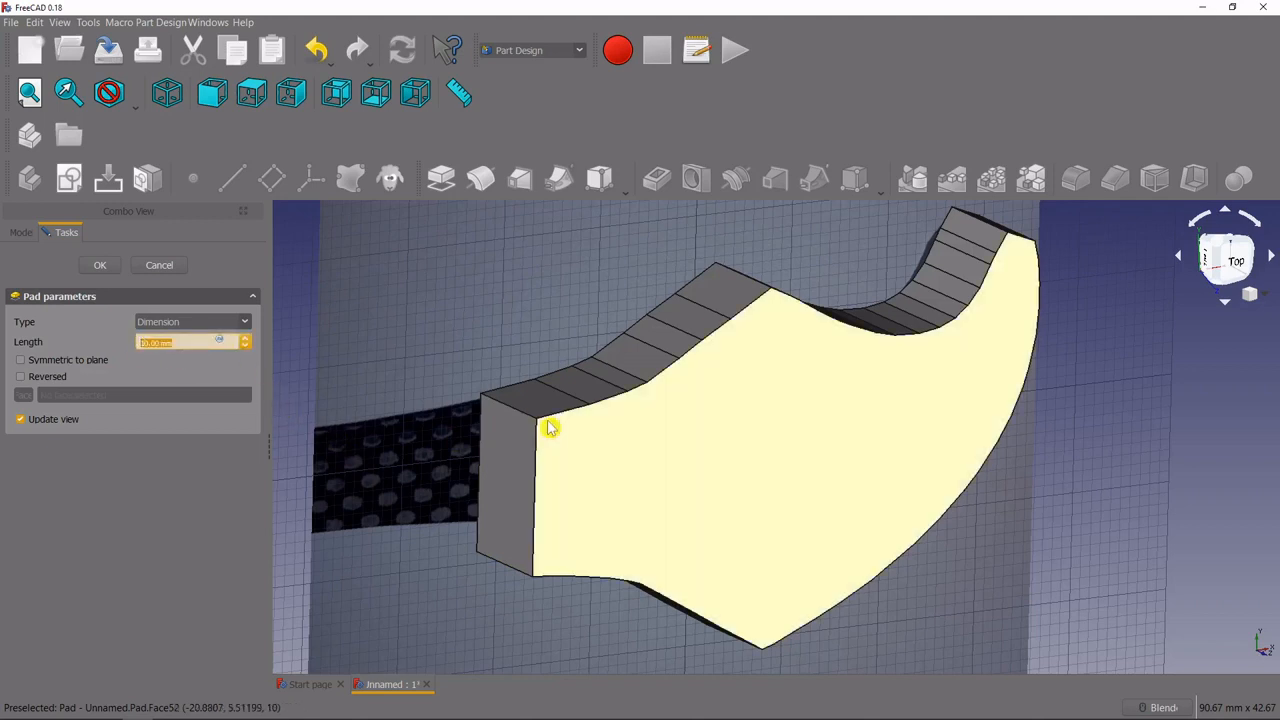
text(3+2)
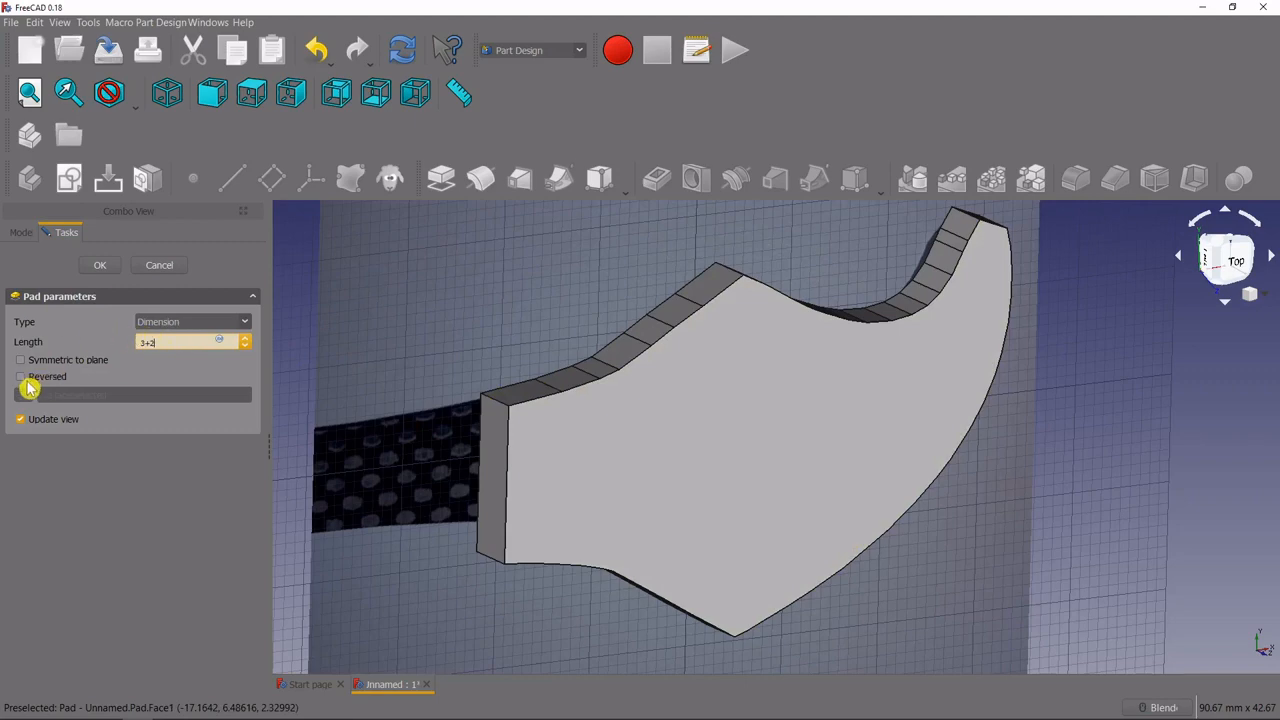
click(20, 376)
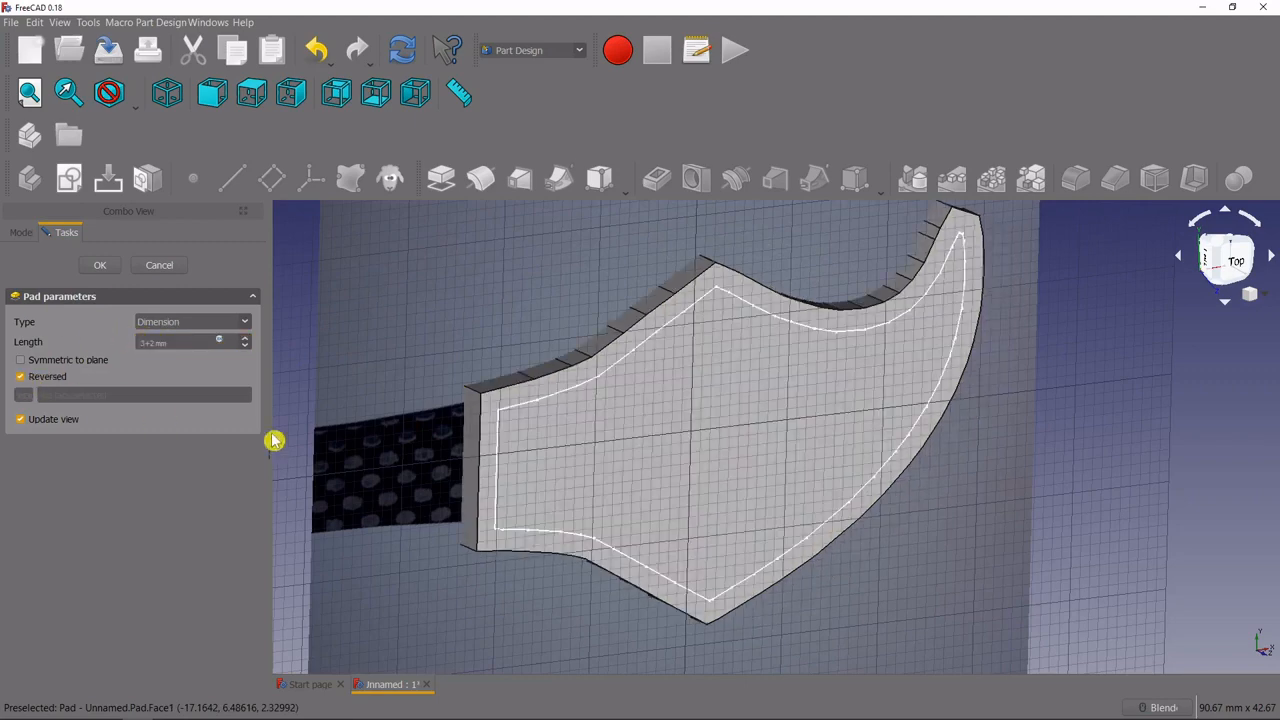
mouse_move(590, 464)
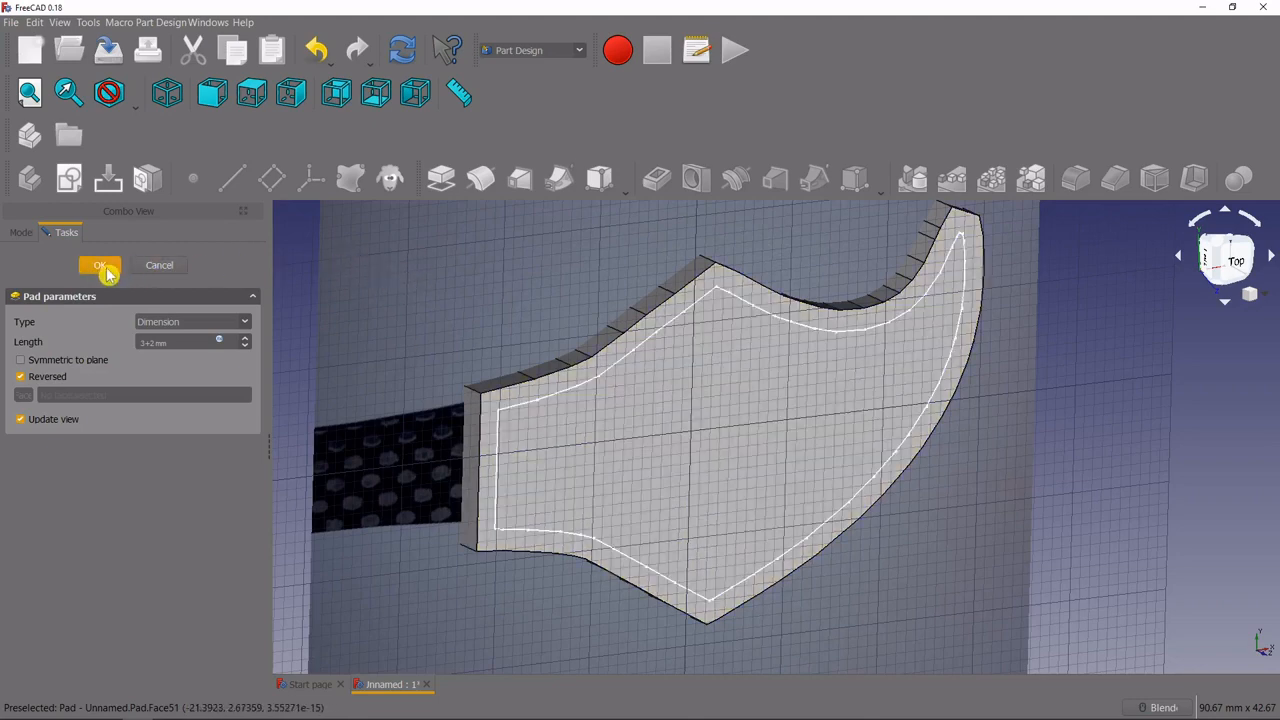
click(100, 264)
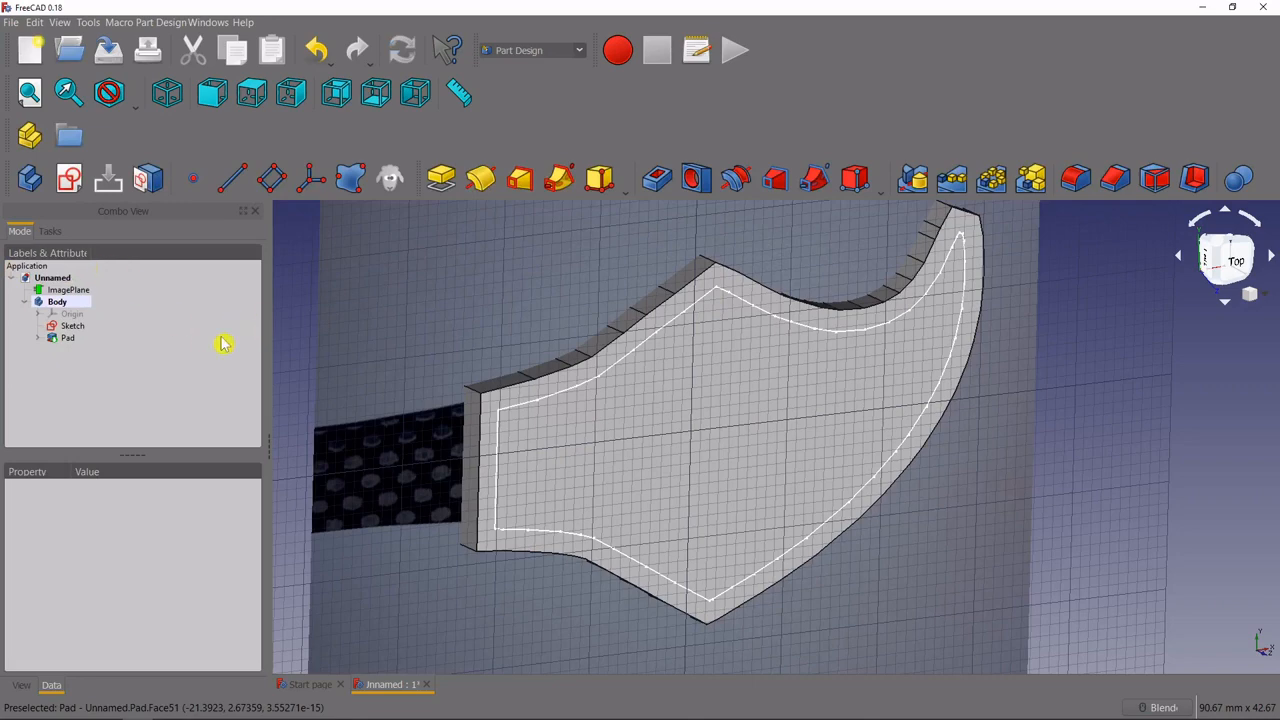
mouse_move(290, 340)
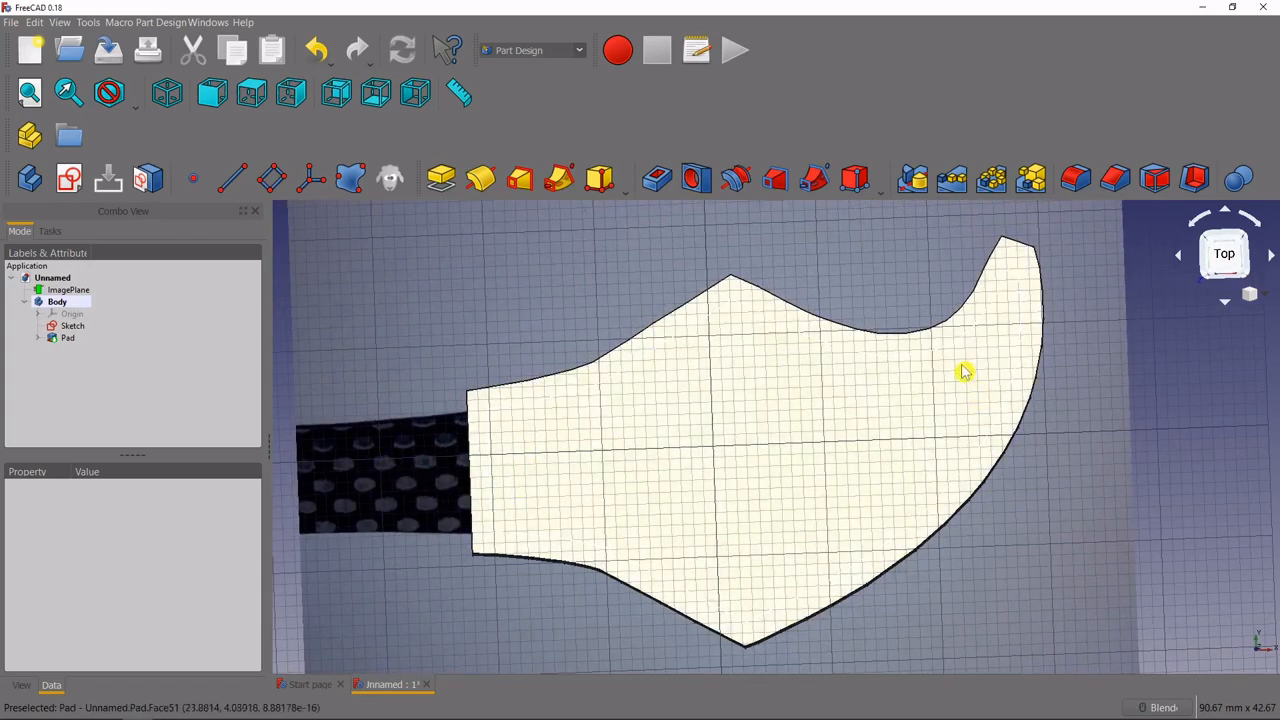
- Show the original arm Sketch and reopen it in Sketcher, returning to the Model tree
click(72, 324)
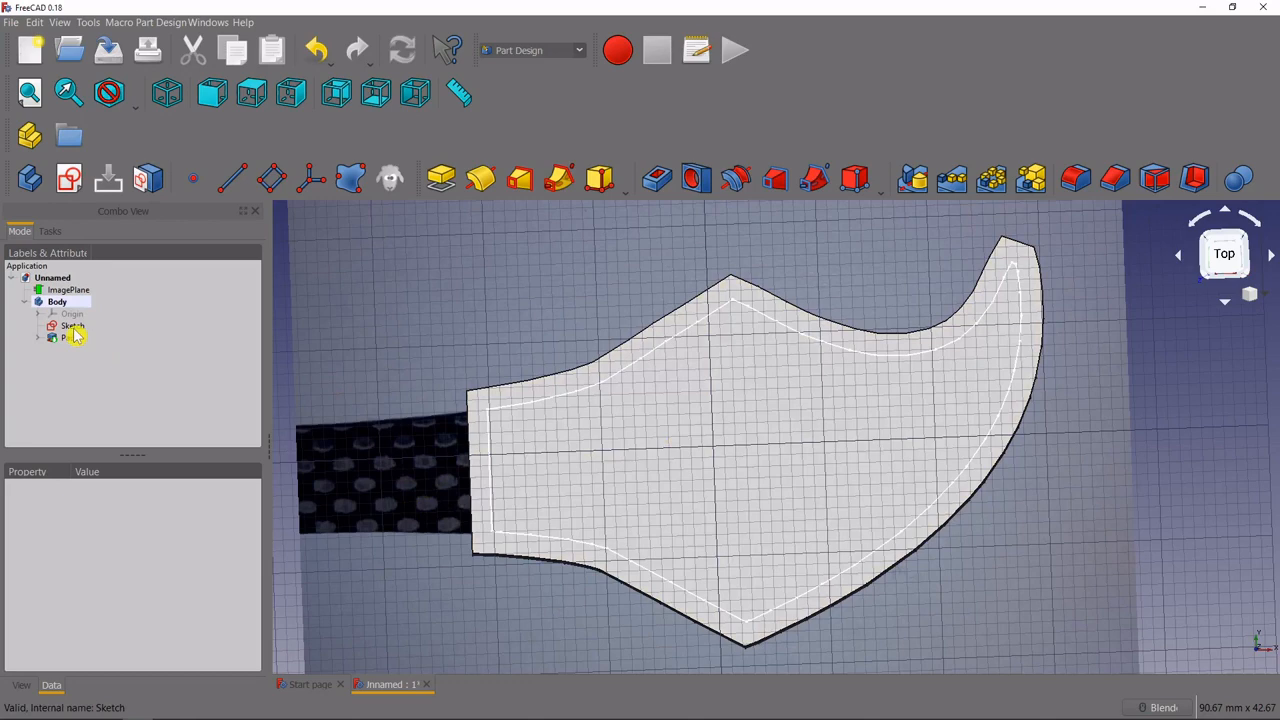
click(70, 324)
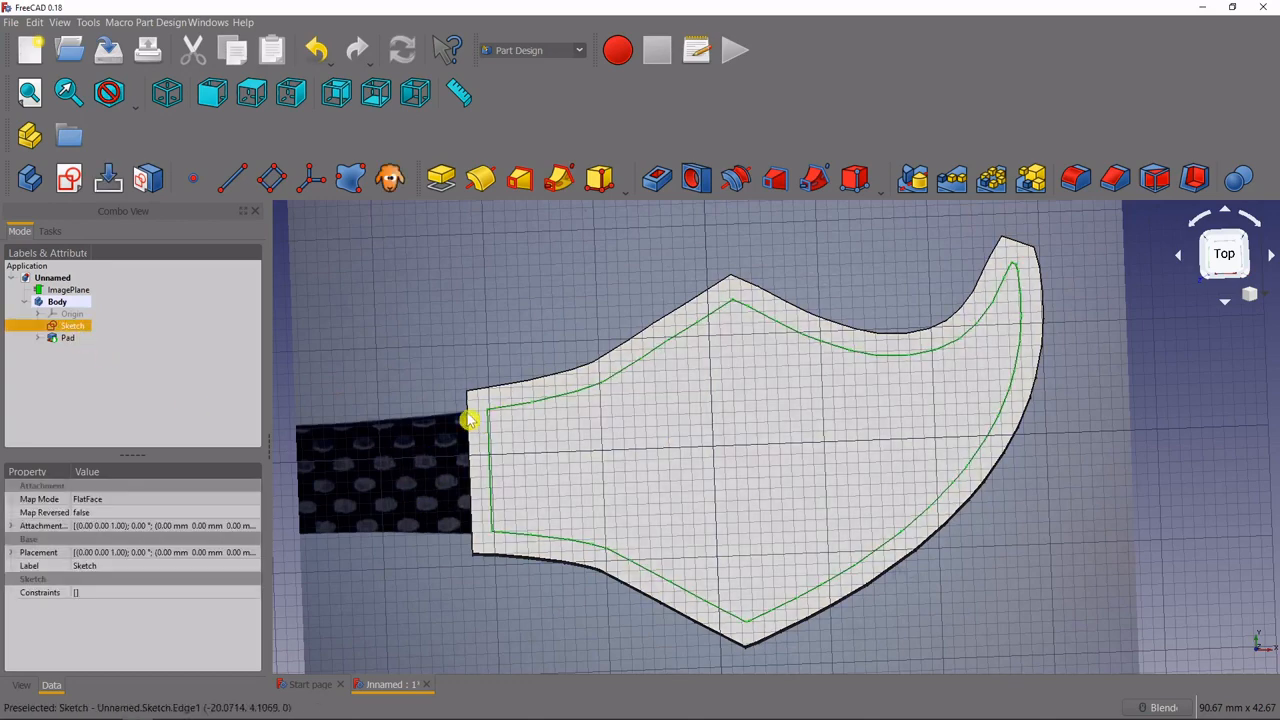
mouse_move(504, 490)
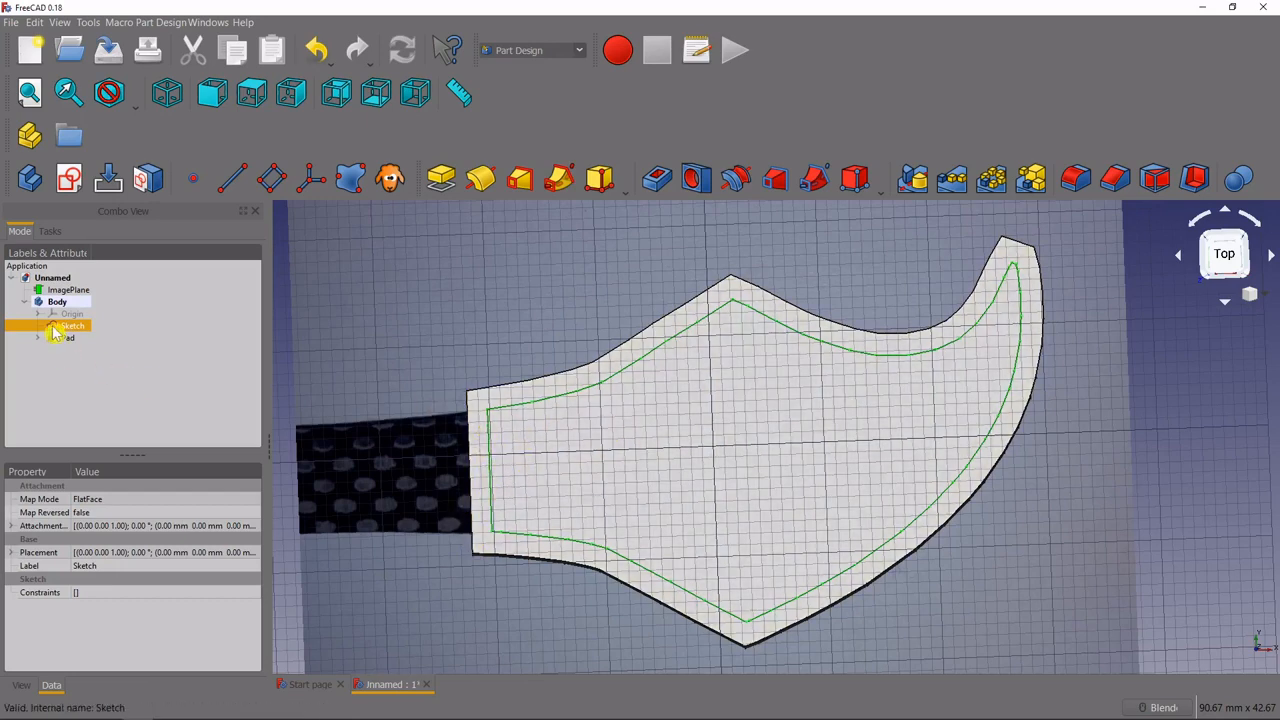
double_click(72, 326)
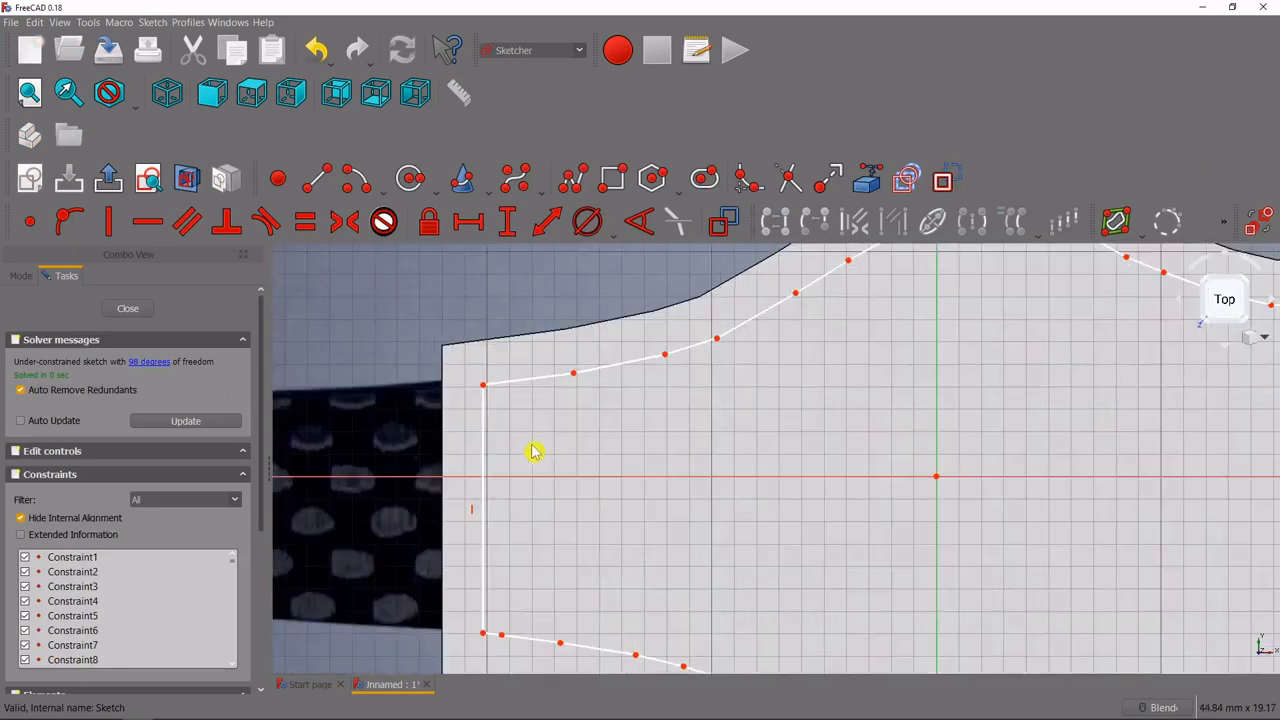
mouse_move(452, 476)
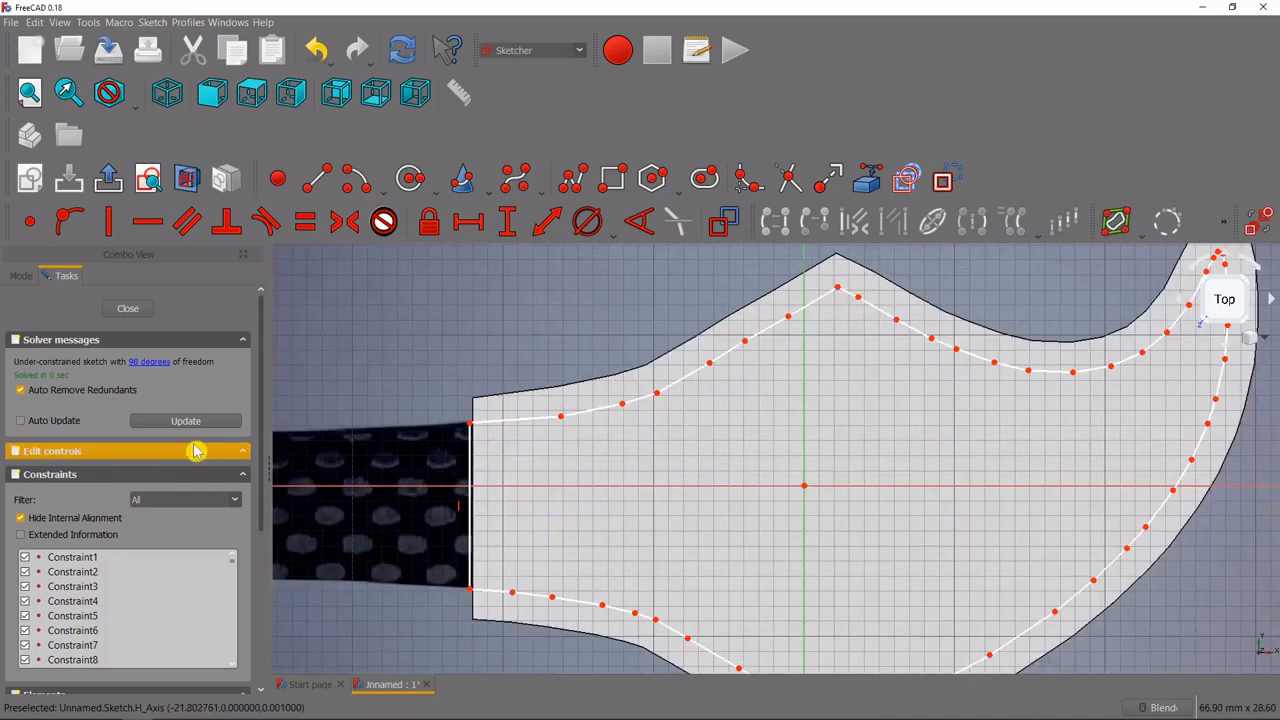
click(20, 276)
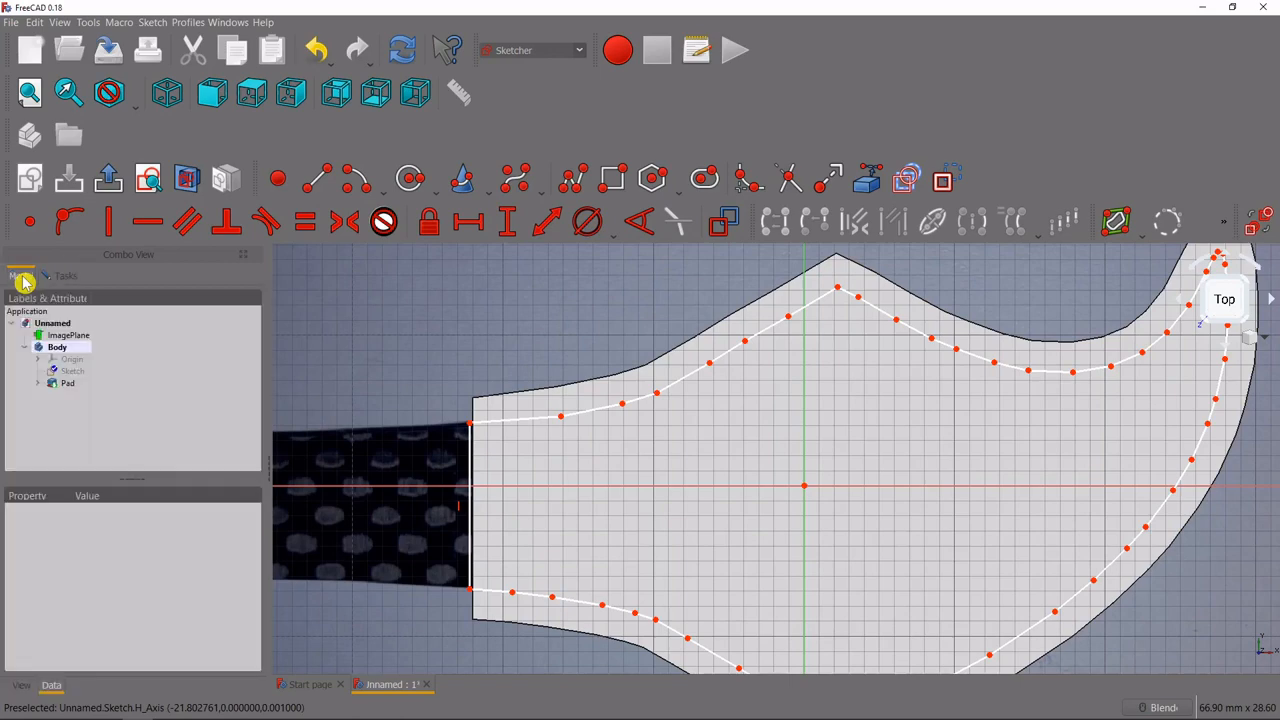
- Close the outline sketch, leaving the Pad as the solid guard plate in the Body
click(68, 384)
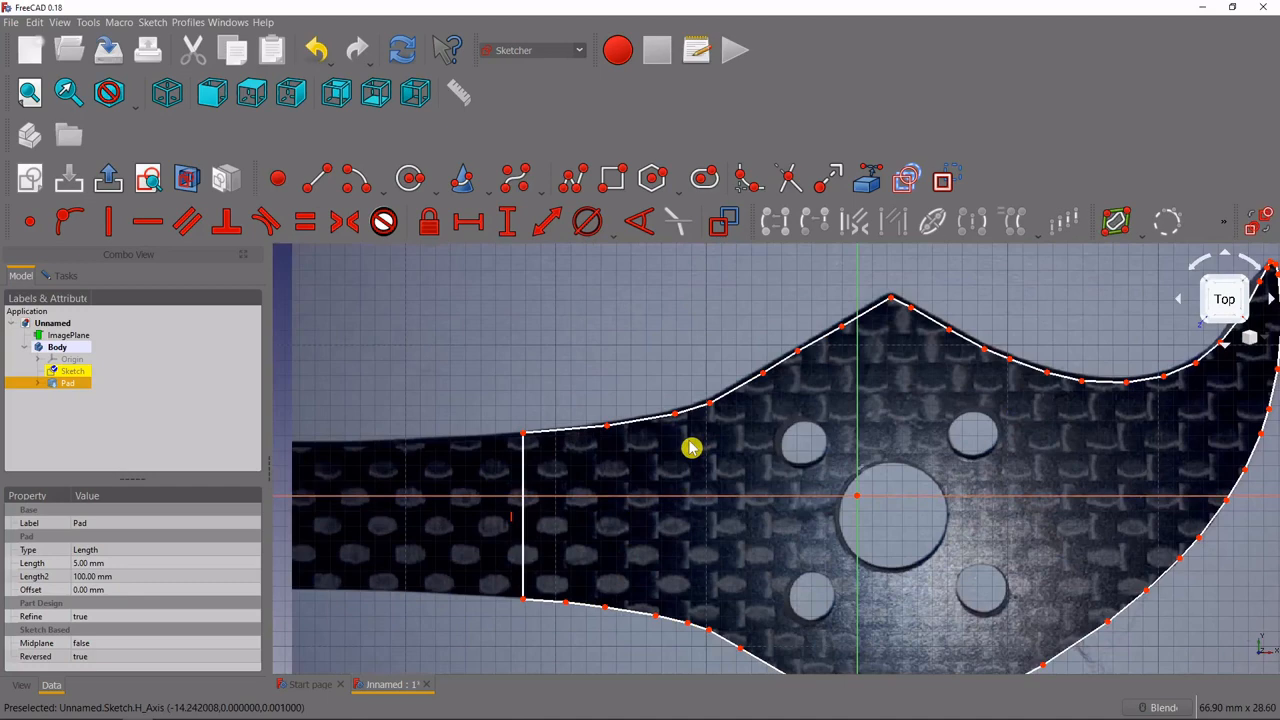
mouse_move(56, 296)
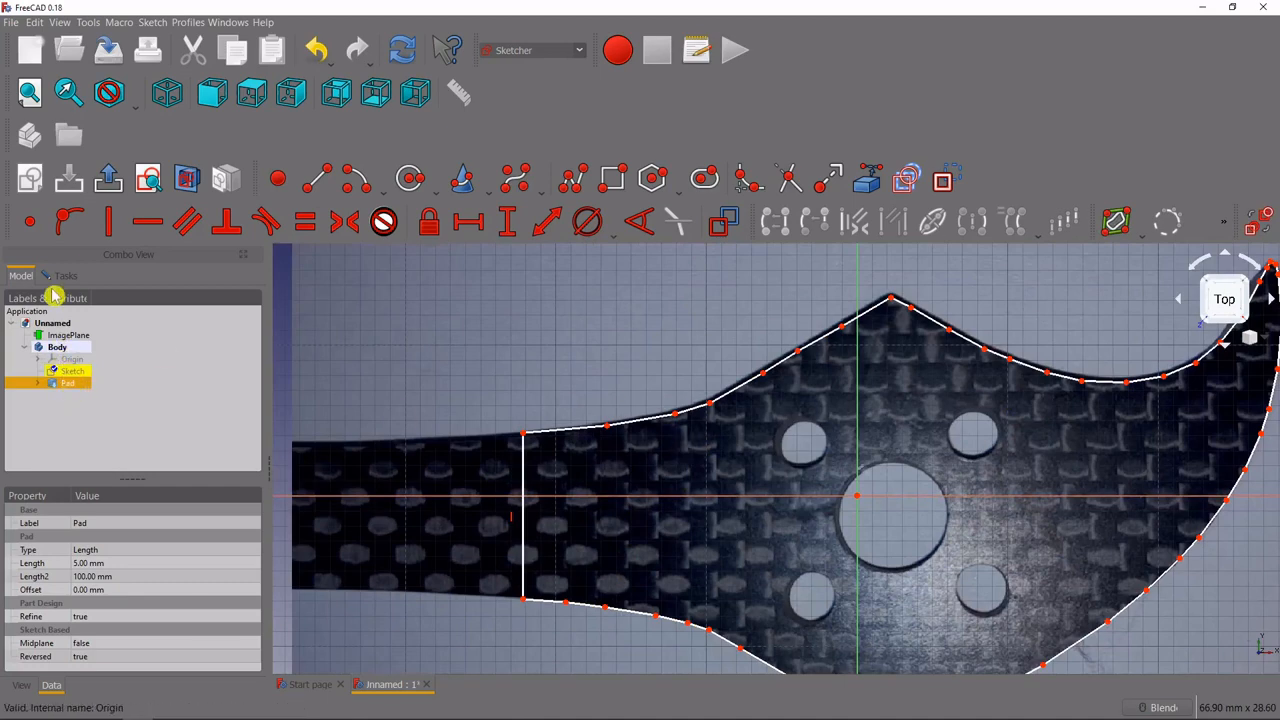
click(64, 276)
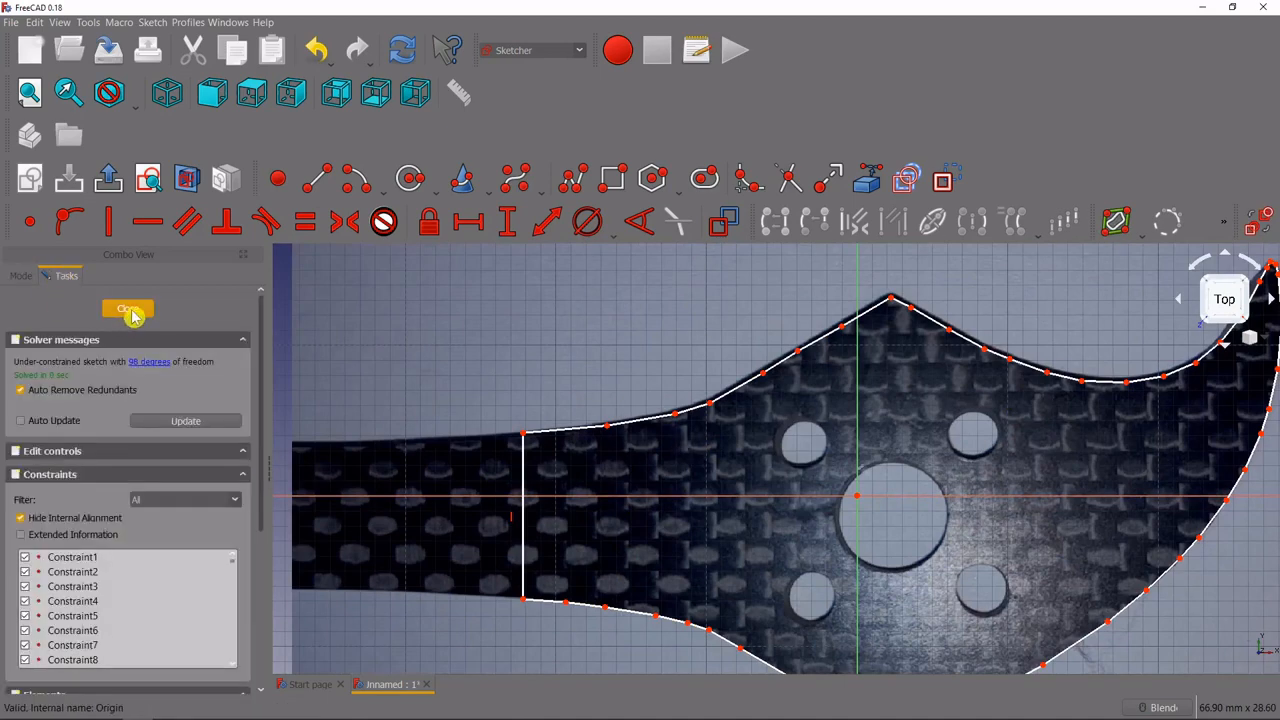
click(128, 308)
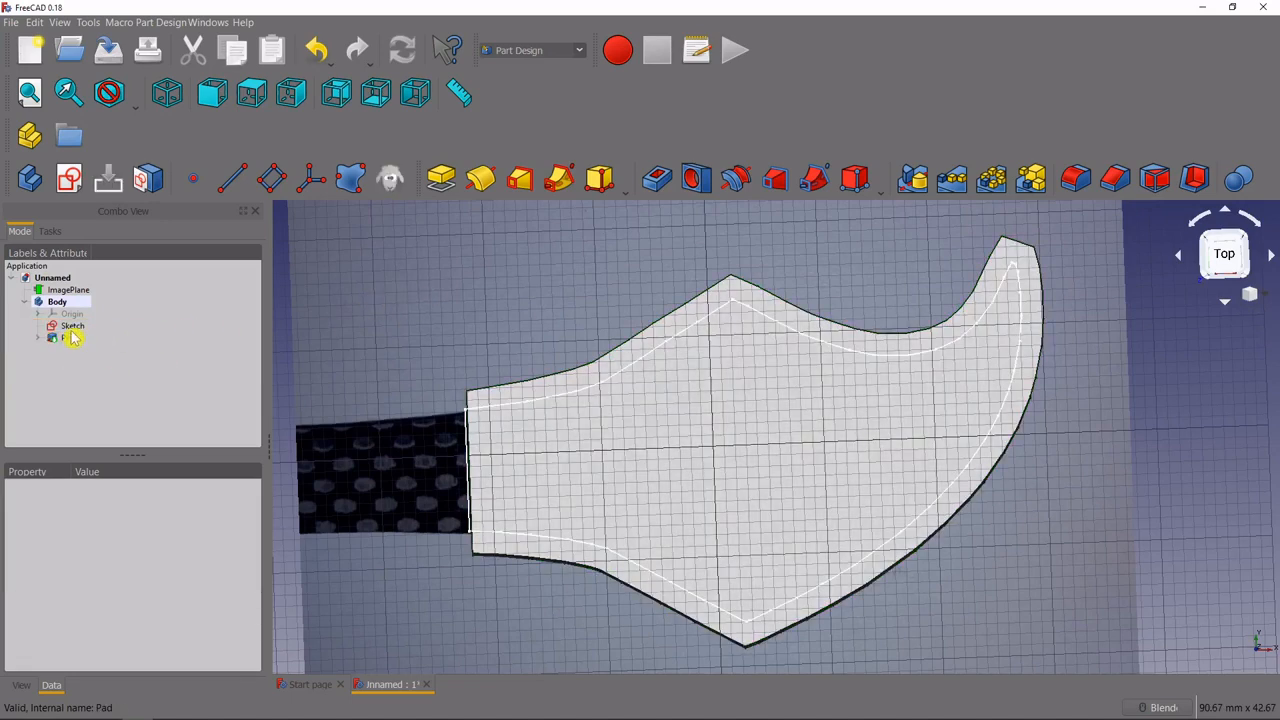
- Pocket the inner outline sketch out of the plate, adjust its parameters and confirm
click(72, 324)
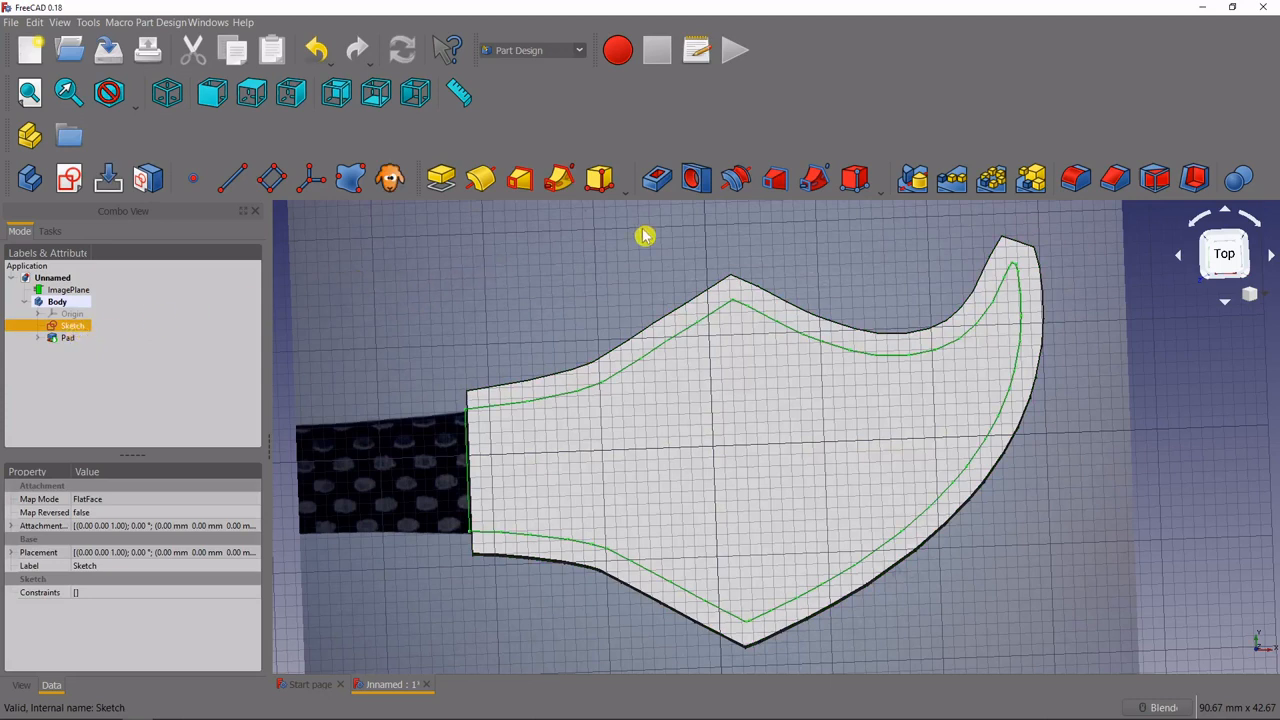
mouse_move(656, 180)
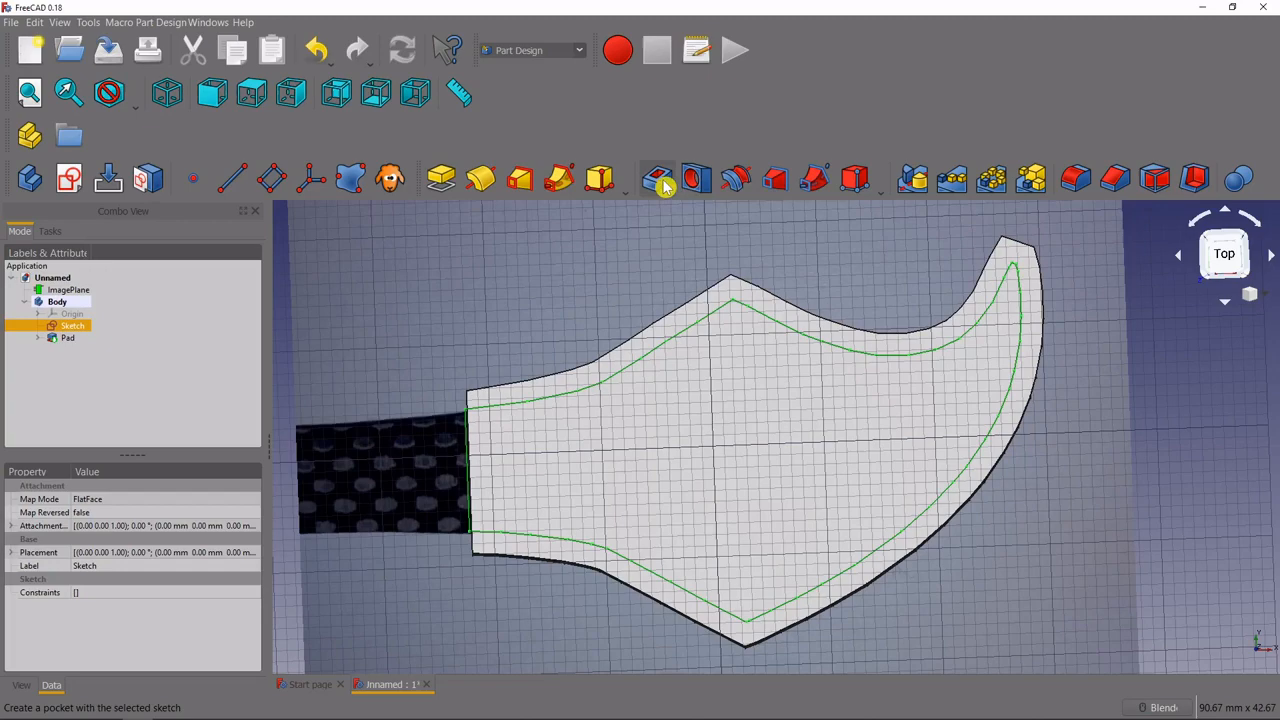
click(656, 180)
text(3)
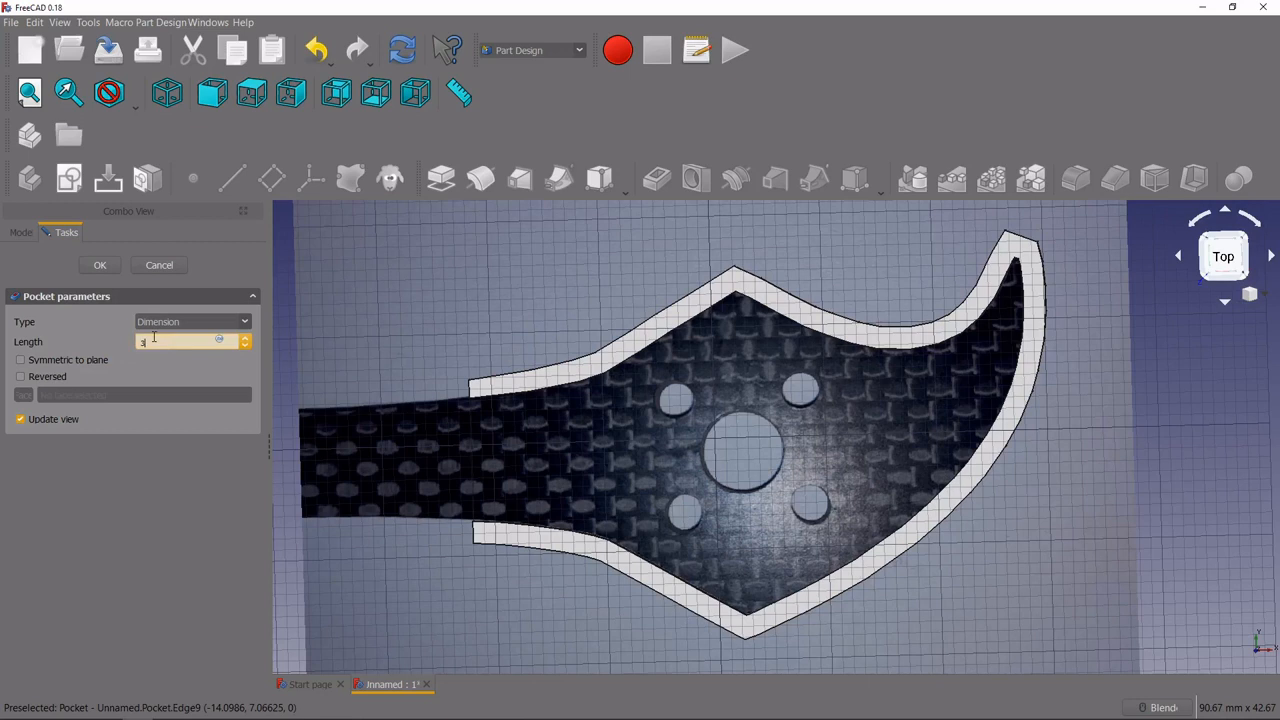
mouse_move(24, 250)
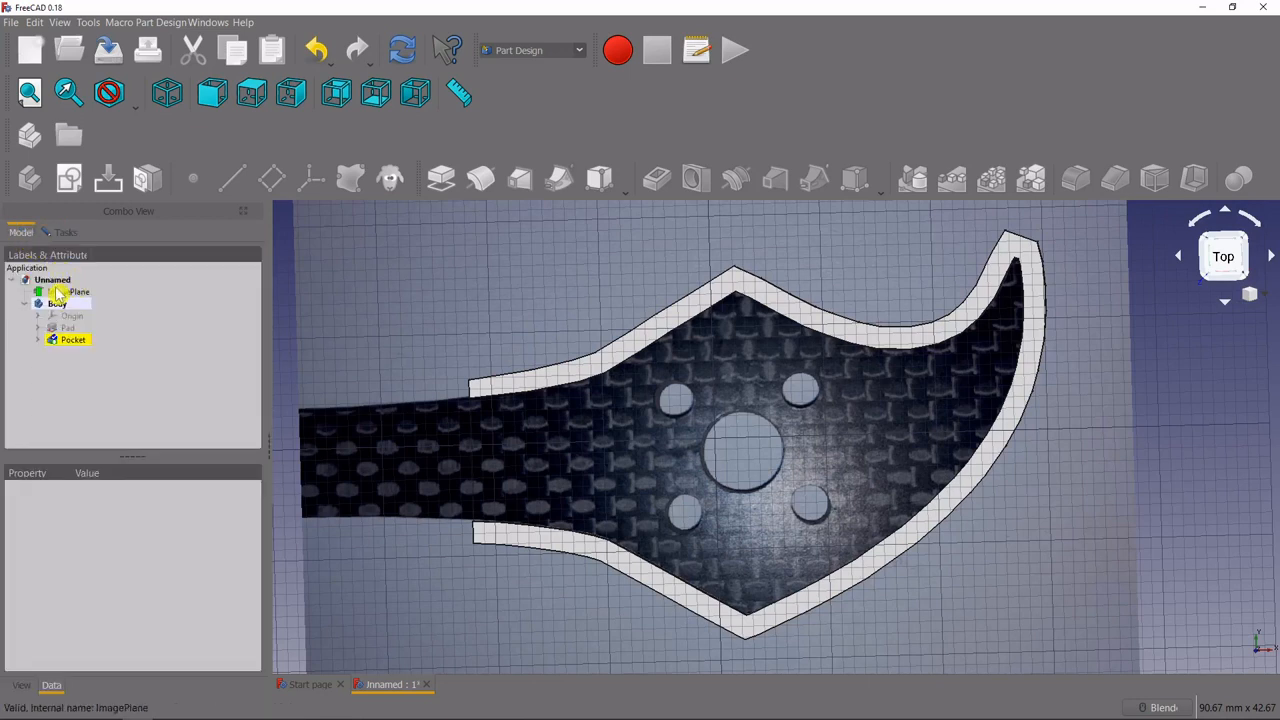
click(68, 292)
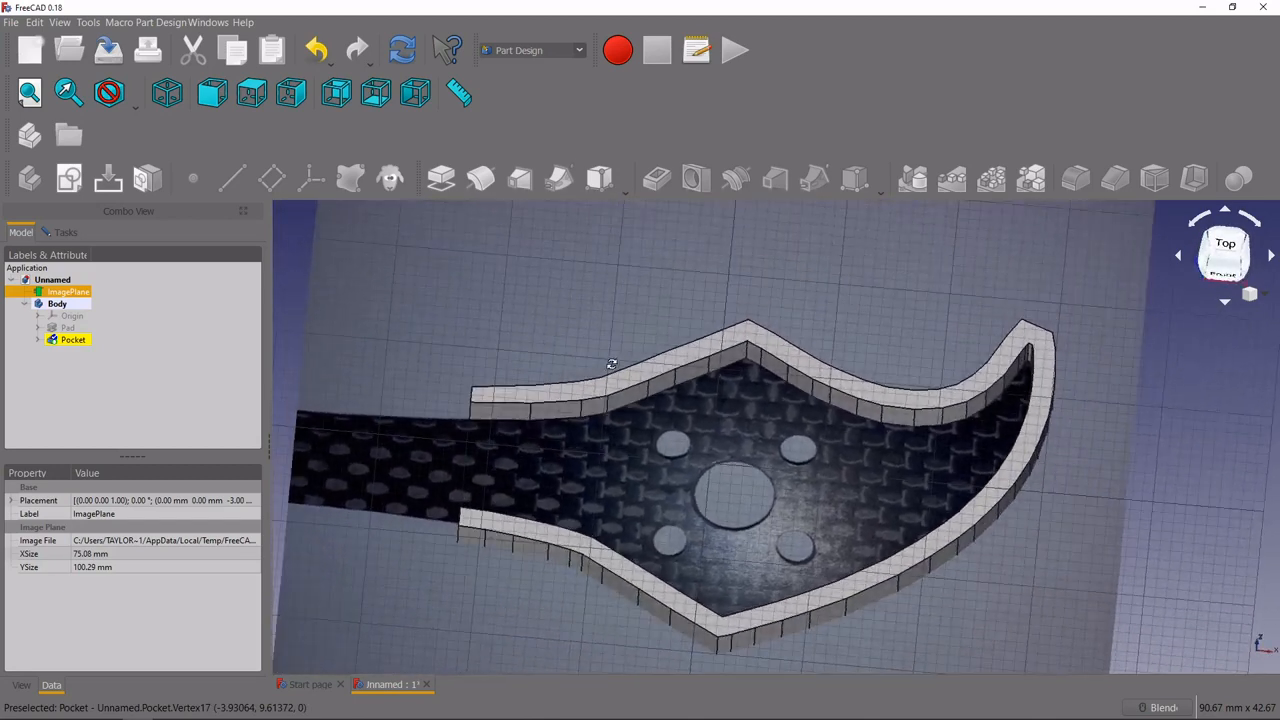
double_click(72, 340)
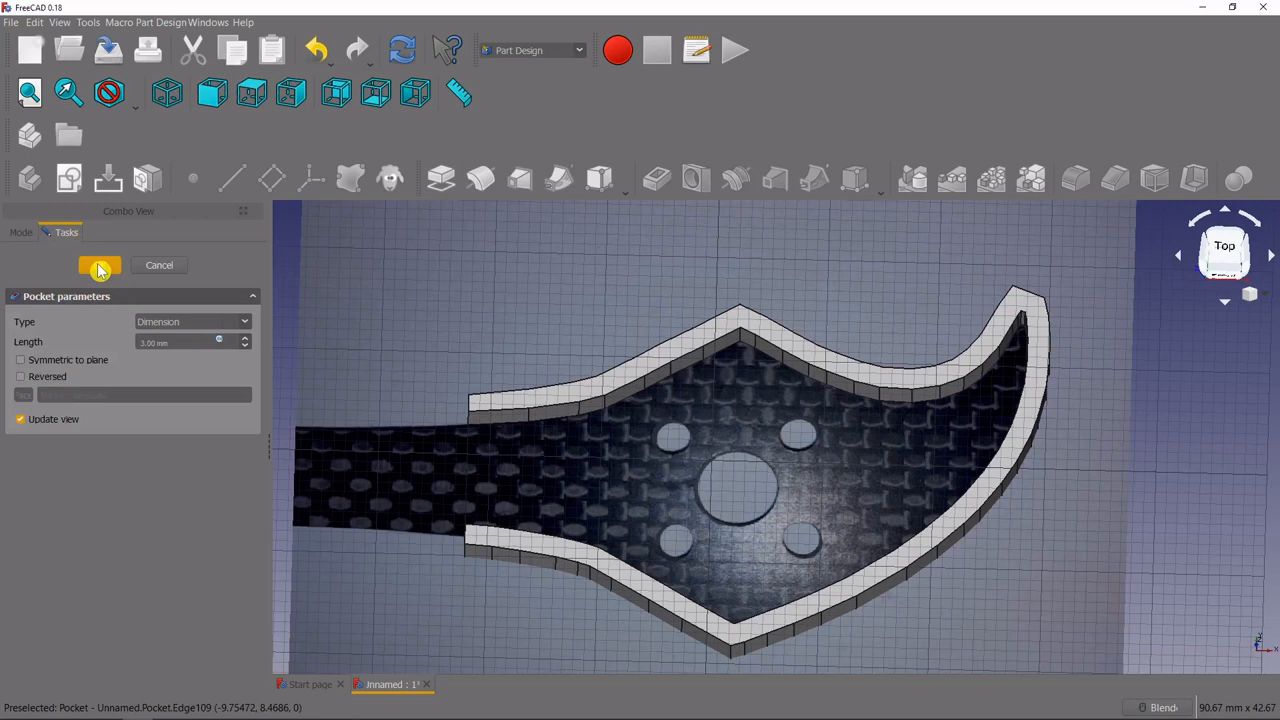
click(100, 264)
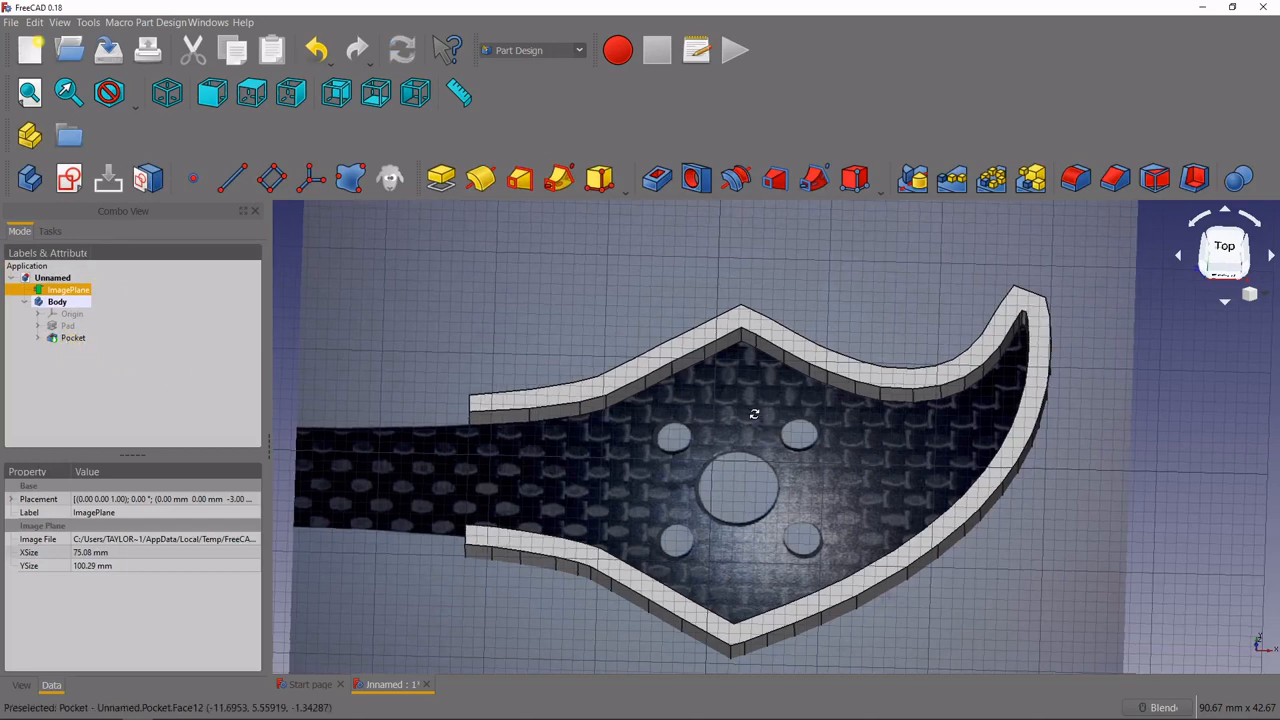
- Hide the Pocket solid and start a new sketch in the Body at the plane selection
scroll(down, 3)
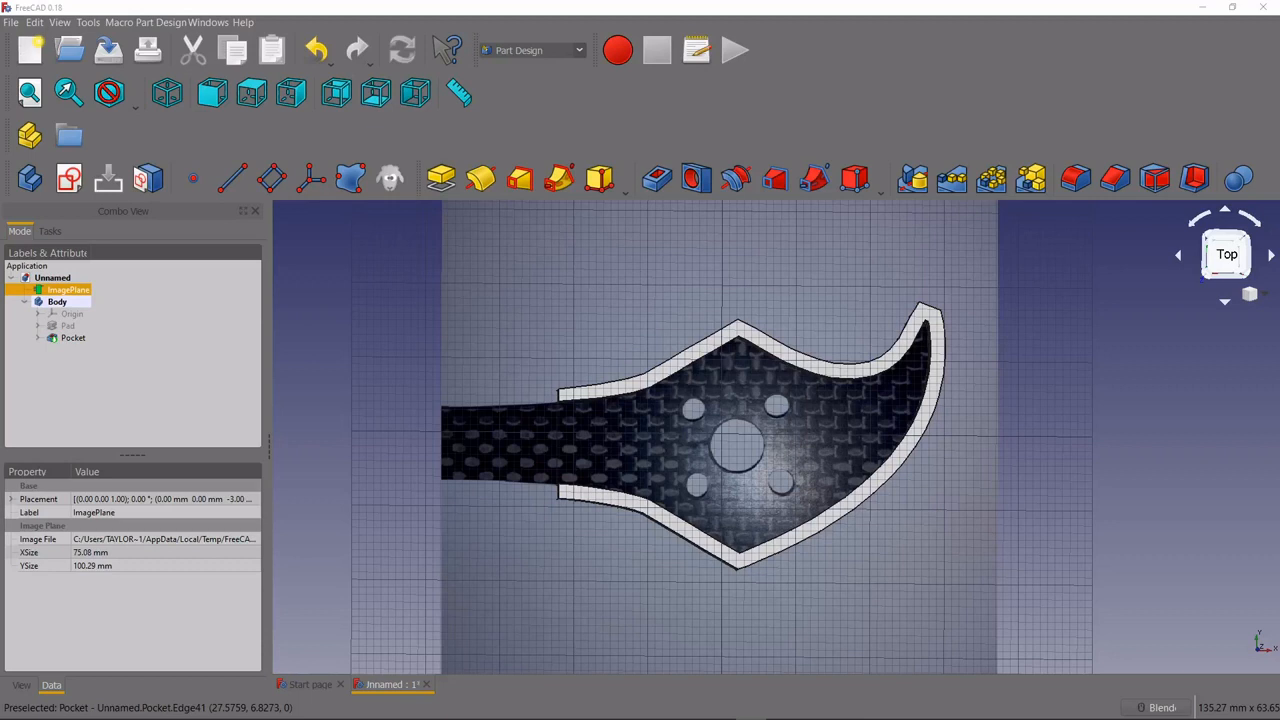
mouse_move(828, 432)
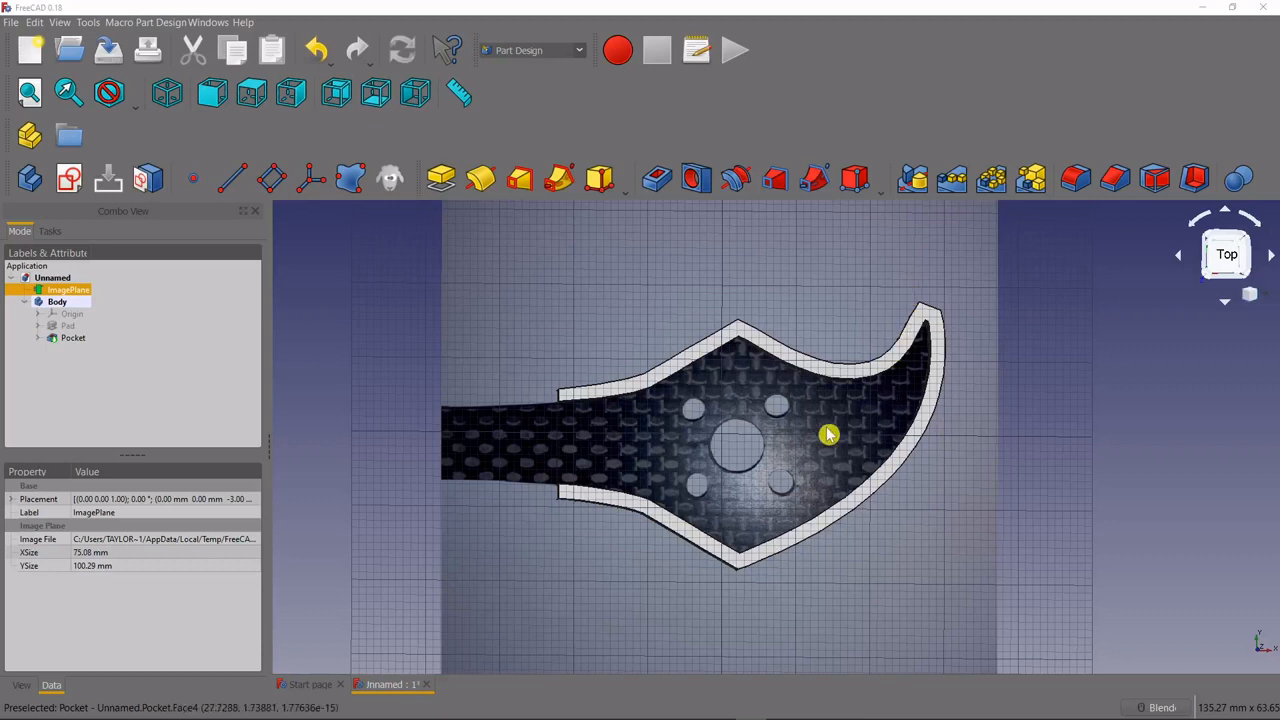
mouse_move(718, 438)
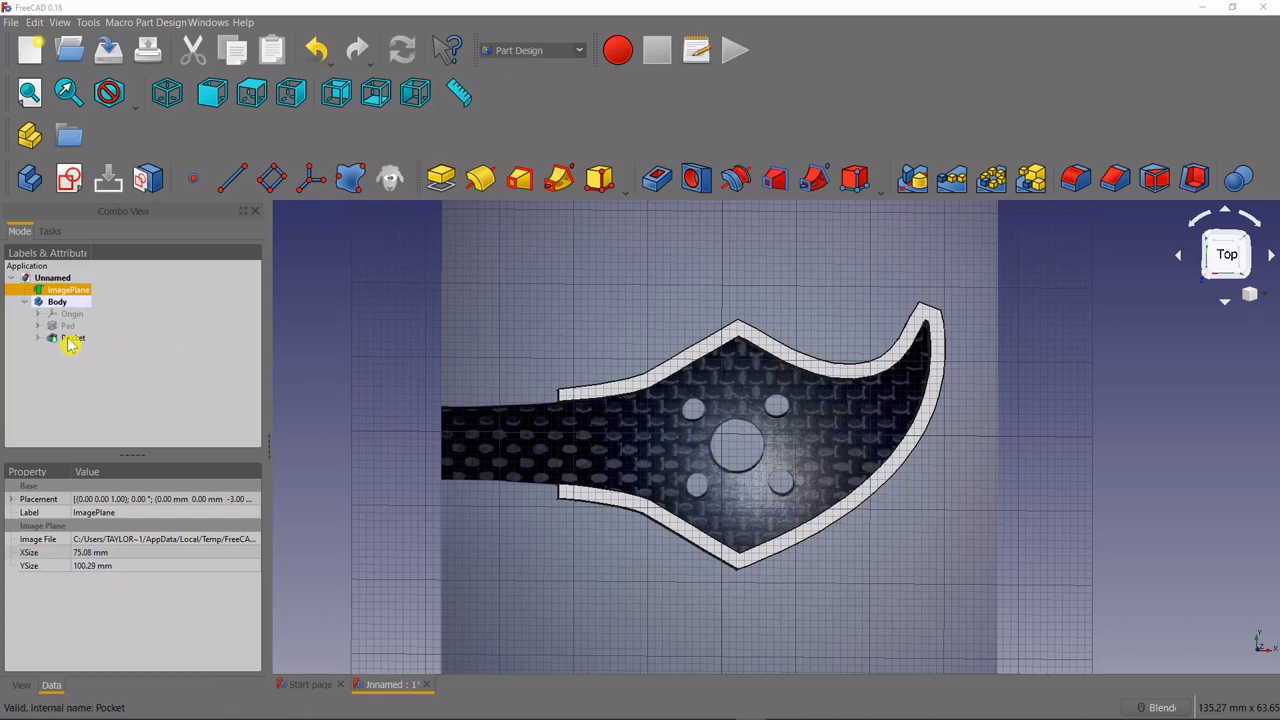
click(72, 336)
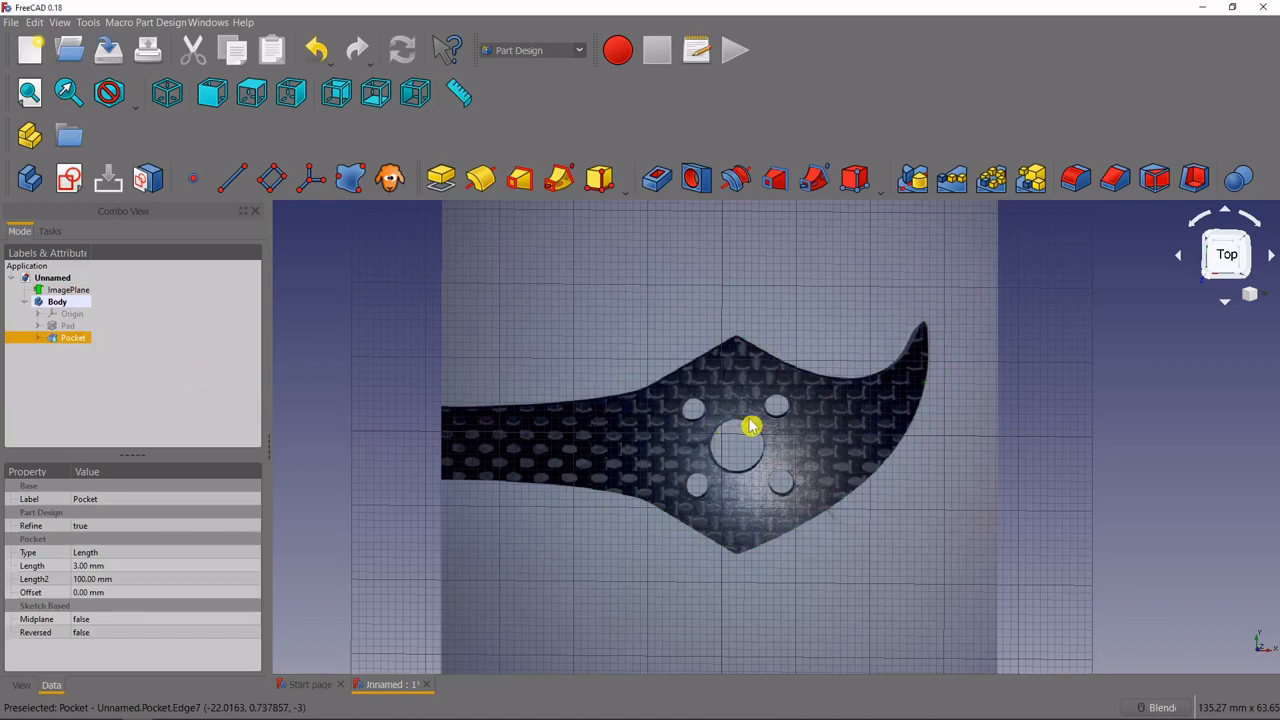
click(56, 300)
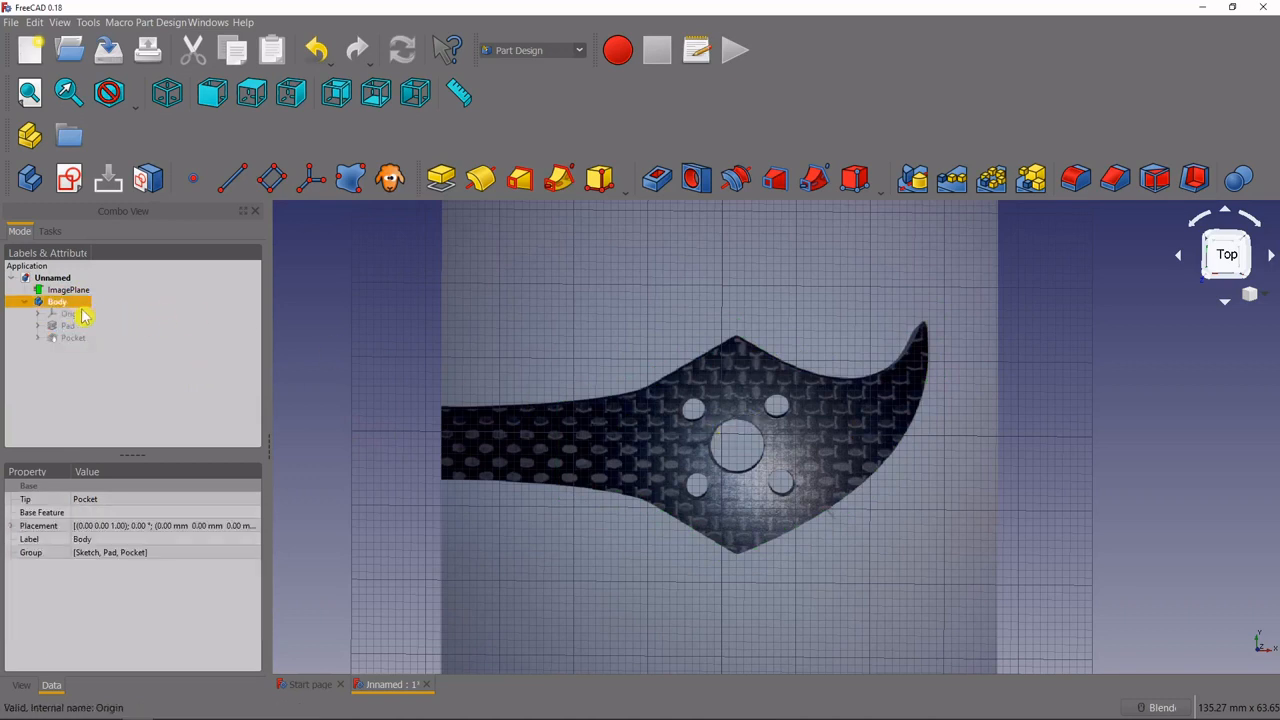
click(70, 178)
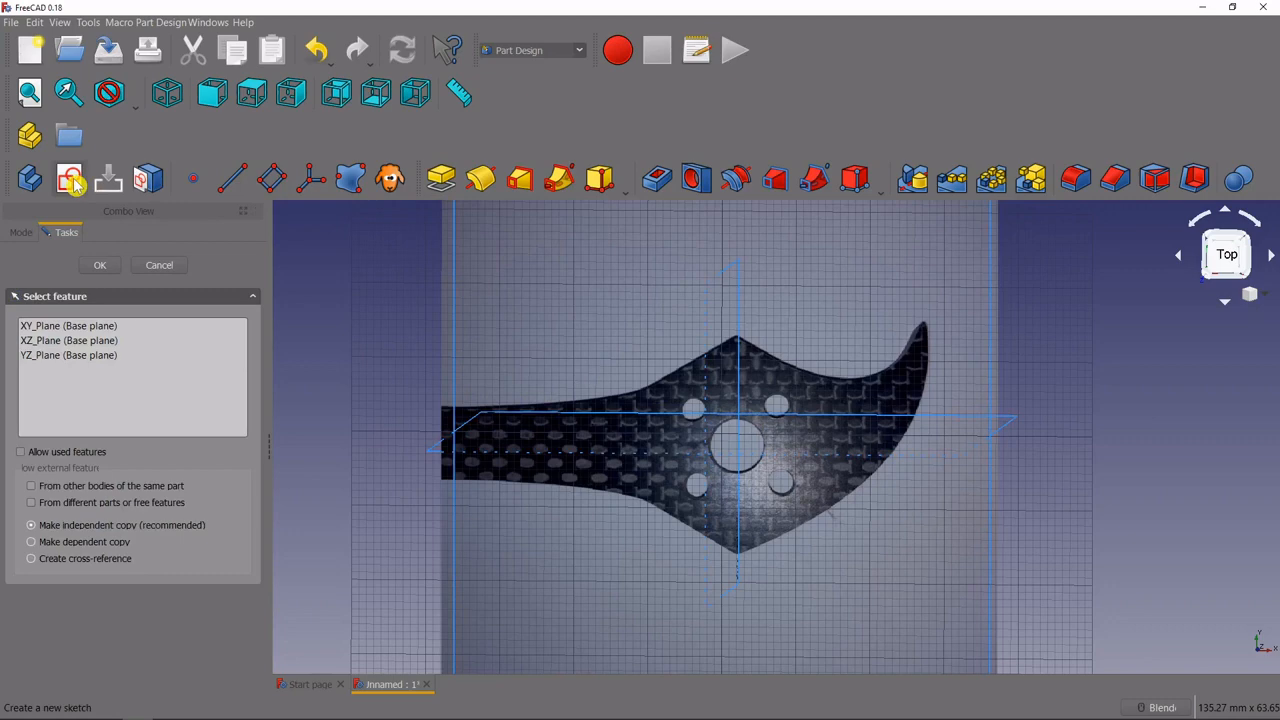
- Sketch on XY_Plane five motor-hole circles, the central one constrained to 7.6 mm
click(68, 326)
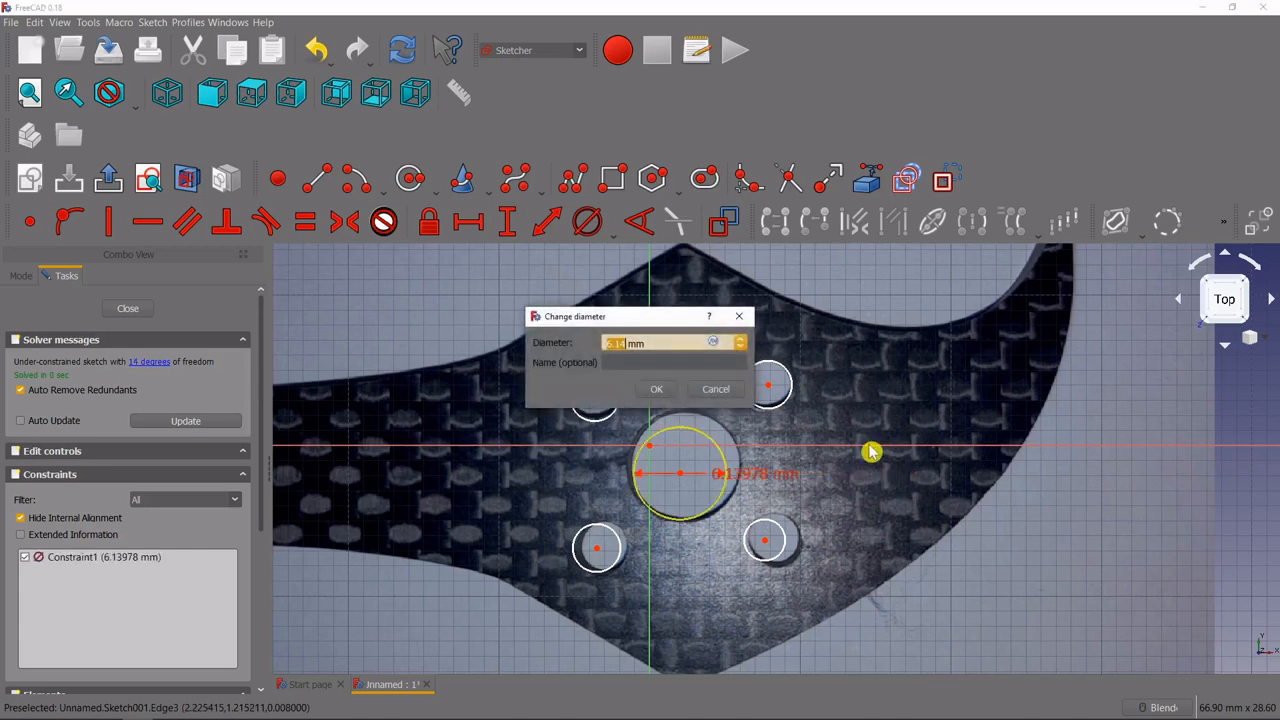
click(656, 388)
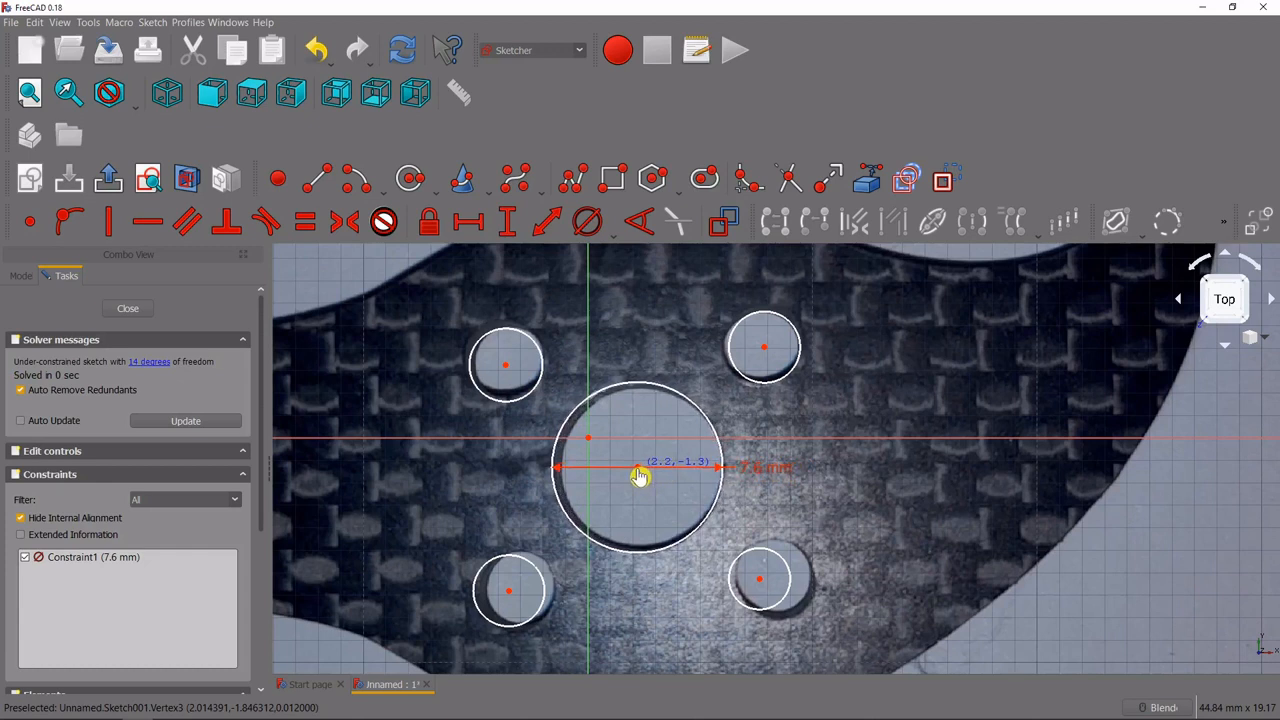
mouse_move(528, 340)
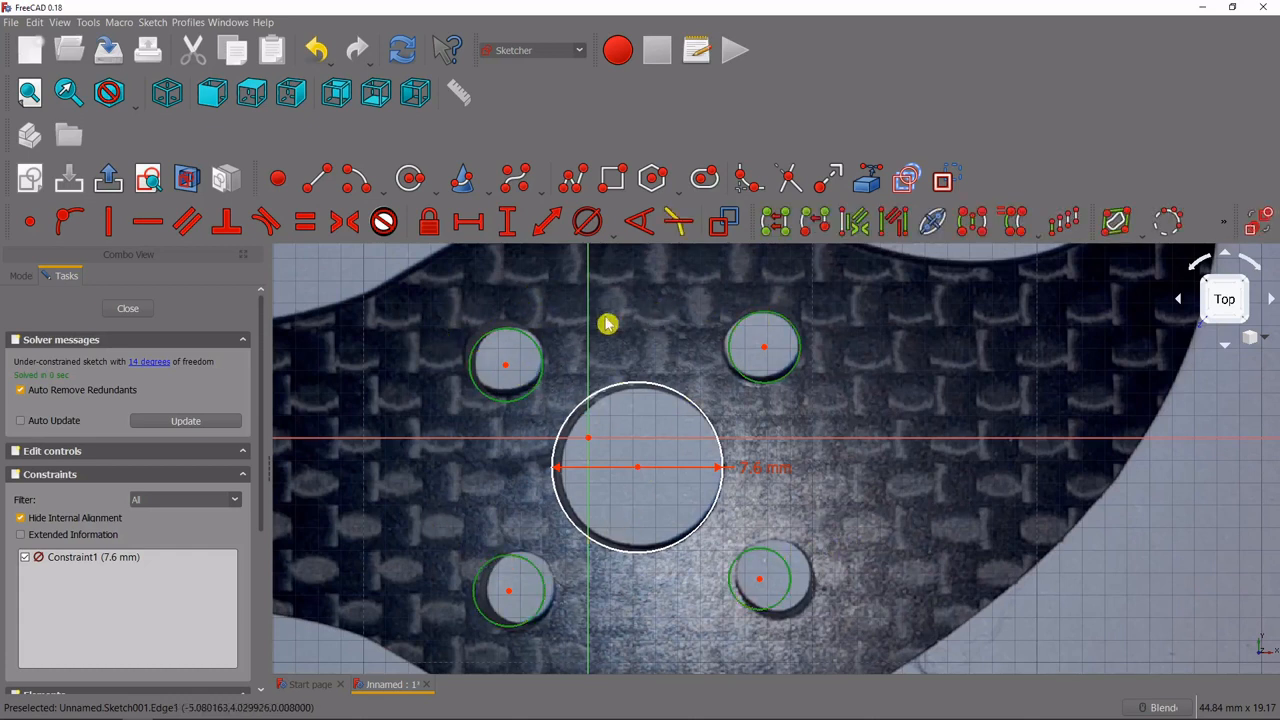
mouse_move(310, 222)
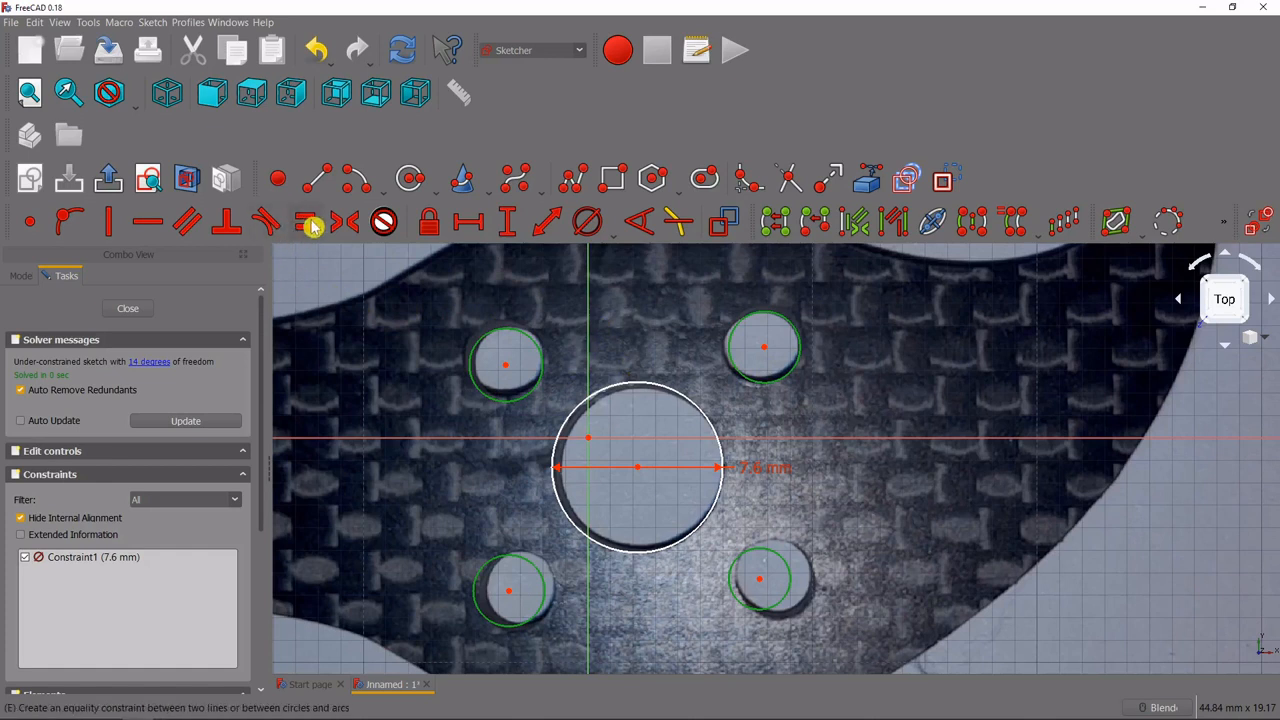
- Constrain the four small circles equal at 3.5 mm and drag them onto the image holes
click(304, 220)
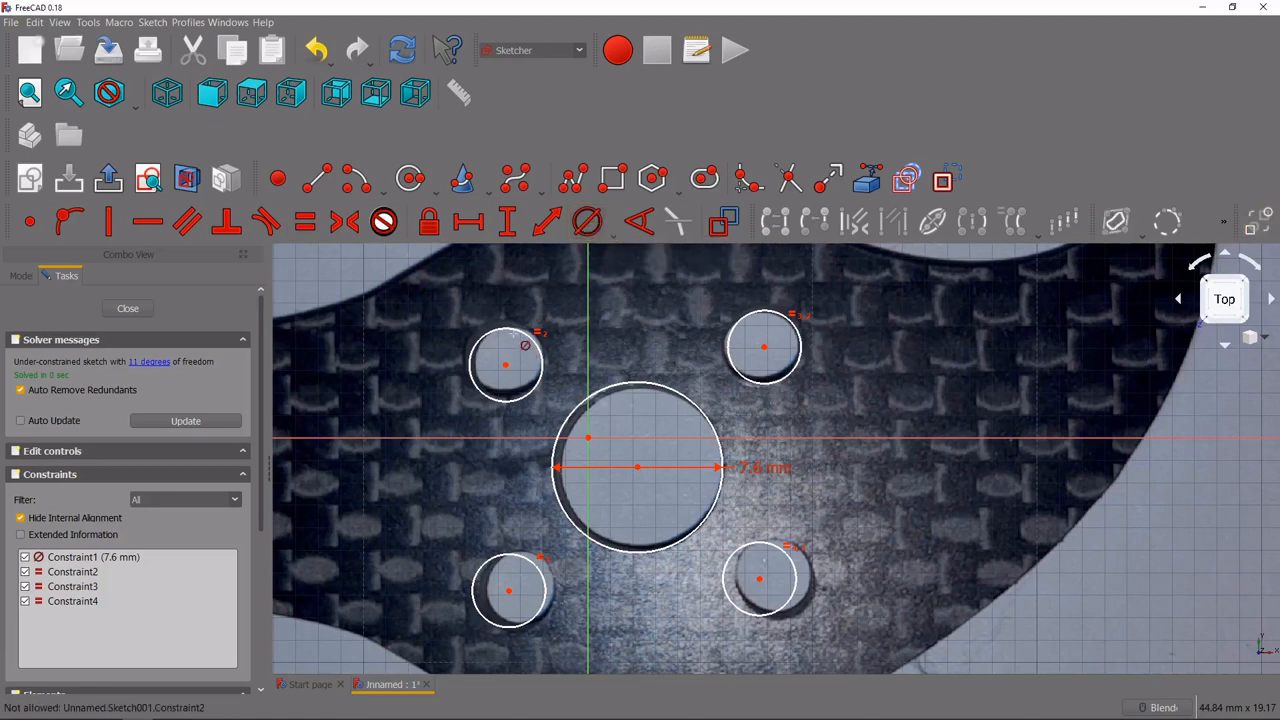
click(508, 364)
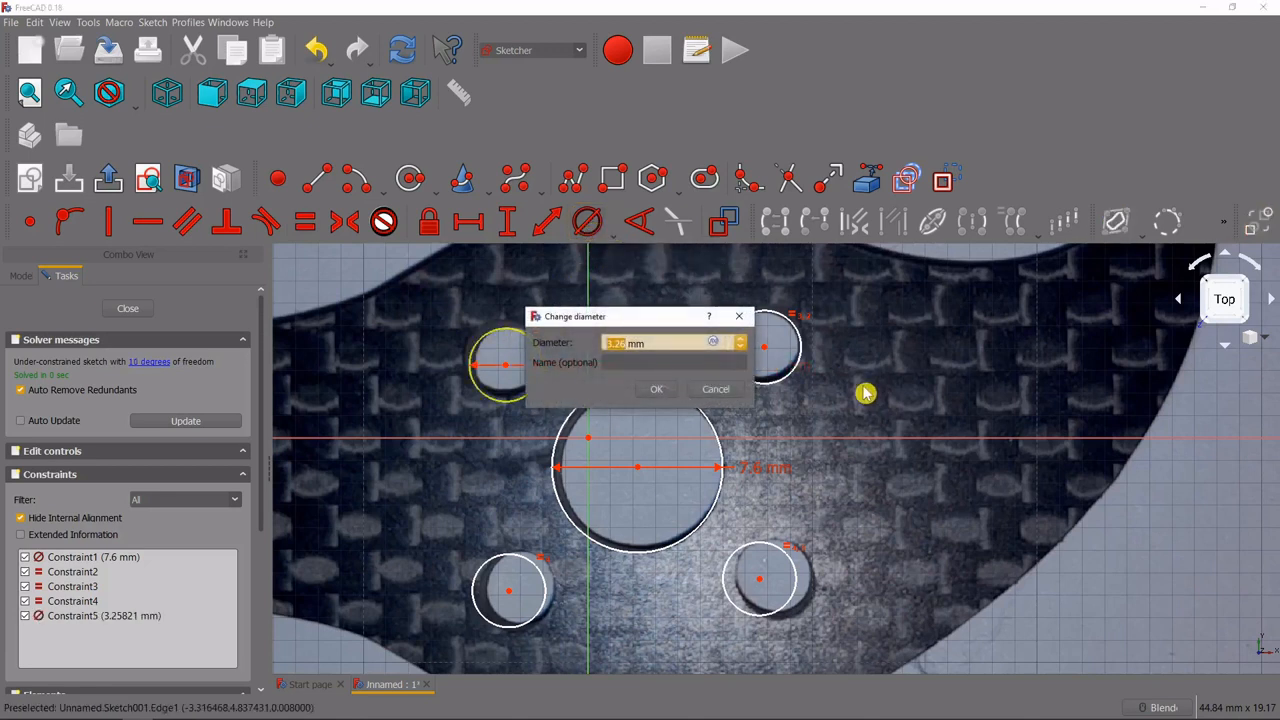
text(3)
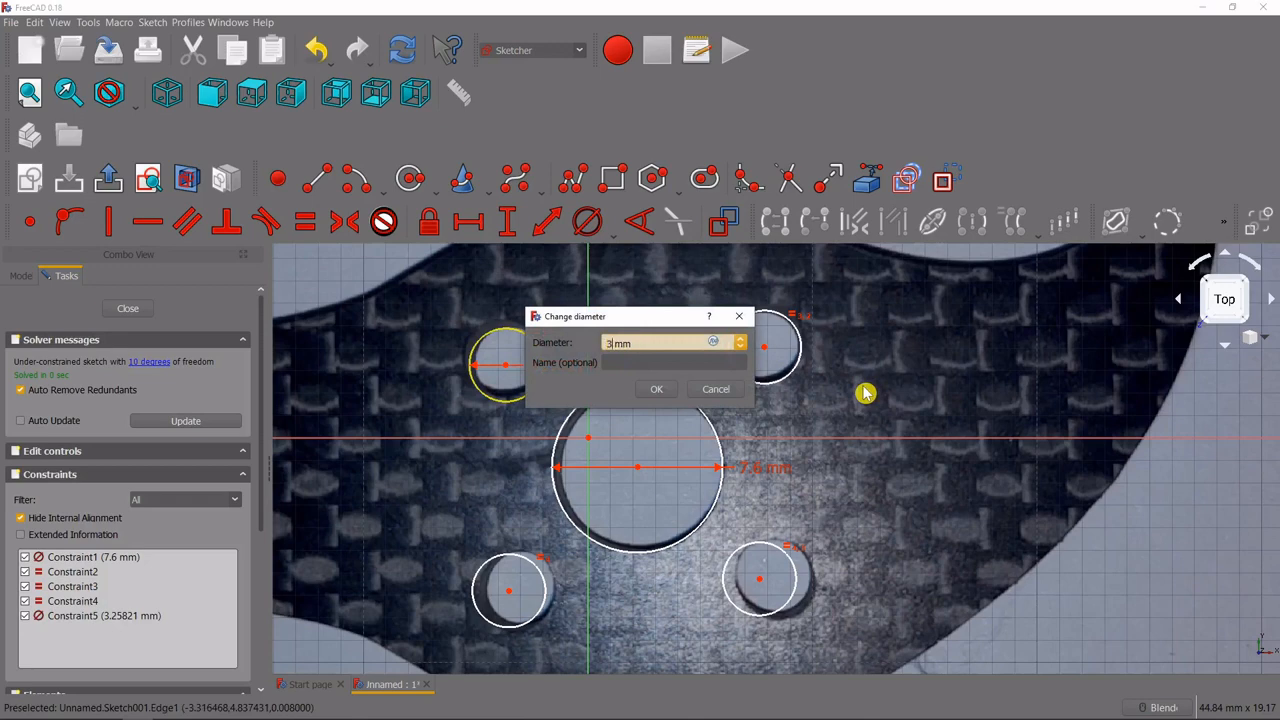
click(656, 388)
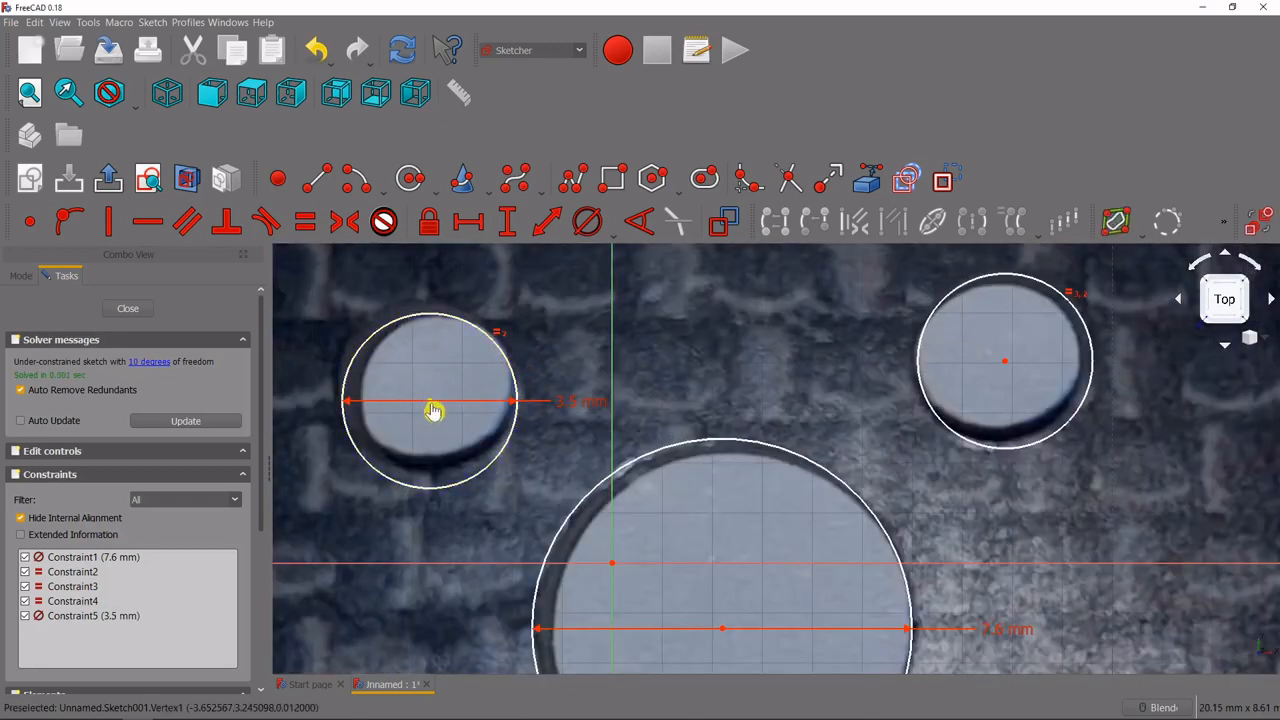
drag(434, 412, 428, 390)
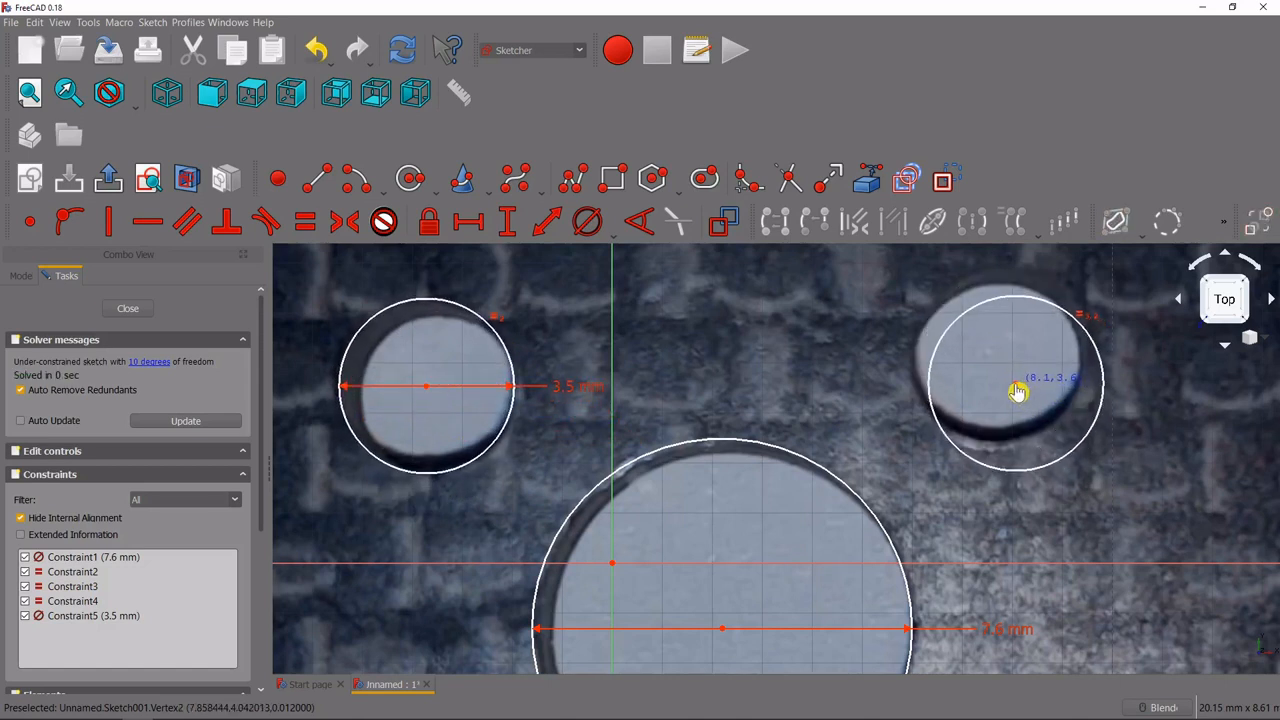
drag(1016, 390, 1004, 364)
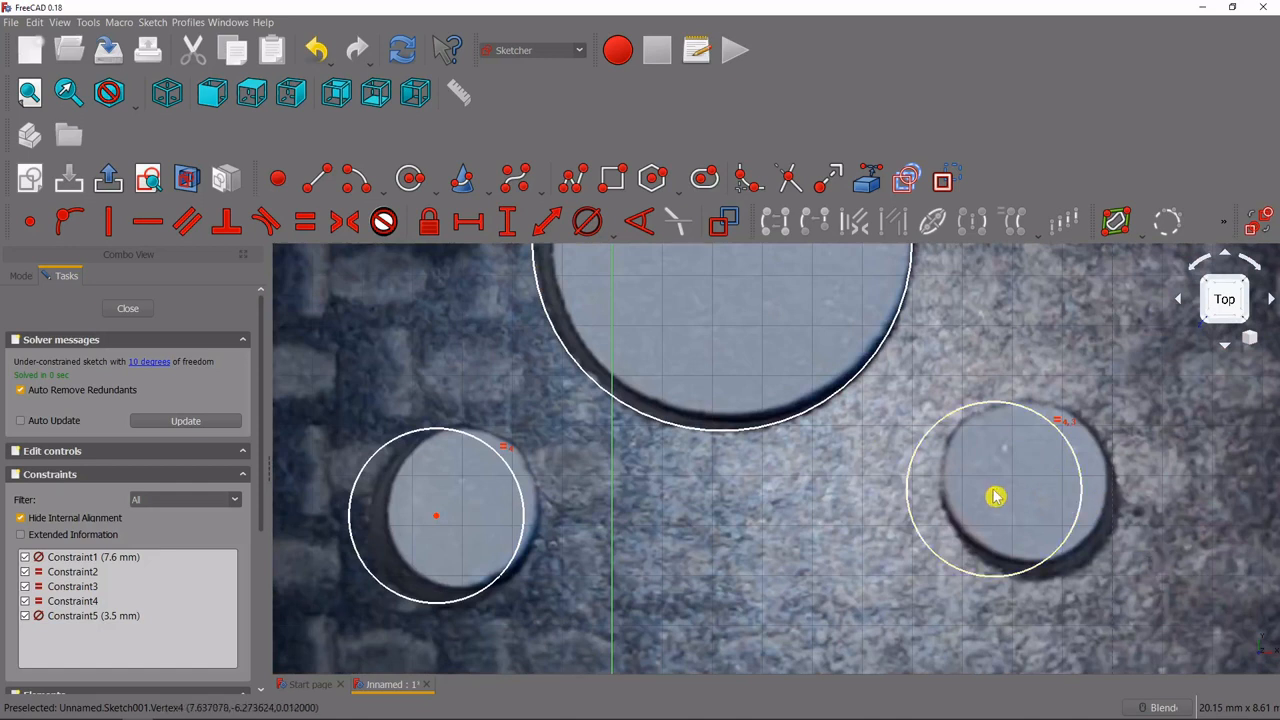
drag(996, 496, 1030, 496)
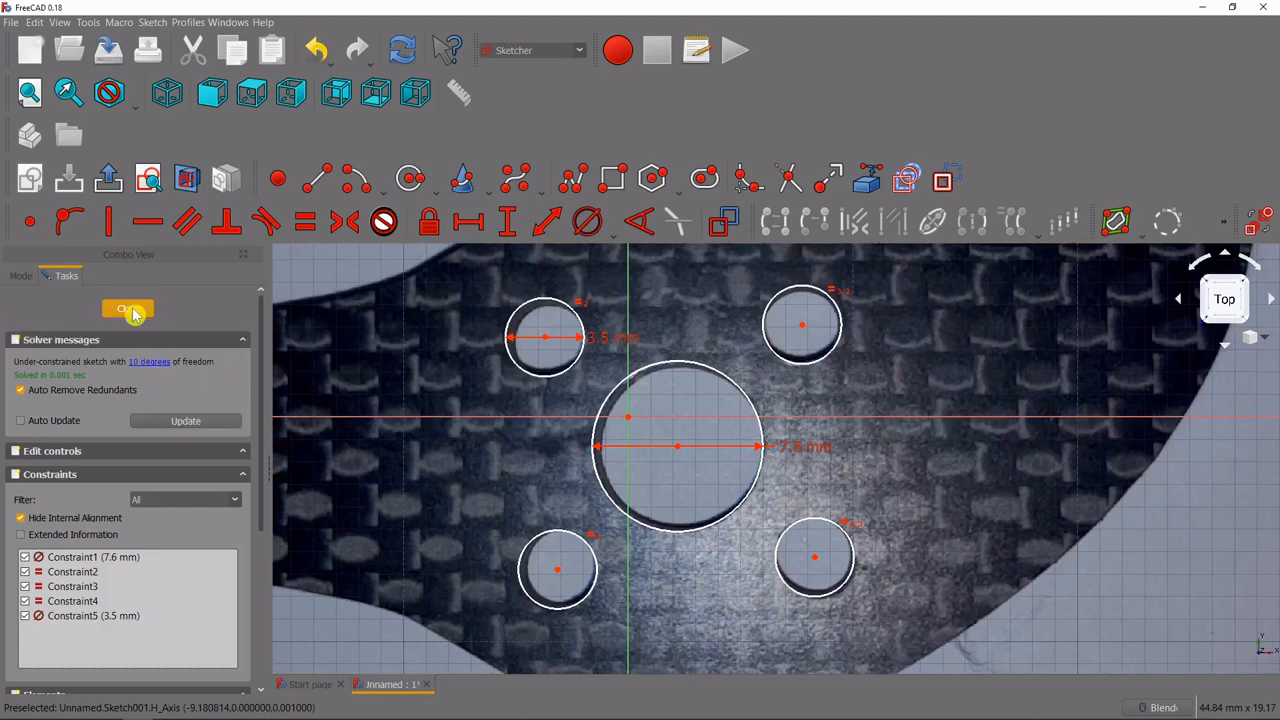
- Close the hole sketch, hide the ImagePlane and pocket Sketch001 through the guard as Pocket001
click(128, 308)
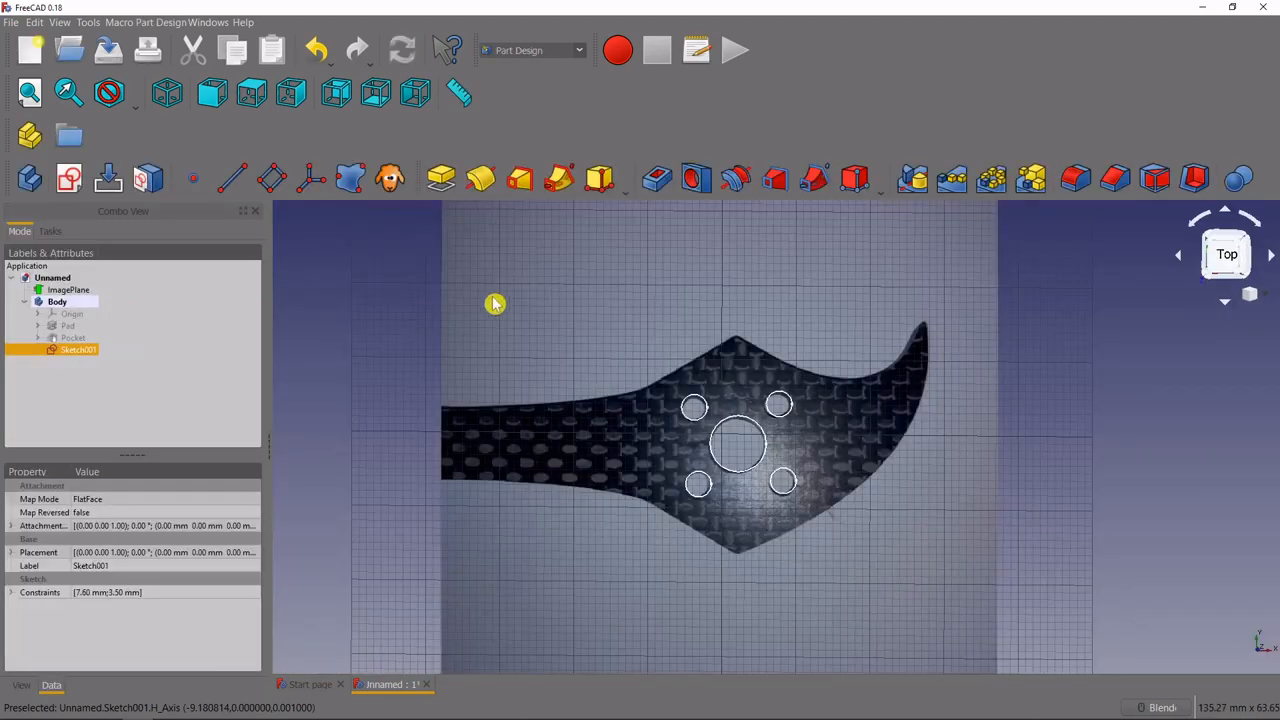
click(72, 336)
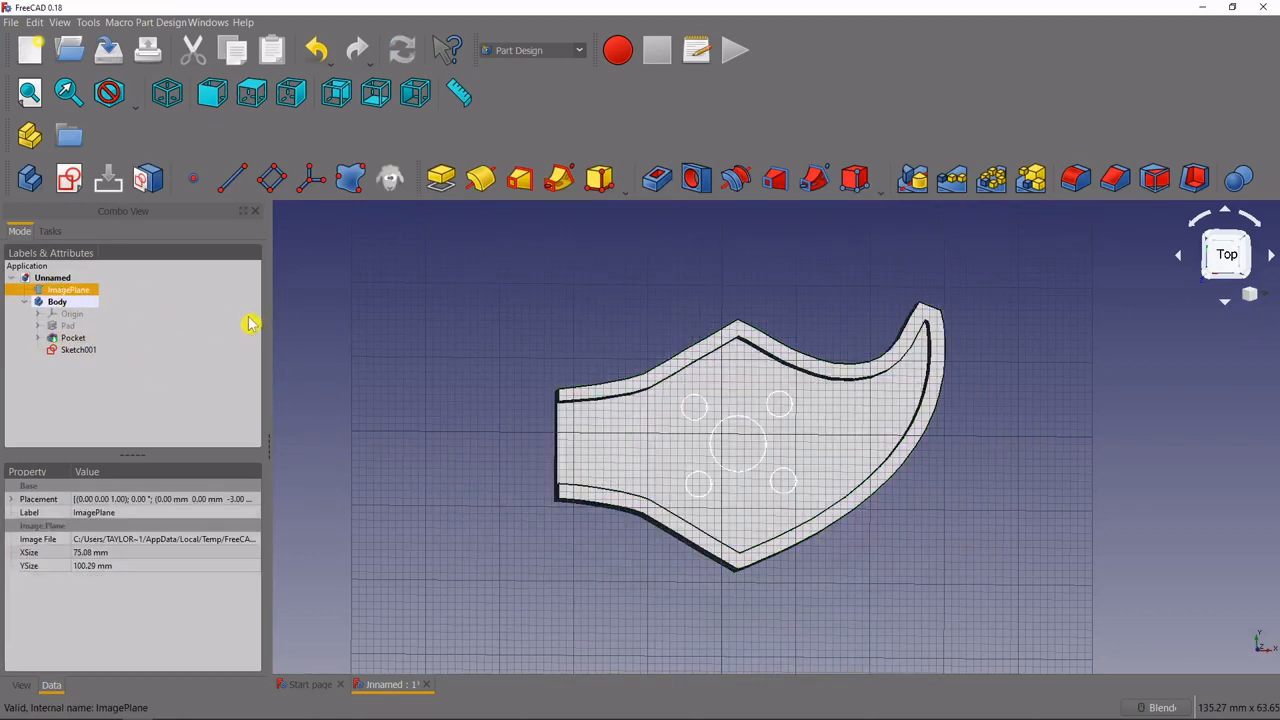
click(78, 348)
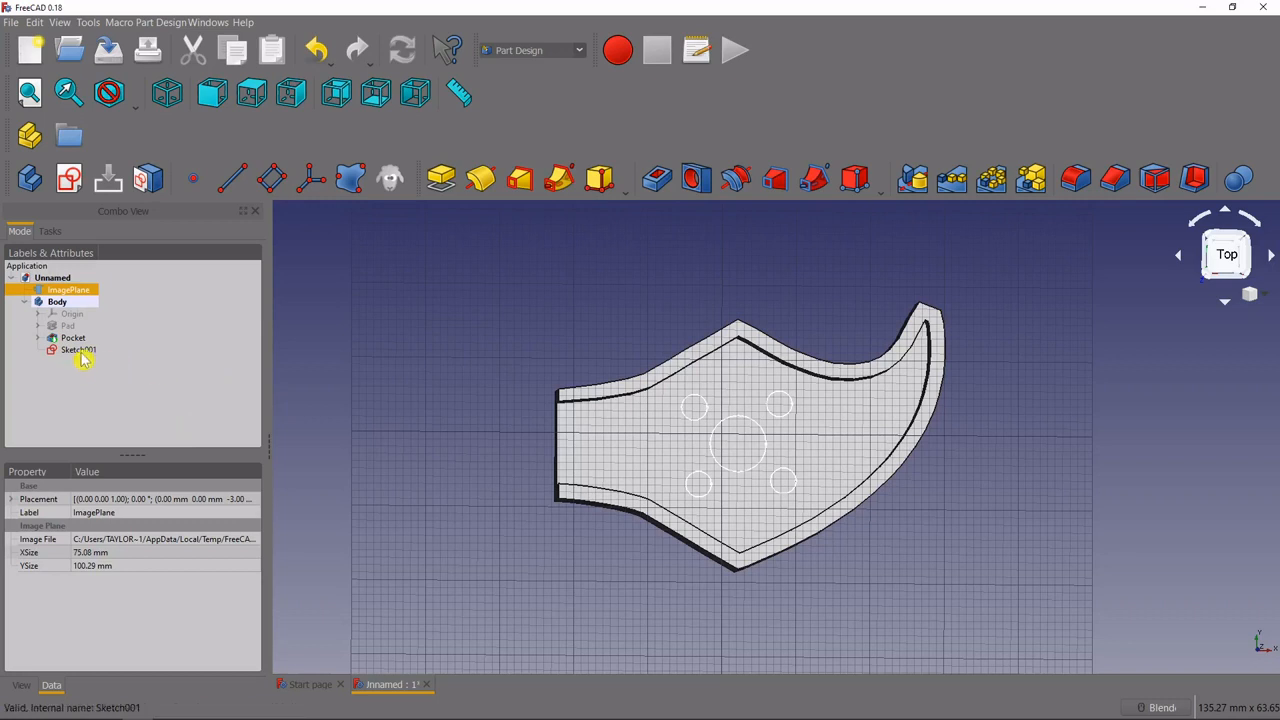
click(78, 348)
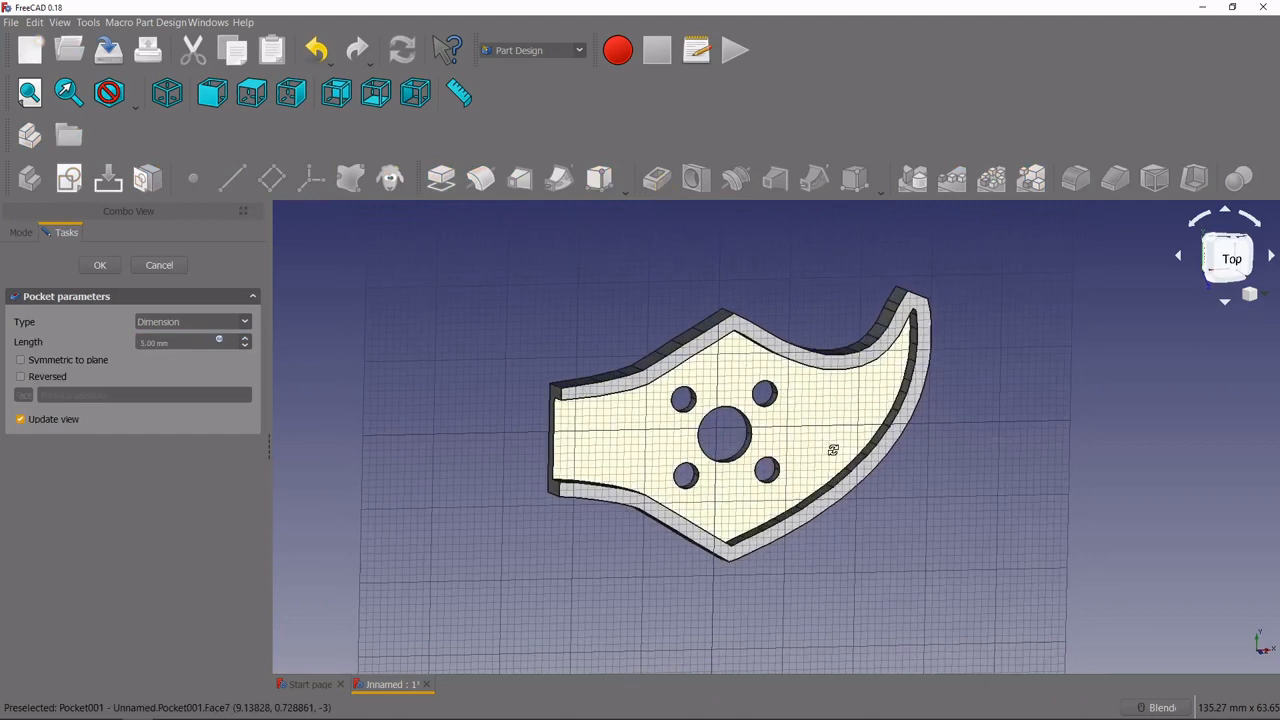
click(100, 264)
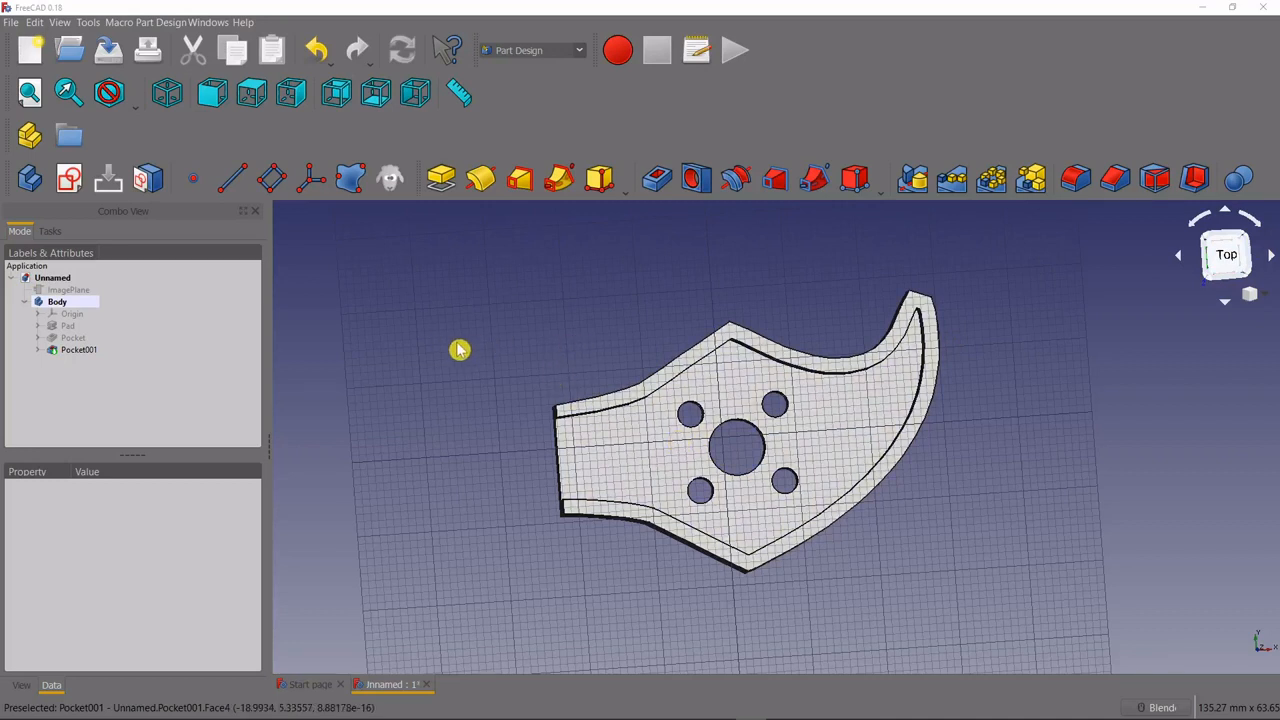
mouse_move(302, 370)
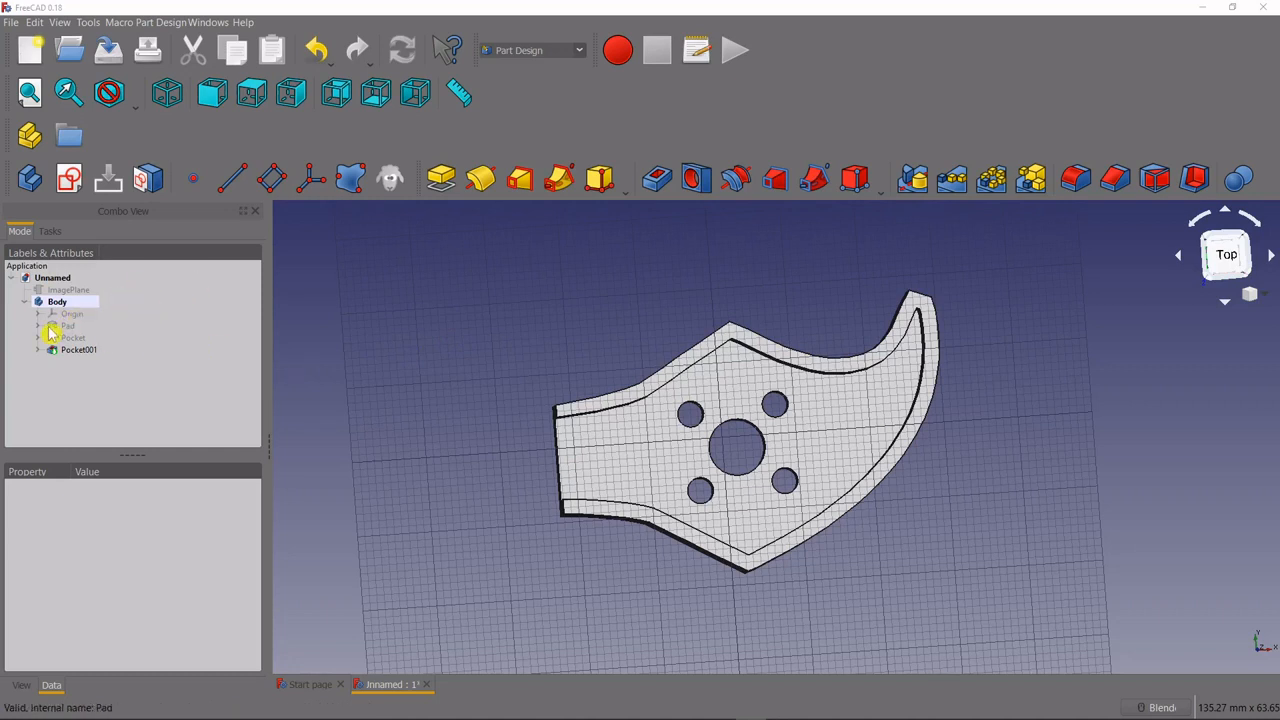
- Select the Body and start File > Export
click(56, 300)
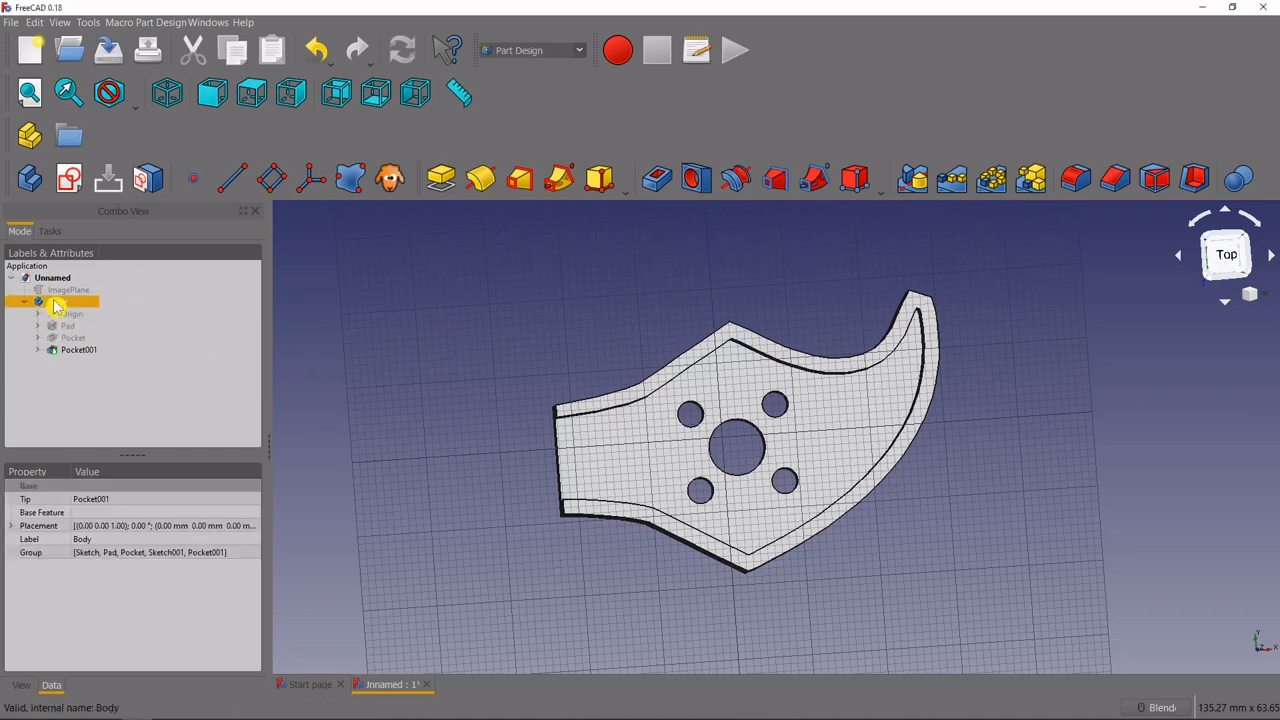
click(56, 300)
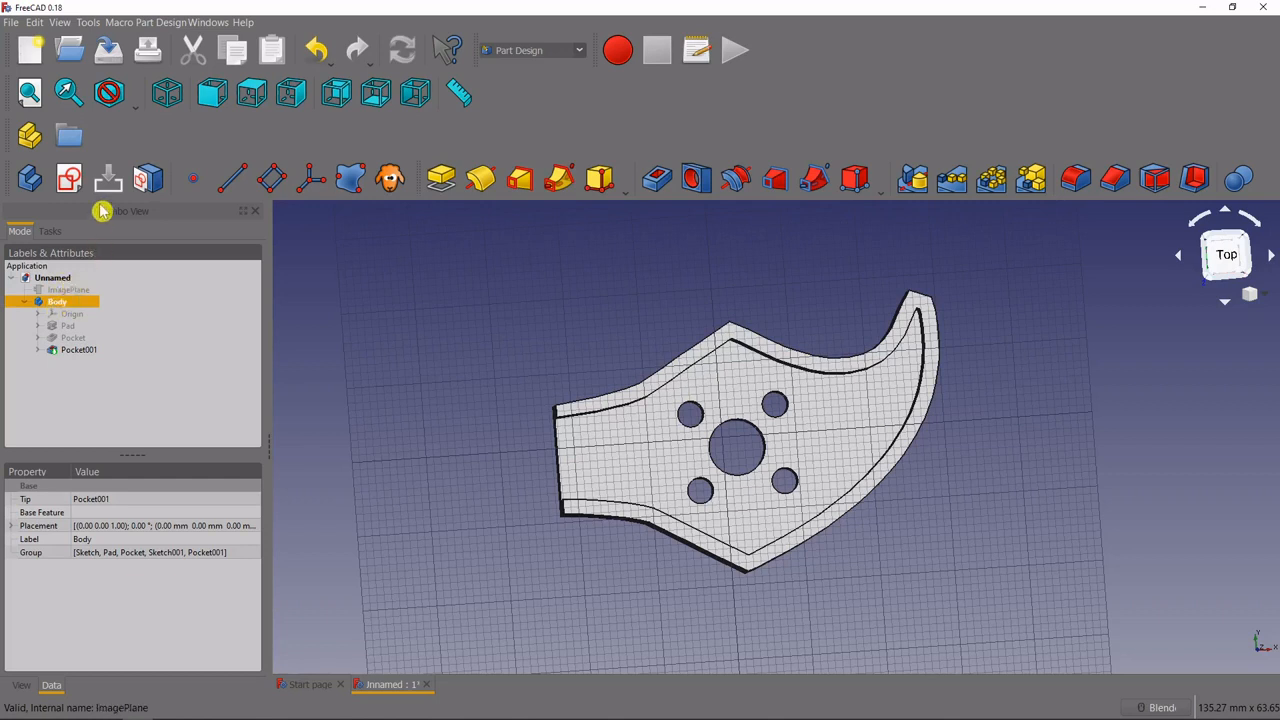
click(12, 22)
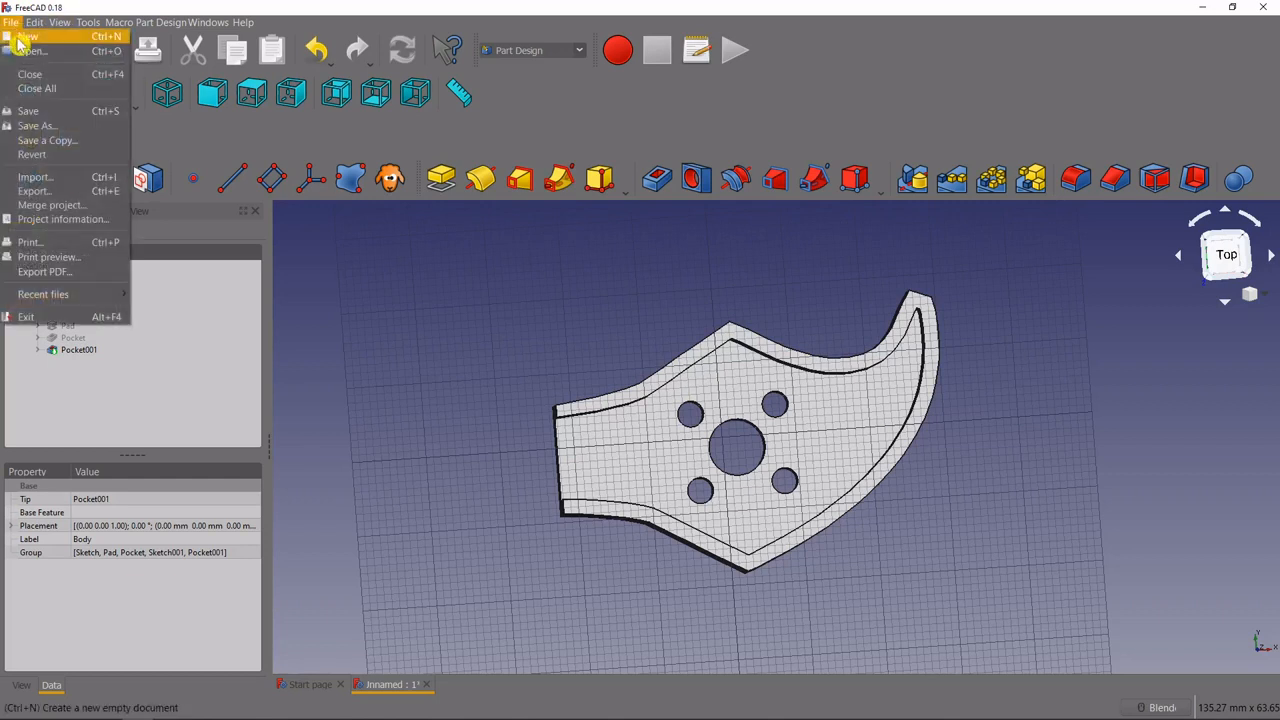
mouse_move(34, 192)
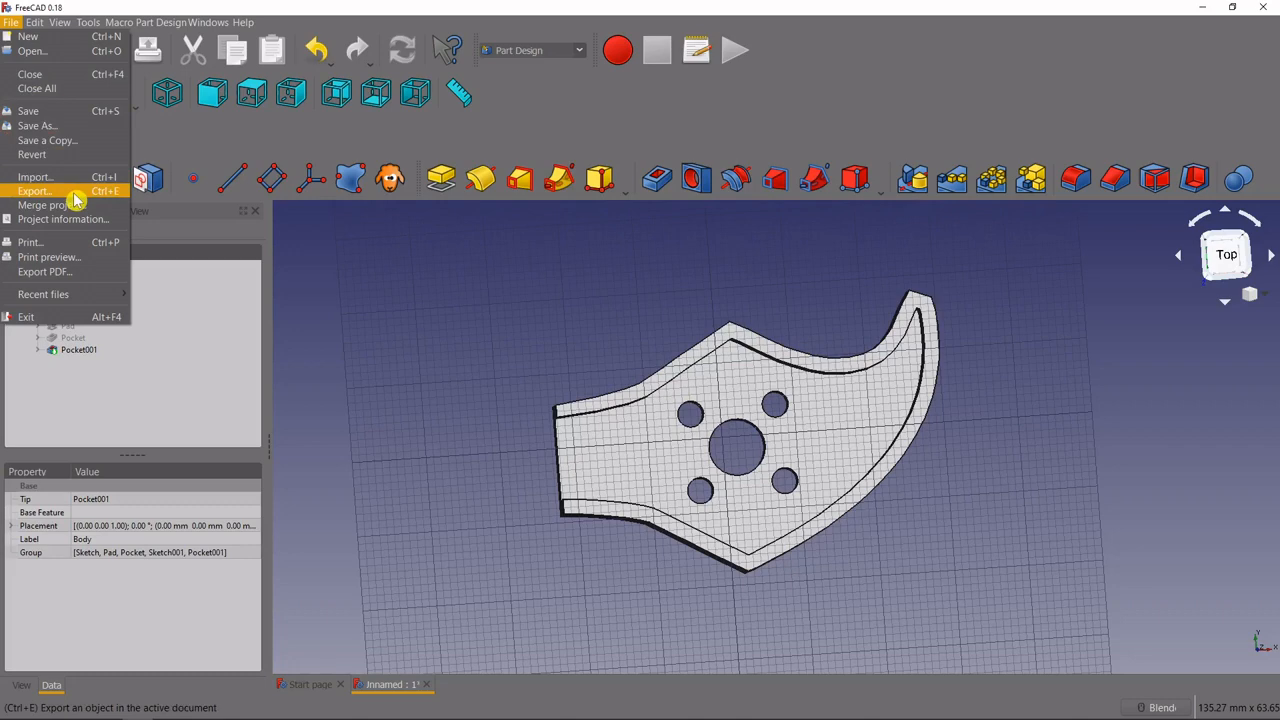
click(34, 192)
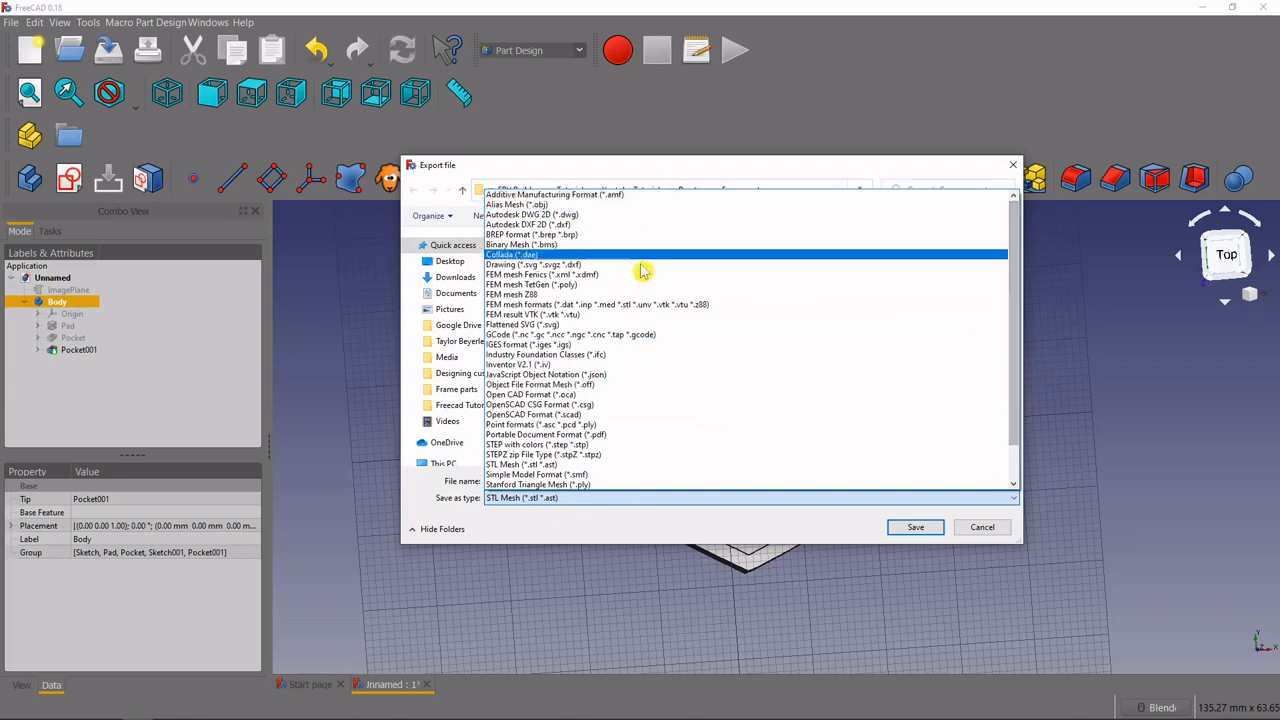
- Export as STL Mesh named Armguard in the Frame parts folder
scroll(down, 3)
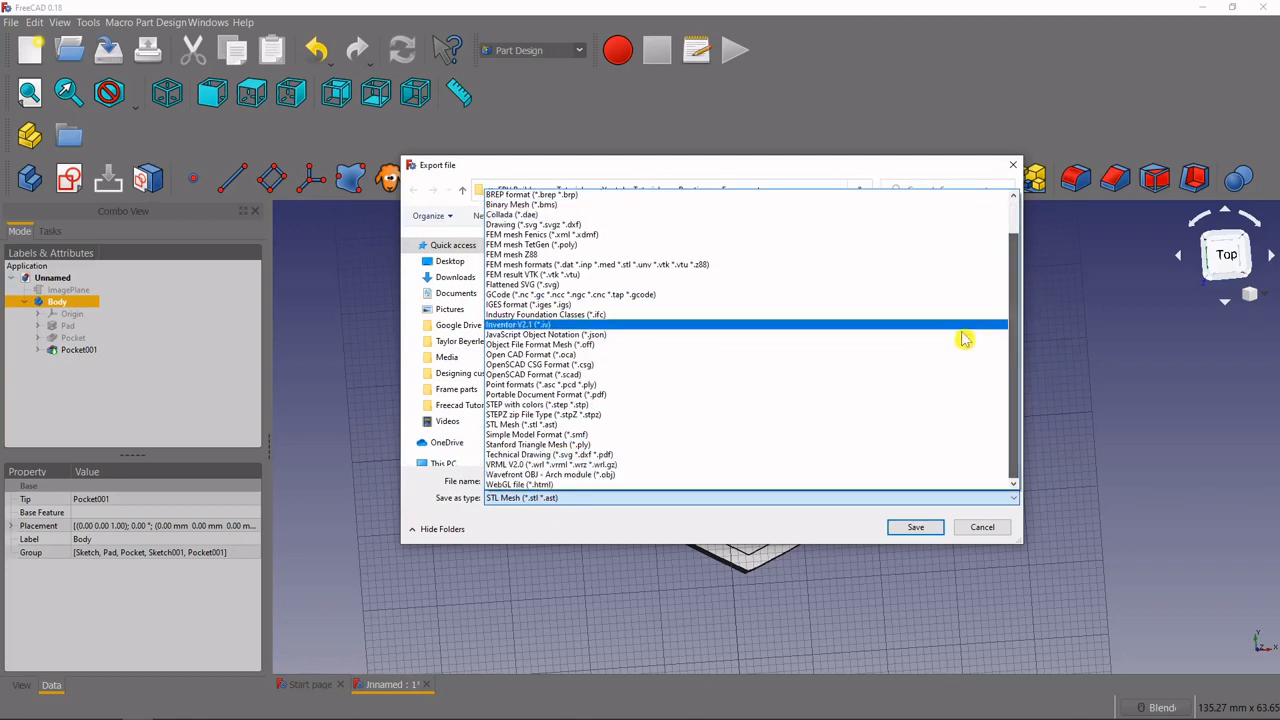
click(518, 484)
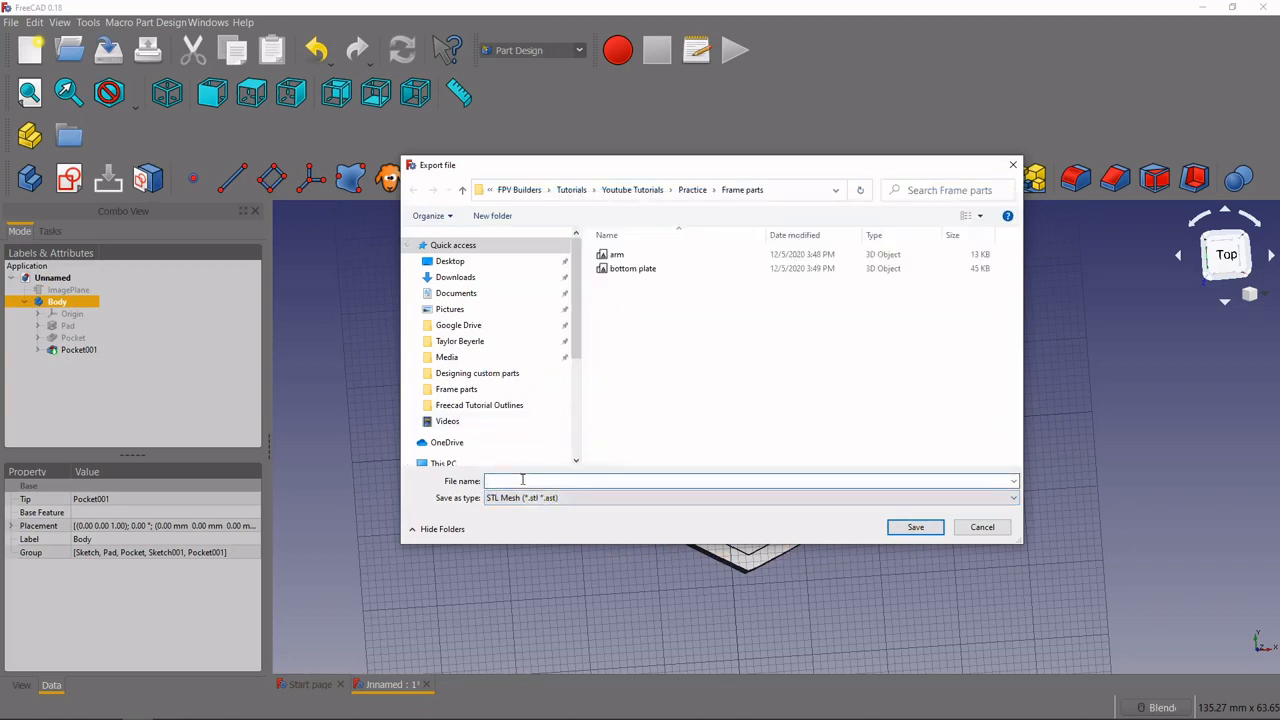
text(Armgaurd)
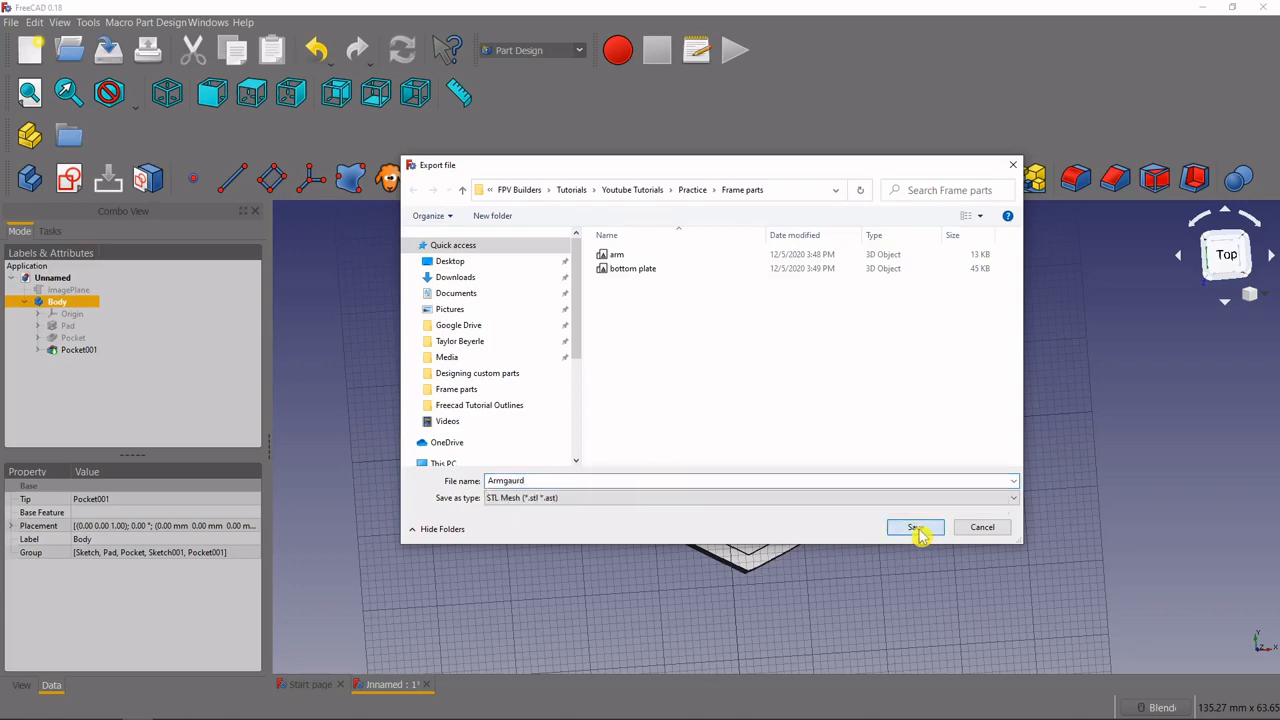
click(912, 528)
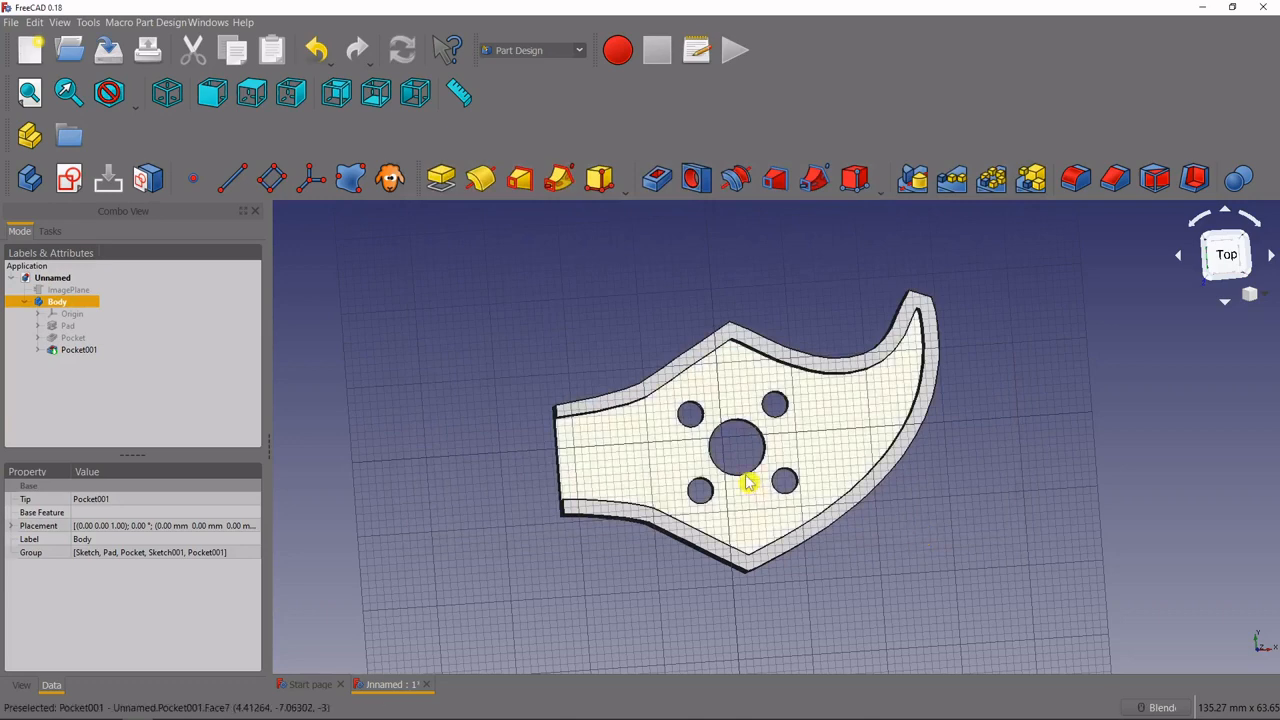
mouse_move(830, 480)
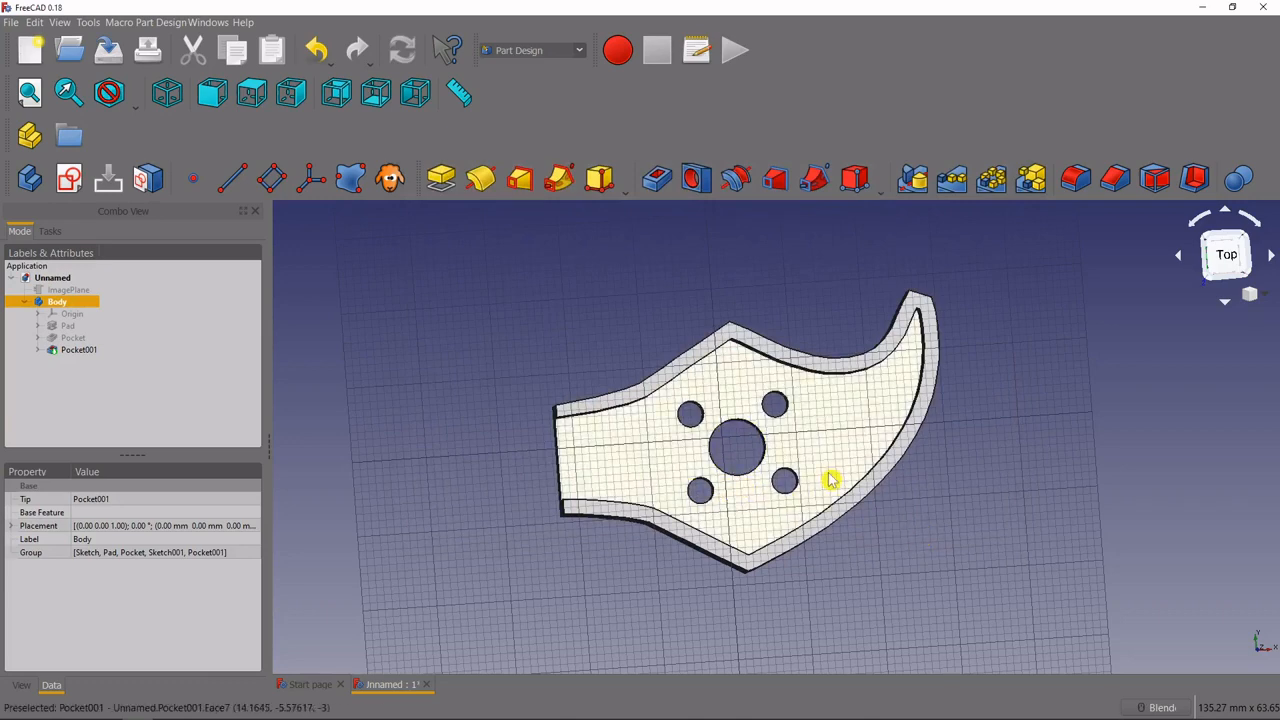
mouse_move(664, 462)
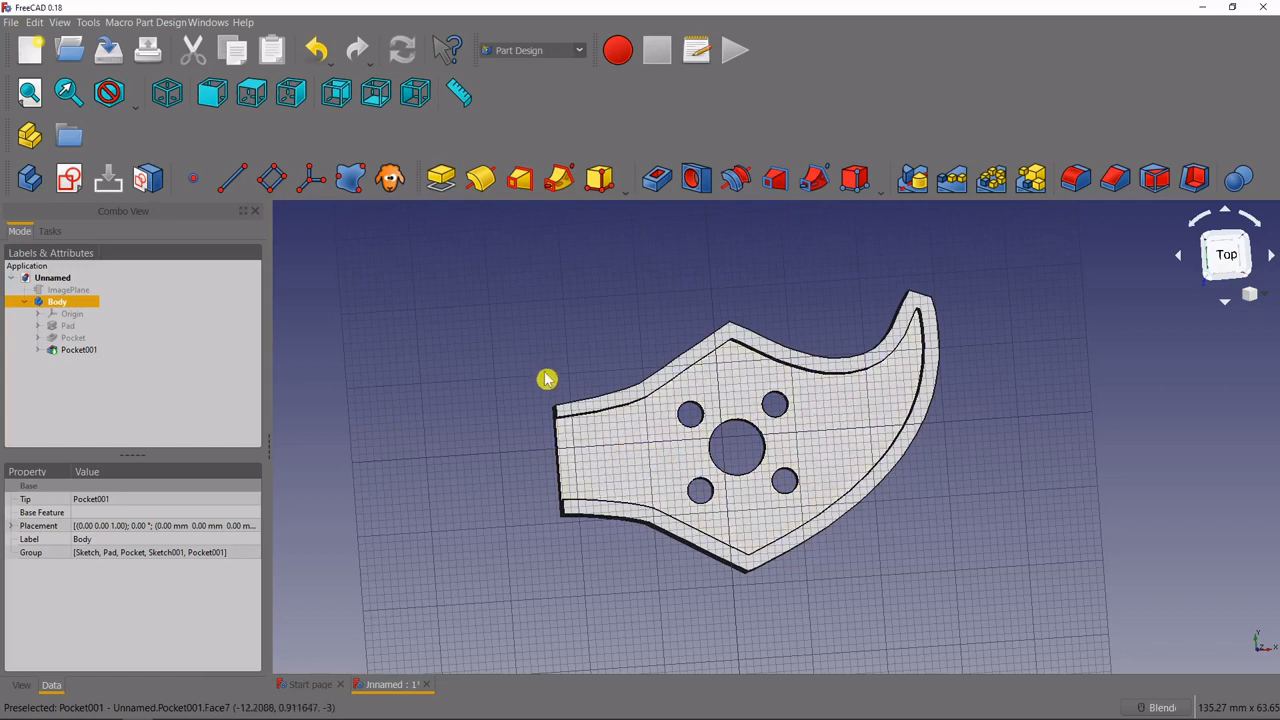
mouse_move(28, 50)
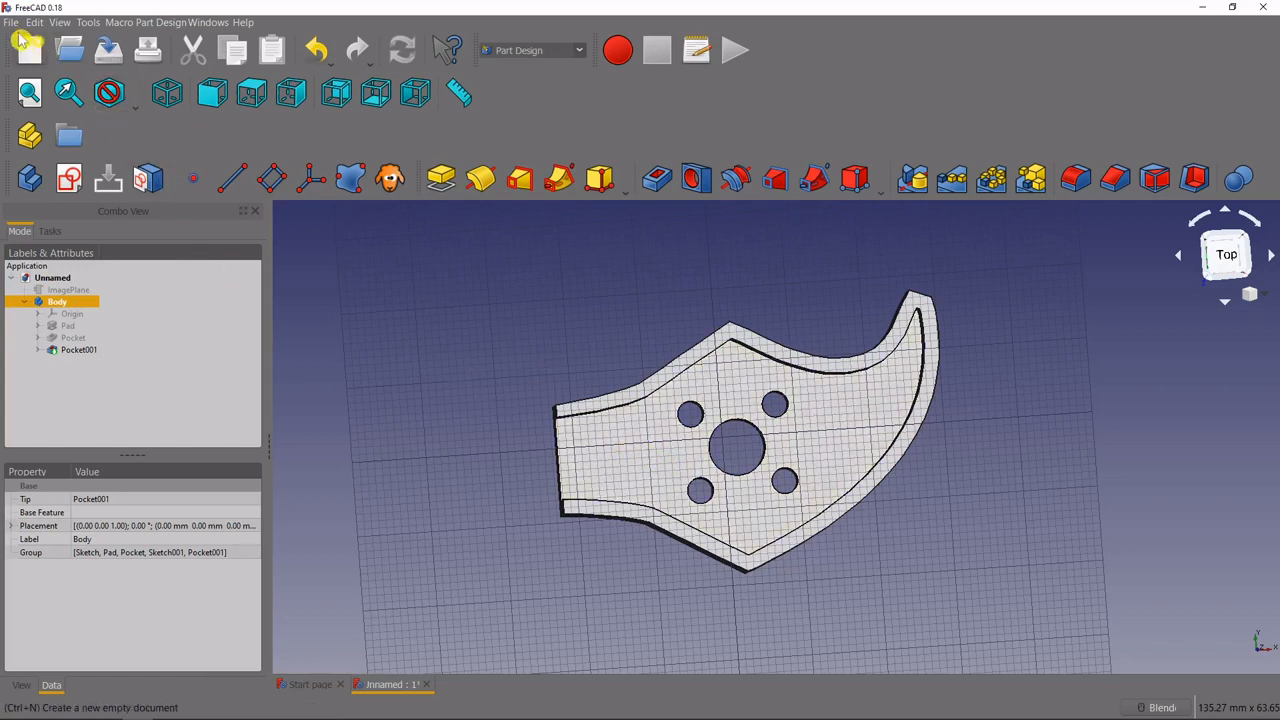
- Save the document as FreeCAD project armguard in the Frame parts folder
click(12, 22)
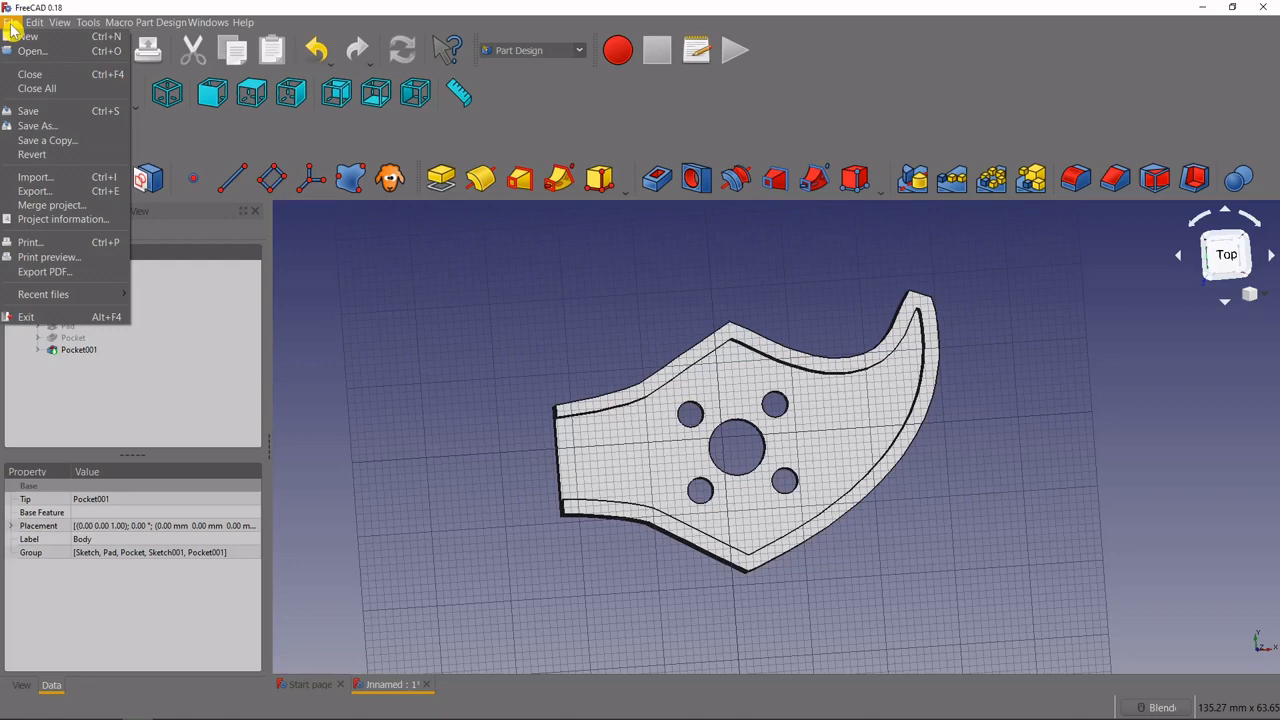
click(36, 124)
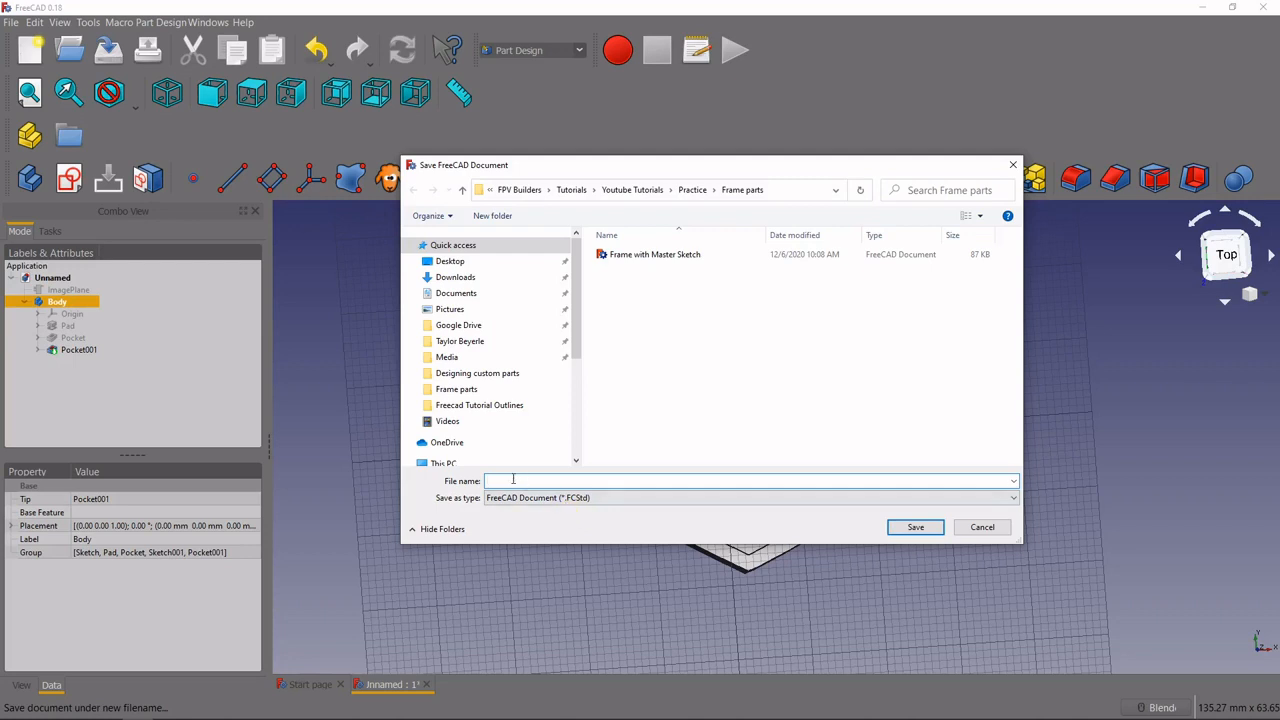
text(armgaurd)
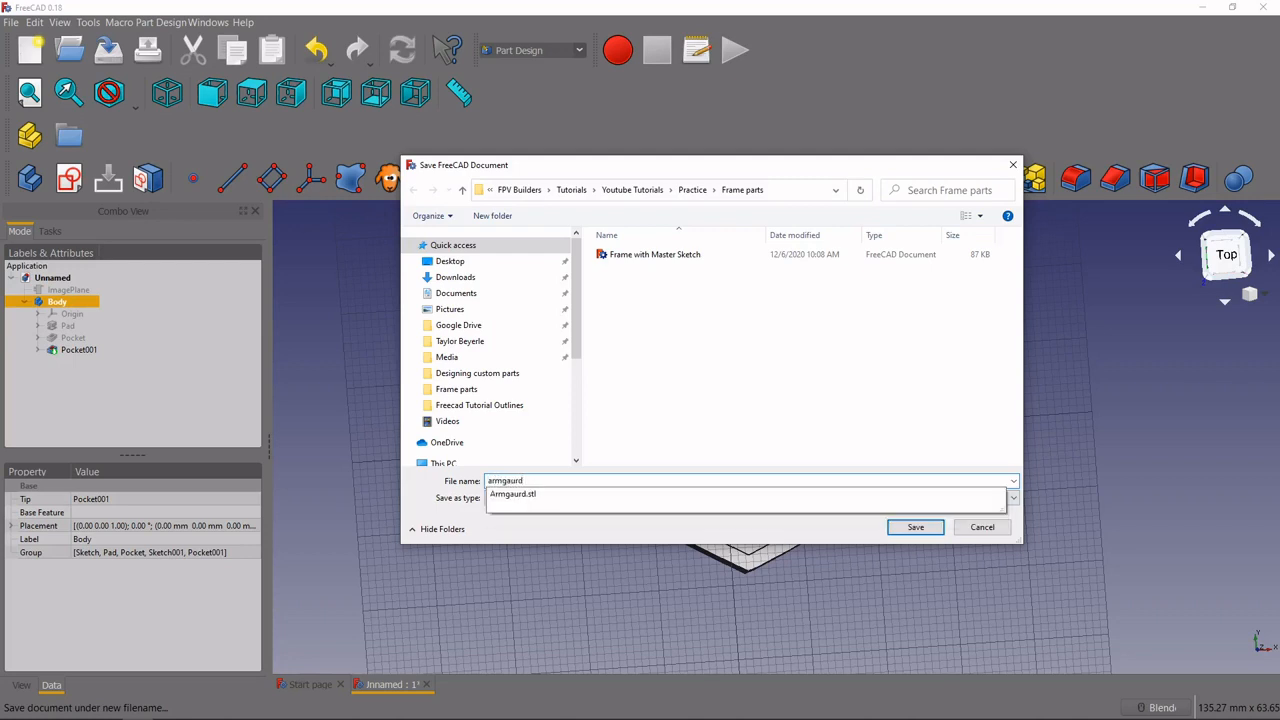
click(544, 494)
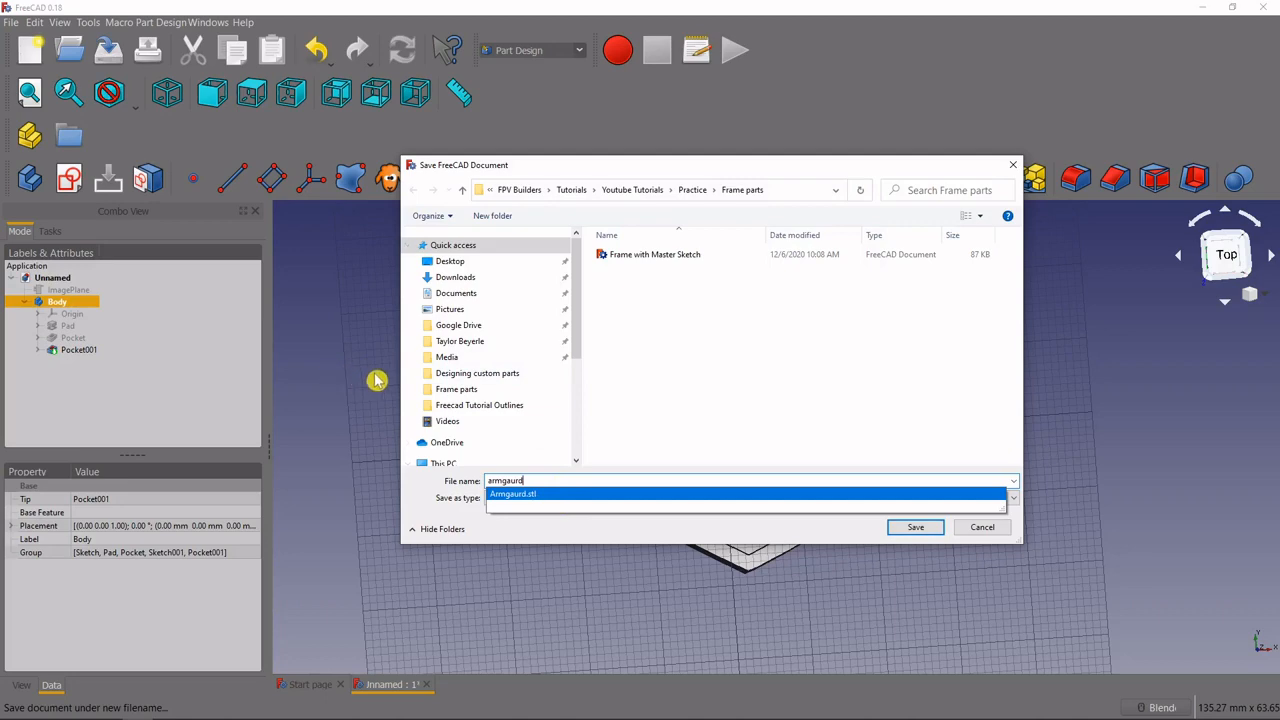
mouse_move(956, 540)
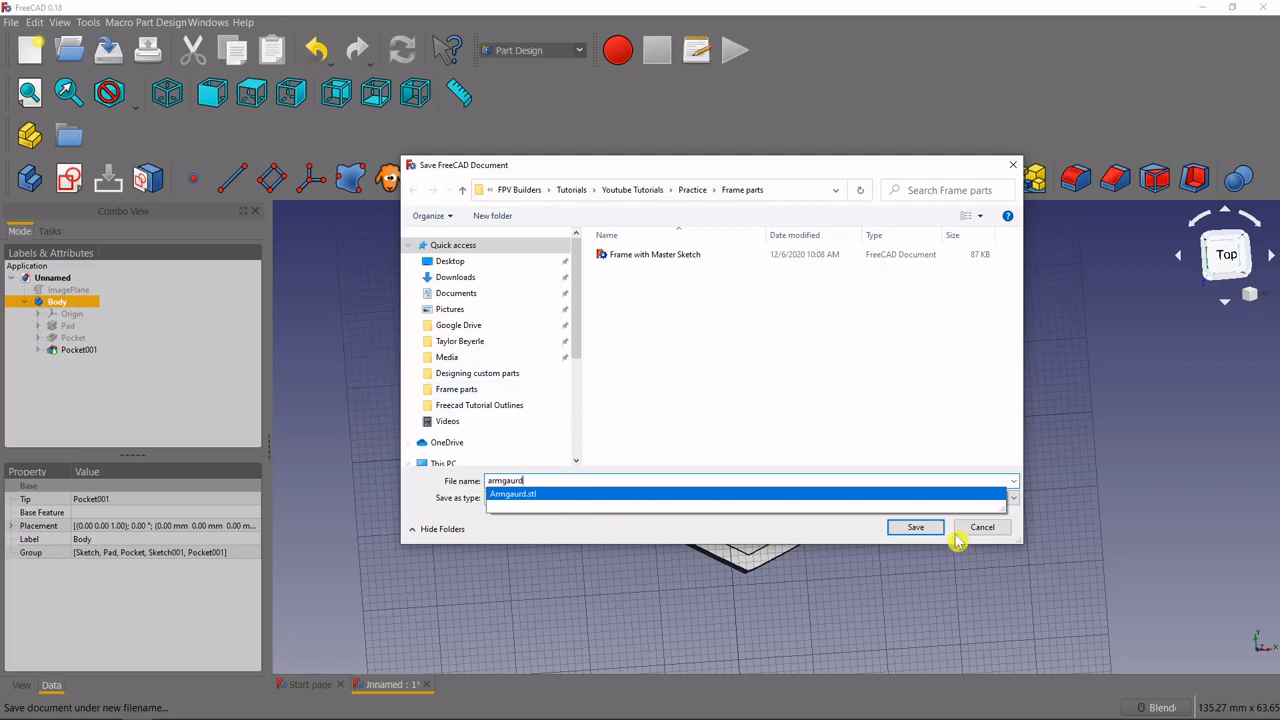
click(914, 528)
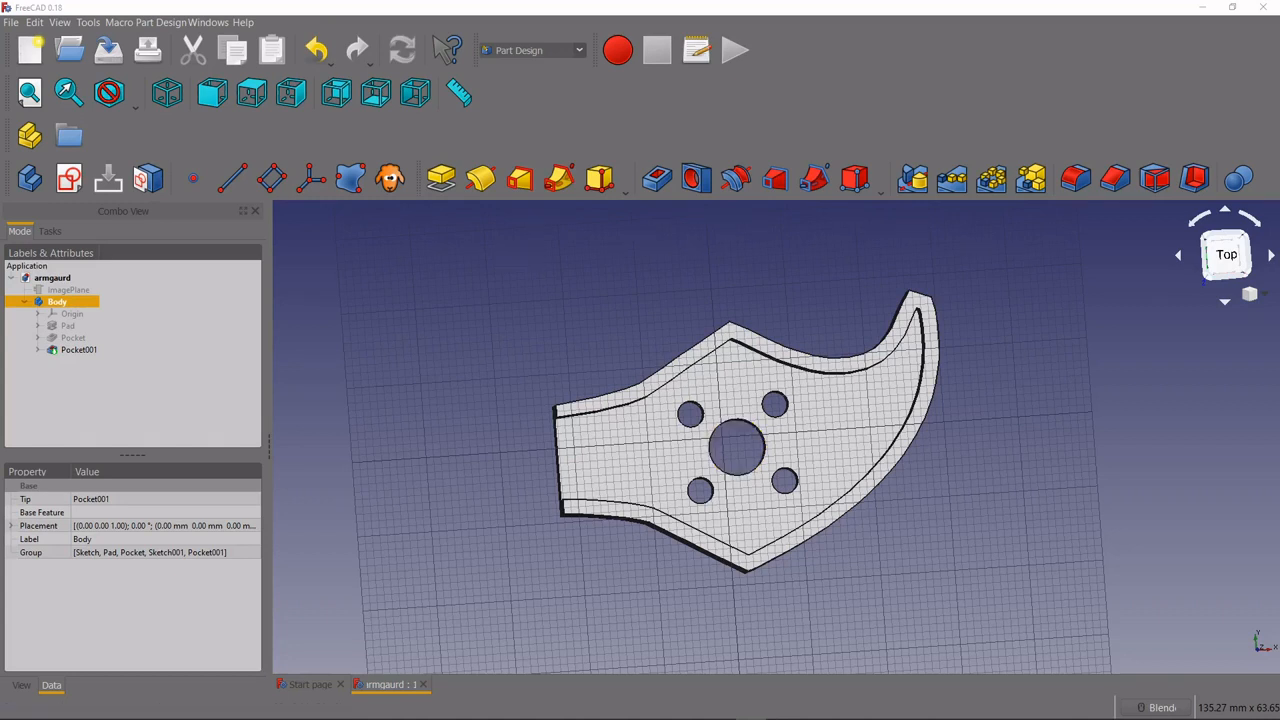
mouse_move(1204, 456)
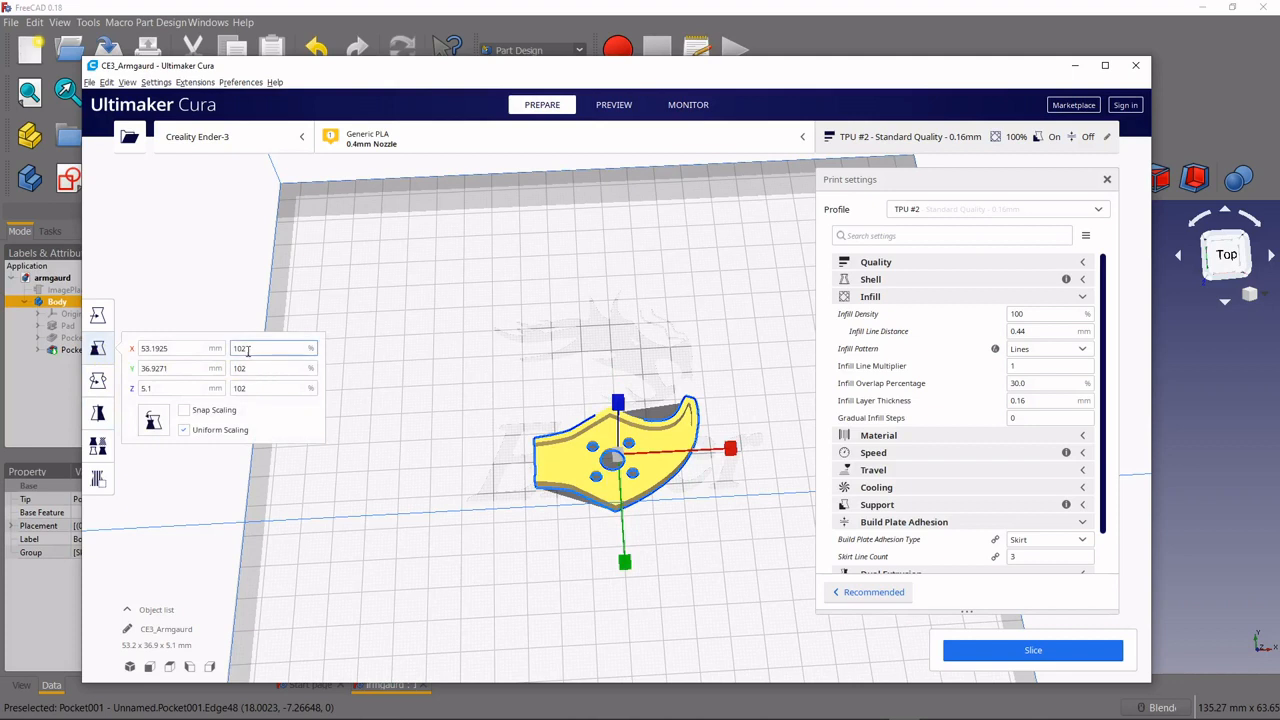
- Scale the Armguard model uniformly to 102%, about 53.2 x 36.9 x 5.1 mm
key(BackSpace)
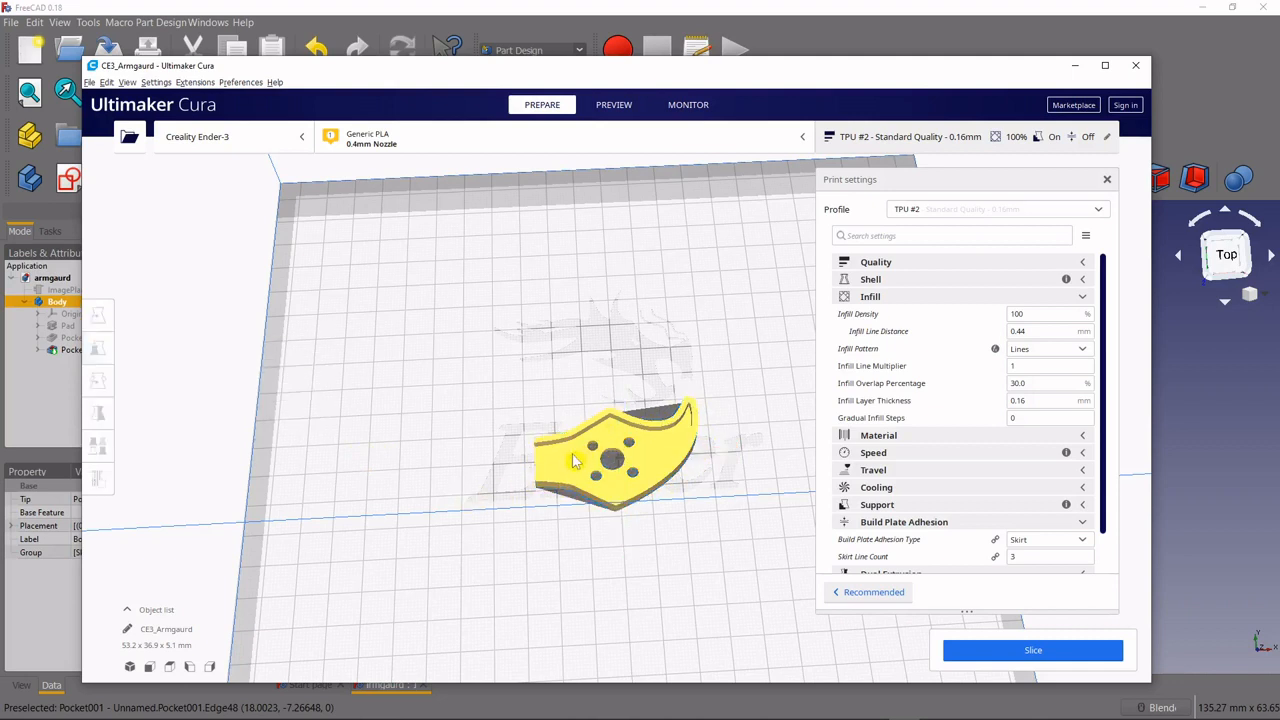
- Multiply the armguard model to place a second mirror-image copy beside the original
right_click(616, 460)
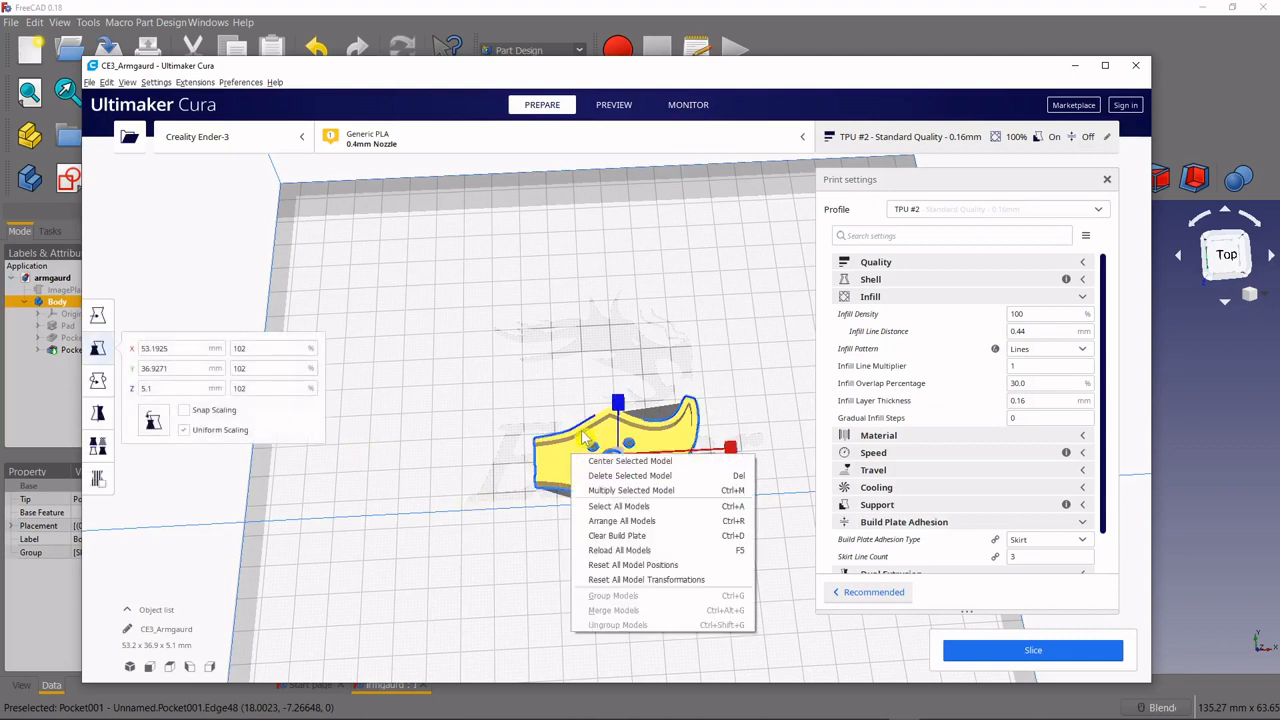
mouse_move(632, 490)
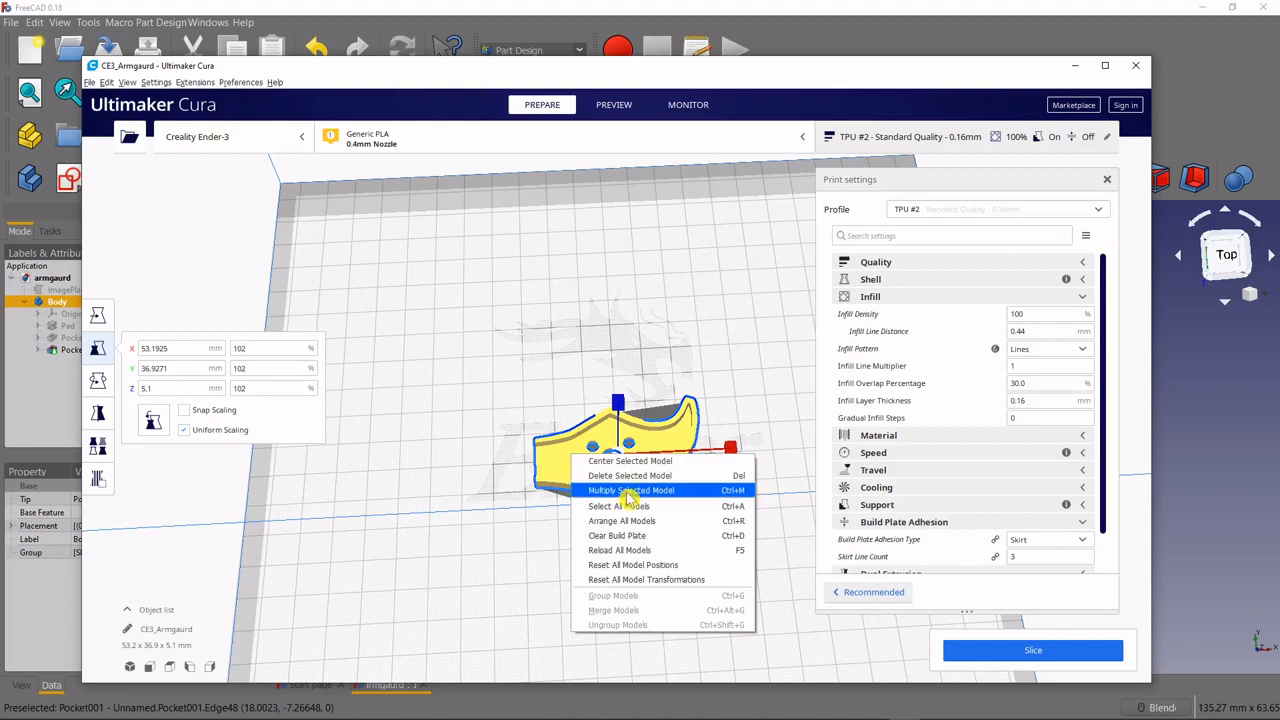
click(630, 490)
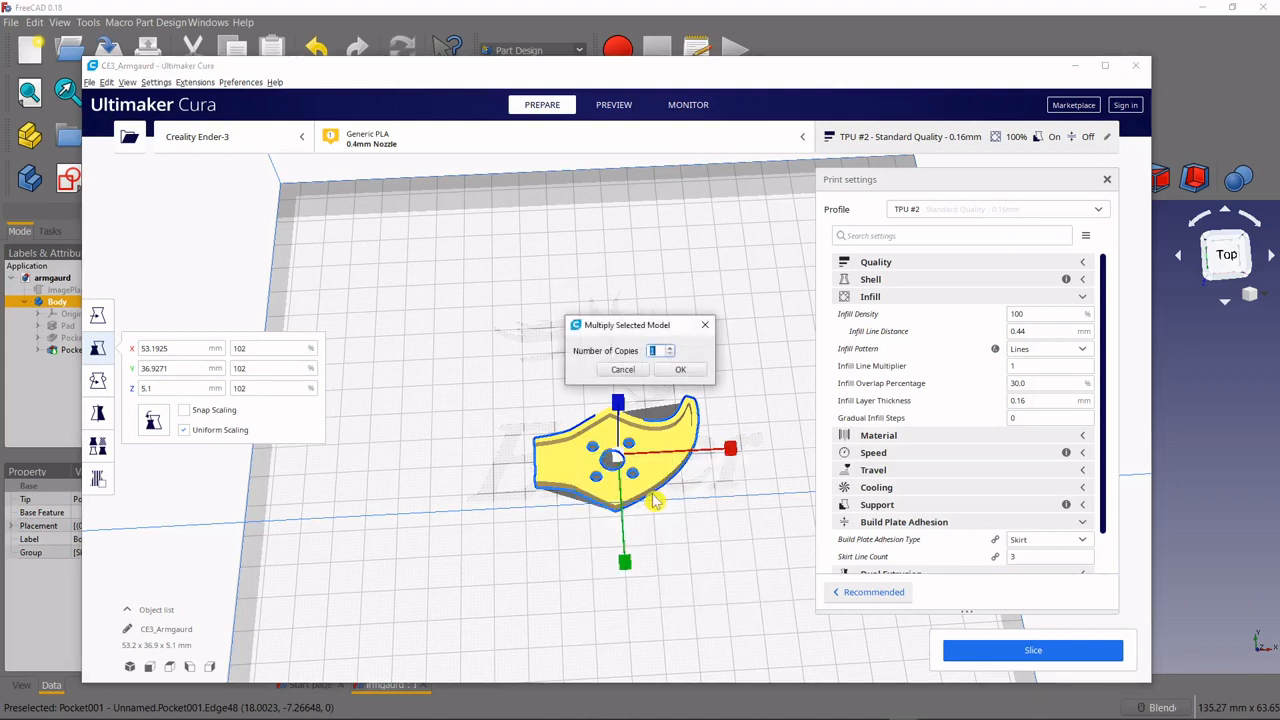
click(680, 368)
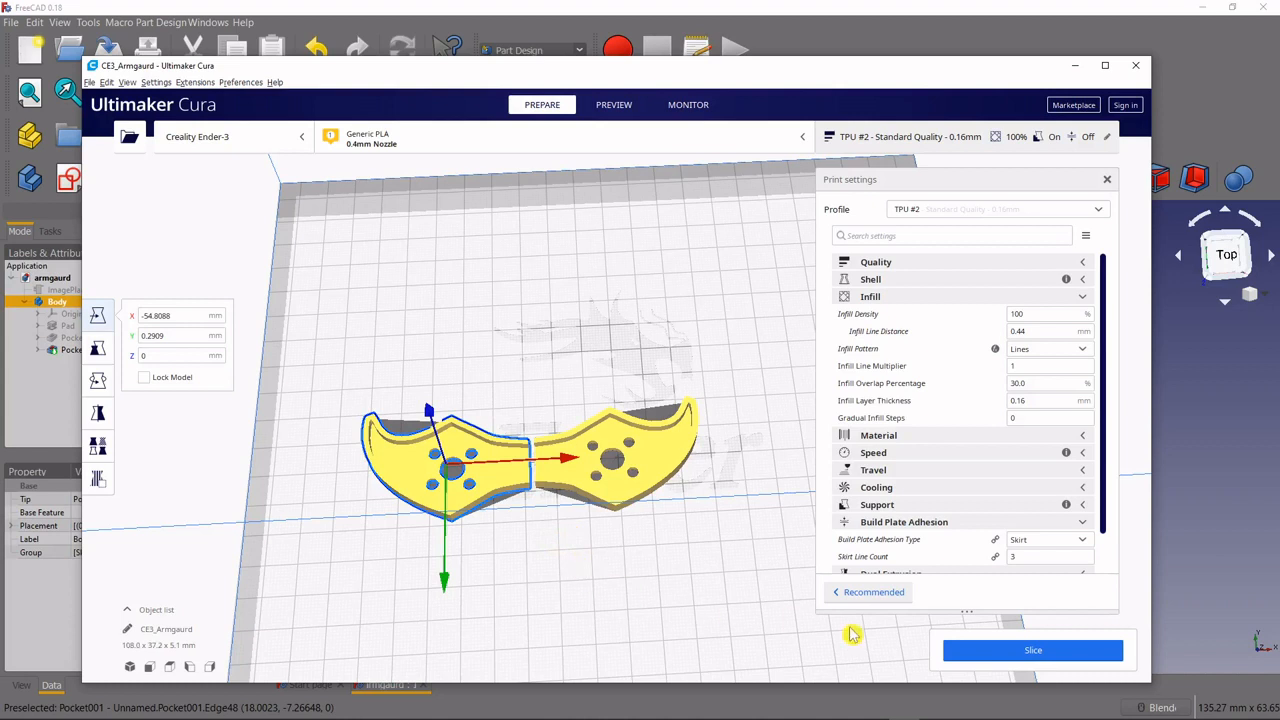
mouse_move(744, 542)
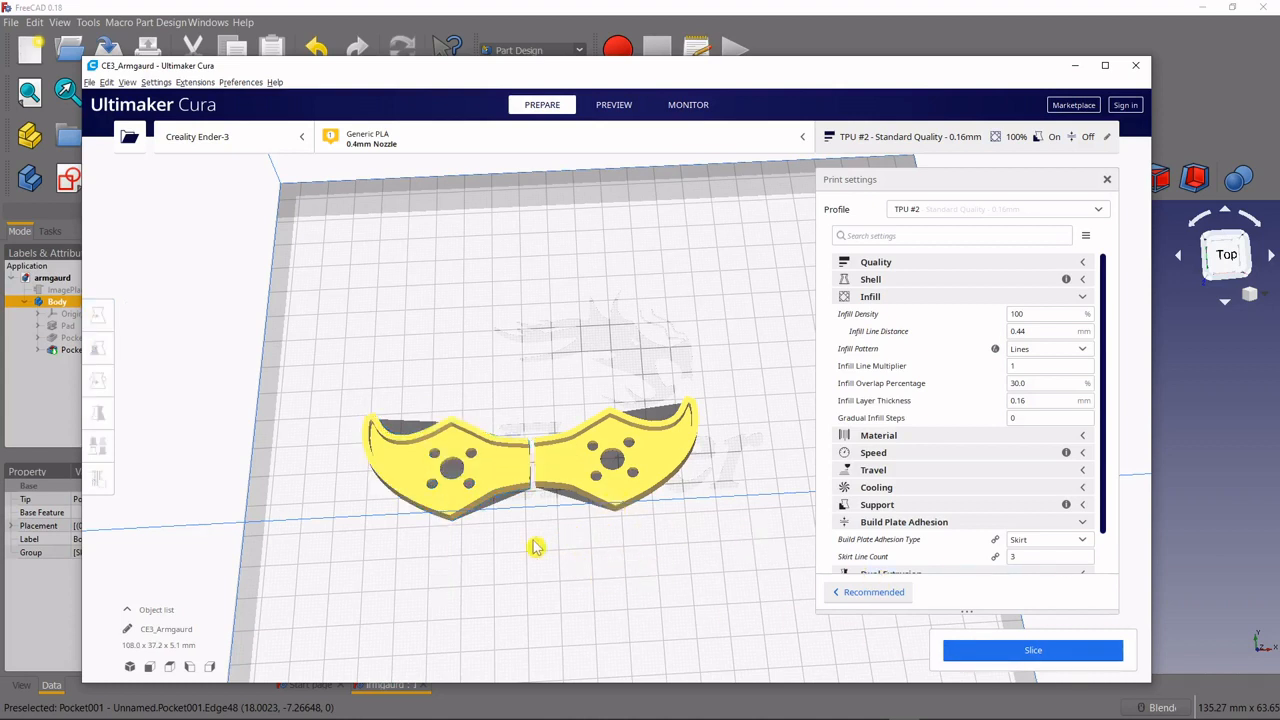
mouse_move(758, 548)
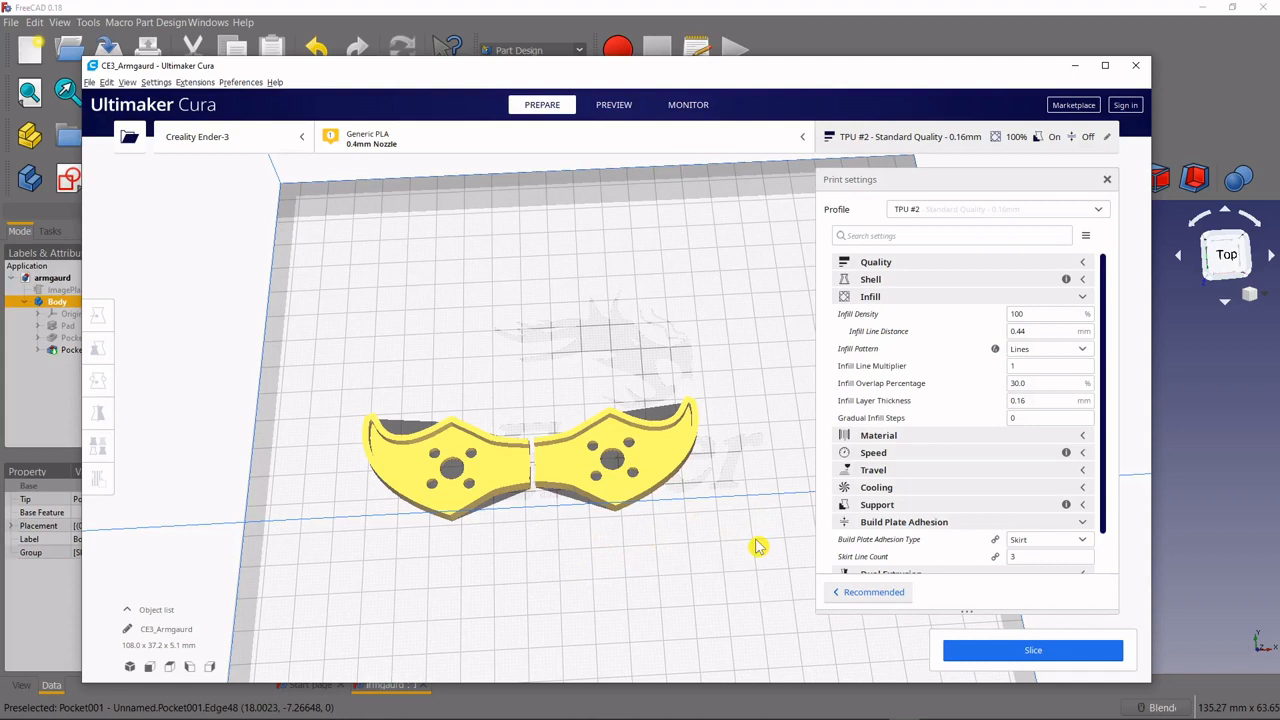
mouse_move(784, 584)
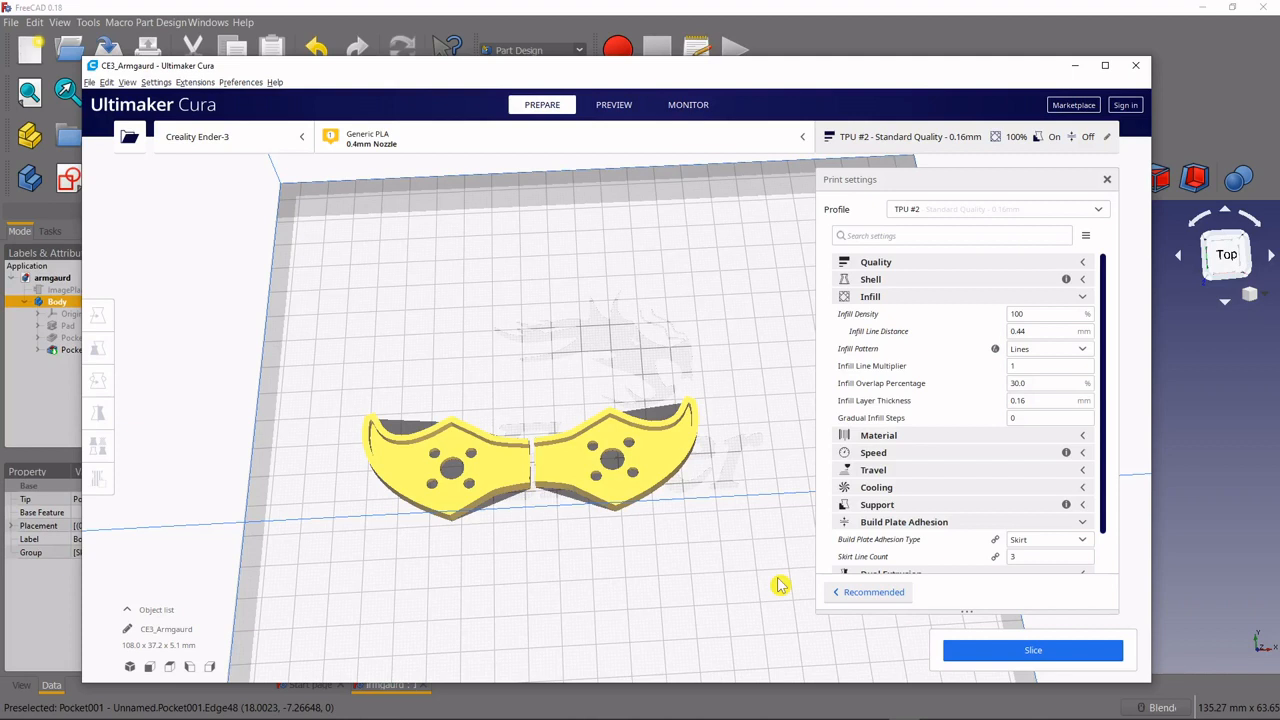
mouse_move(756, 540)
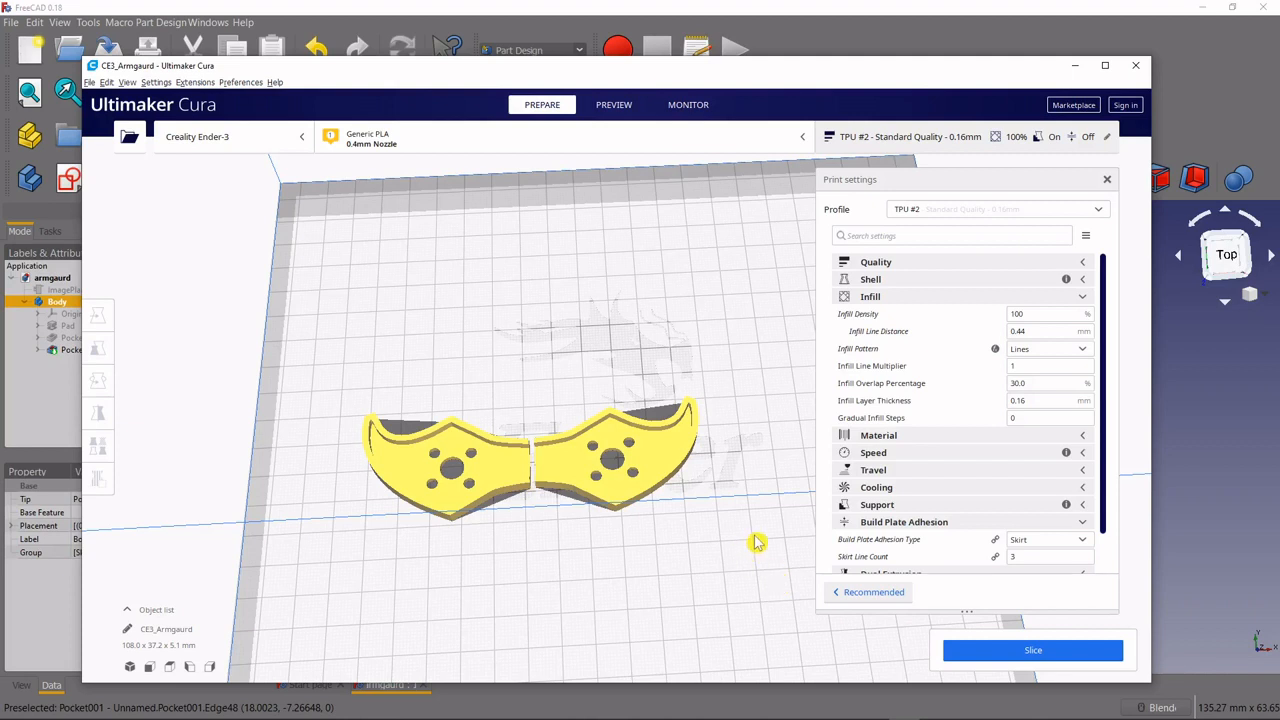
mouse_move(756, 540)
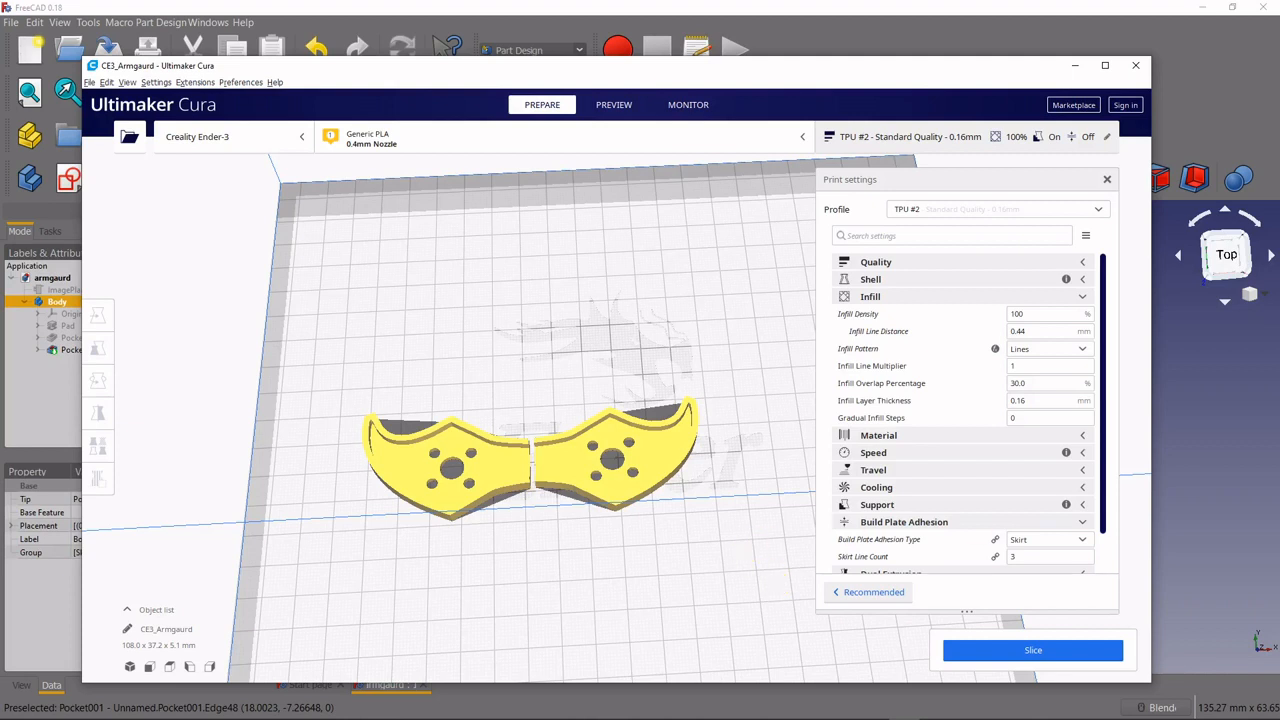